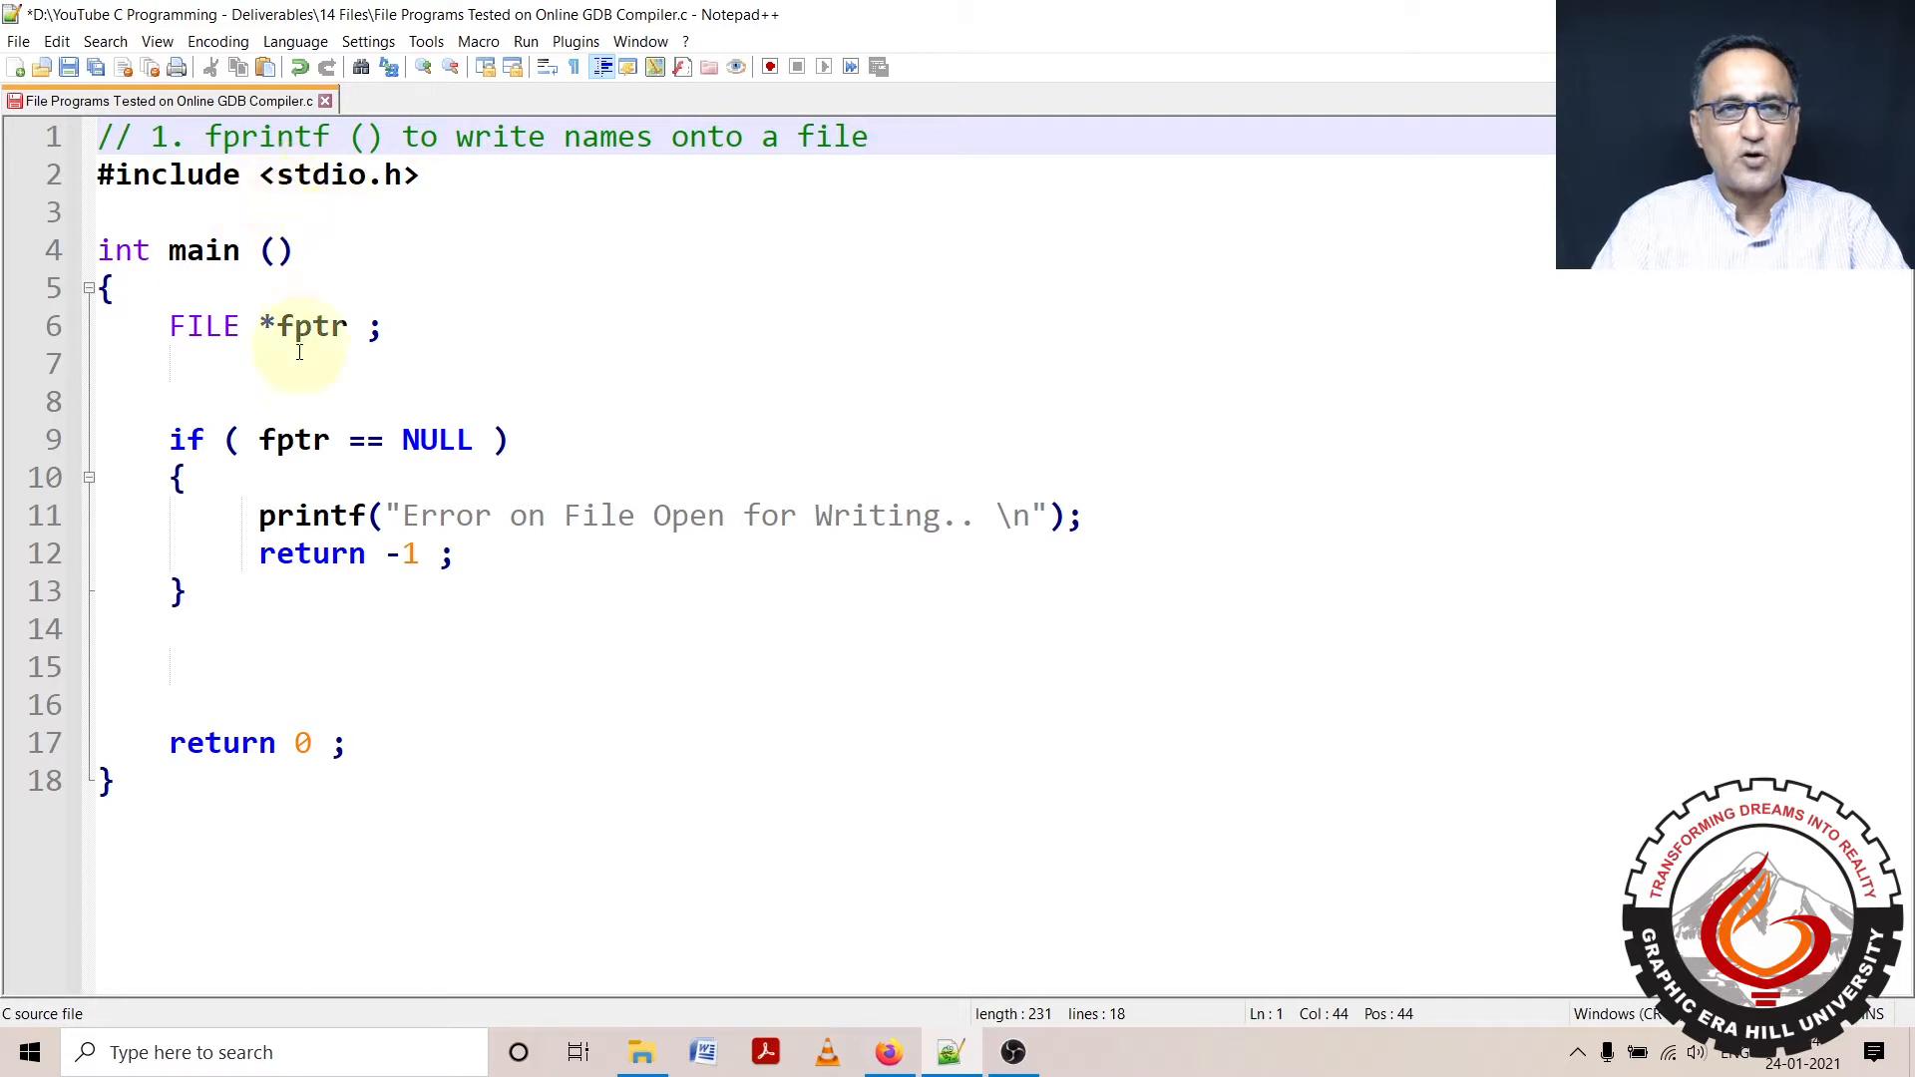
Declare char name[50]; on line 7 below the FILE pointer
click(188, 363)
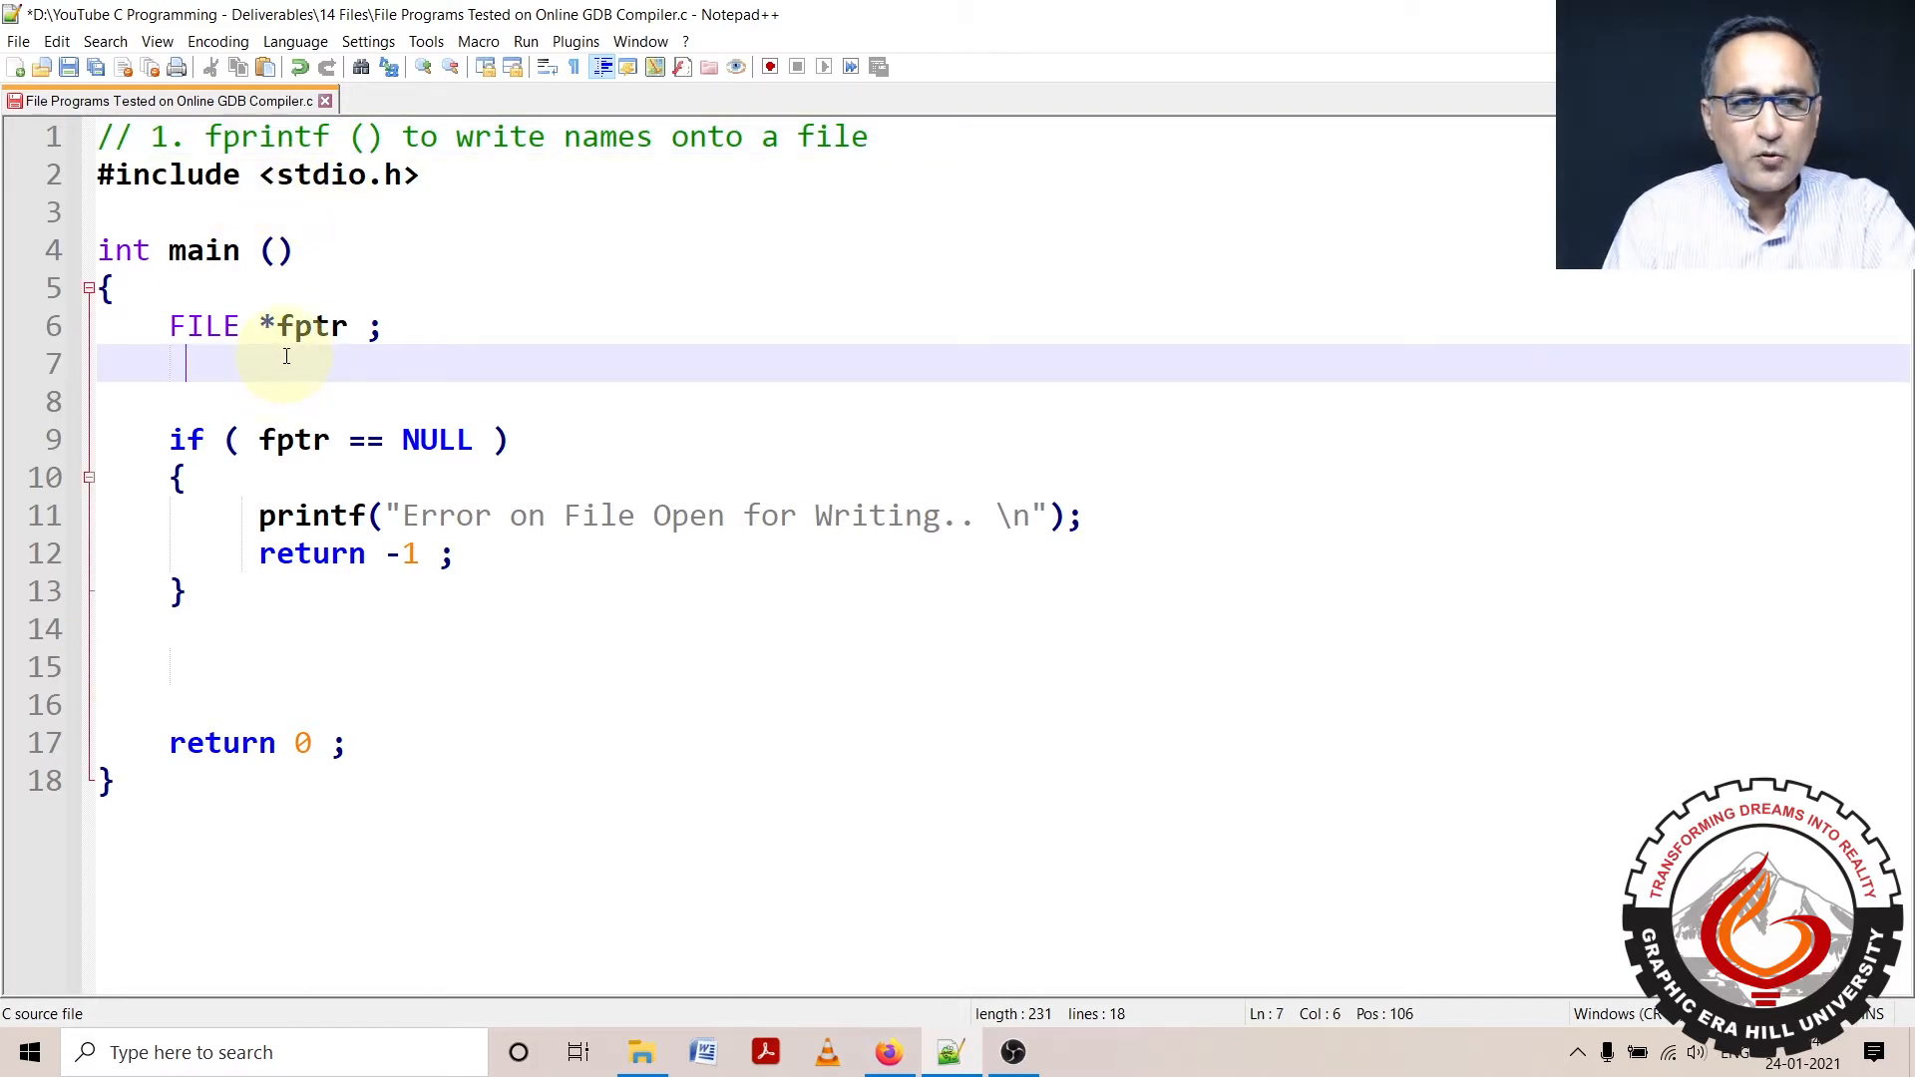
text(char n)
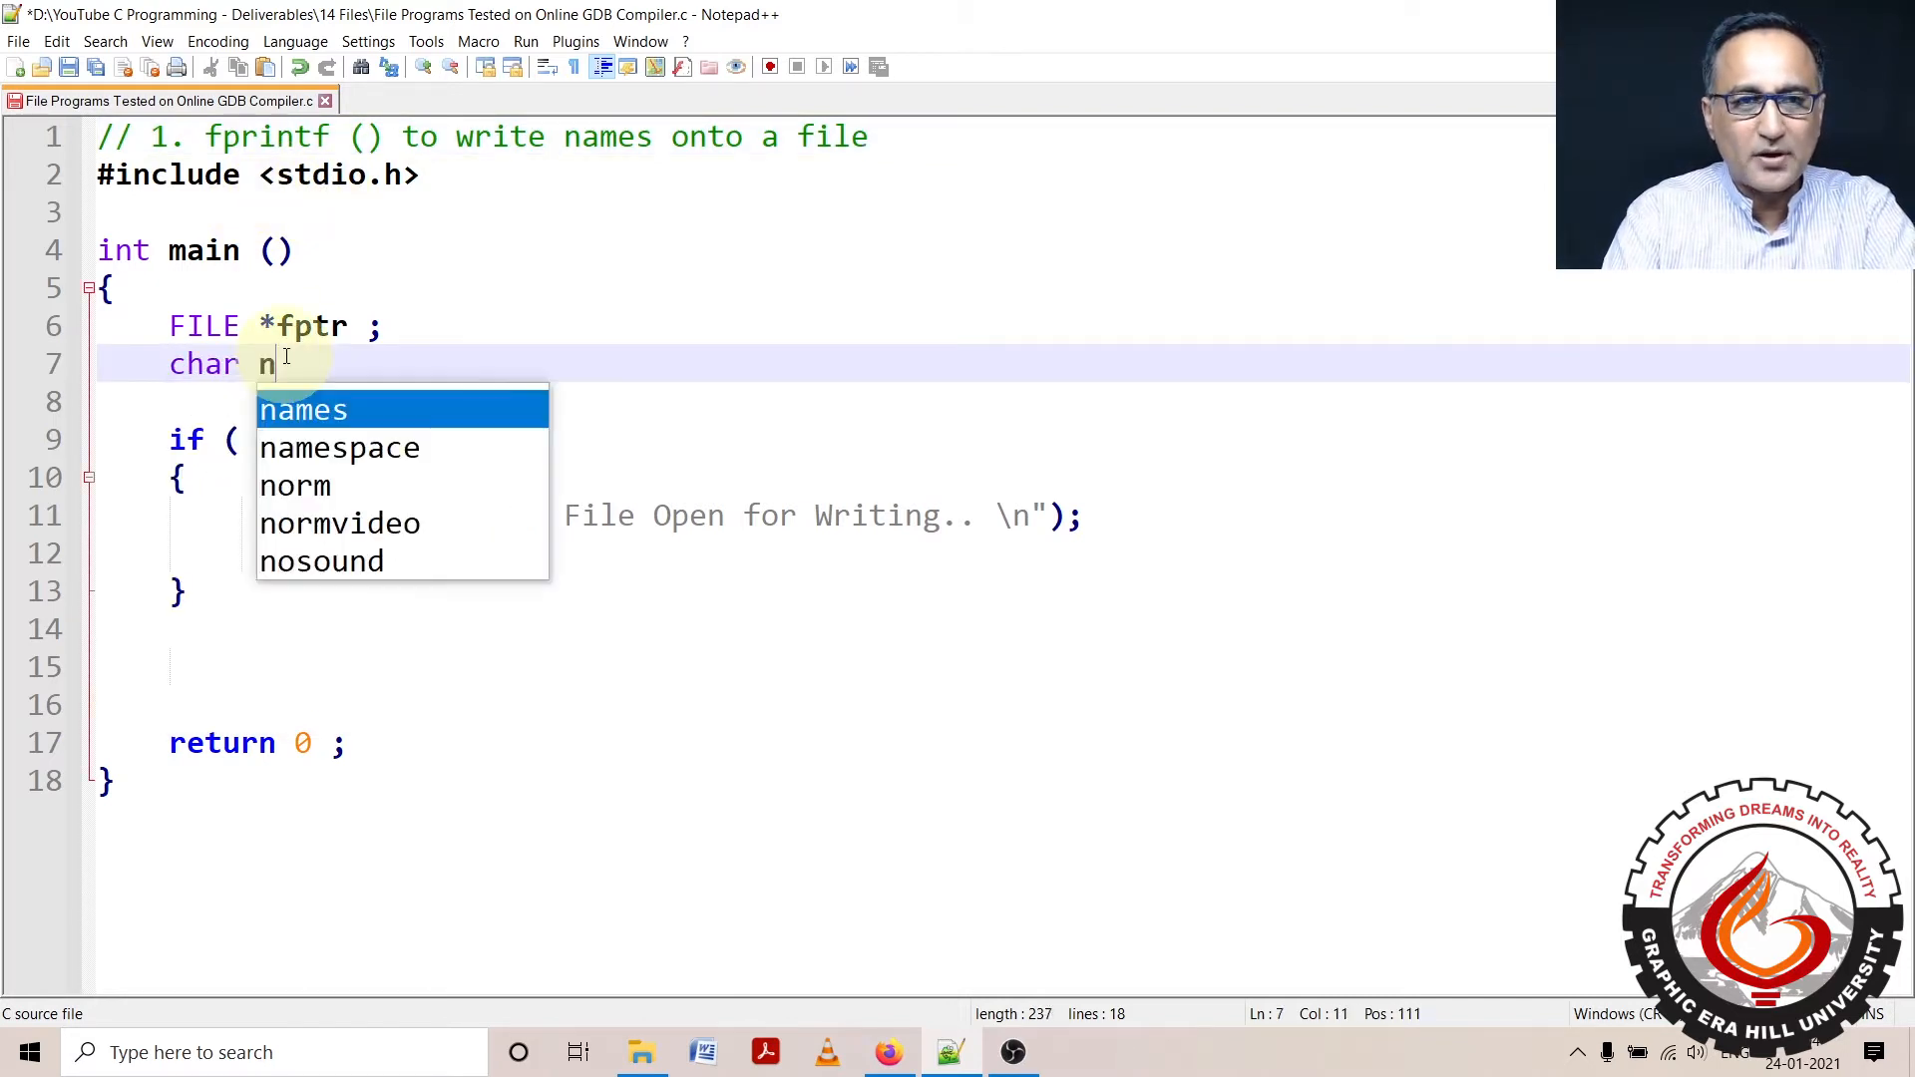
text(ame[)
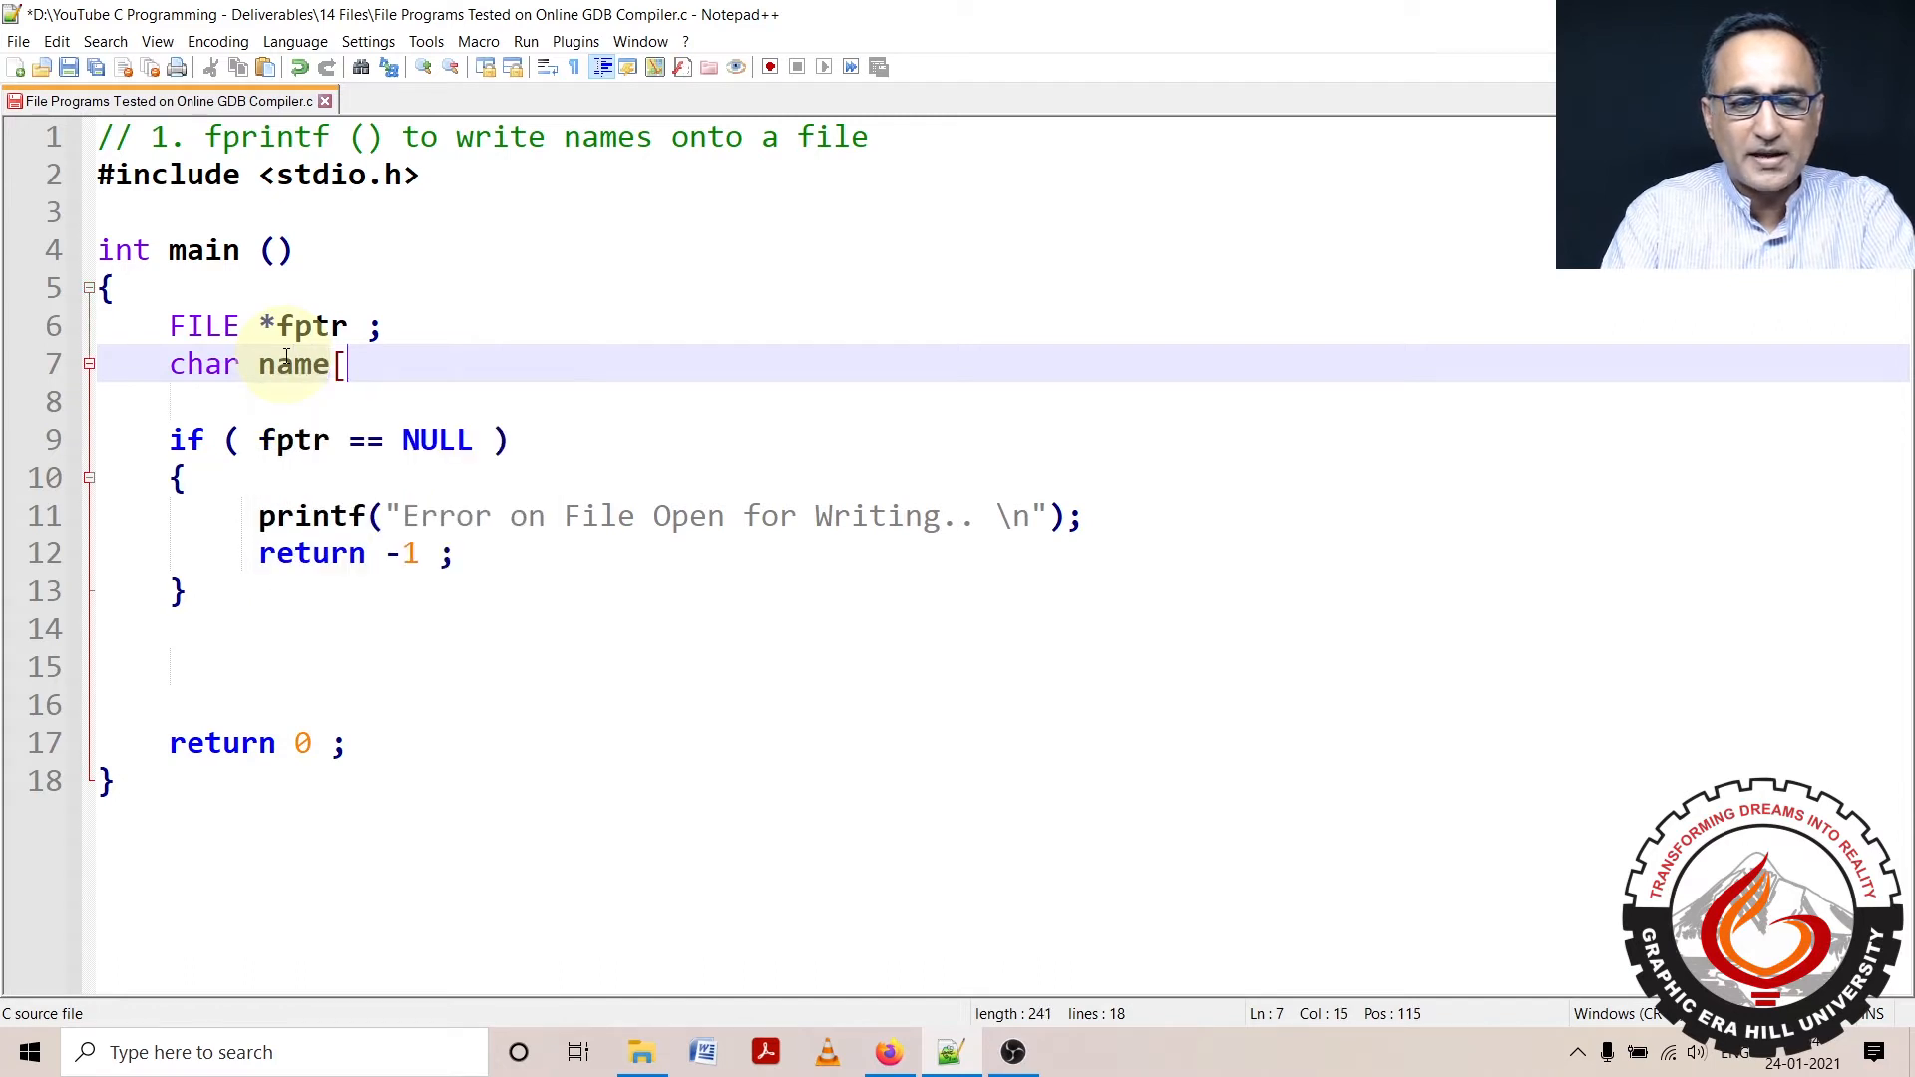
text(50])
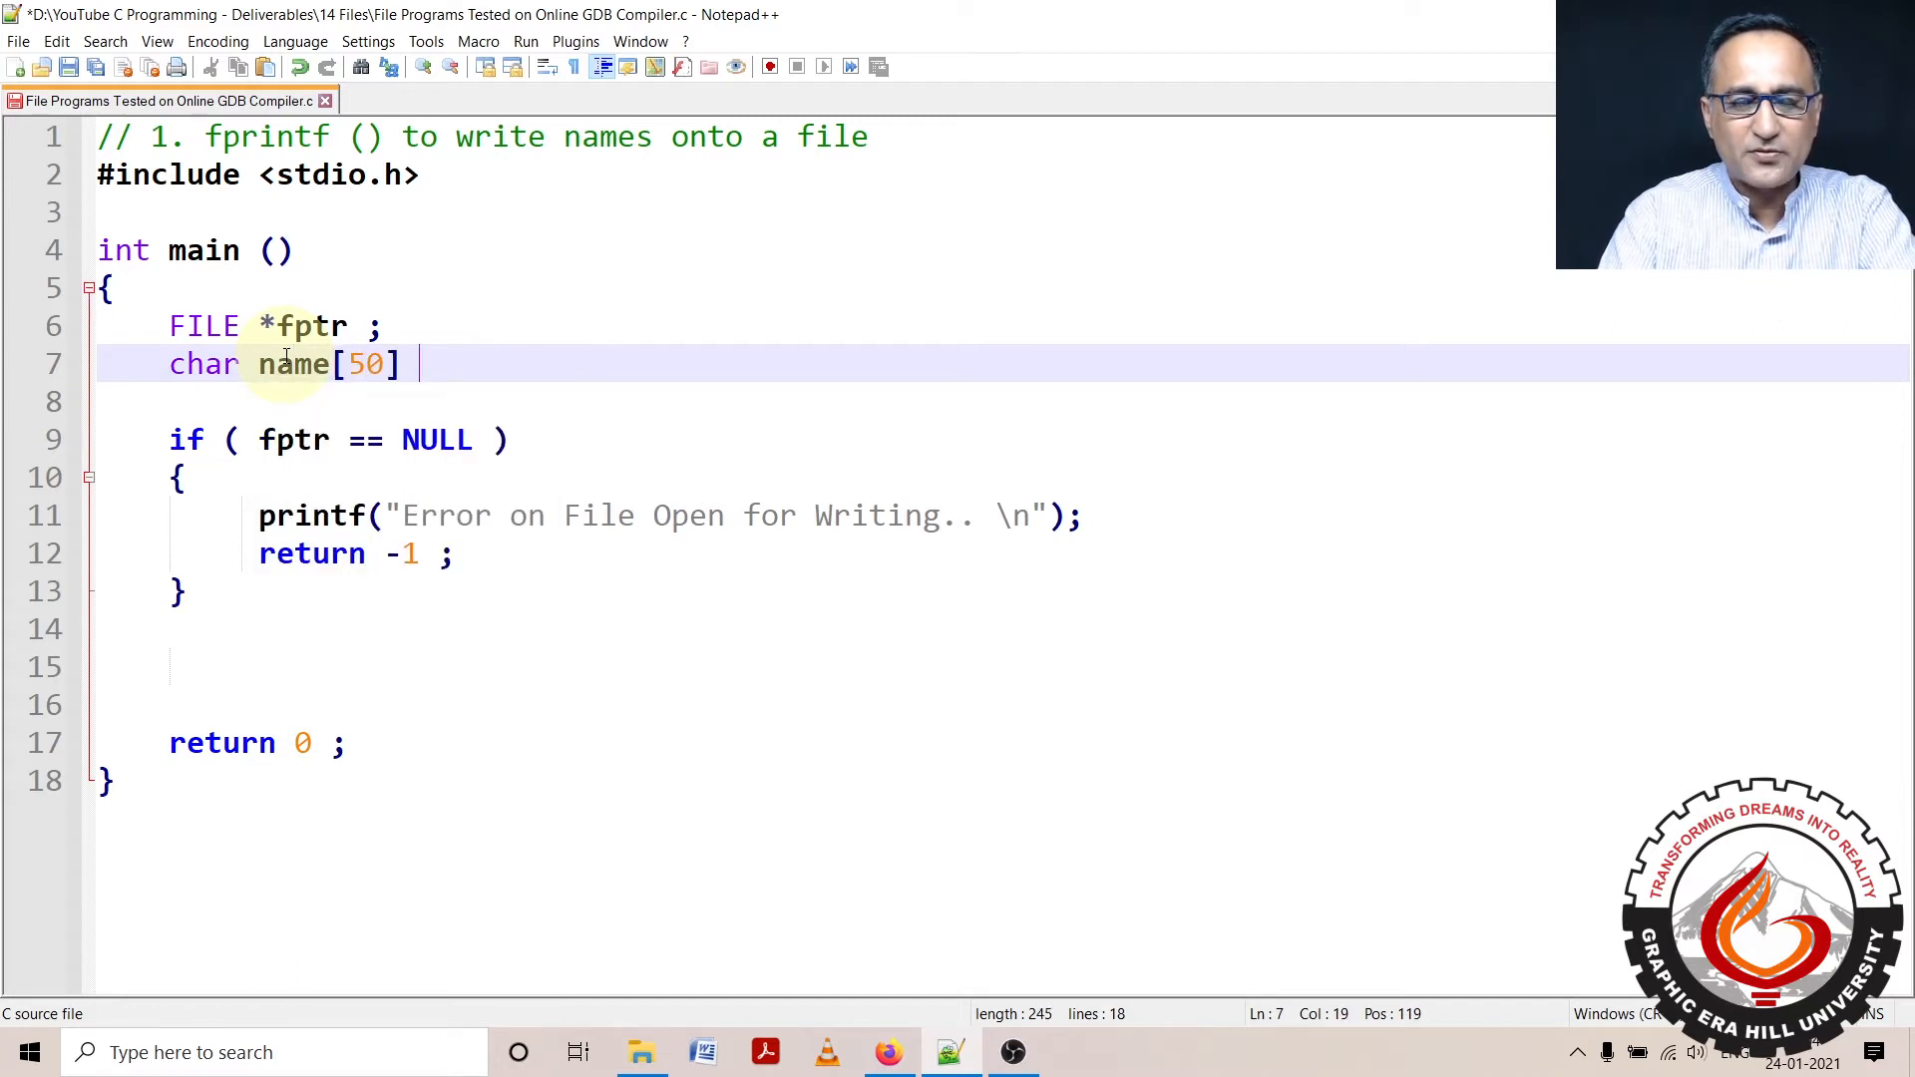
text(;)
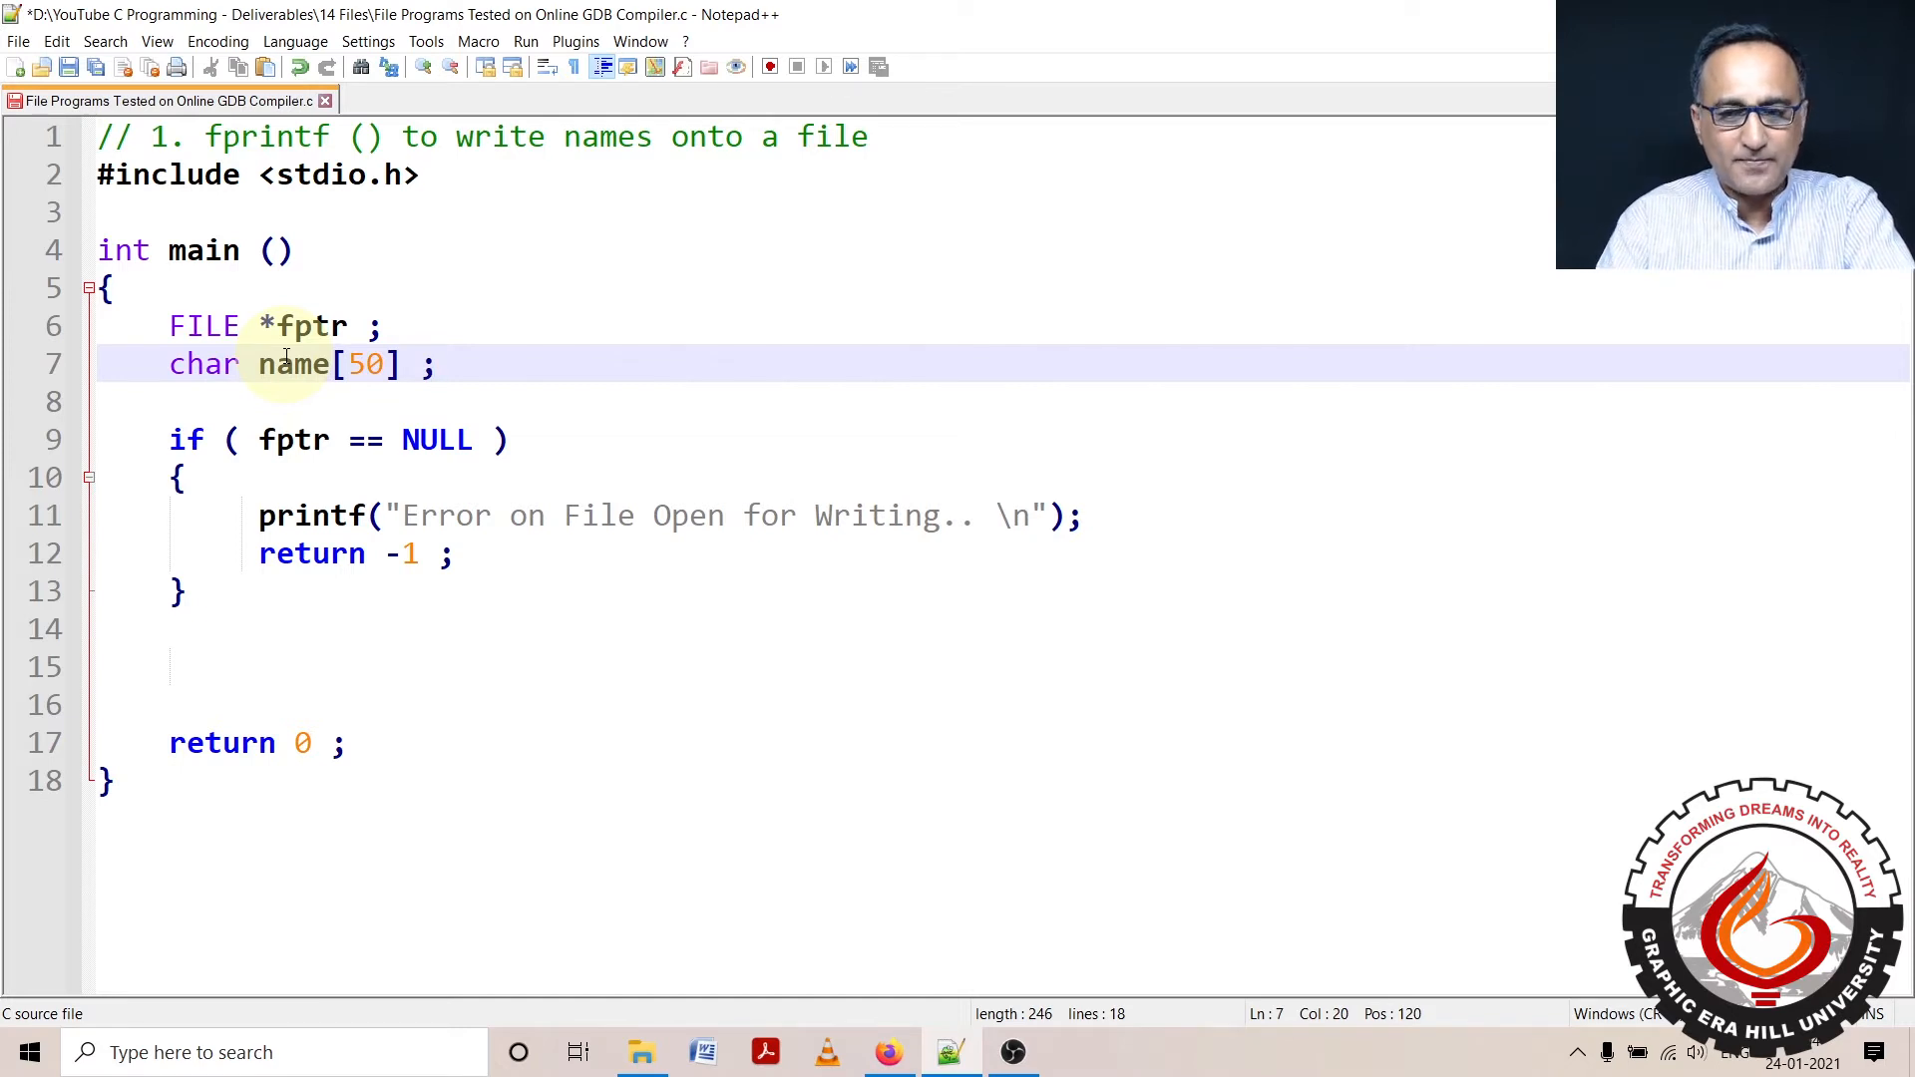
Add a line 9 assigning fptr = fopen of fprintf.txt in write mode
key(Enter)
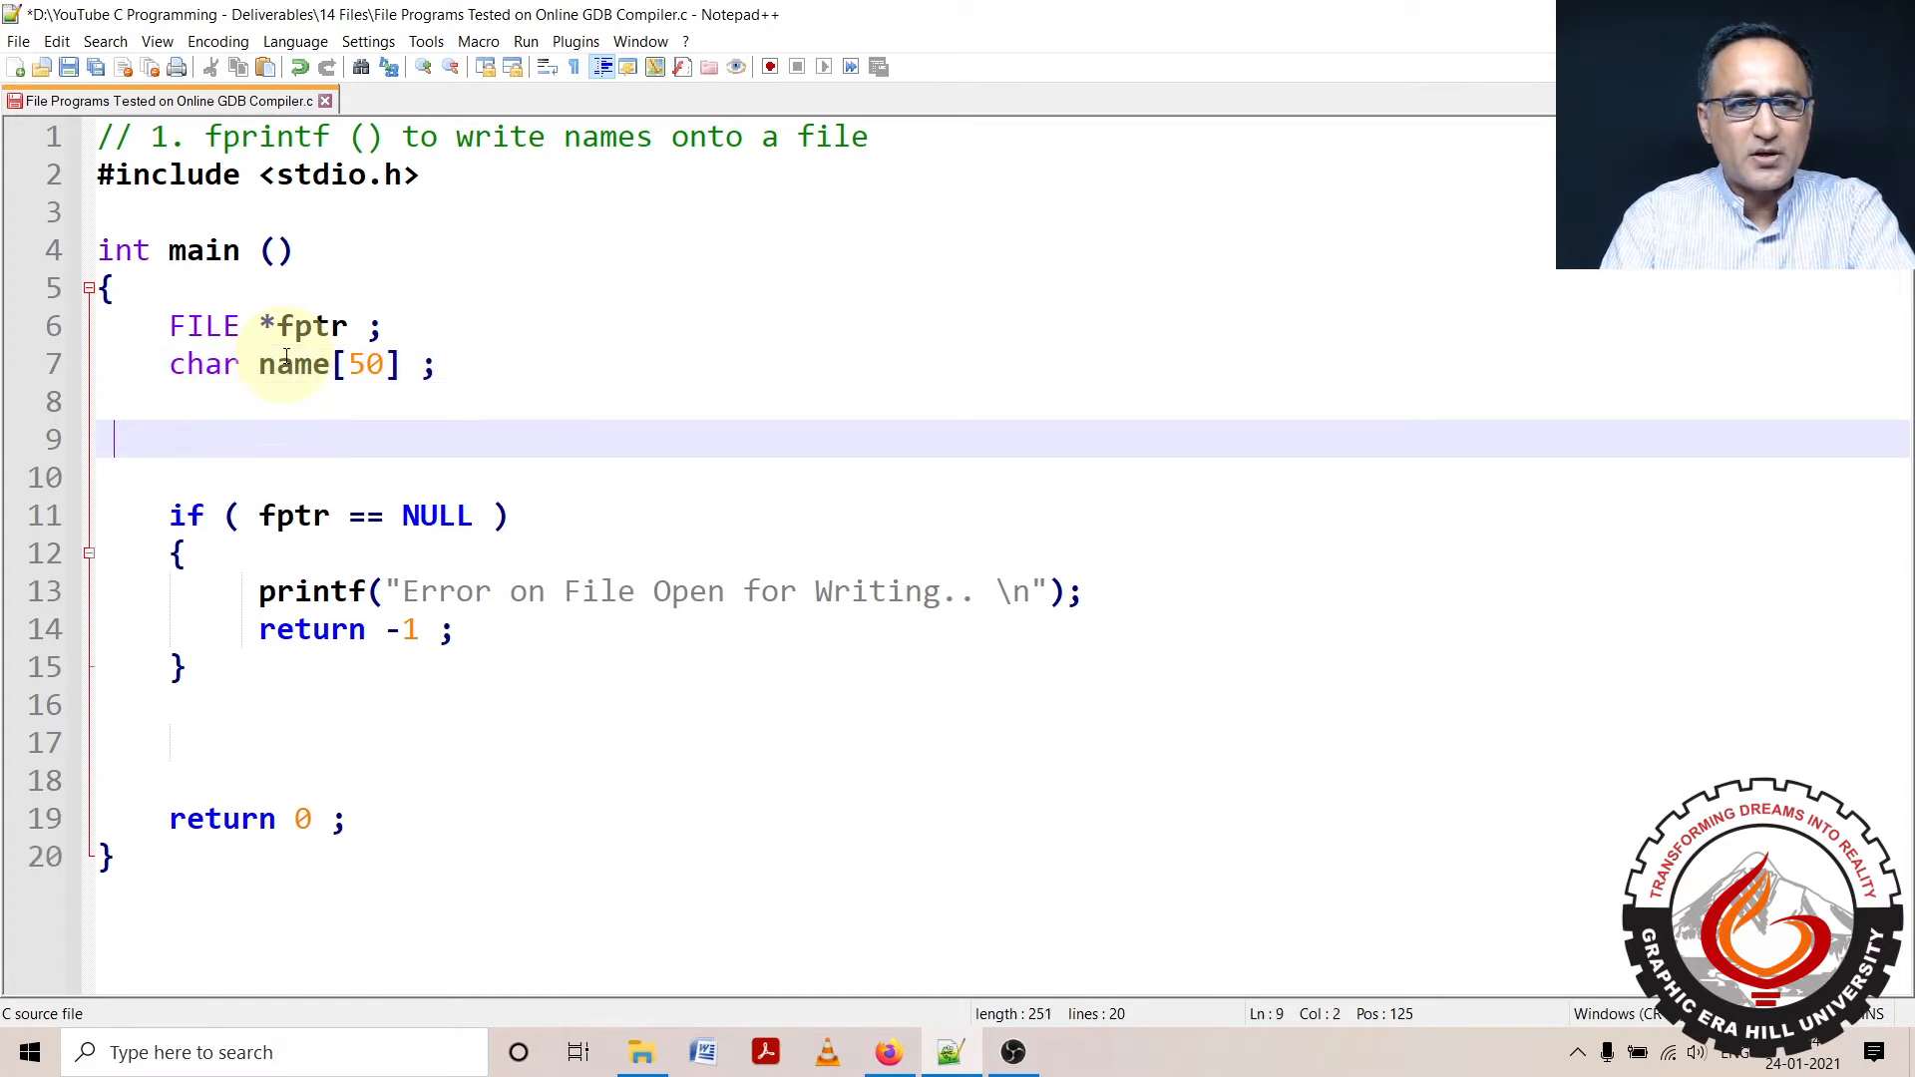
text(fptr = fopen)
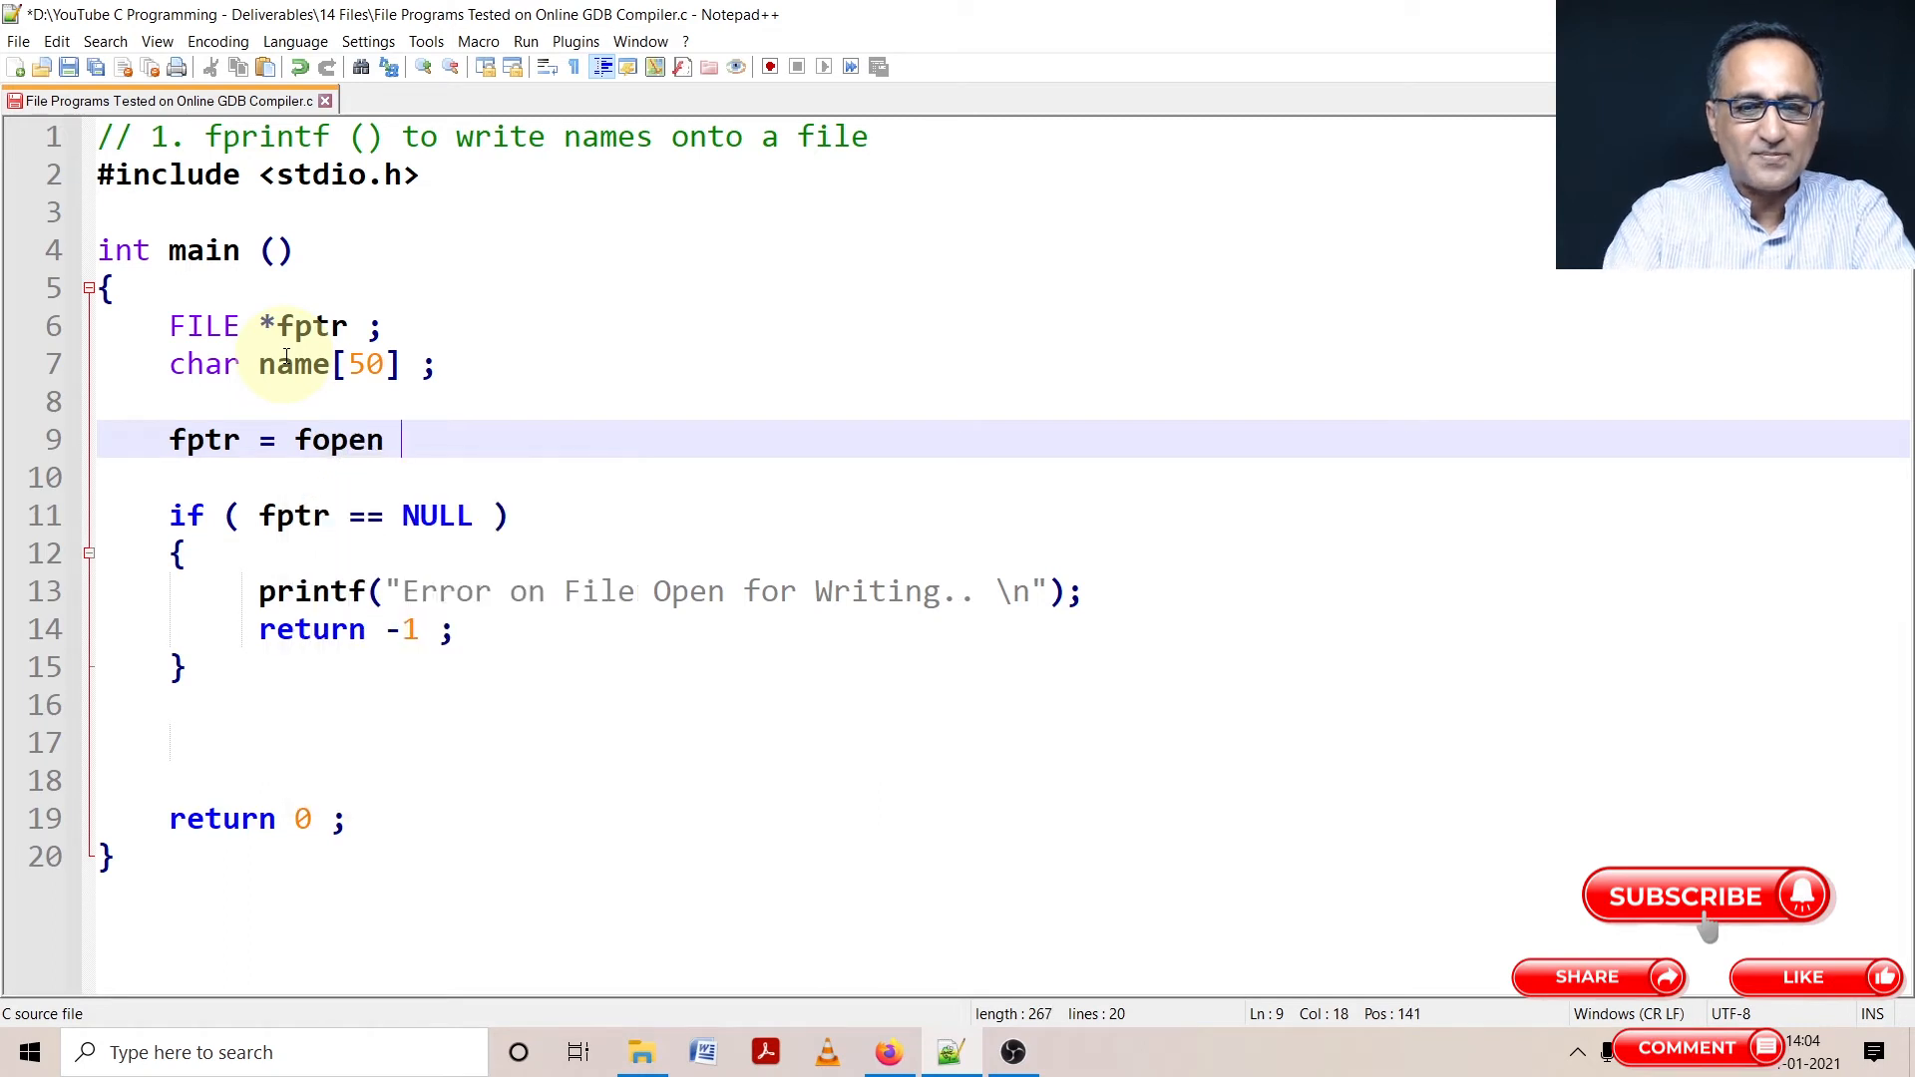
text(("s)
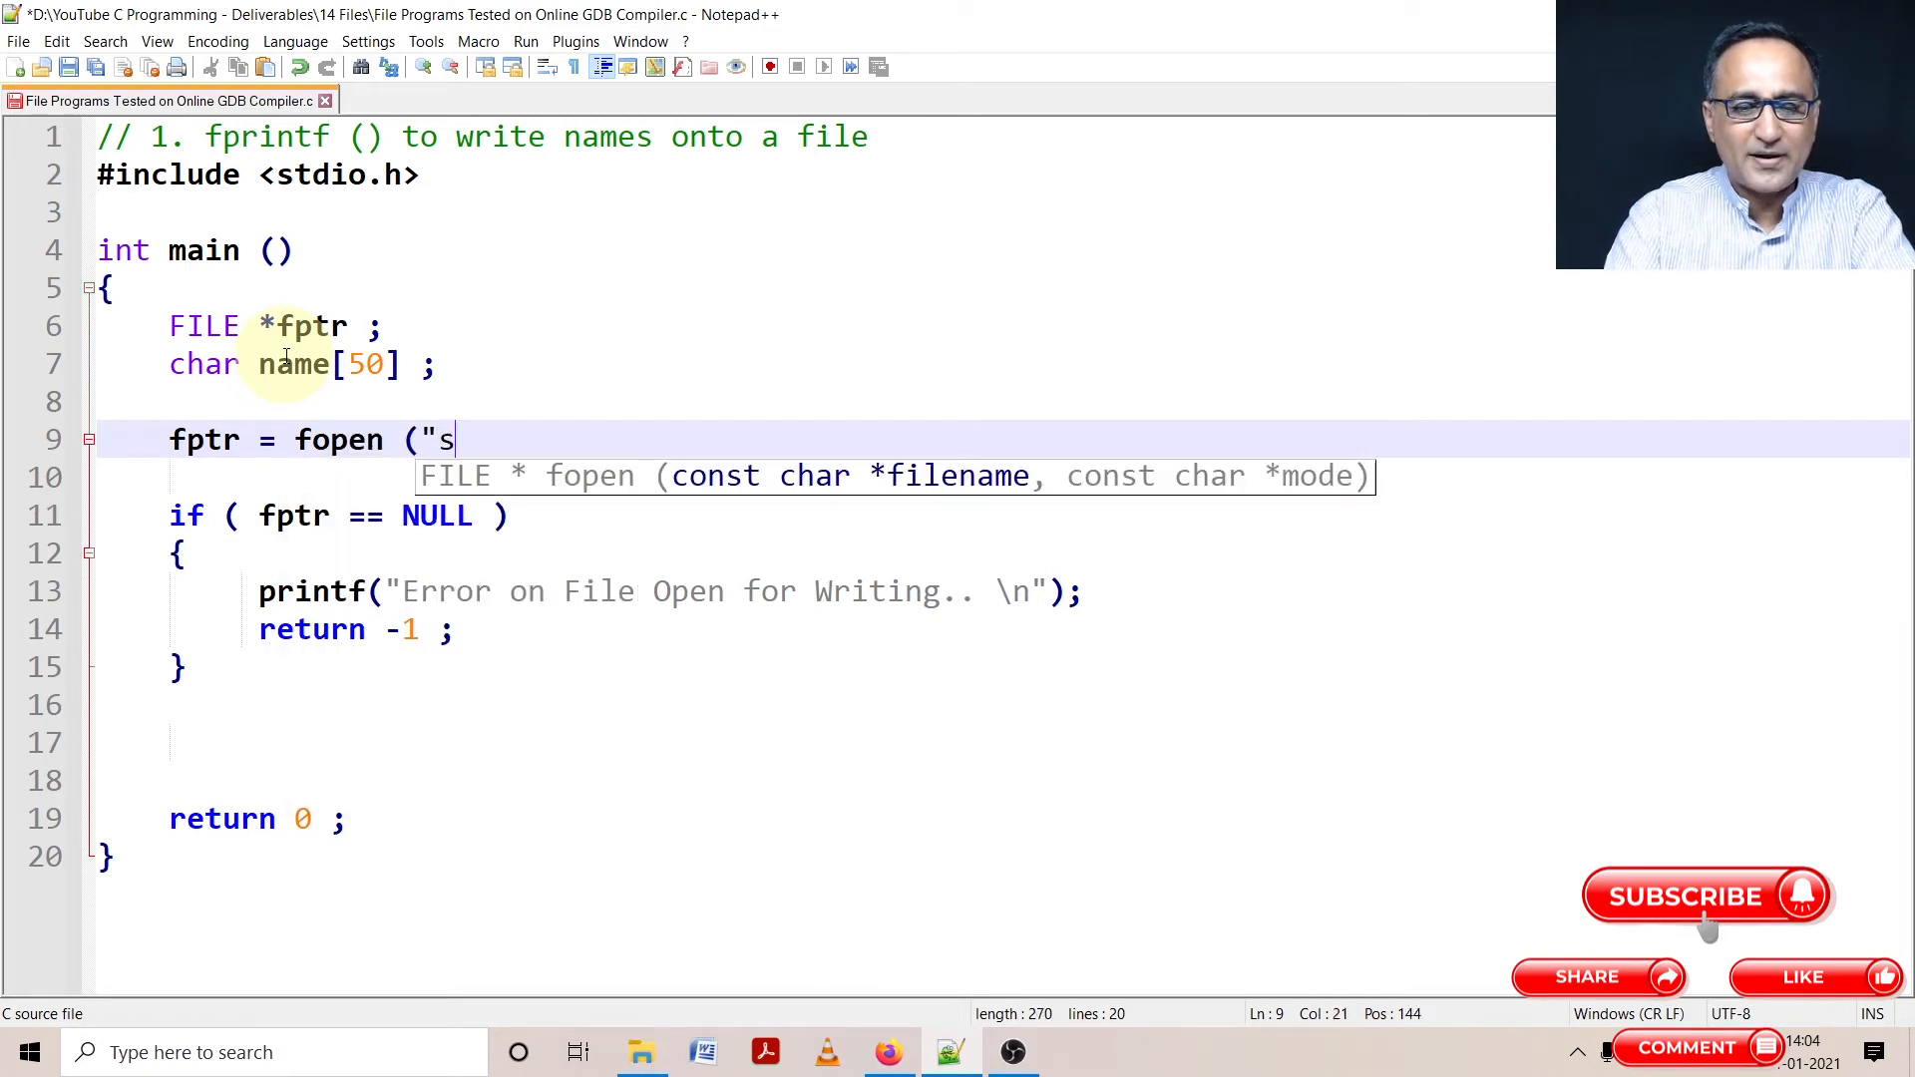
key(Backspace)
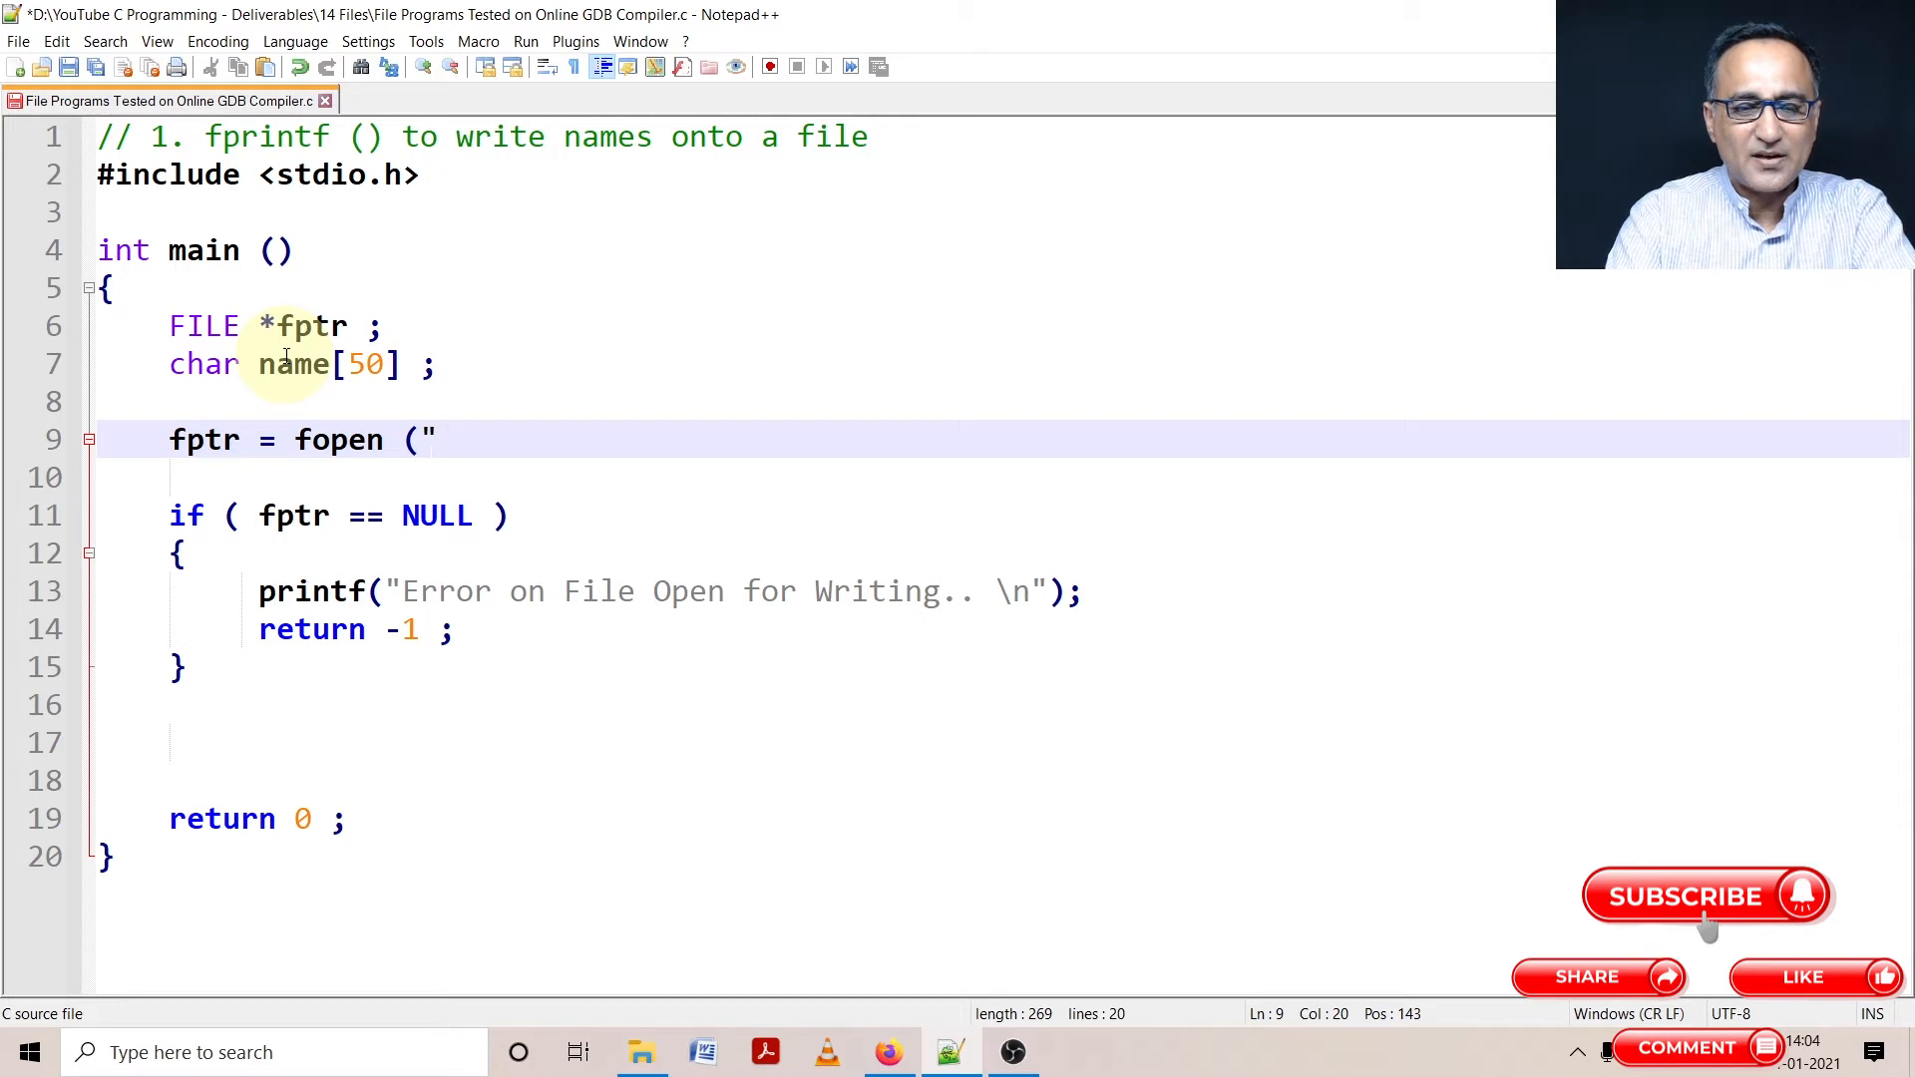
text(fprint)
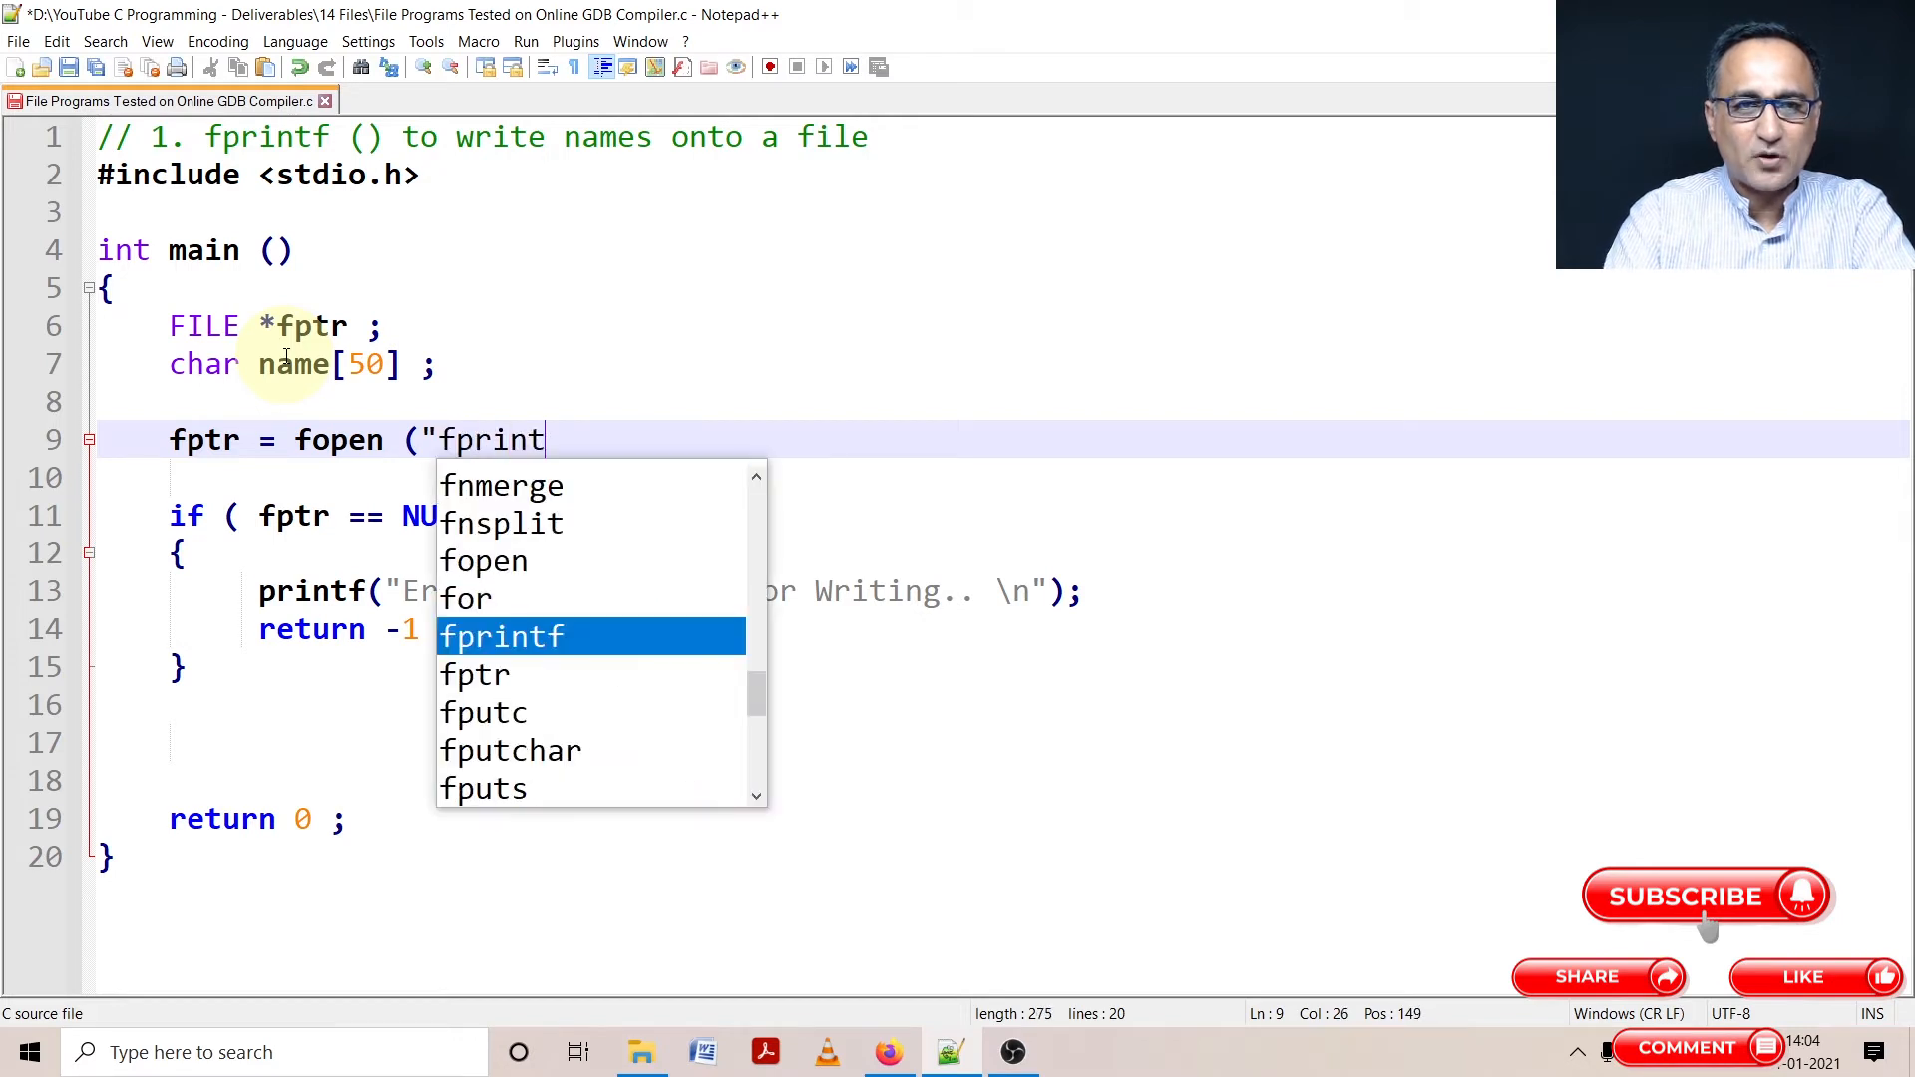
text(.txt)
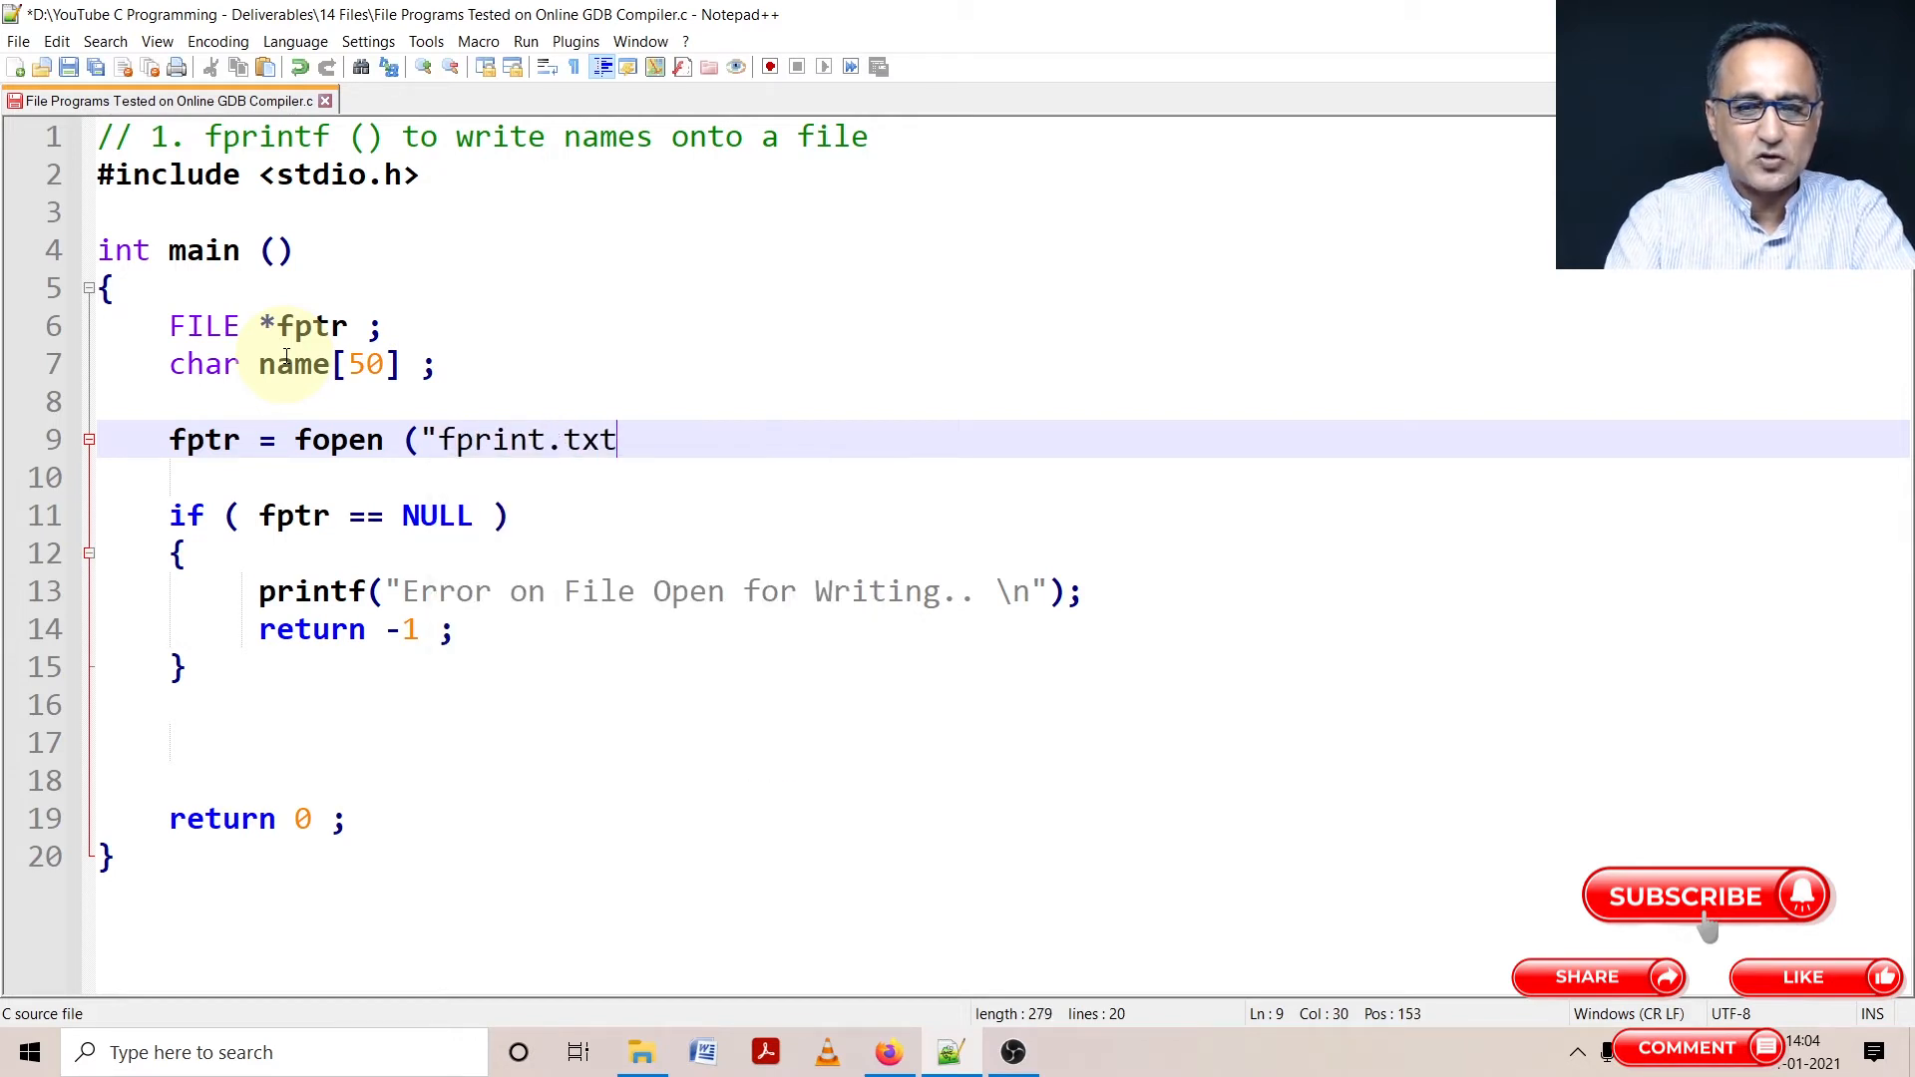
text(", ")
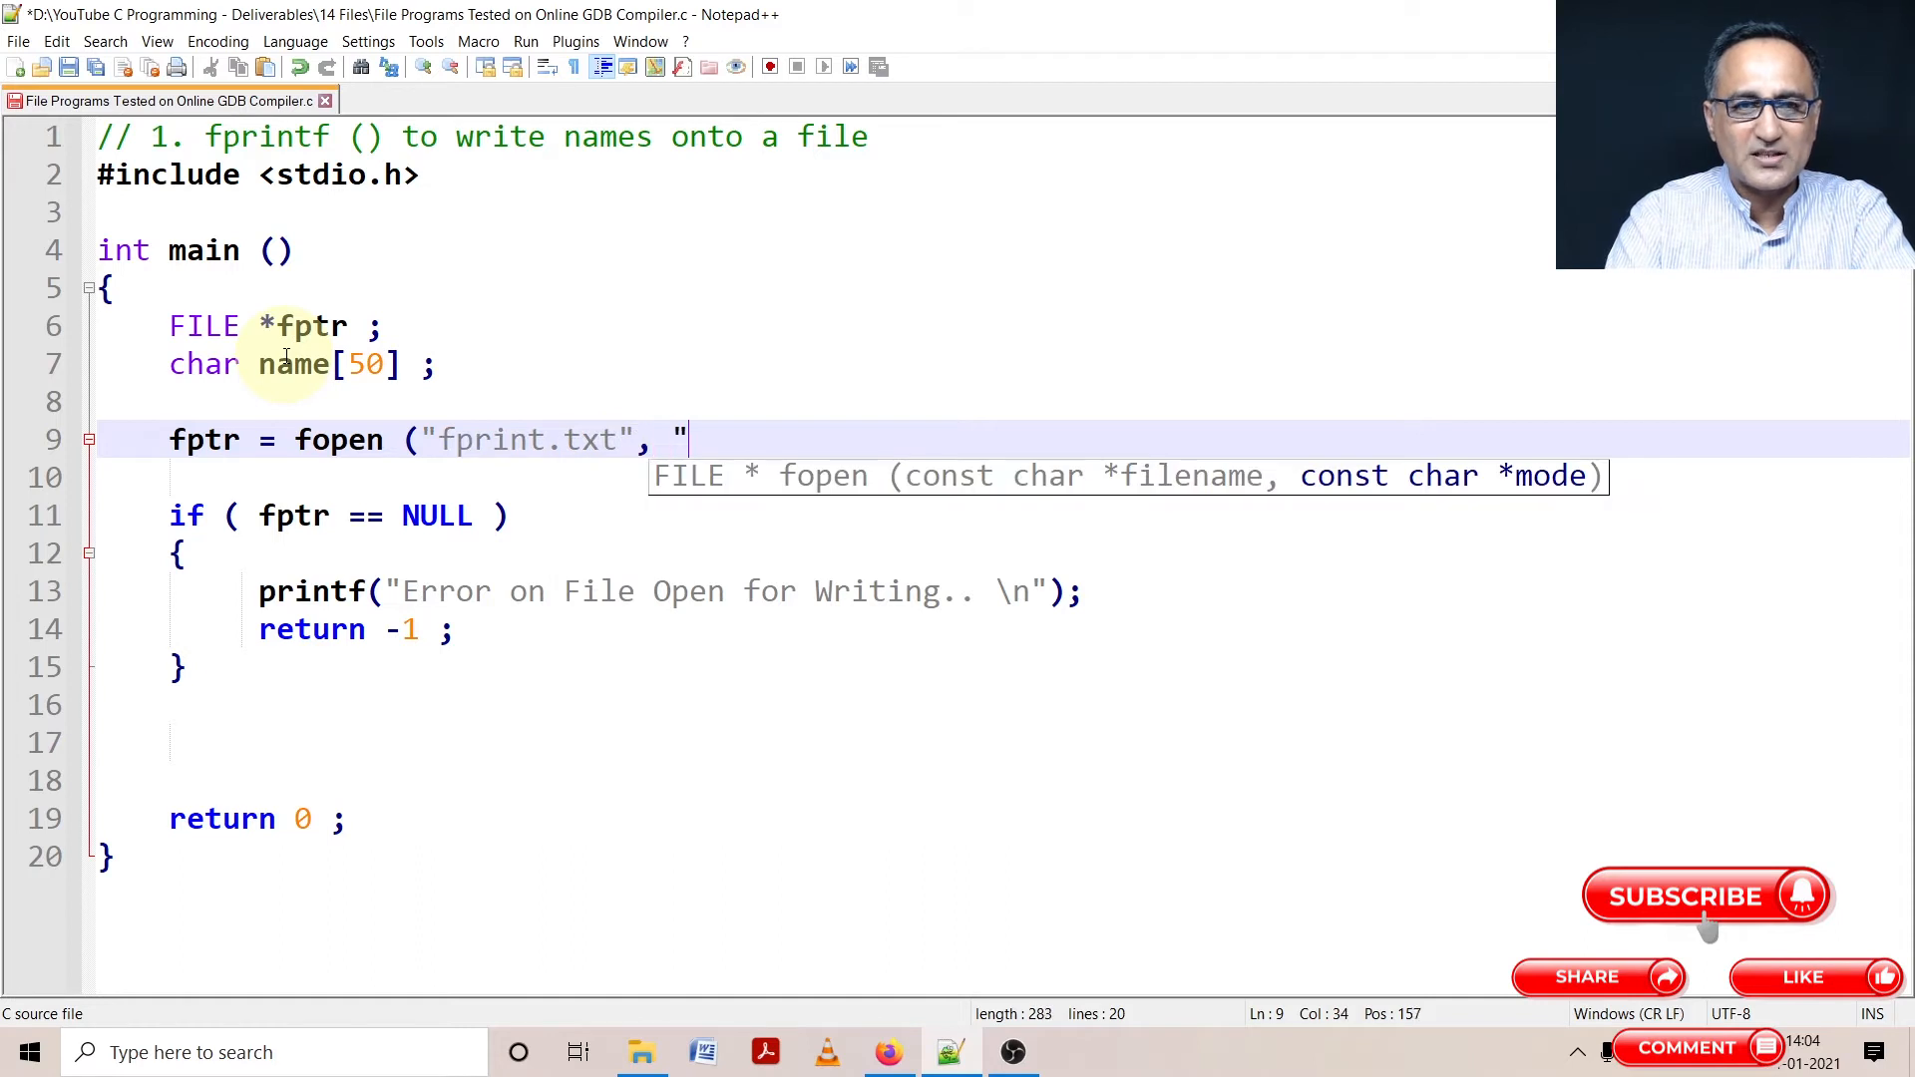
text(w"))
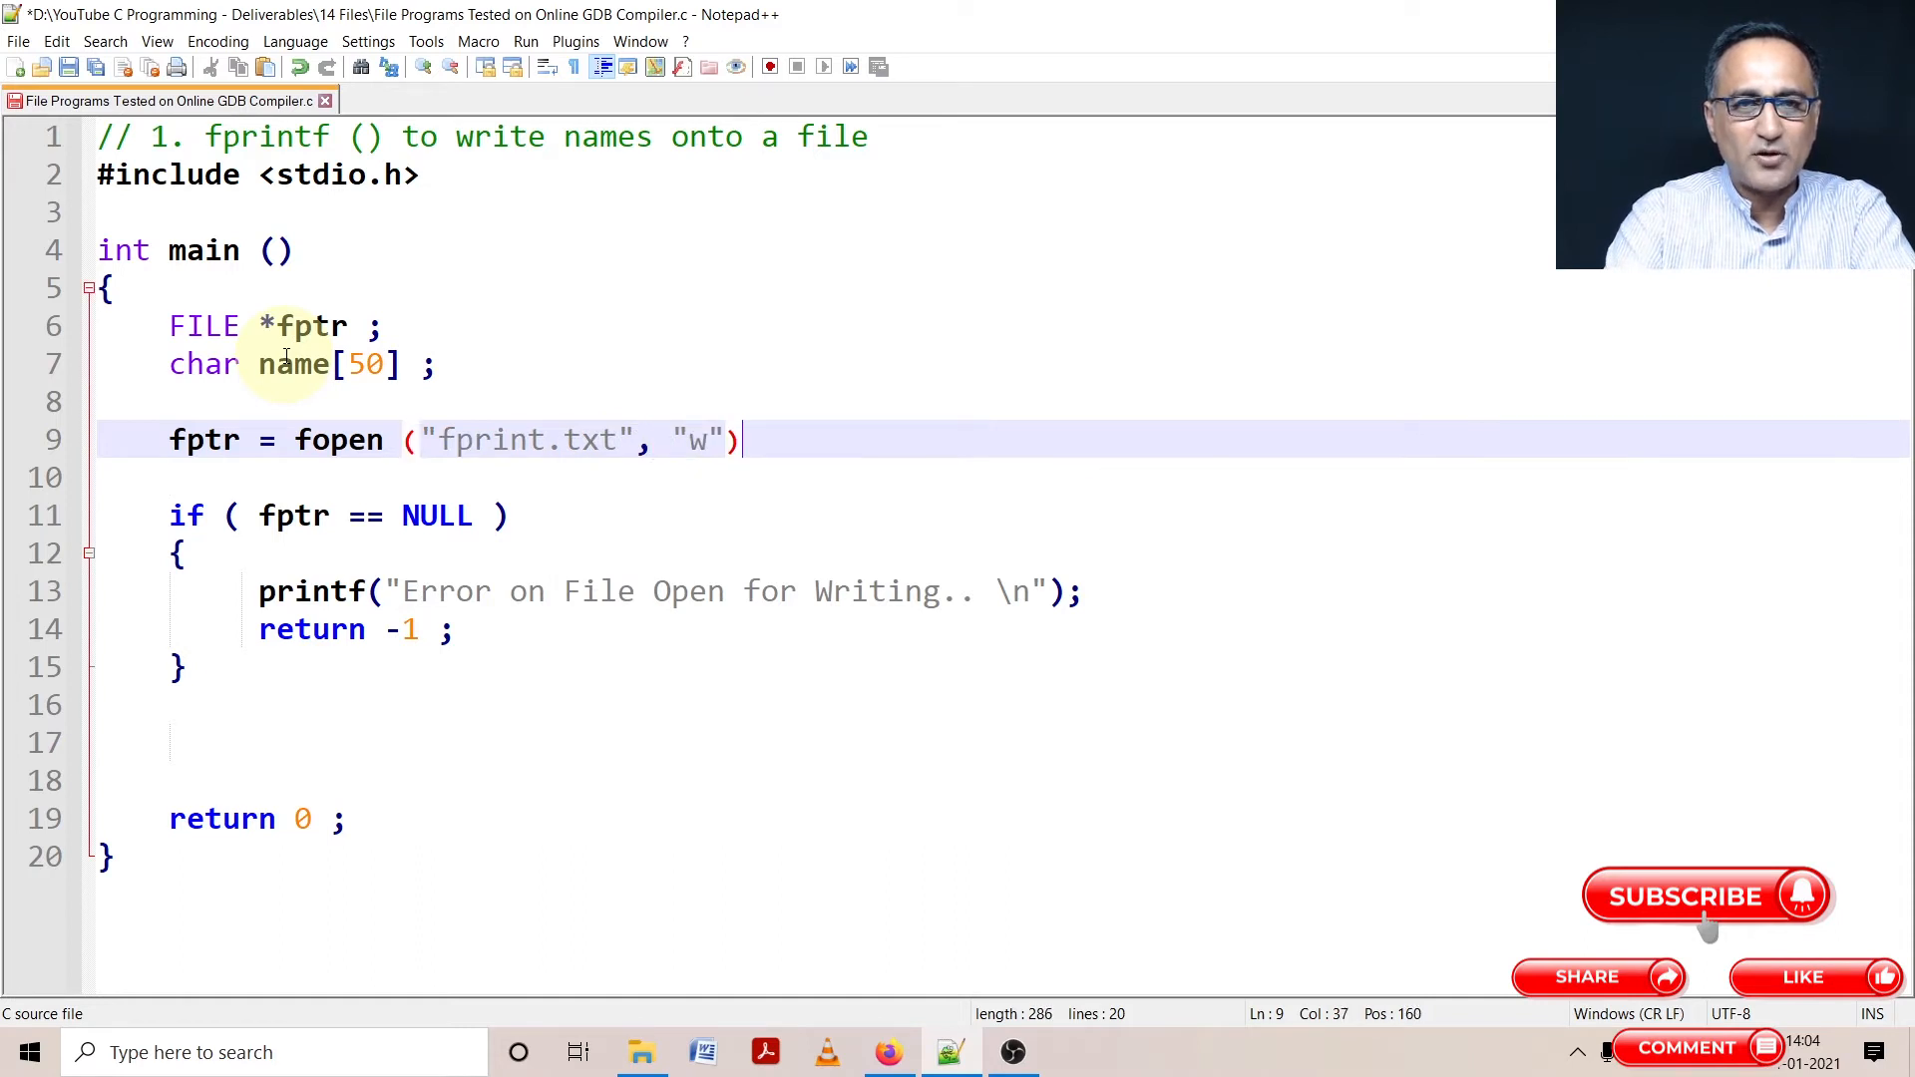
text(;)
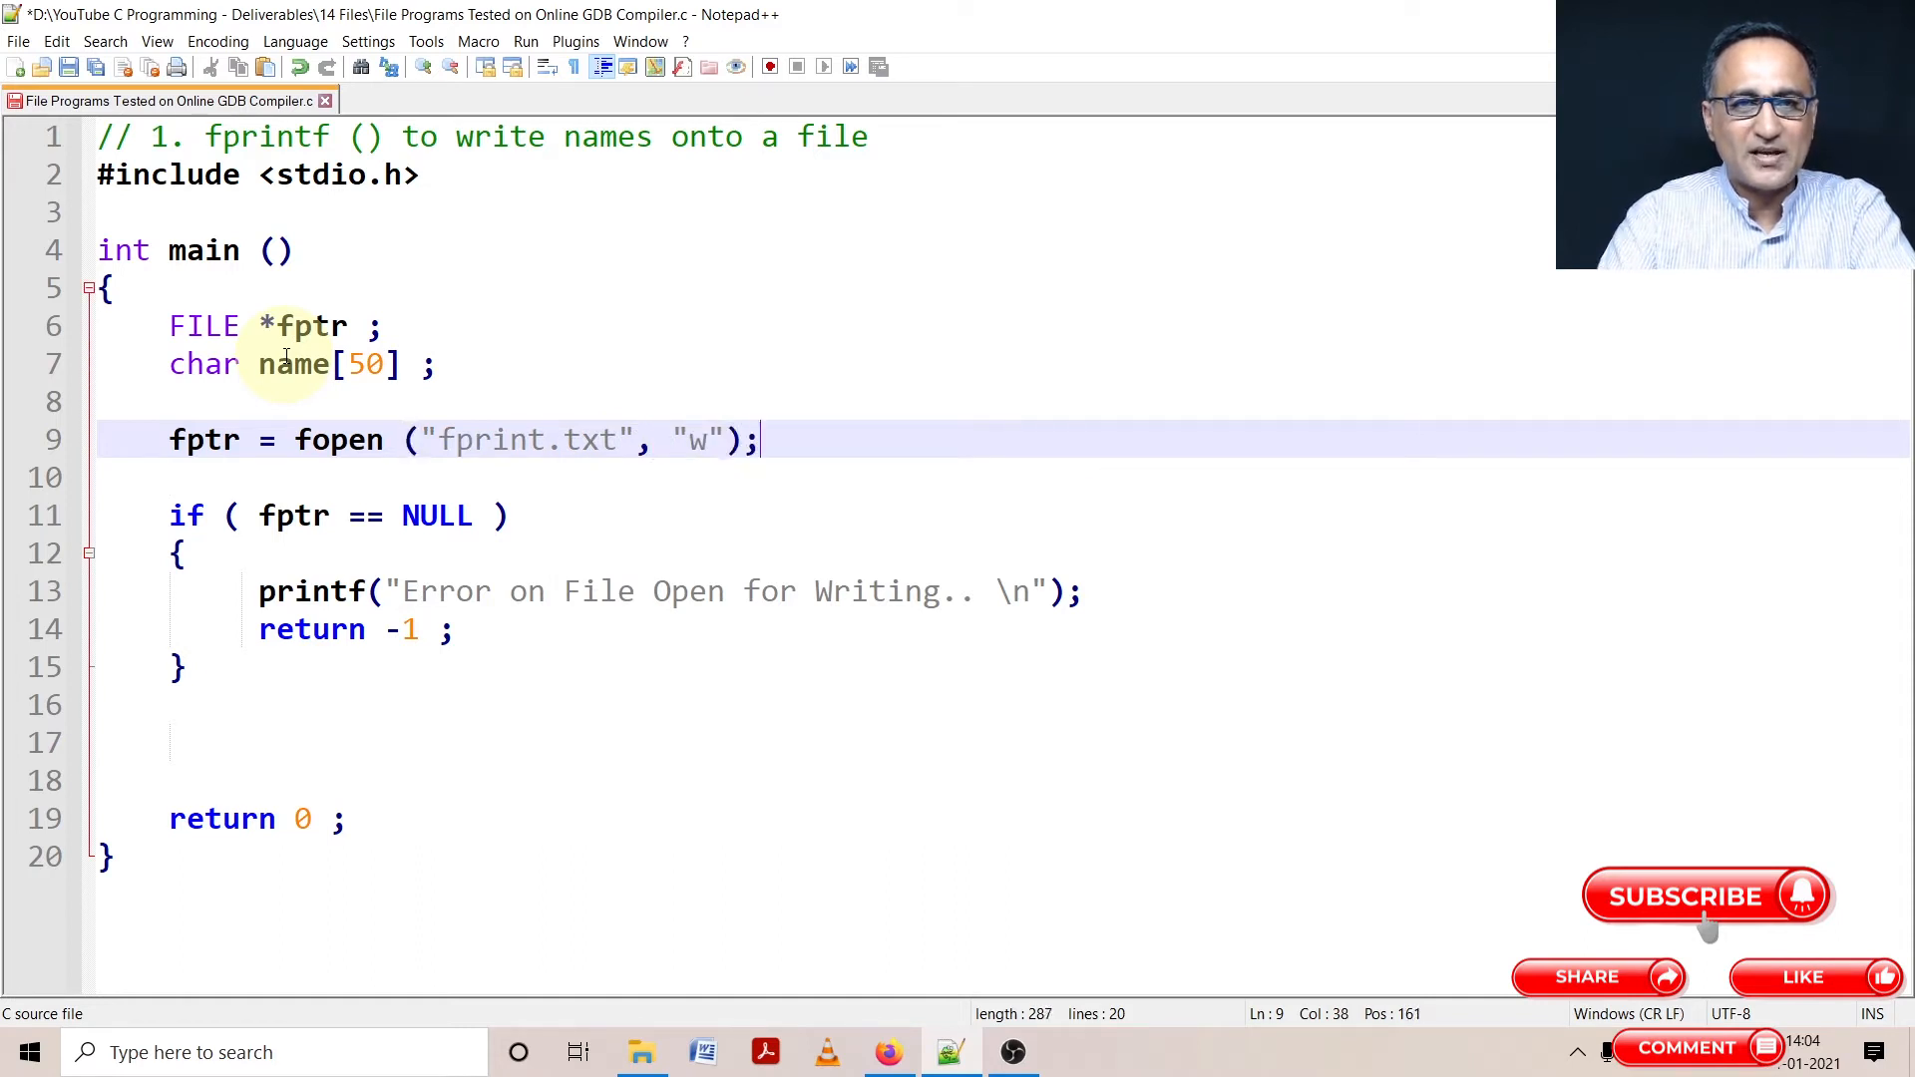
mouse_move(472, 448)
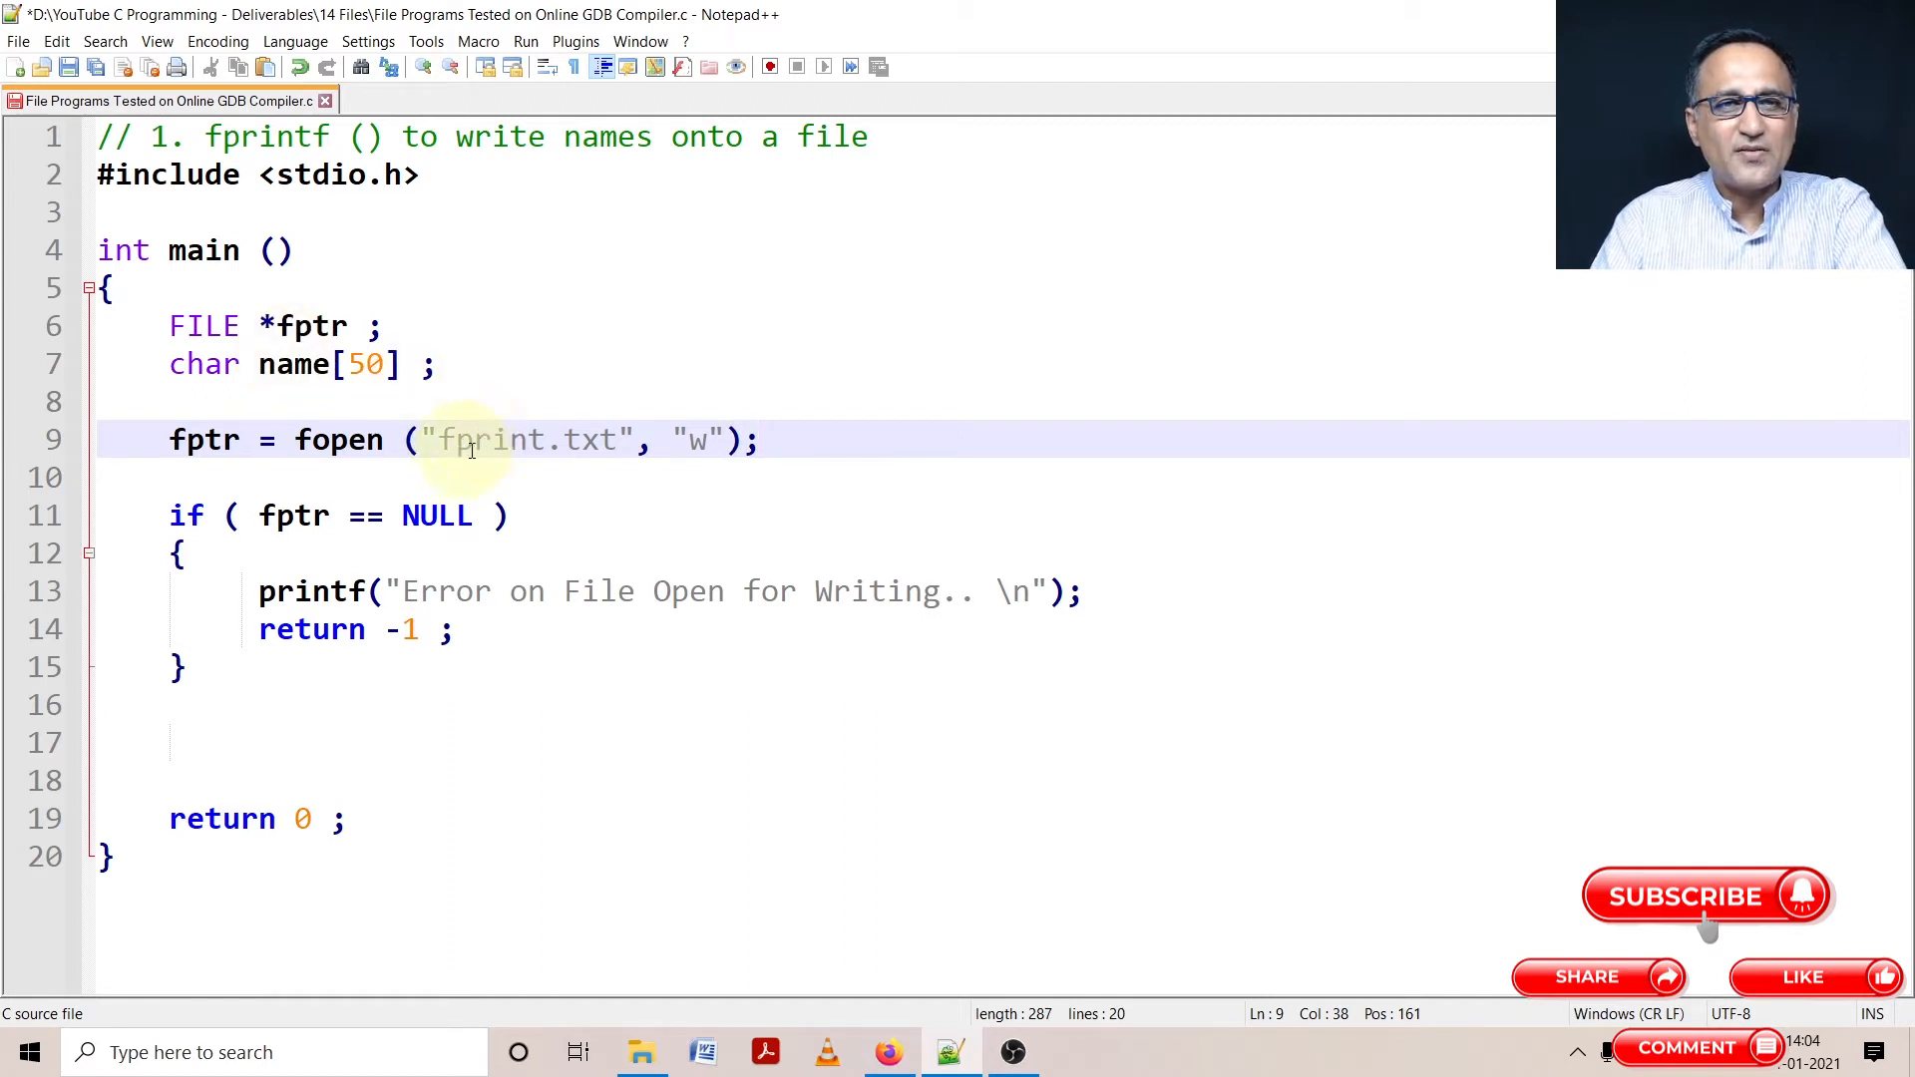
text(f)
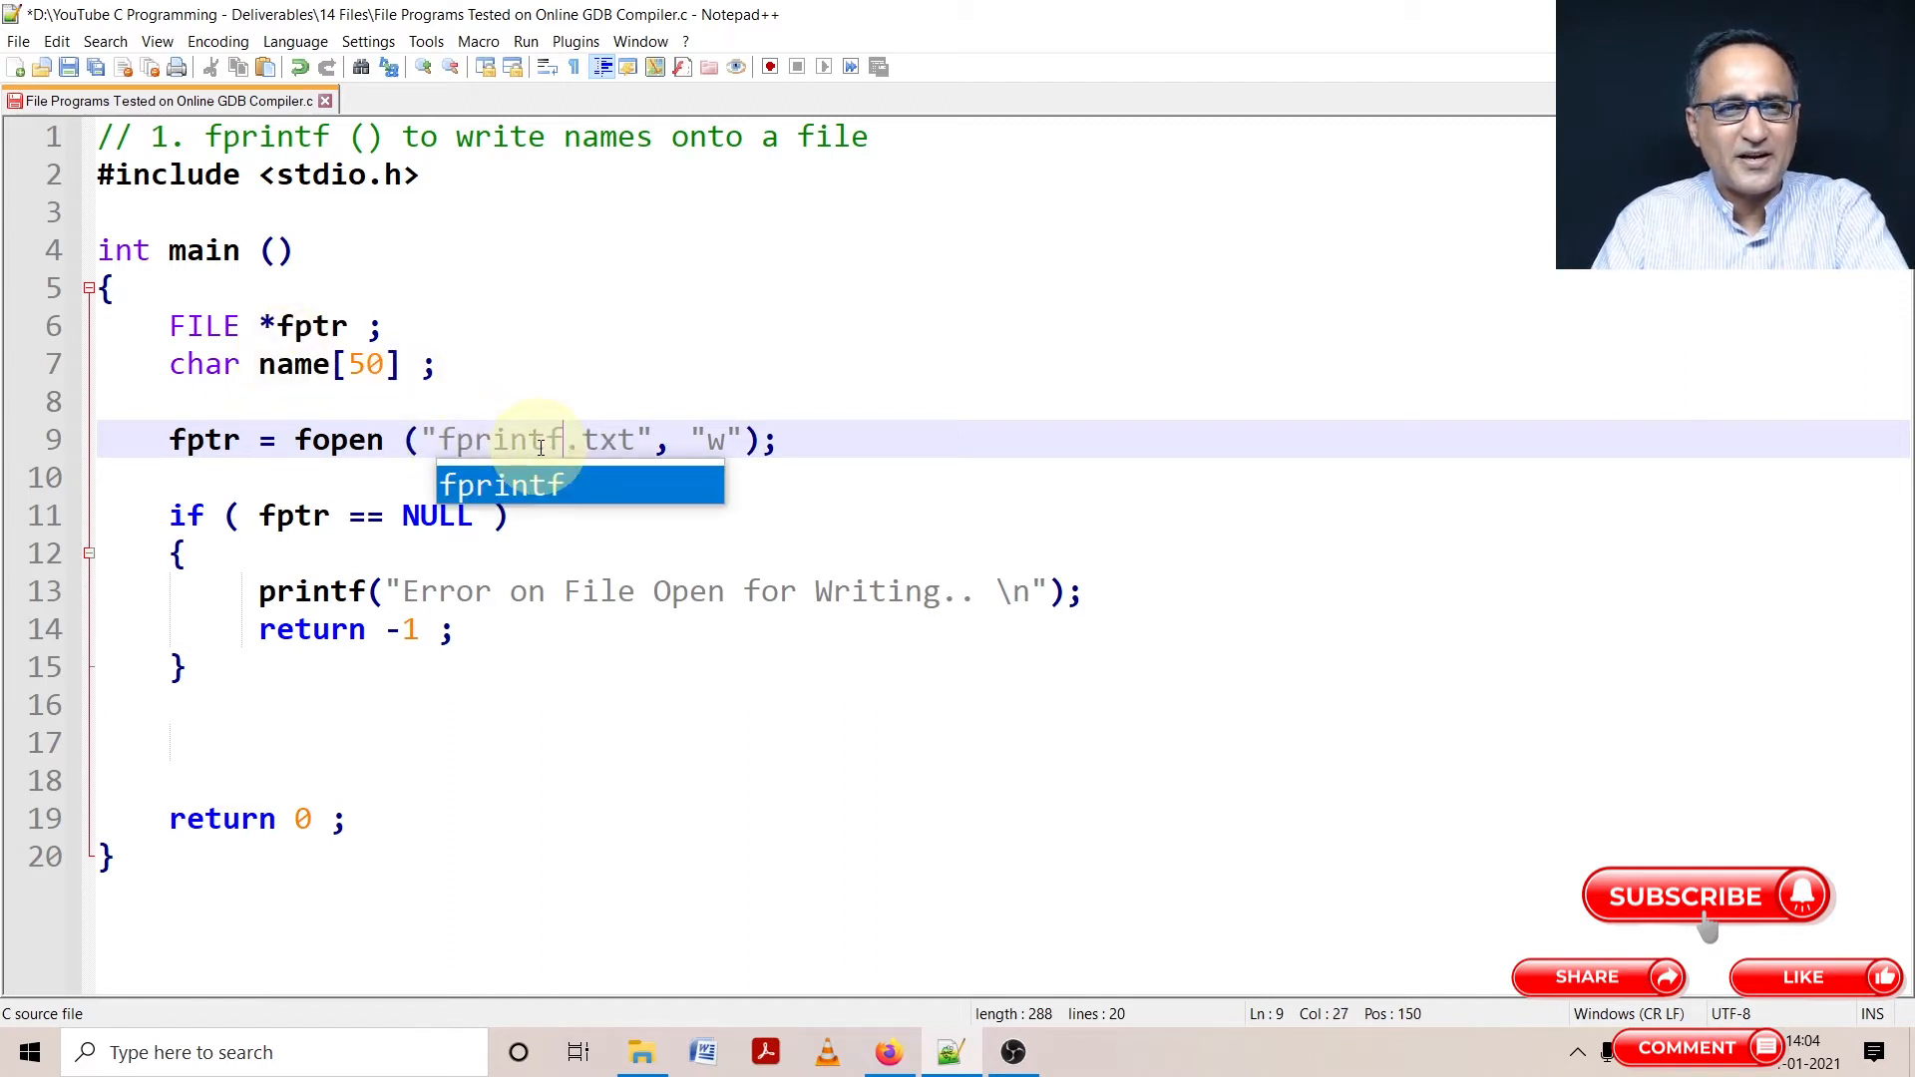
click(800, 439)
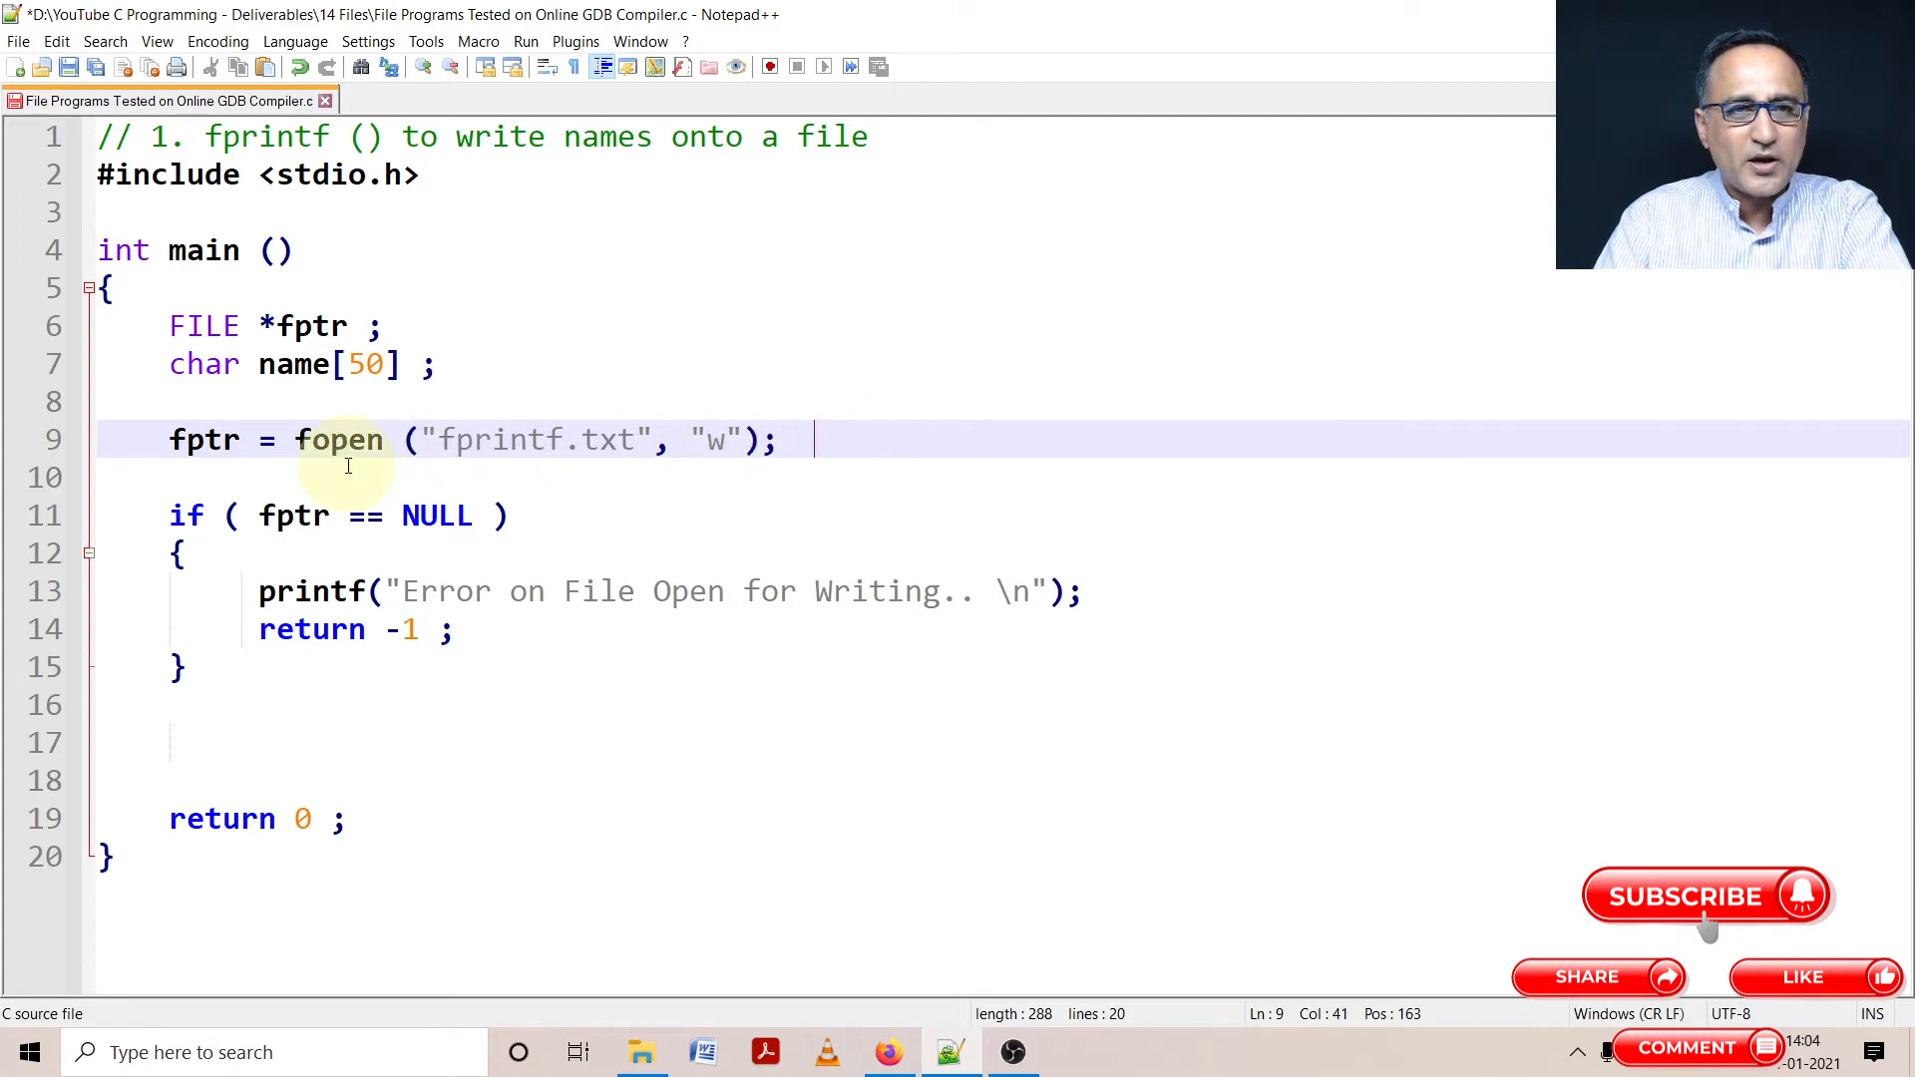
mouse_move(766, 460)
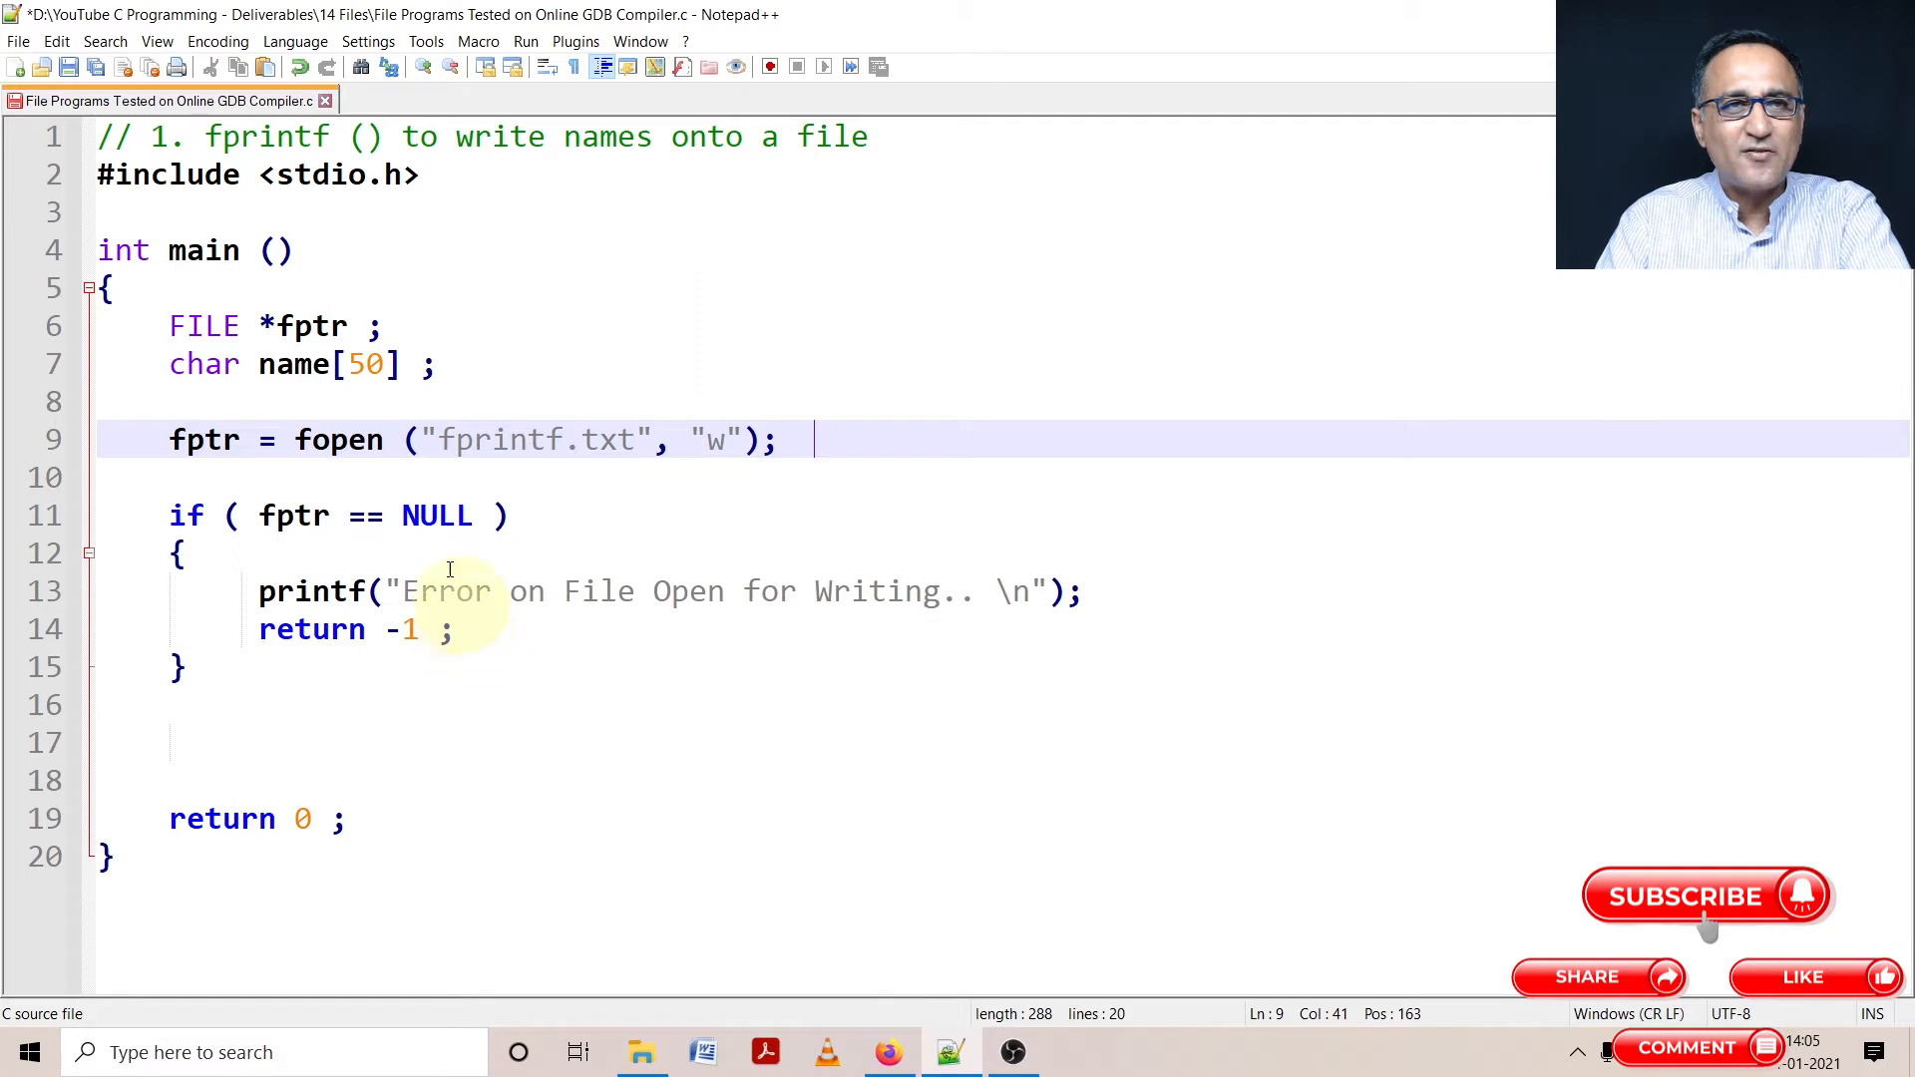
mouse_move(291, 680)
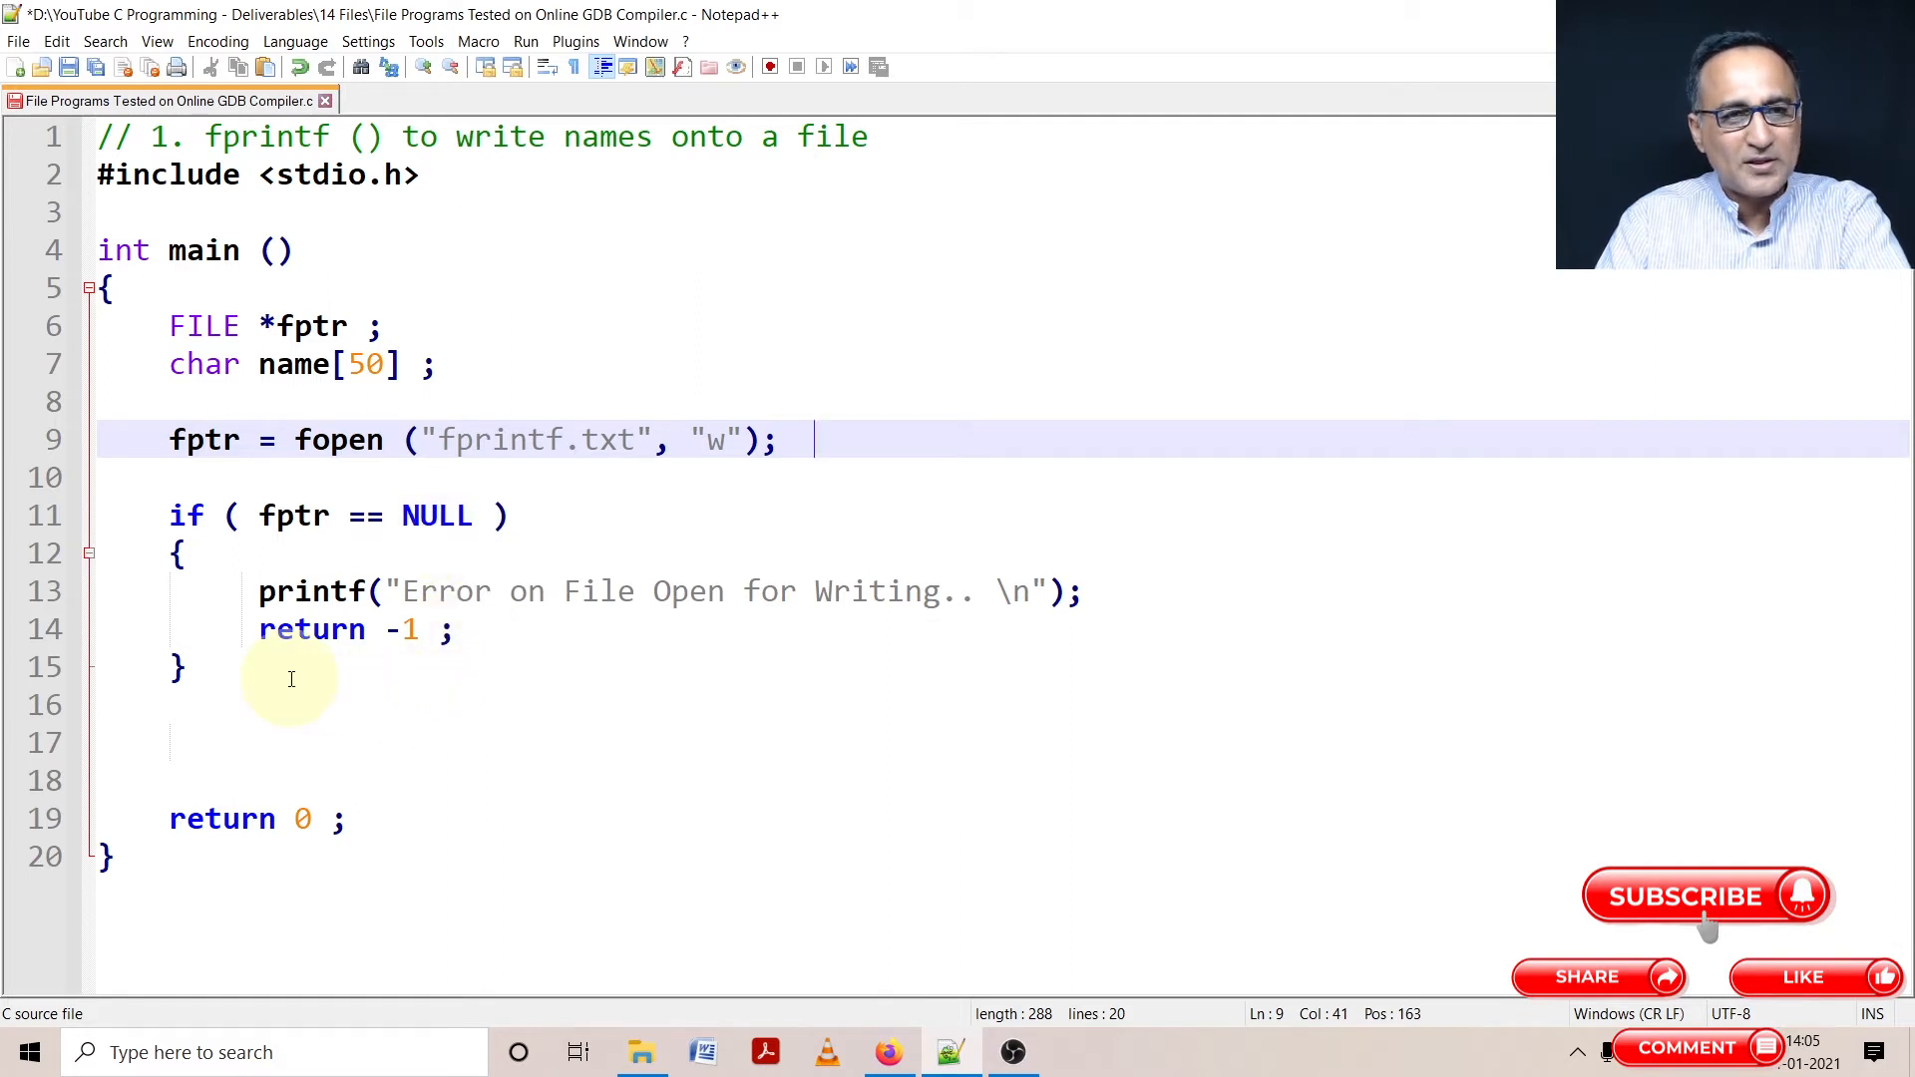
click(304, 670)
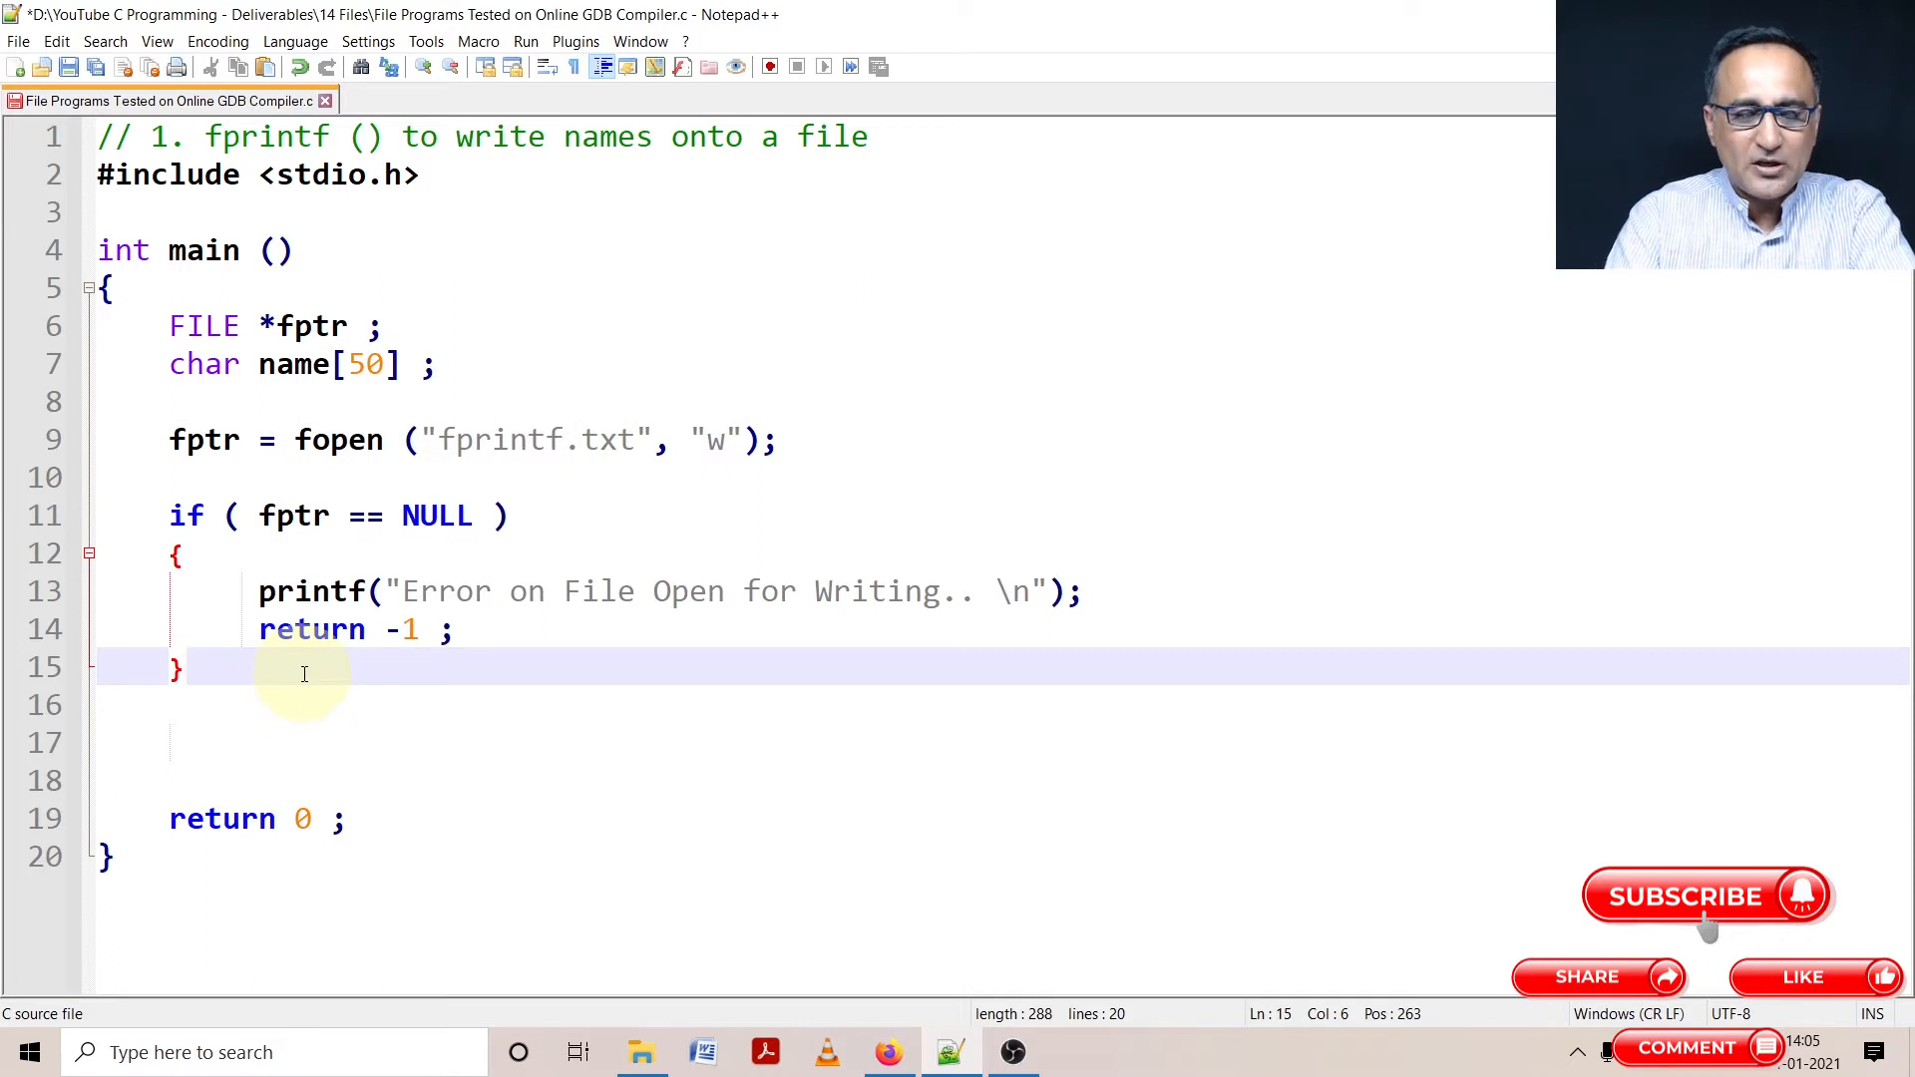
Start a do block that prints 'Enter First Name:' and scans into name
key(Enter)
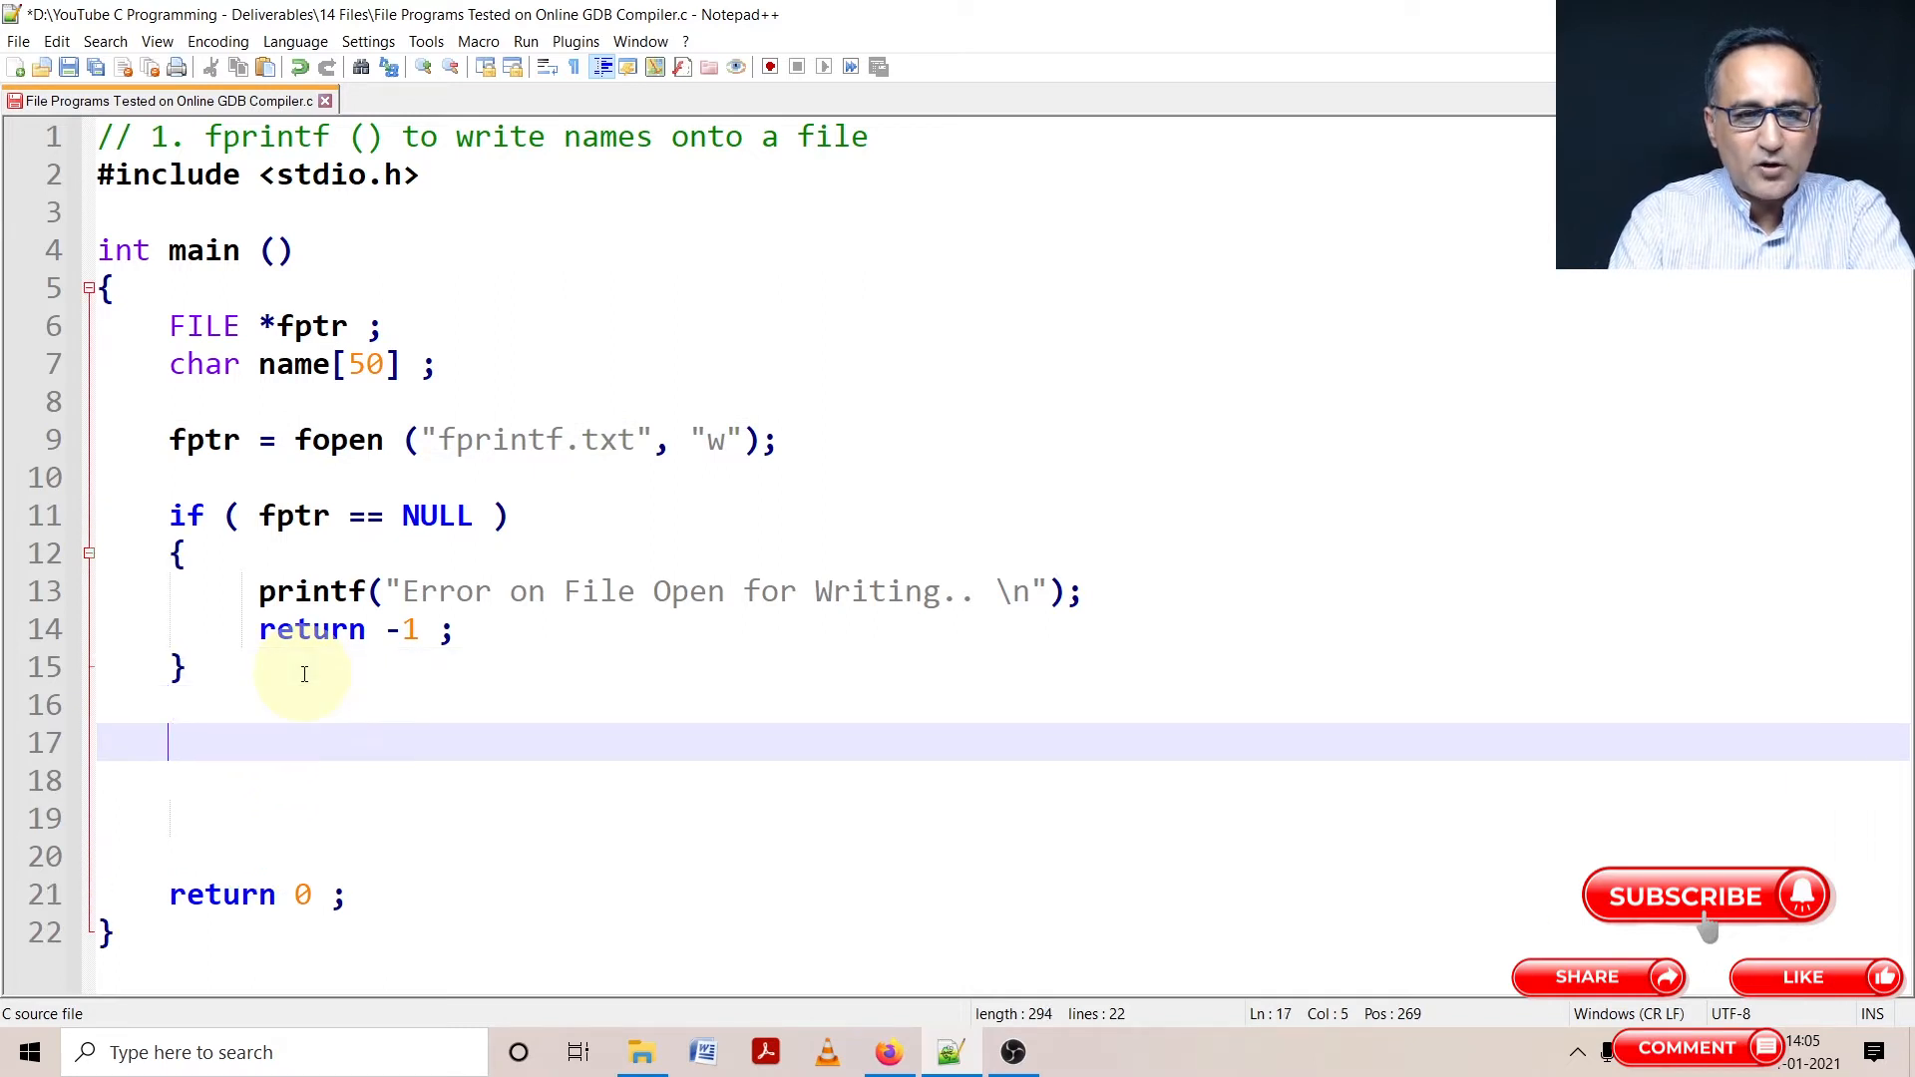
text(do)
text(printf("Enter First)
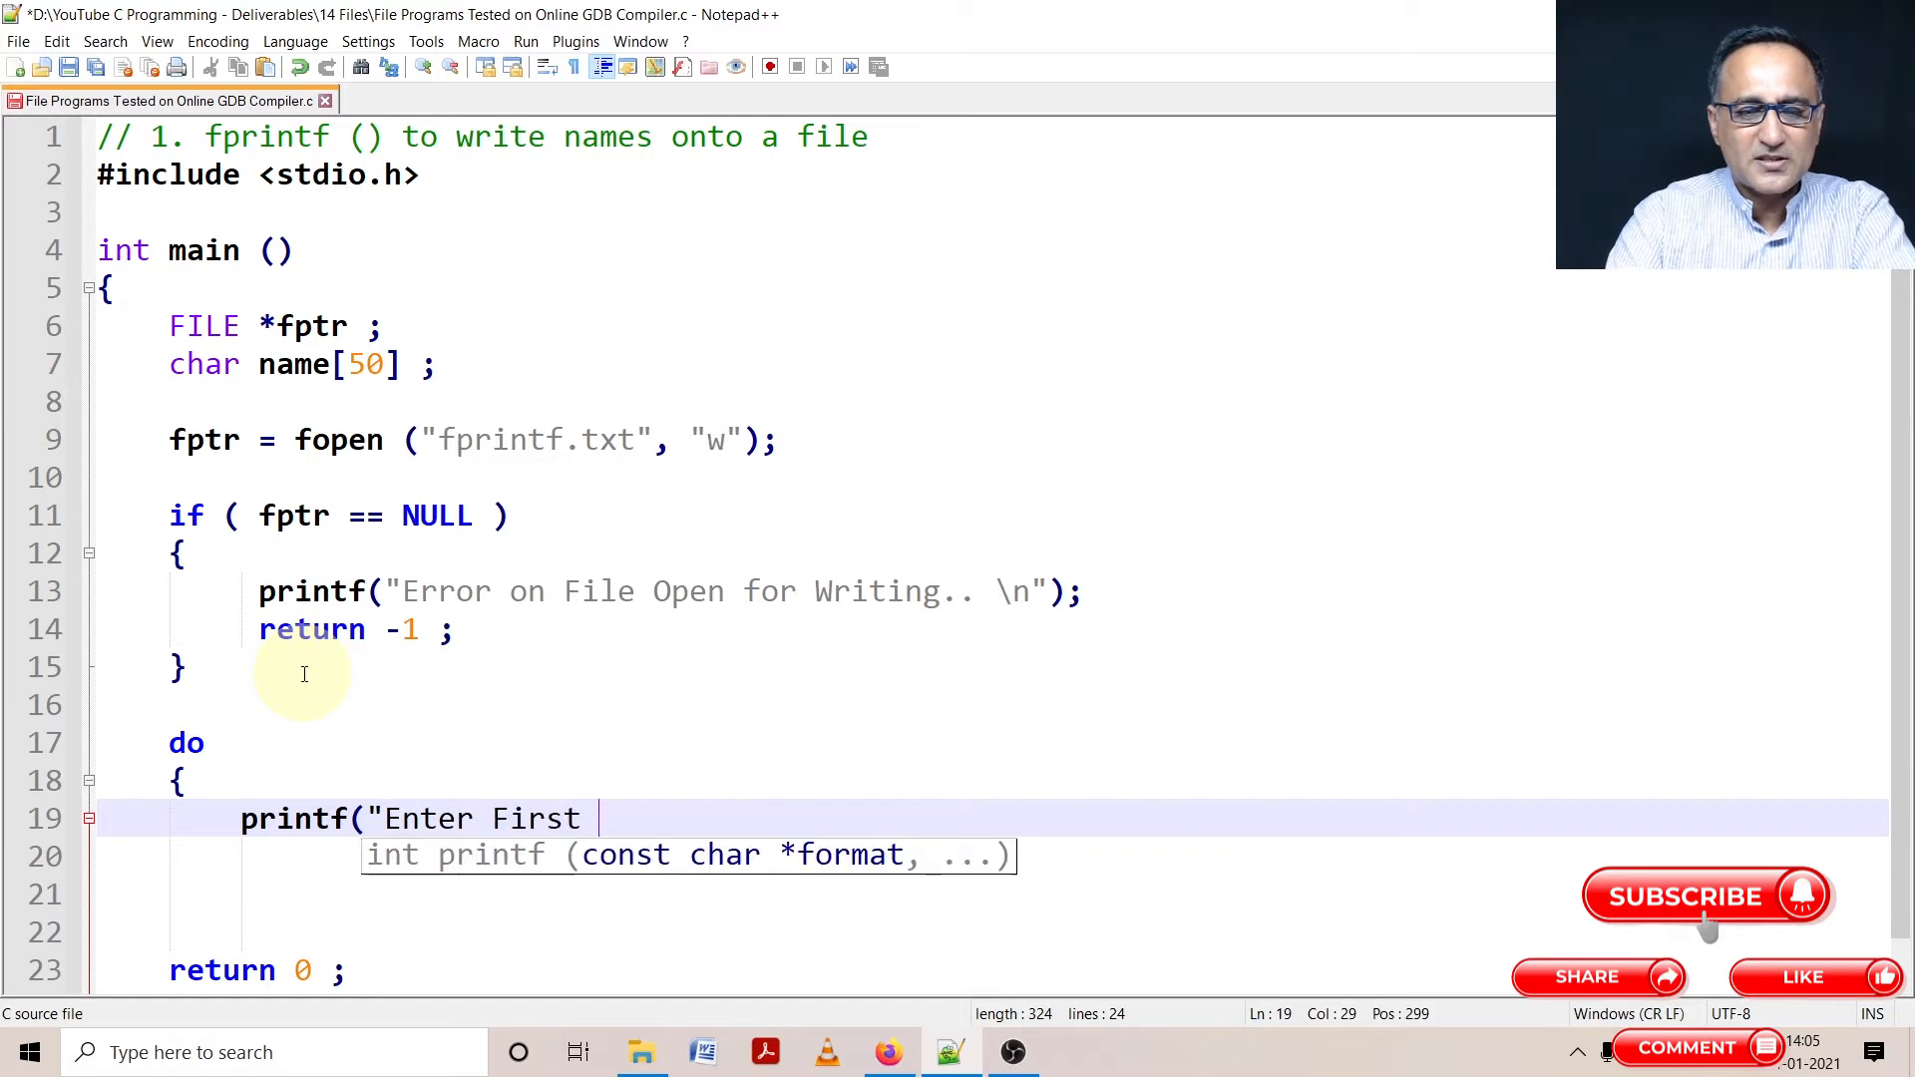
text(Name\)
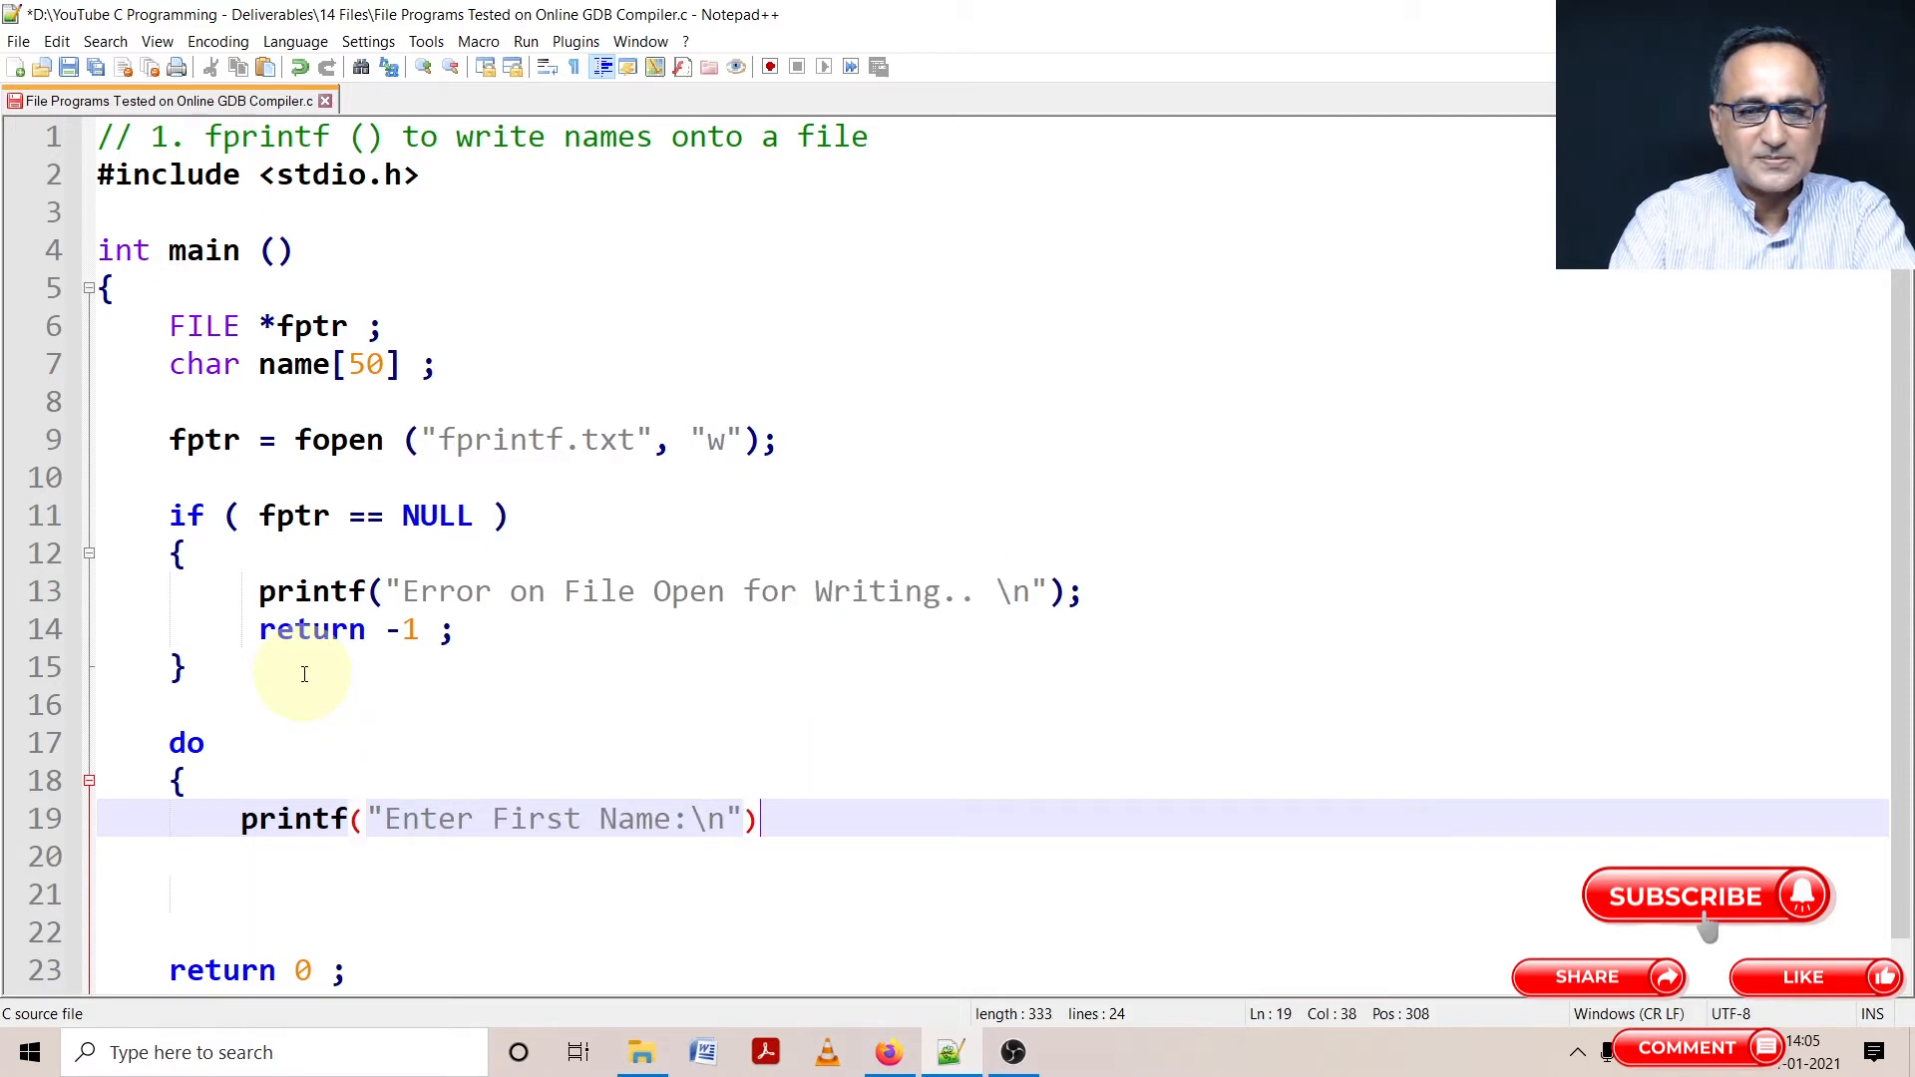
text(scanf(")
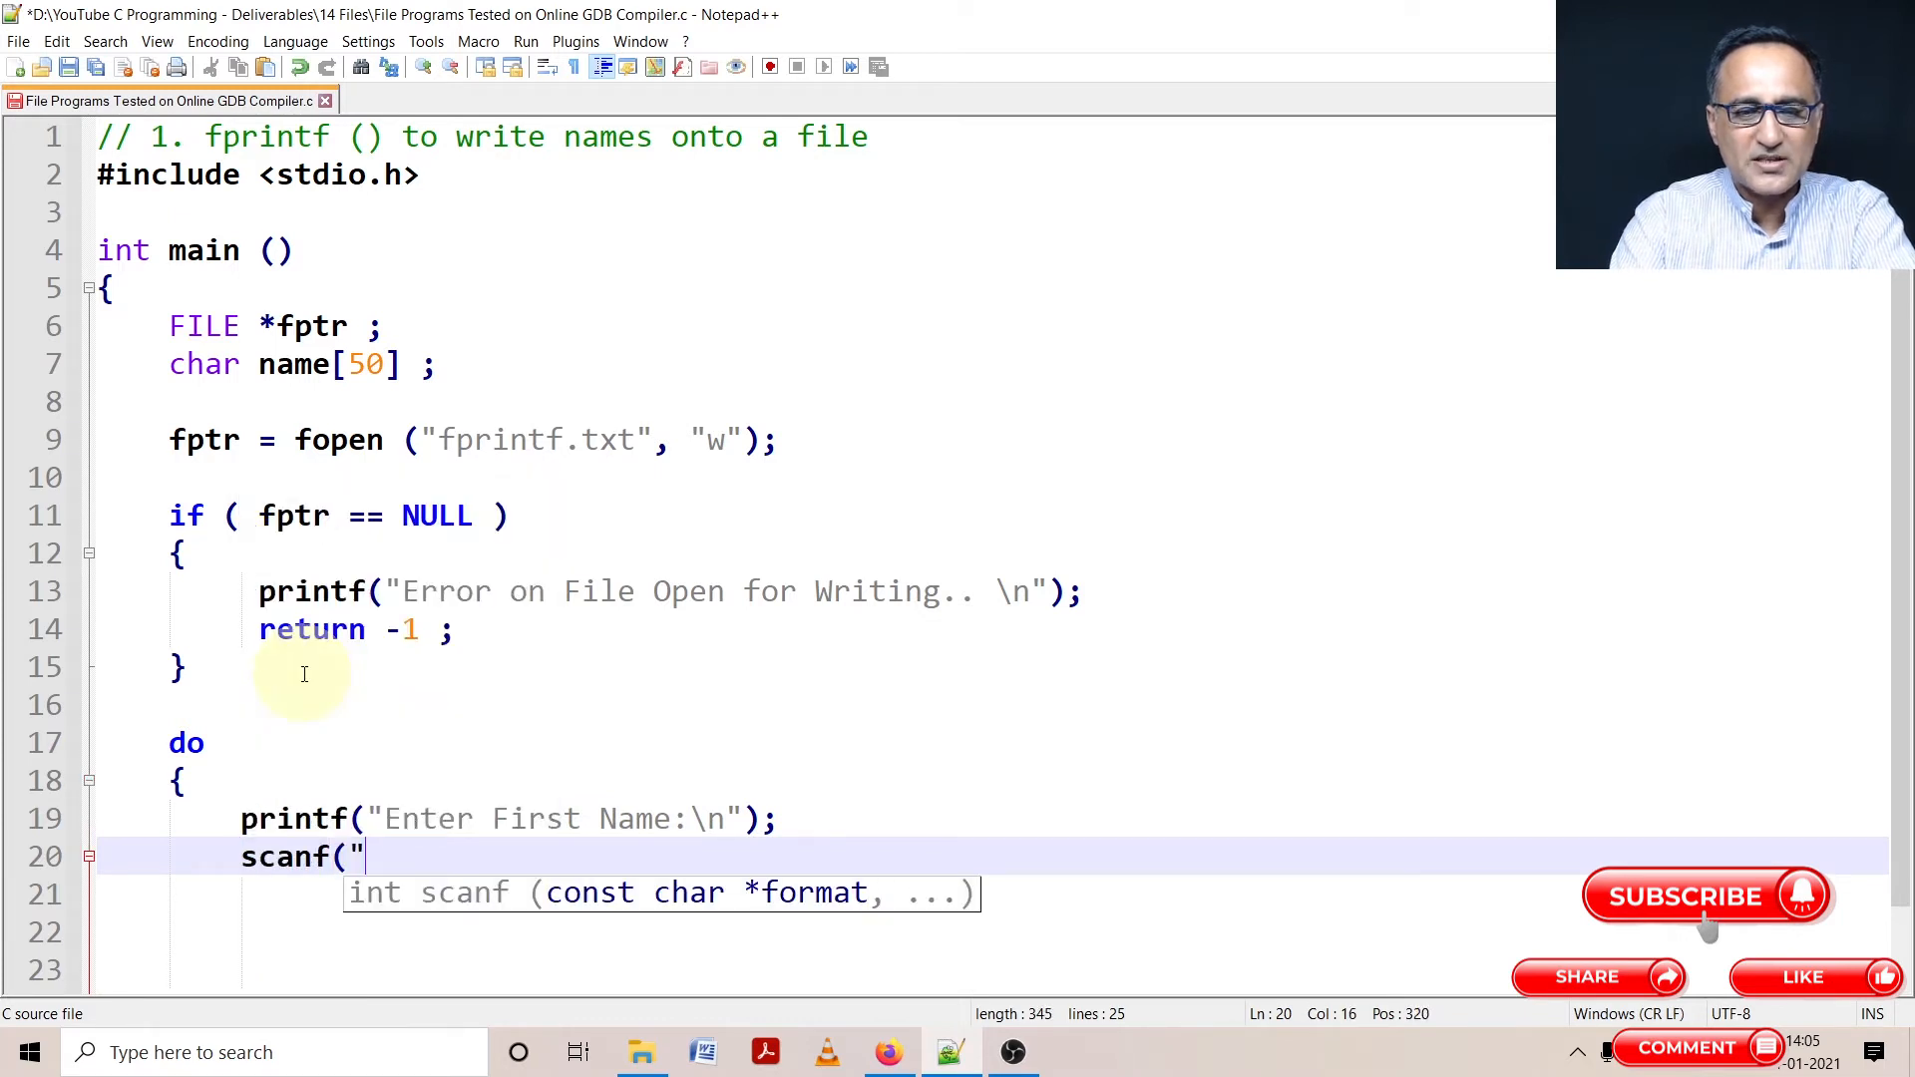
text(%s", nam)
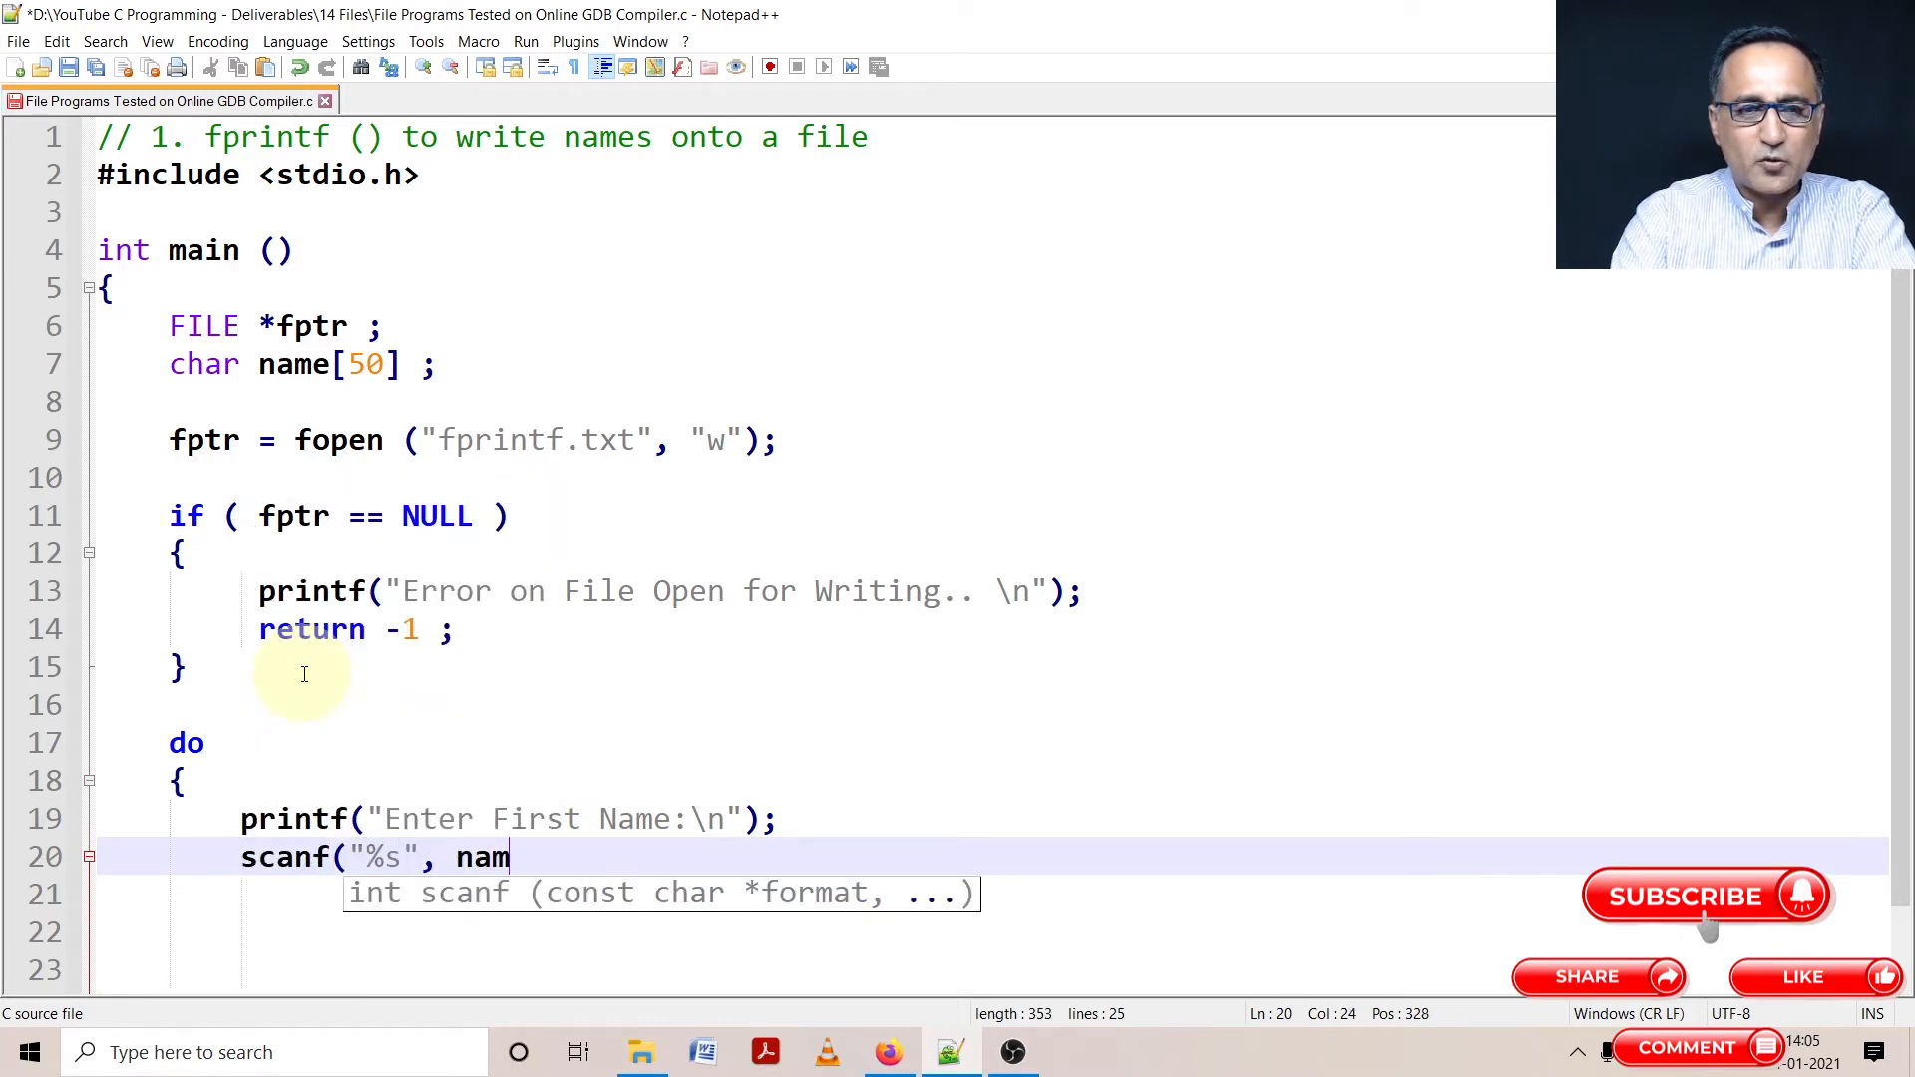
text(e);)
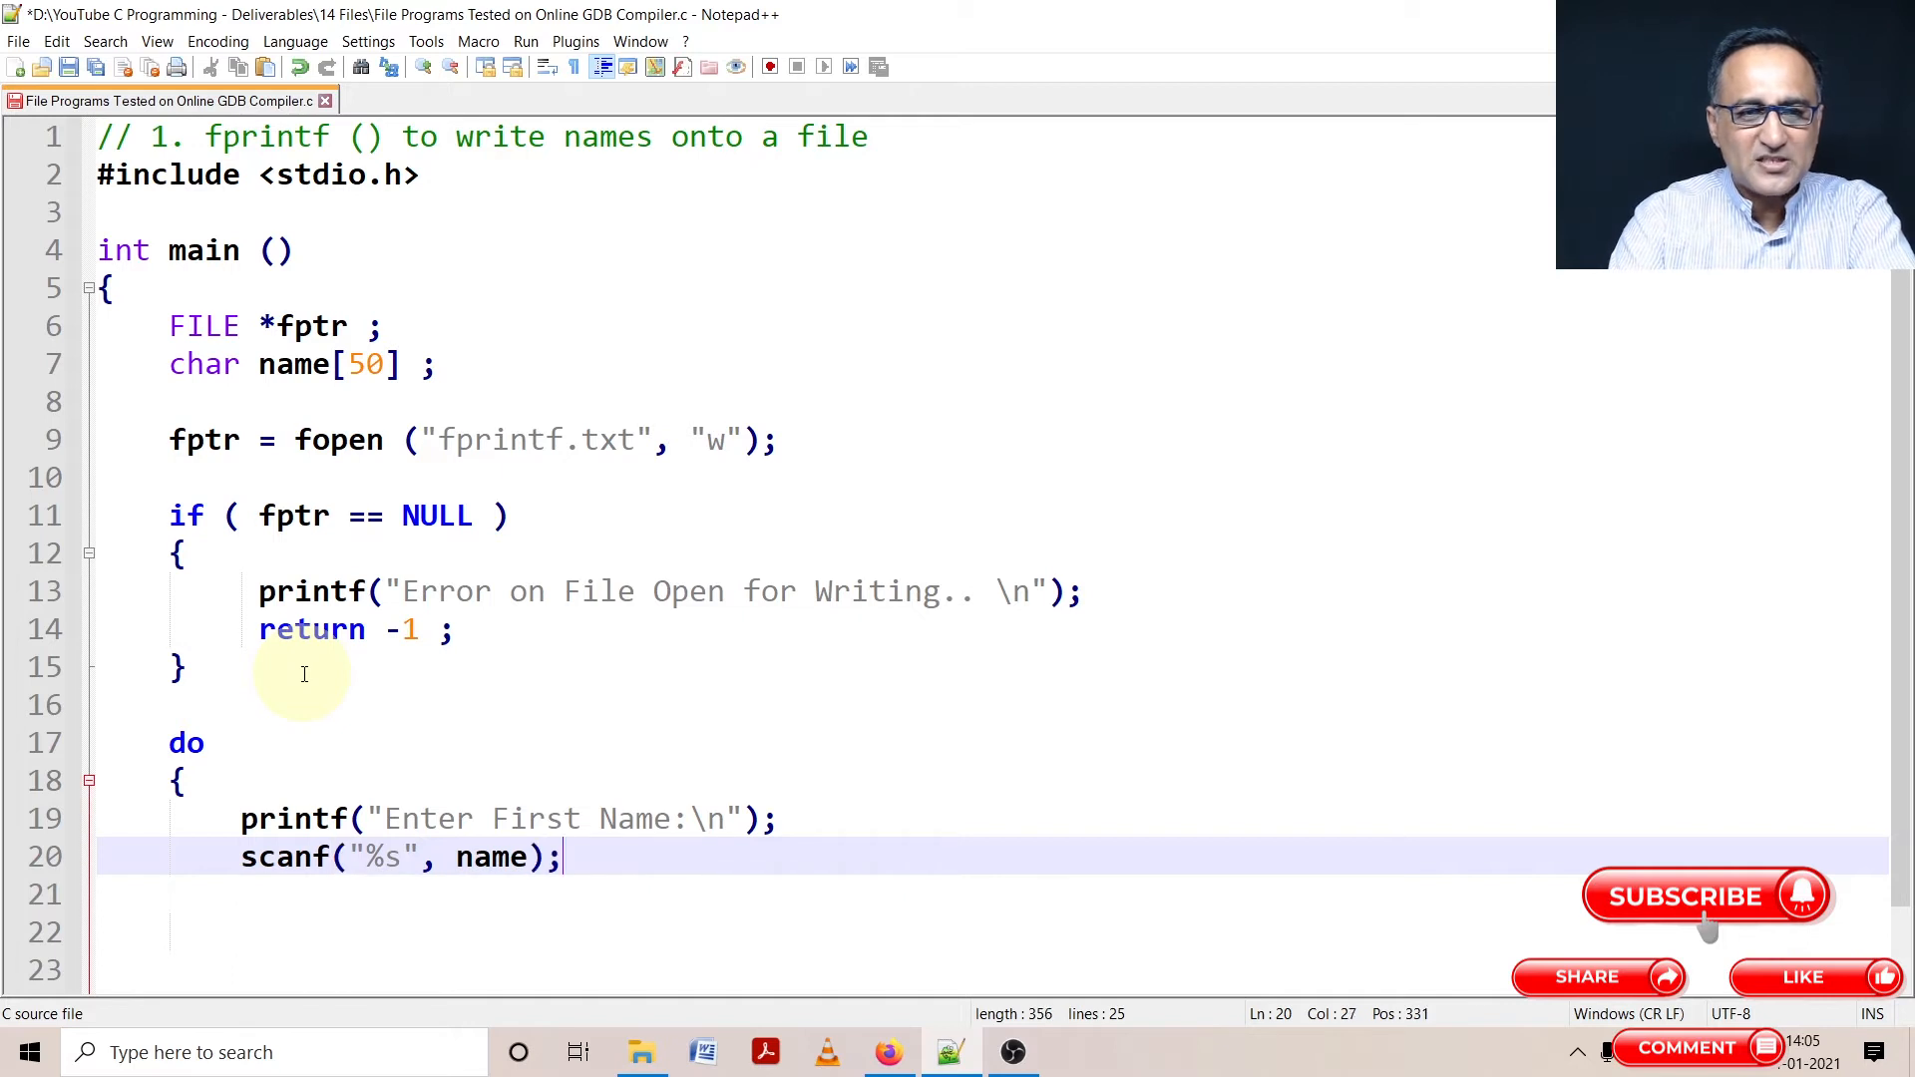
Write fprintf with fptr, format %s plus newline, and name on line 21
text(fpr)
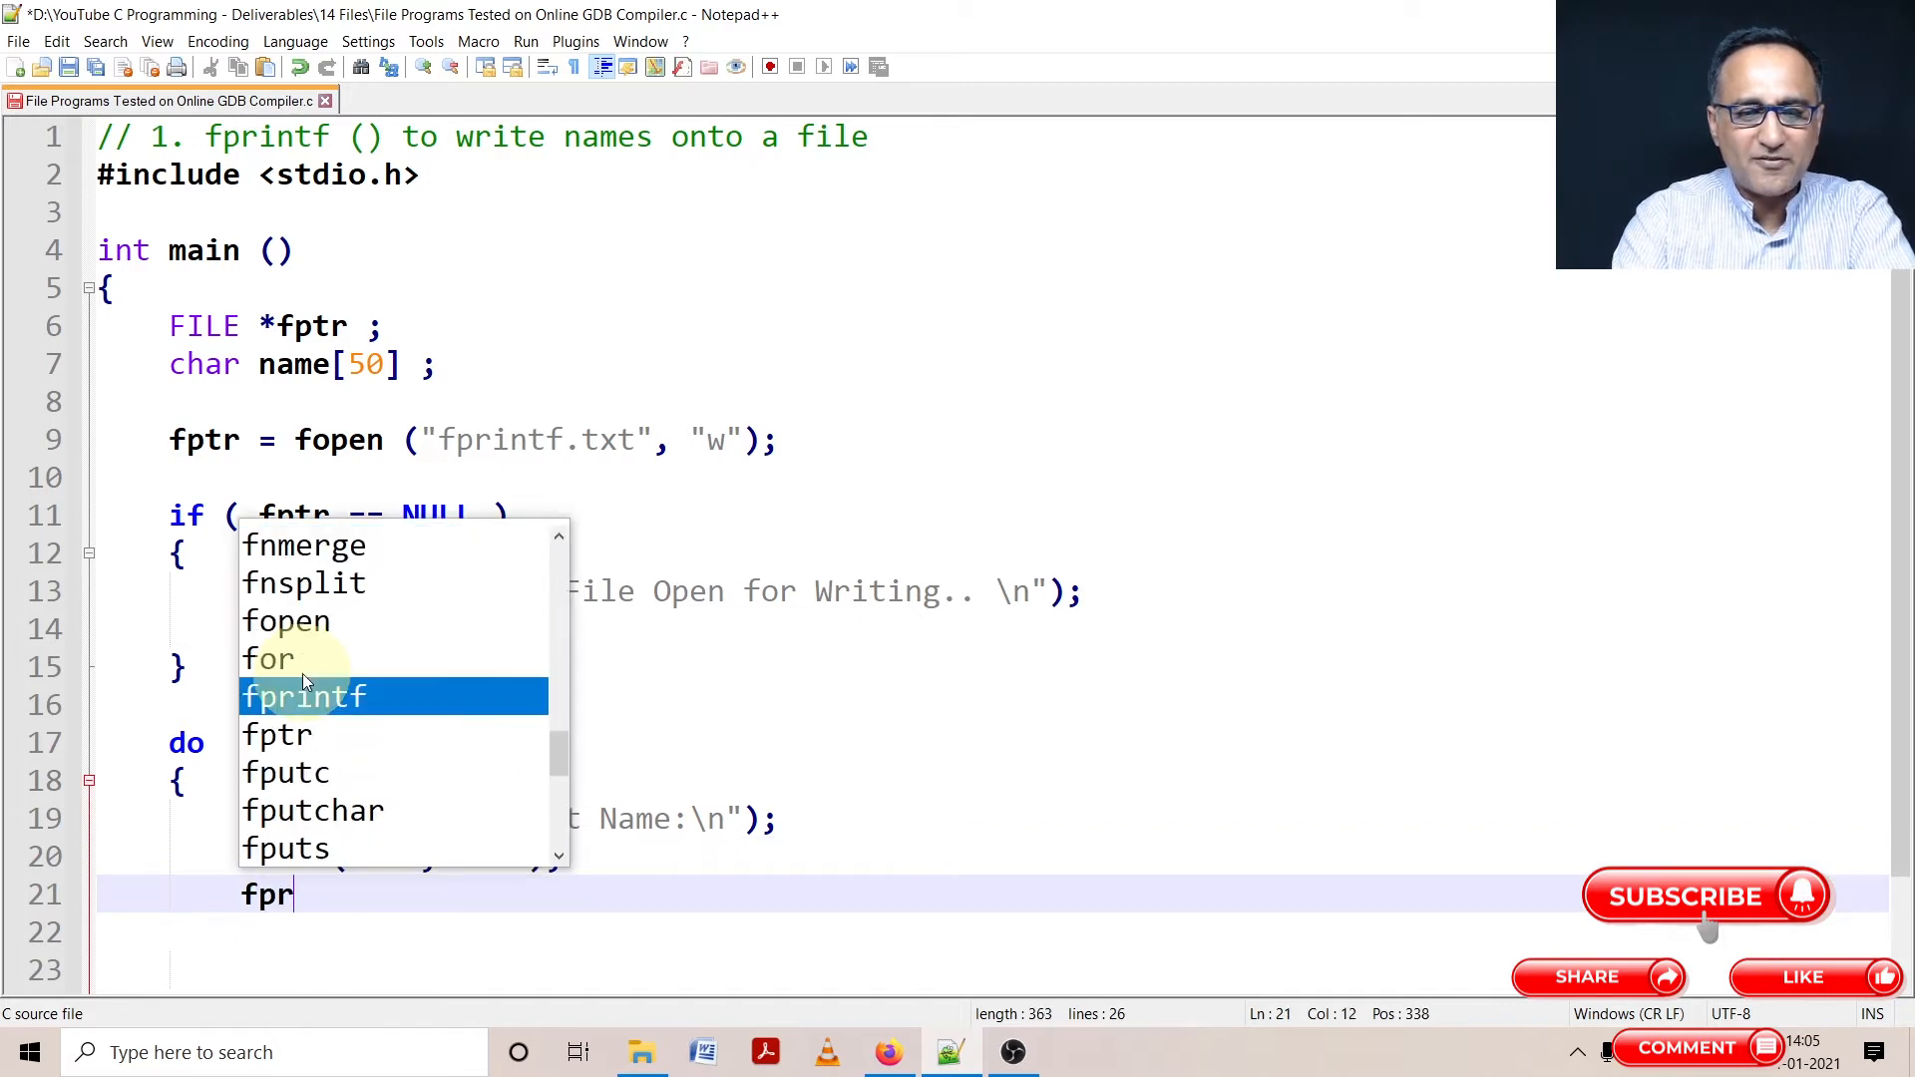
text(intf ()
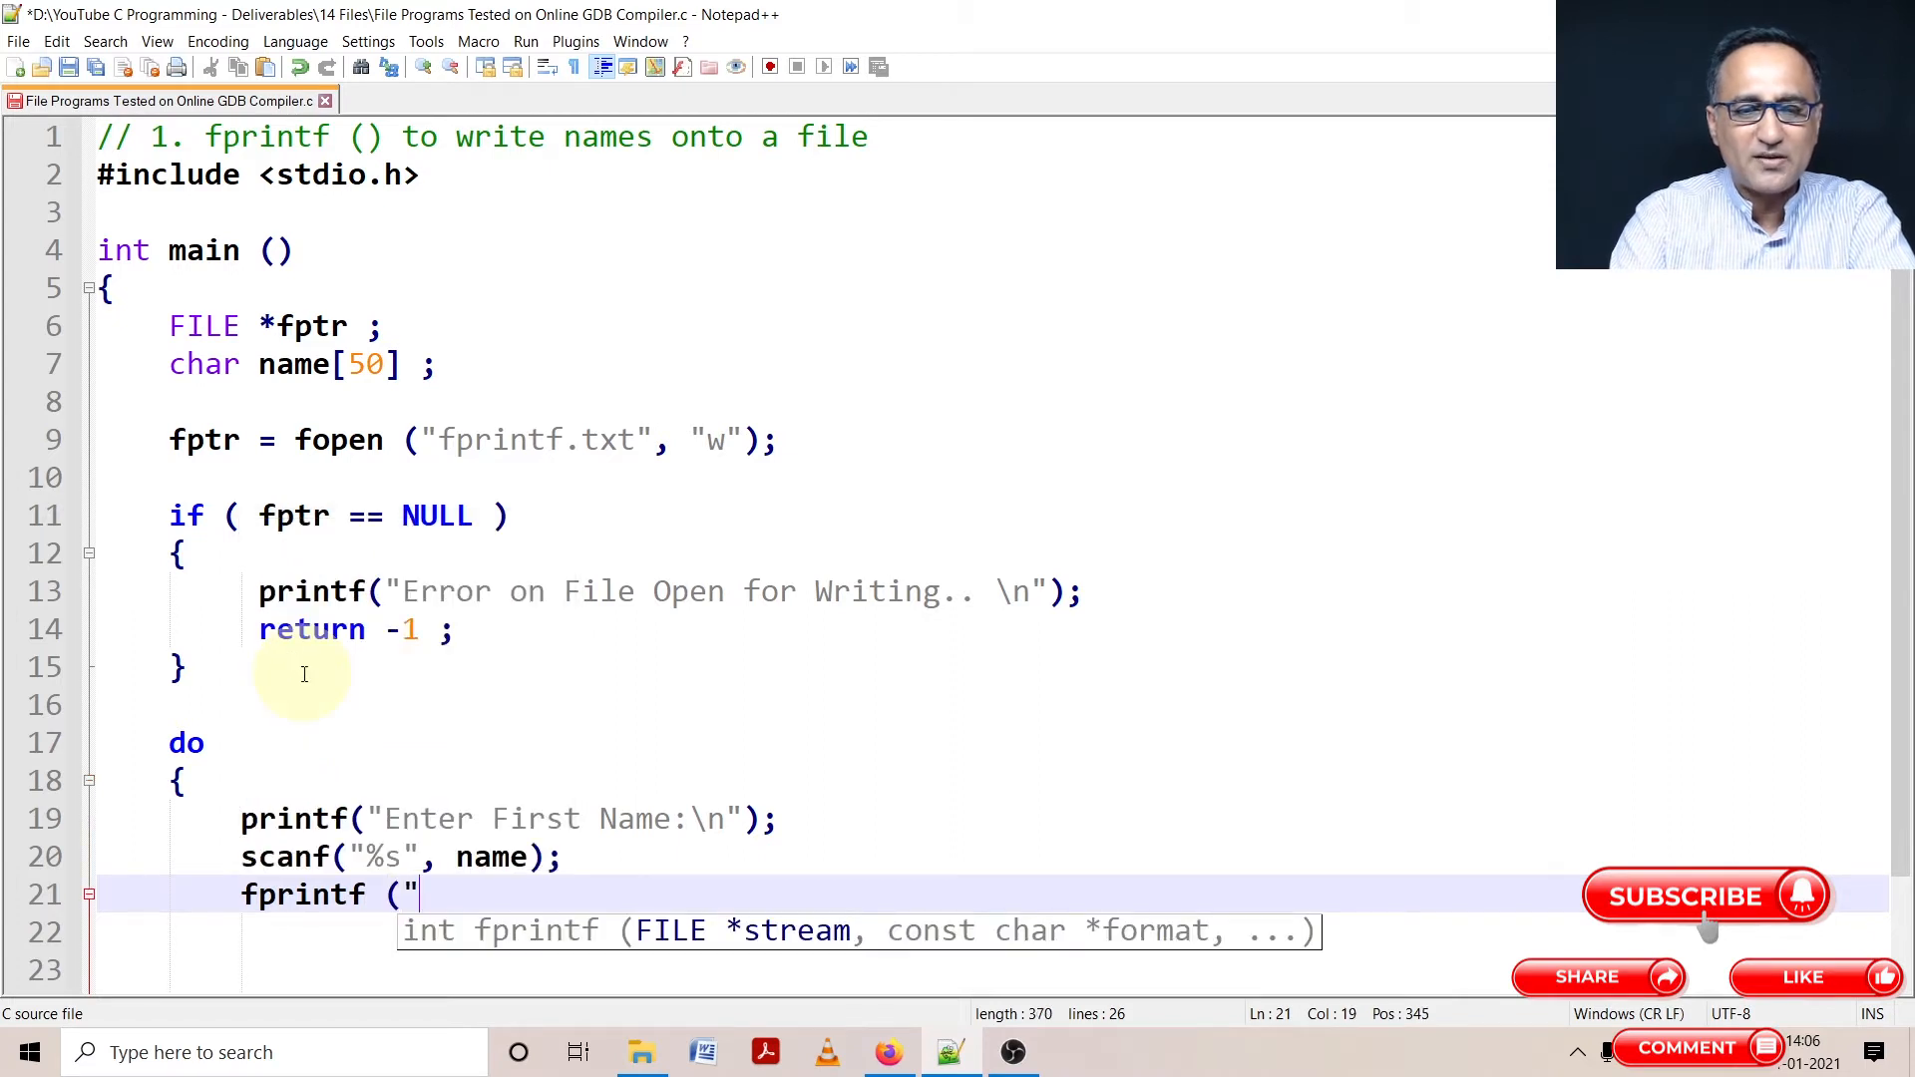
text(%s)
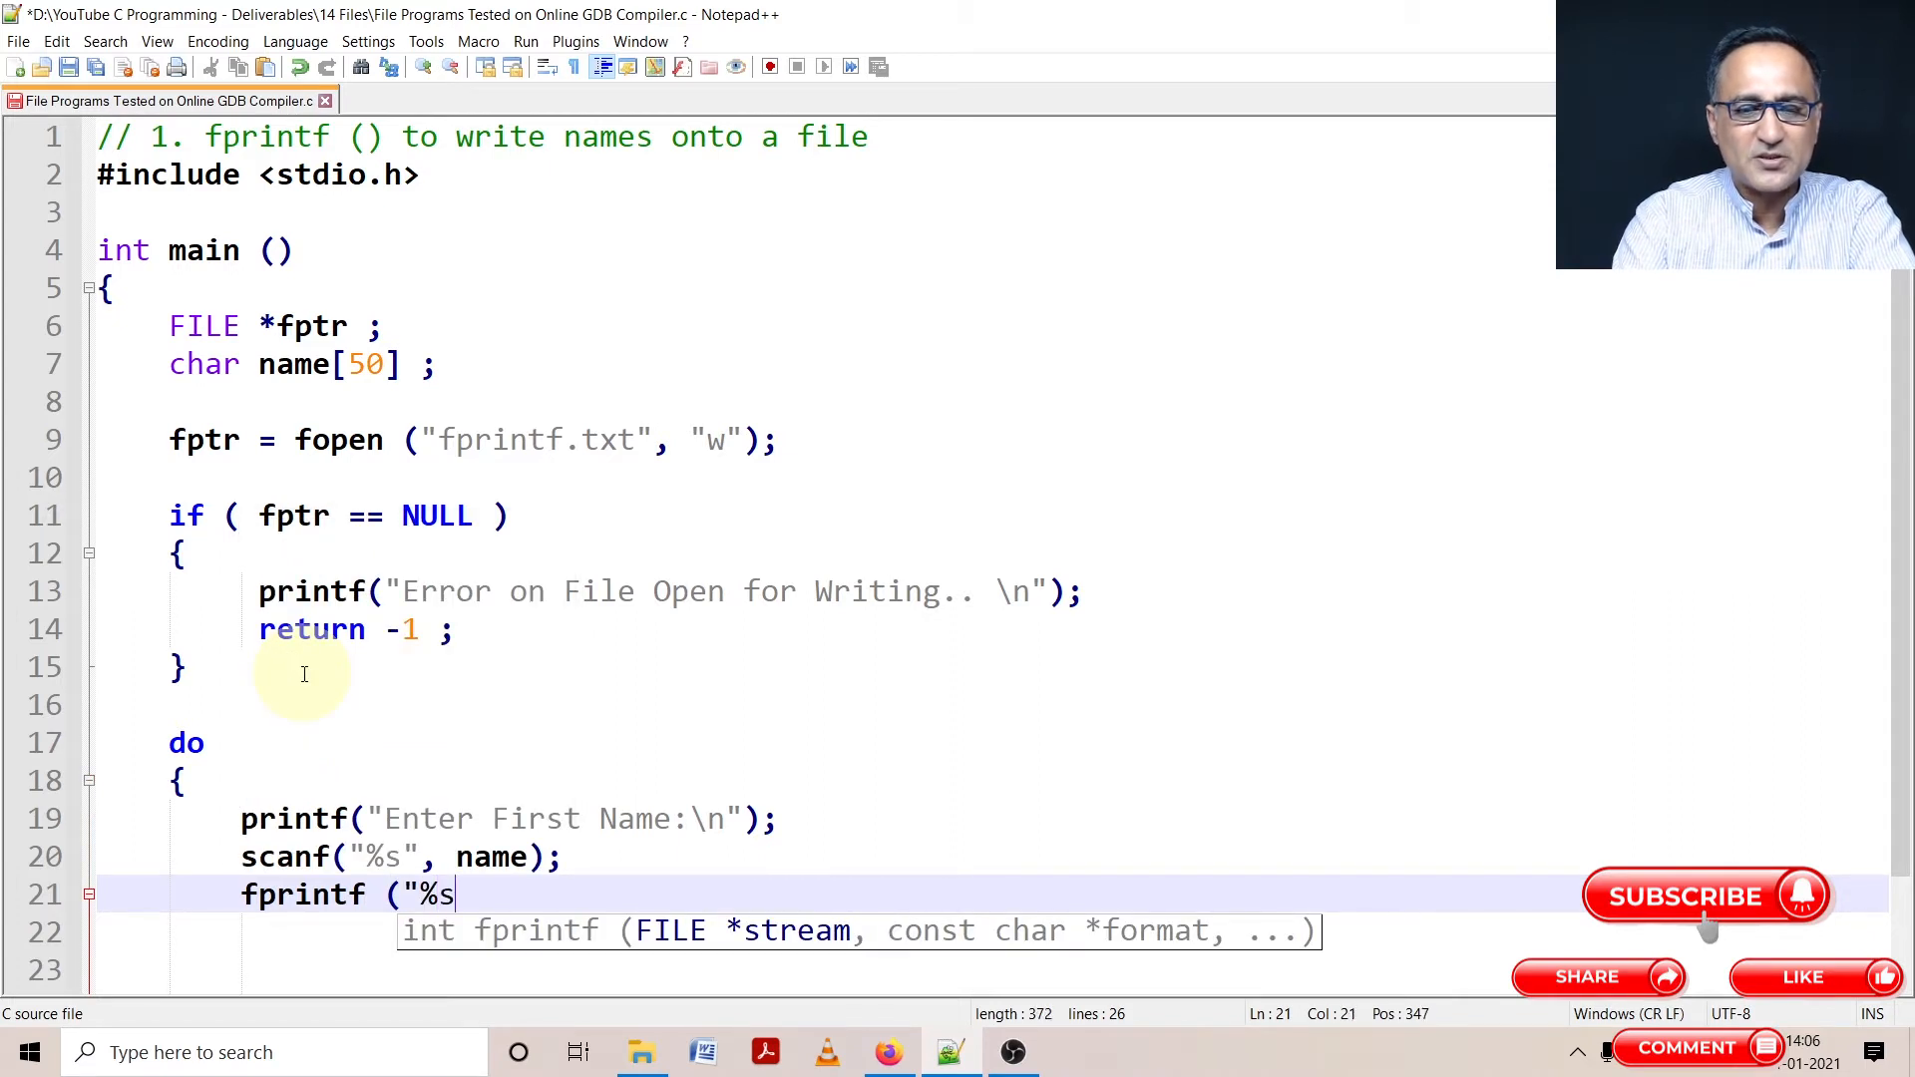
text(", na)
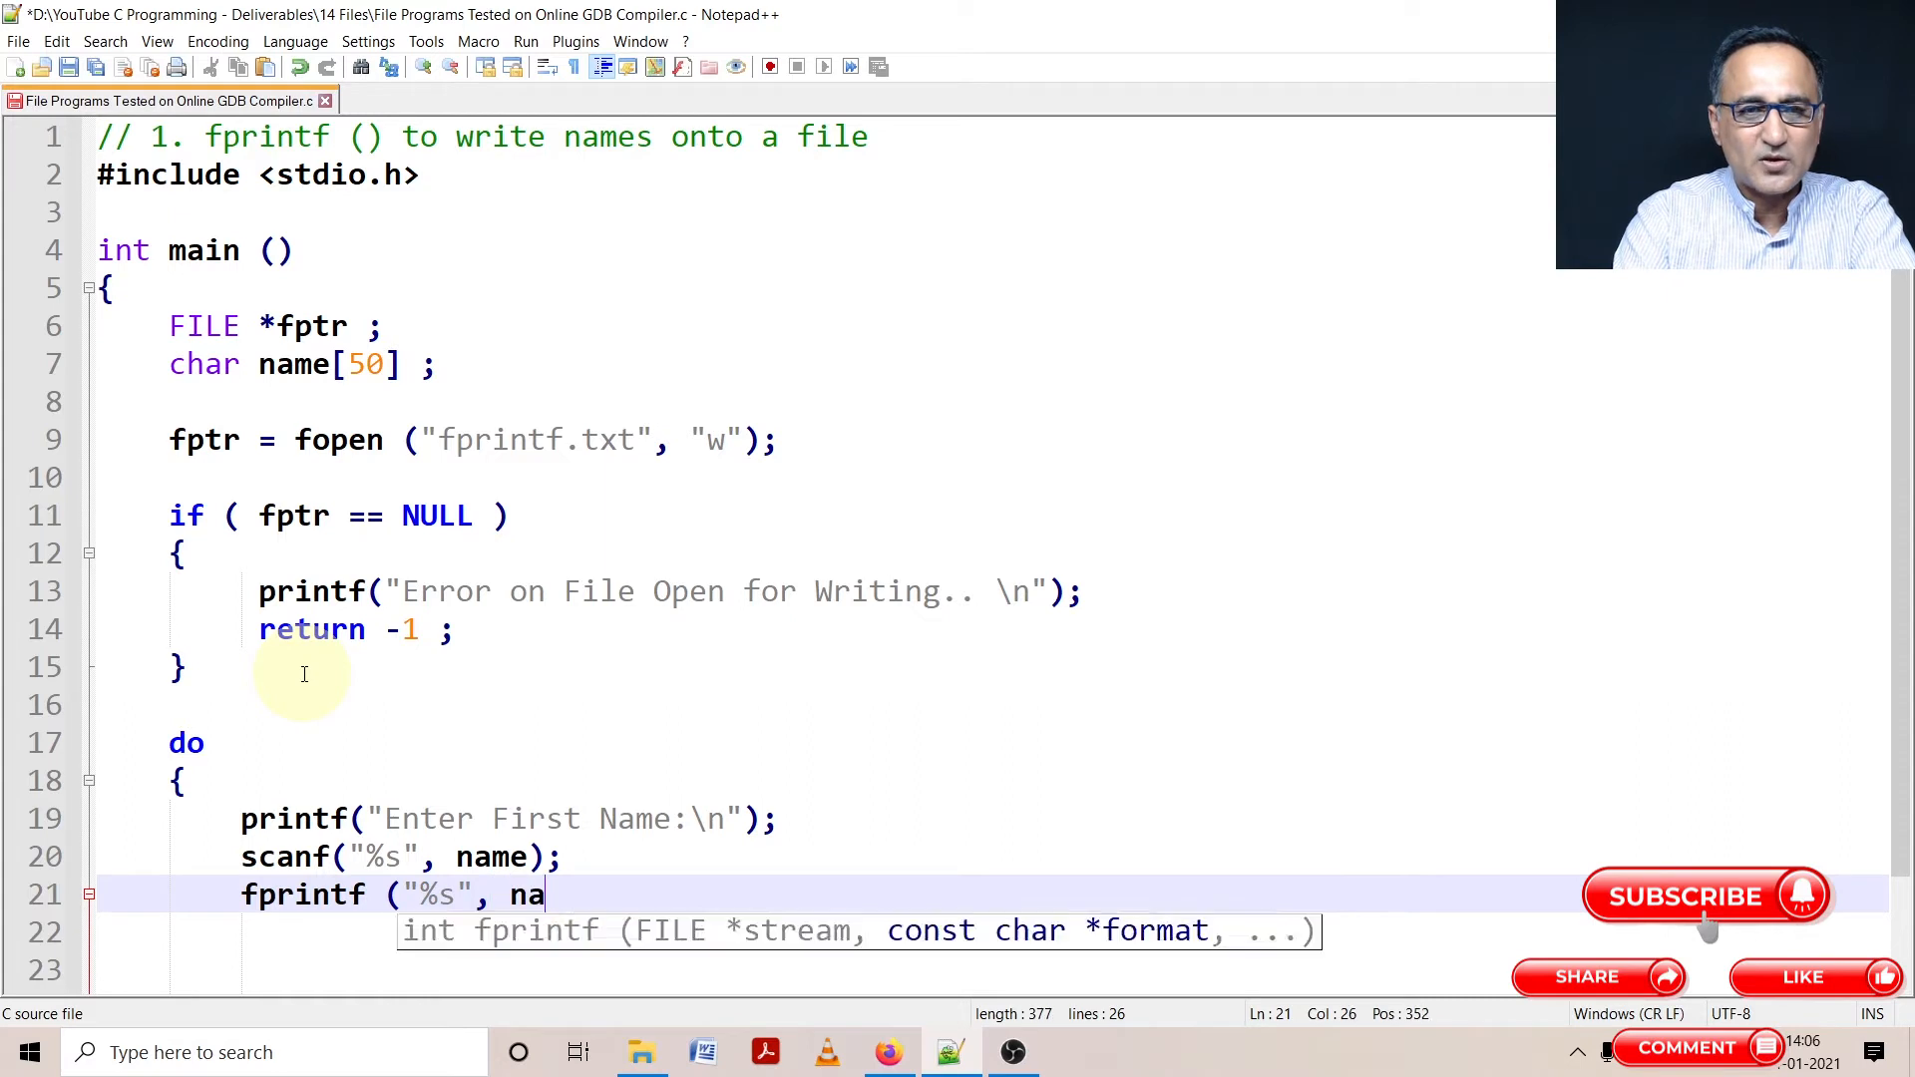
text(me);)
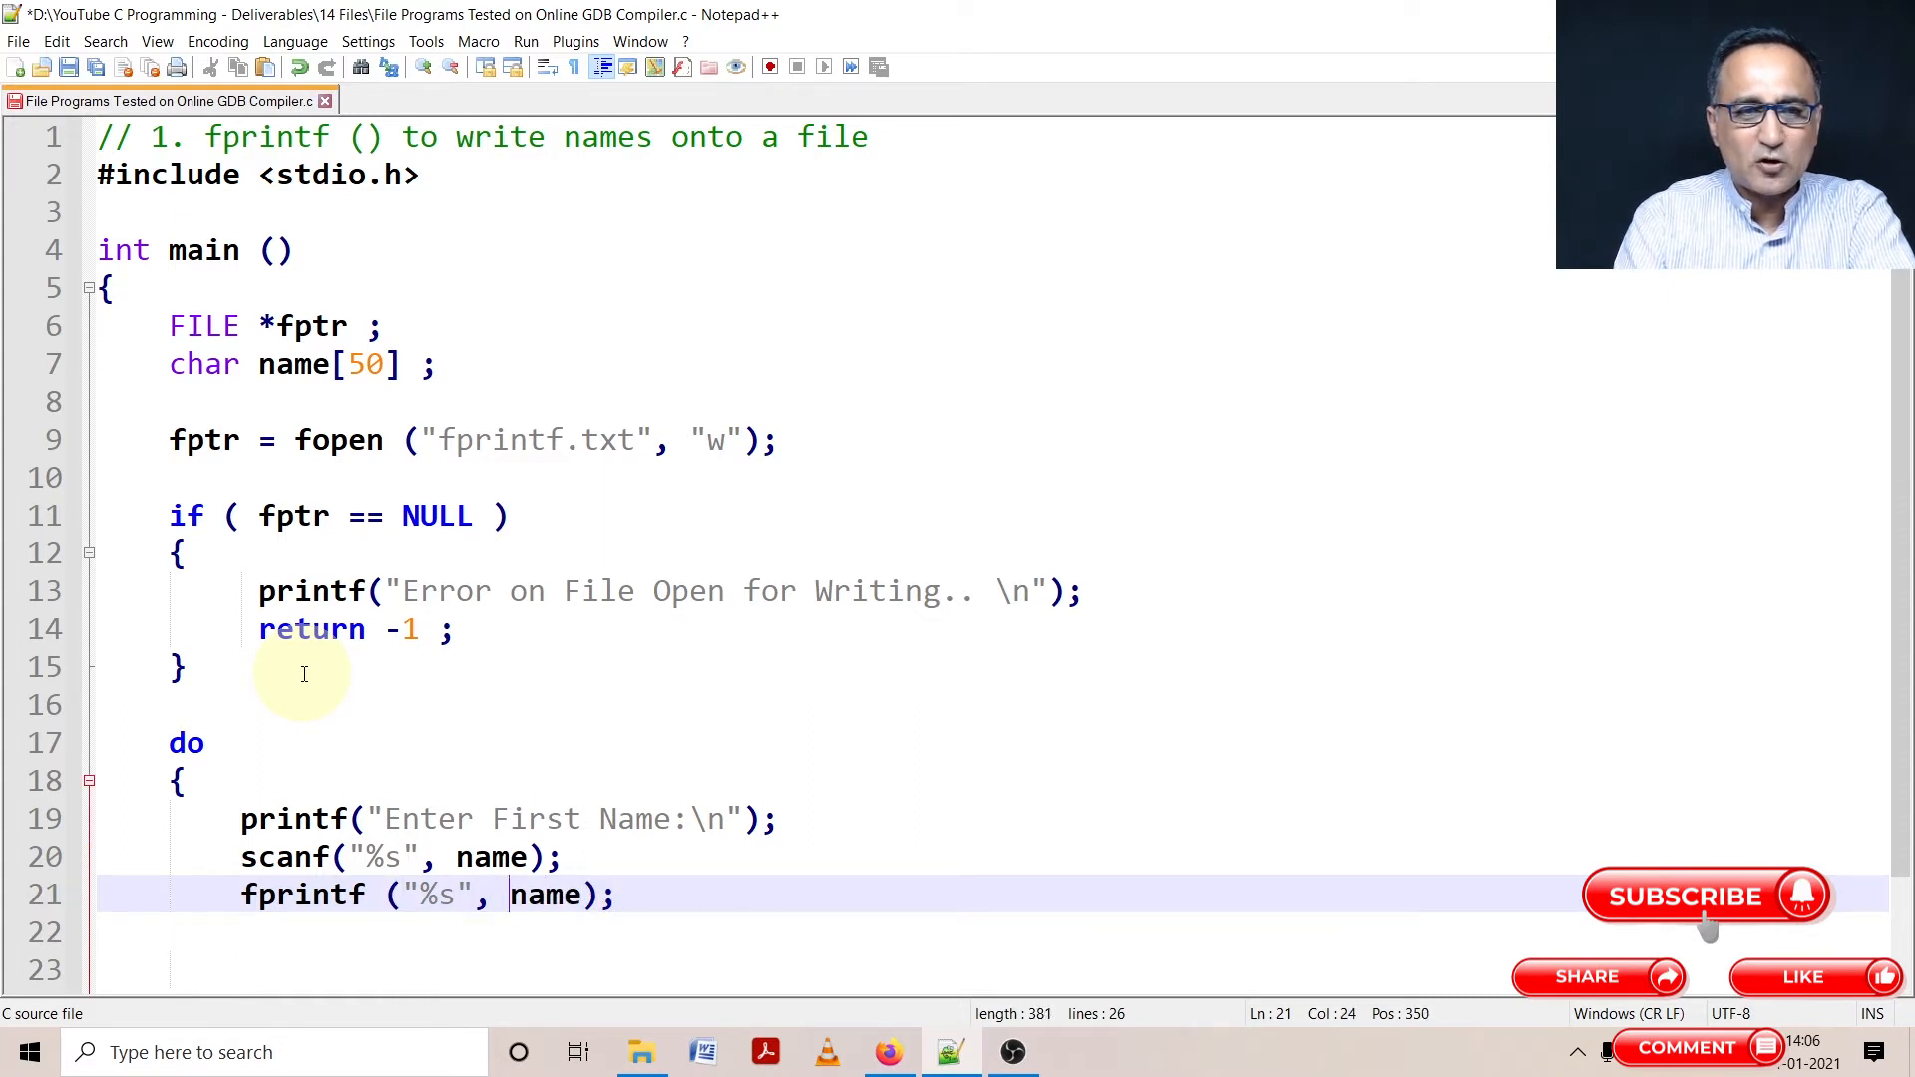
text(fptr,)
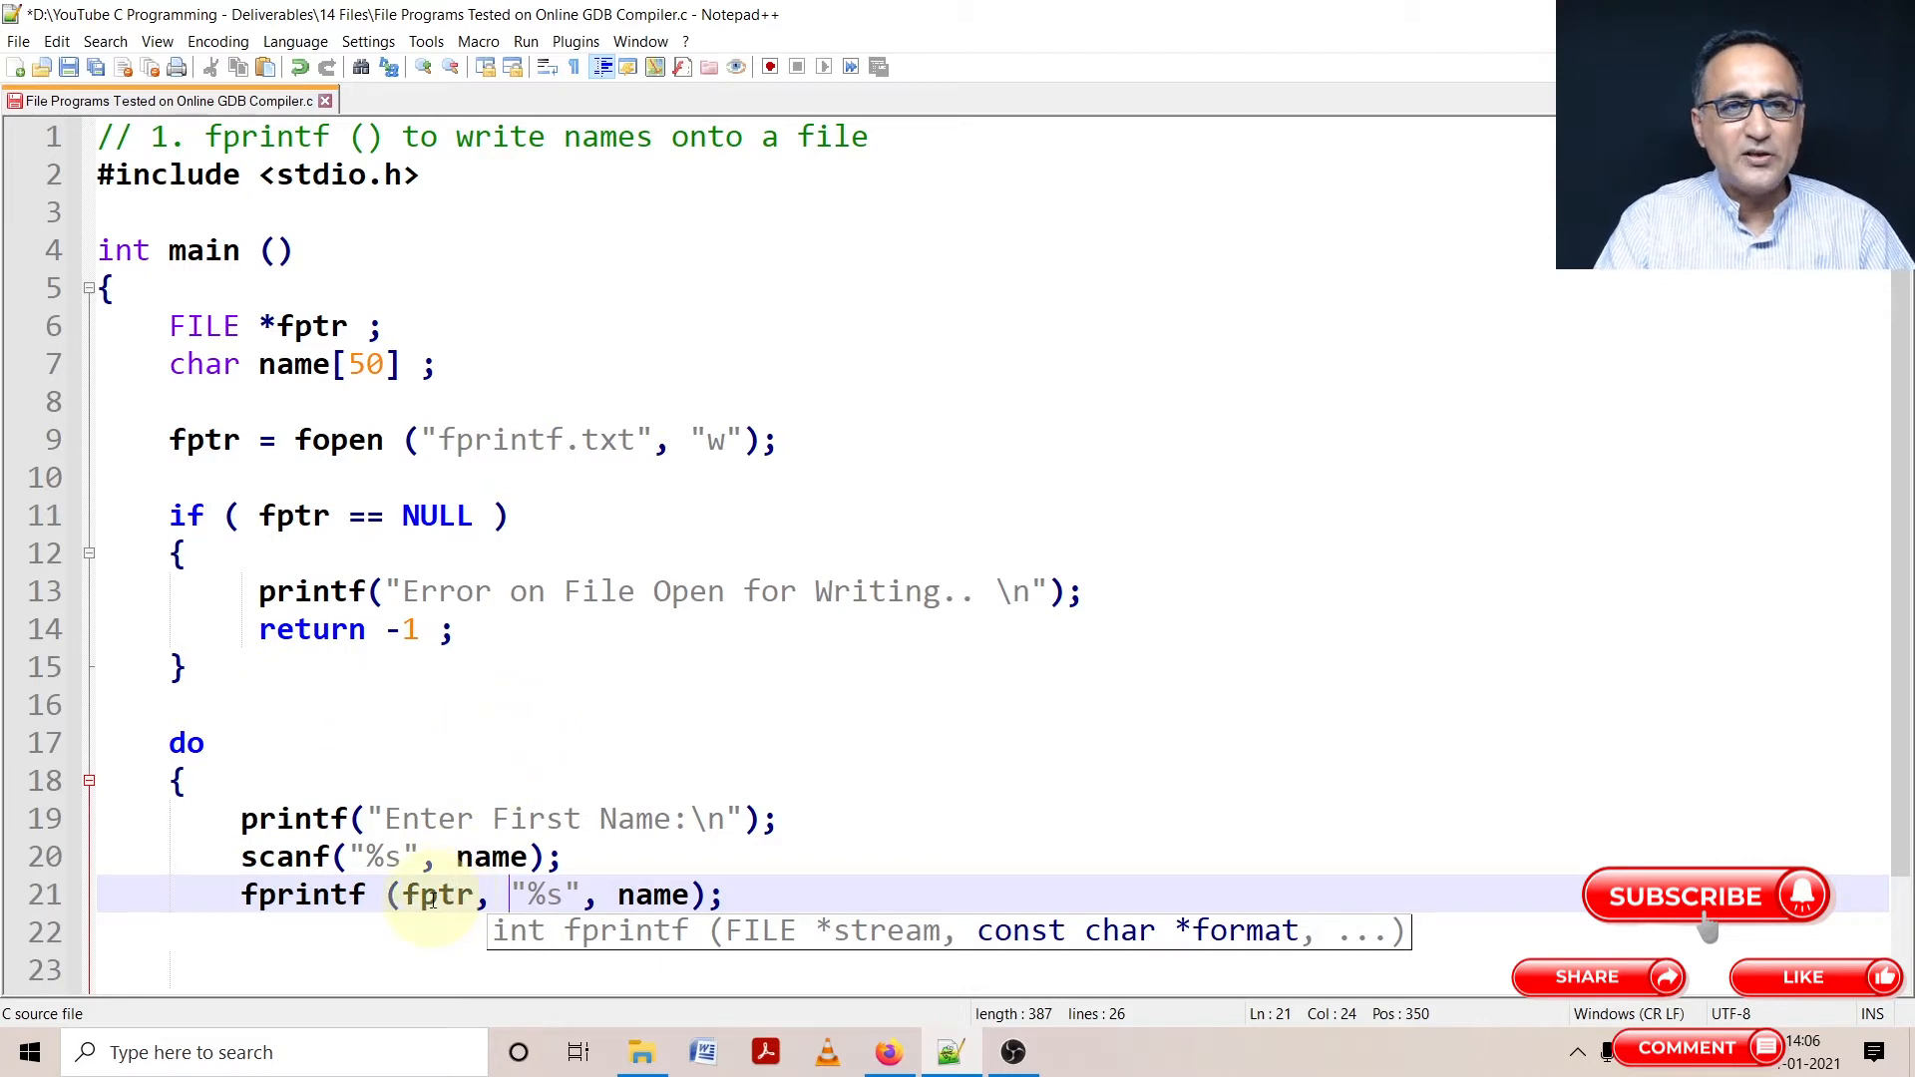
double_click(439, 895)
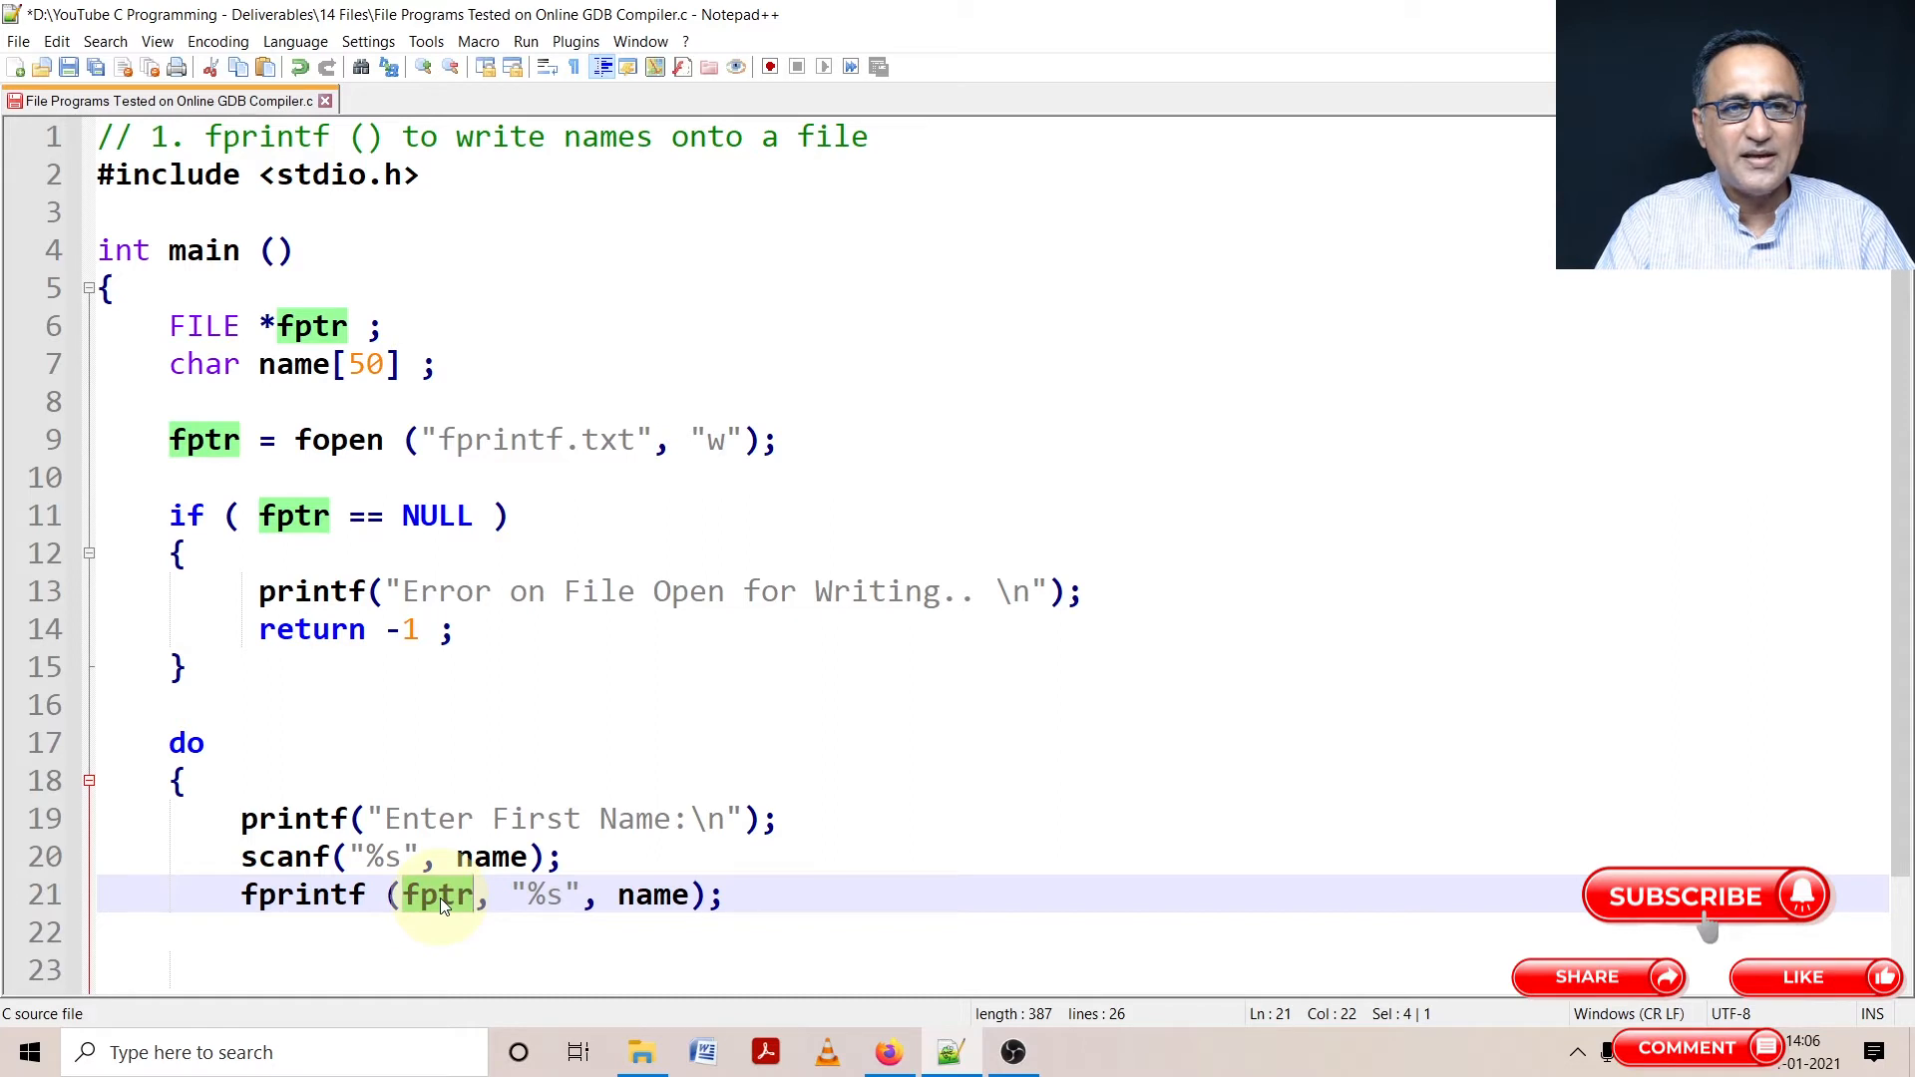
click(563, 439)
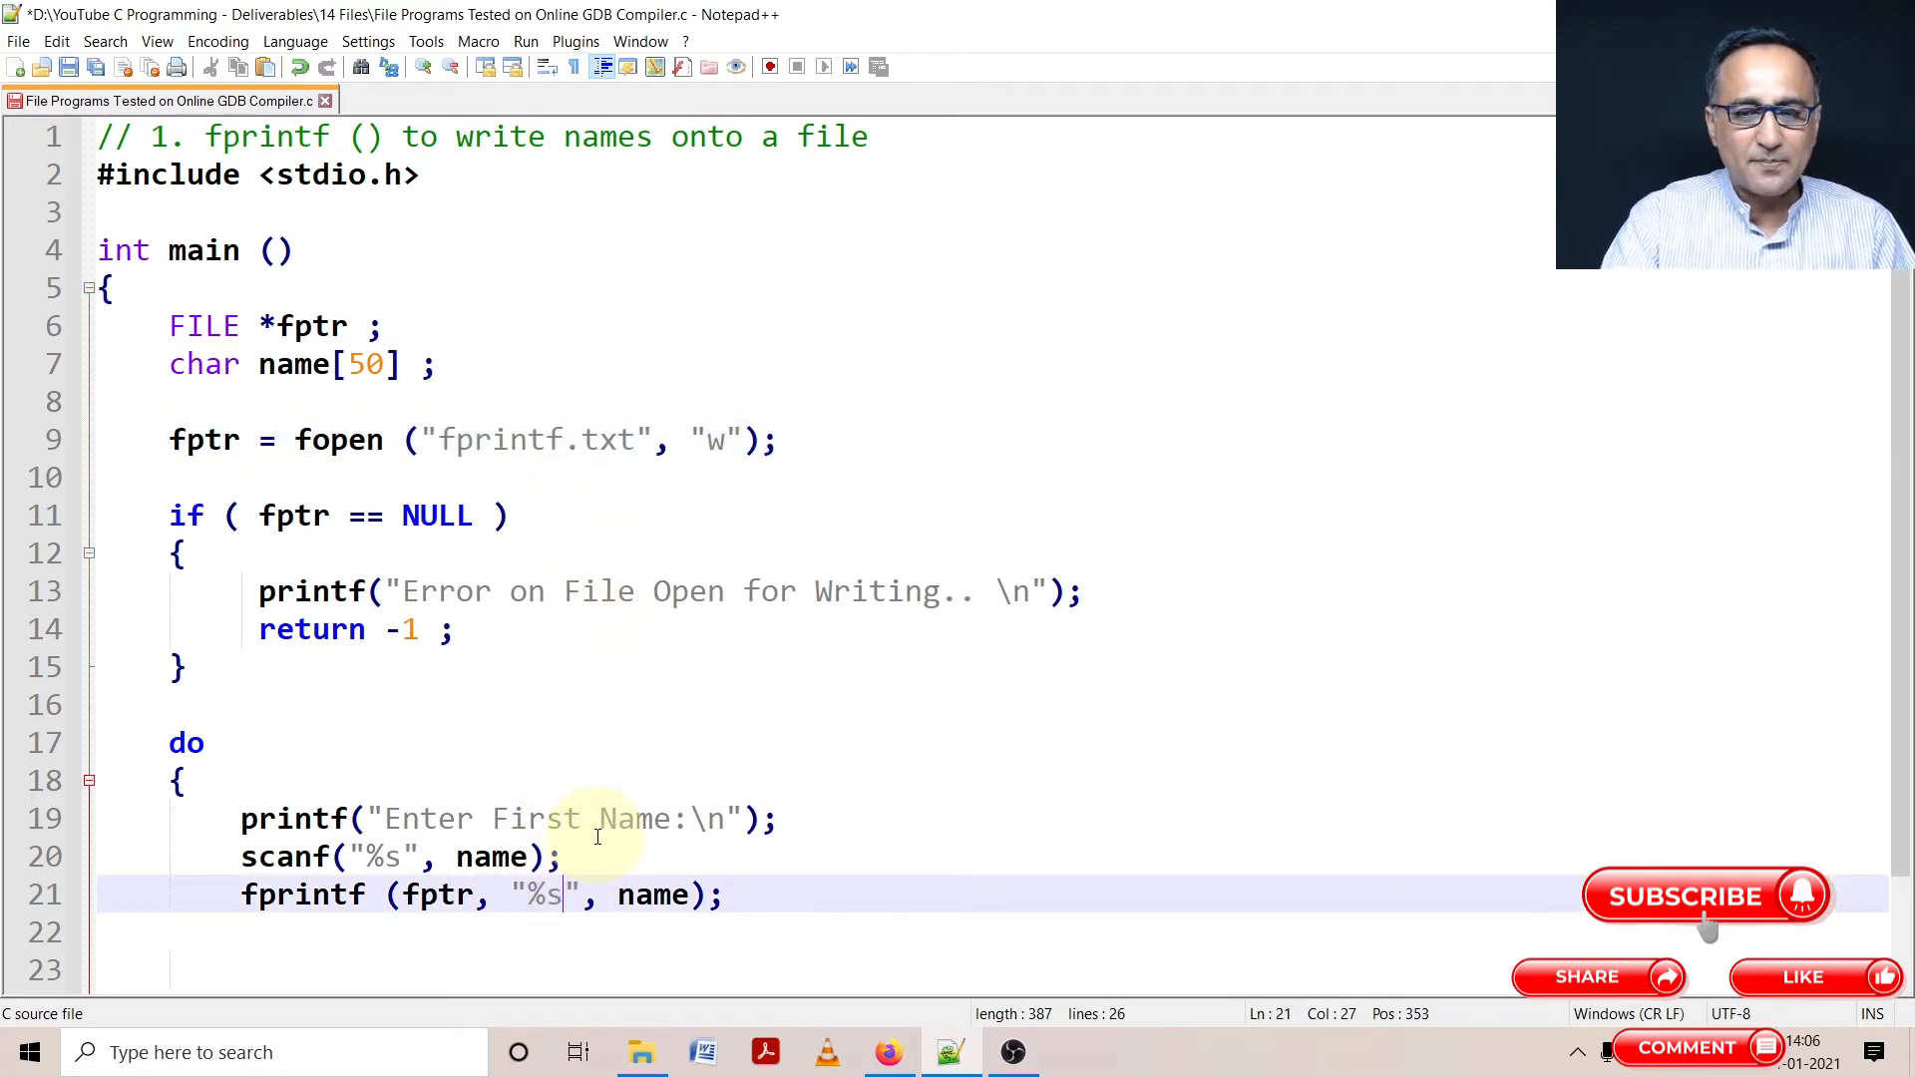
text(\)
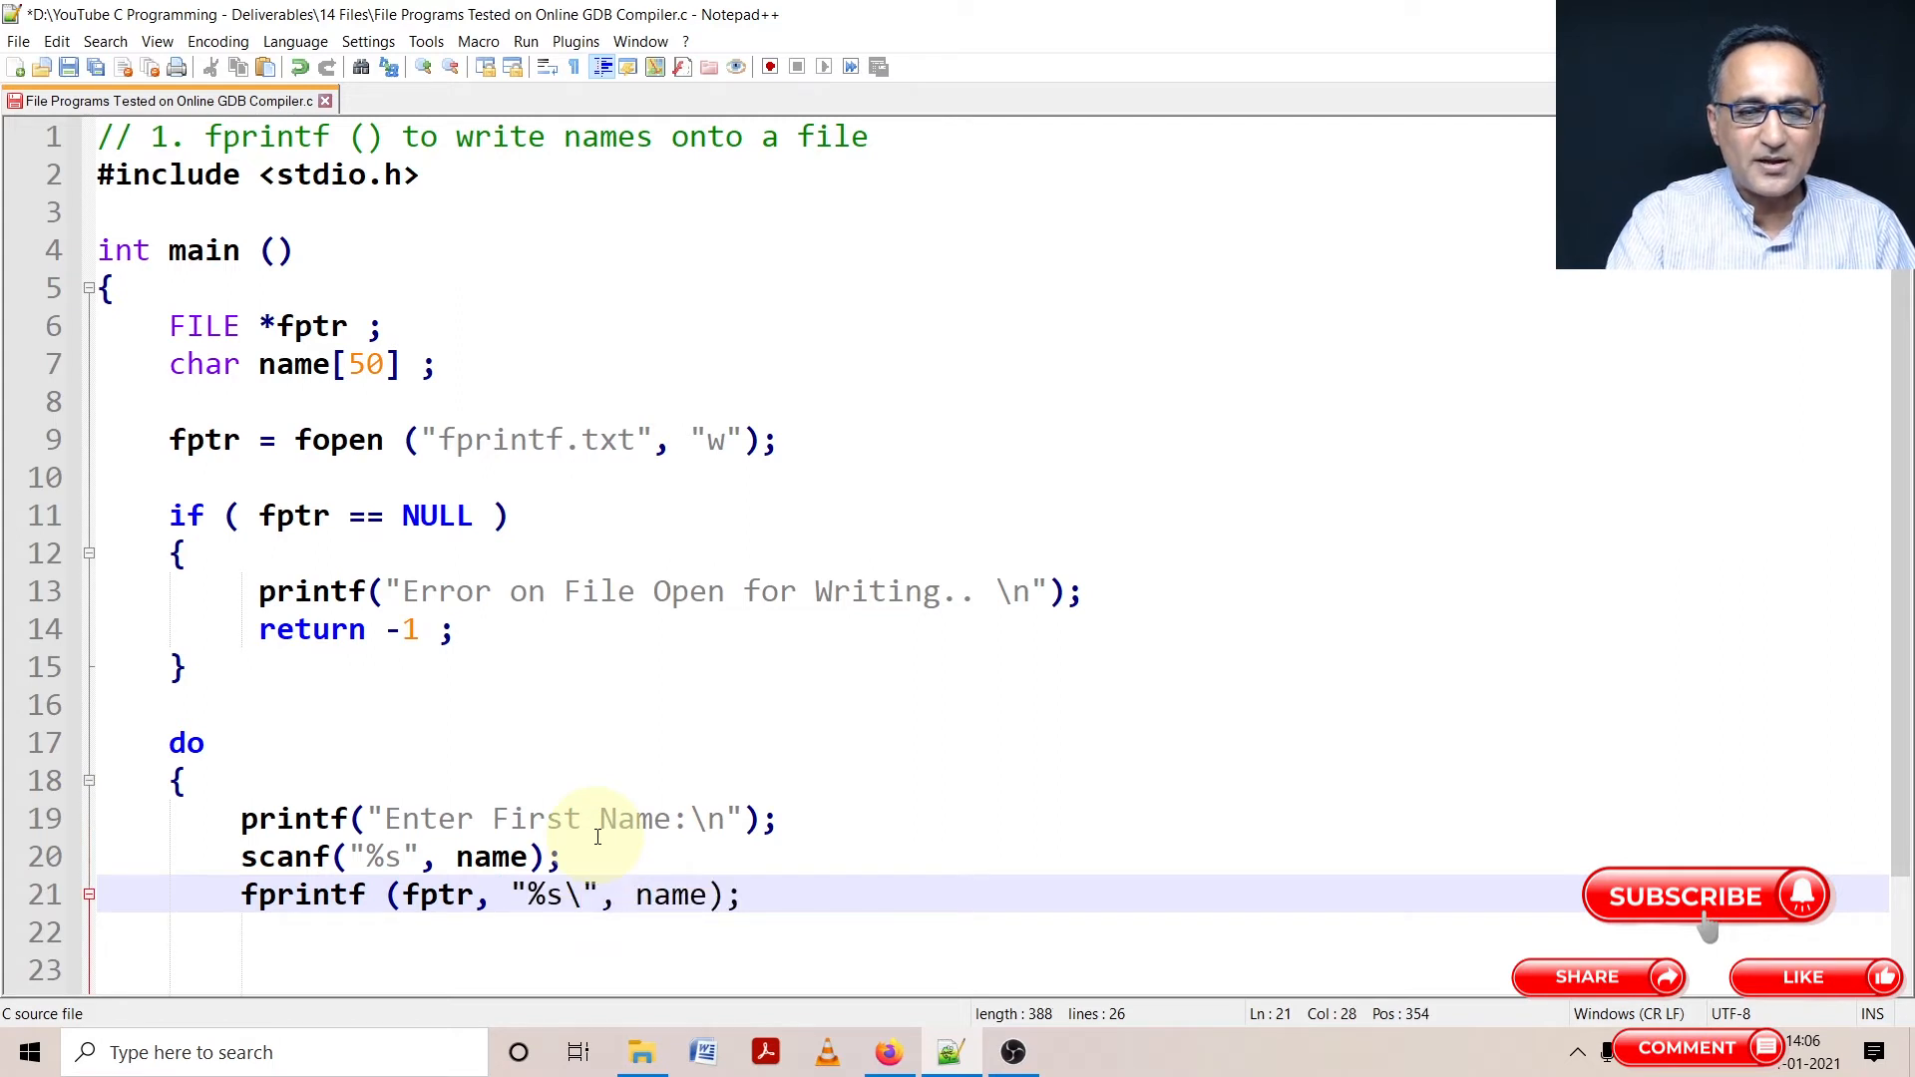
text(n)
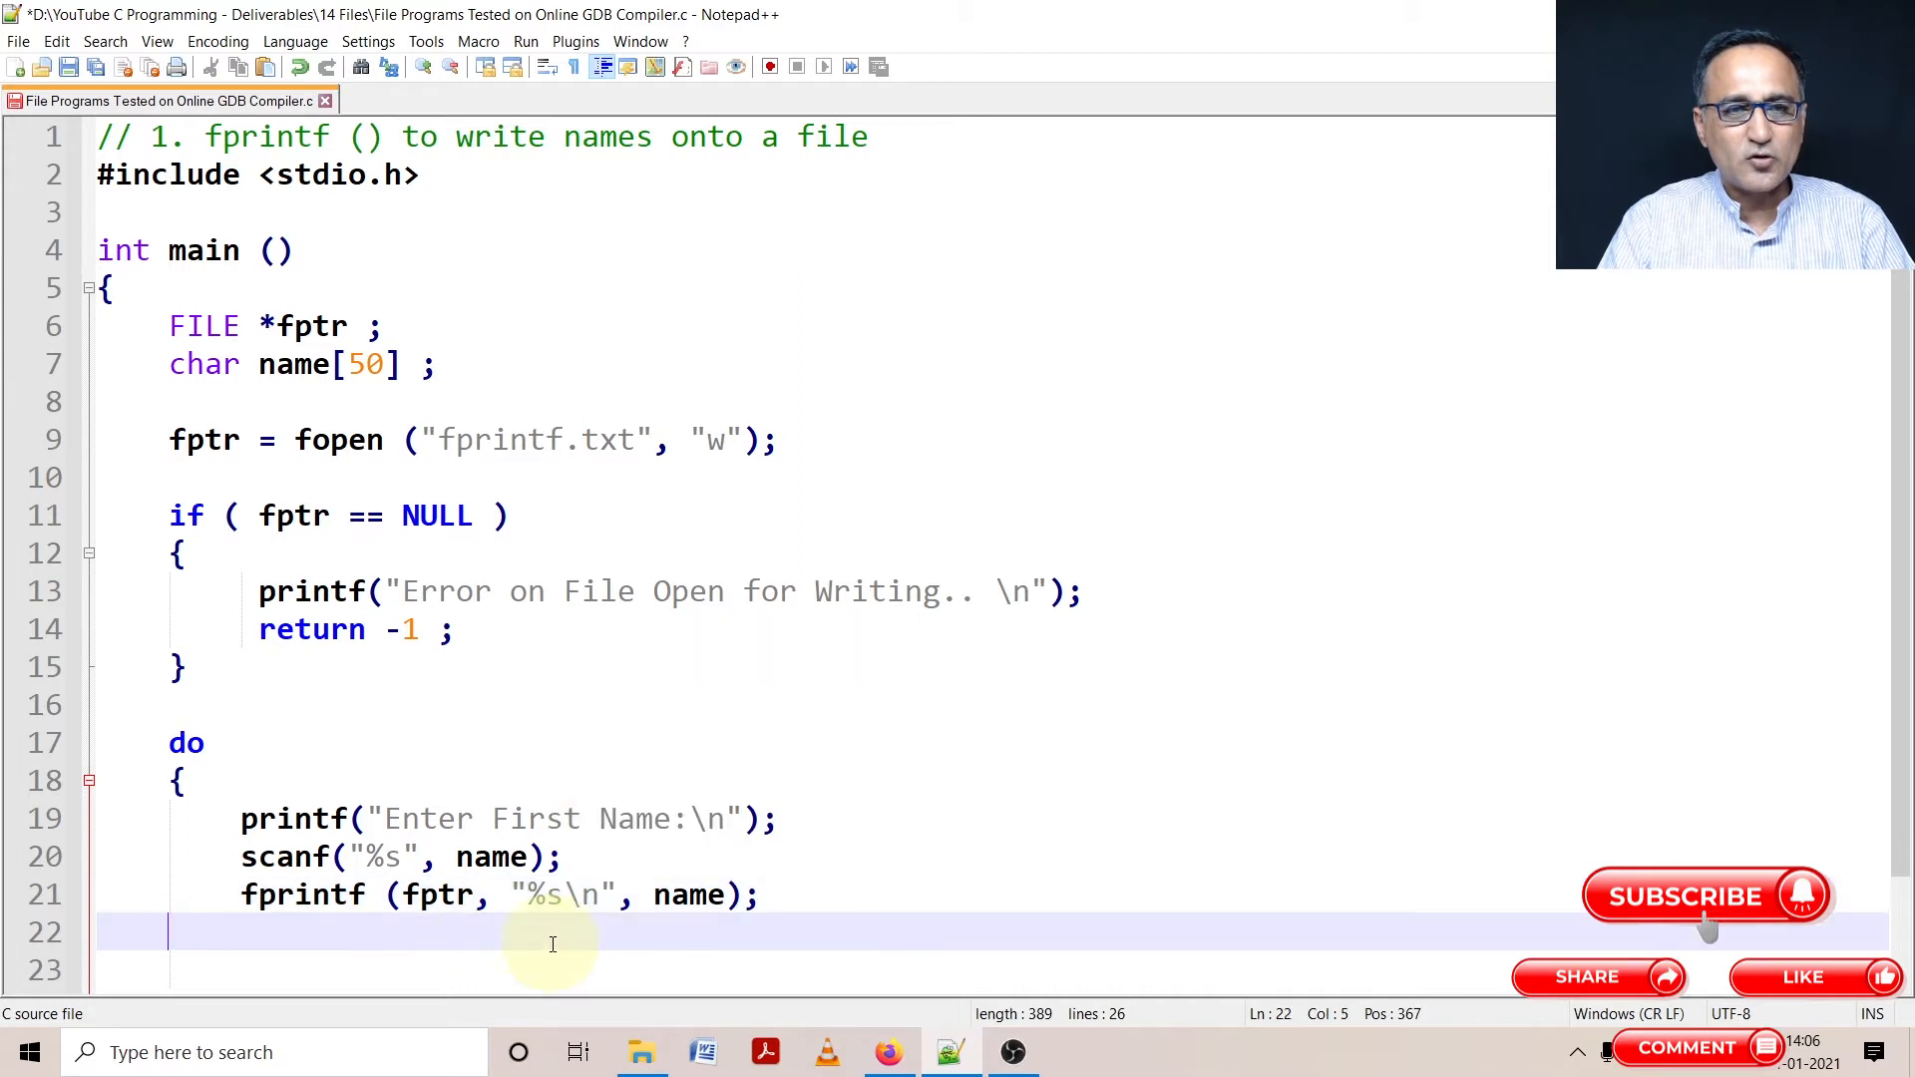
Close the do block with while strlen(name) > 1 after the fprintf line
click(652, 895)
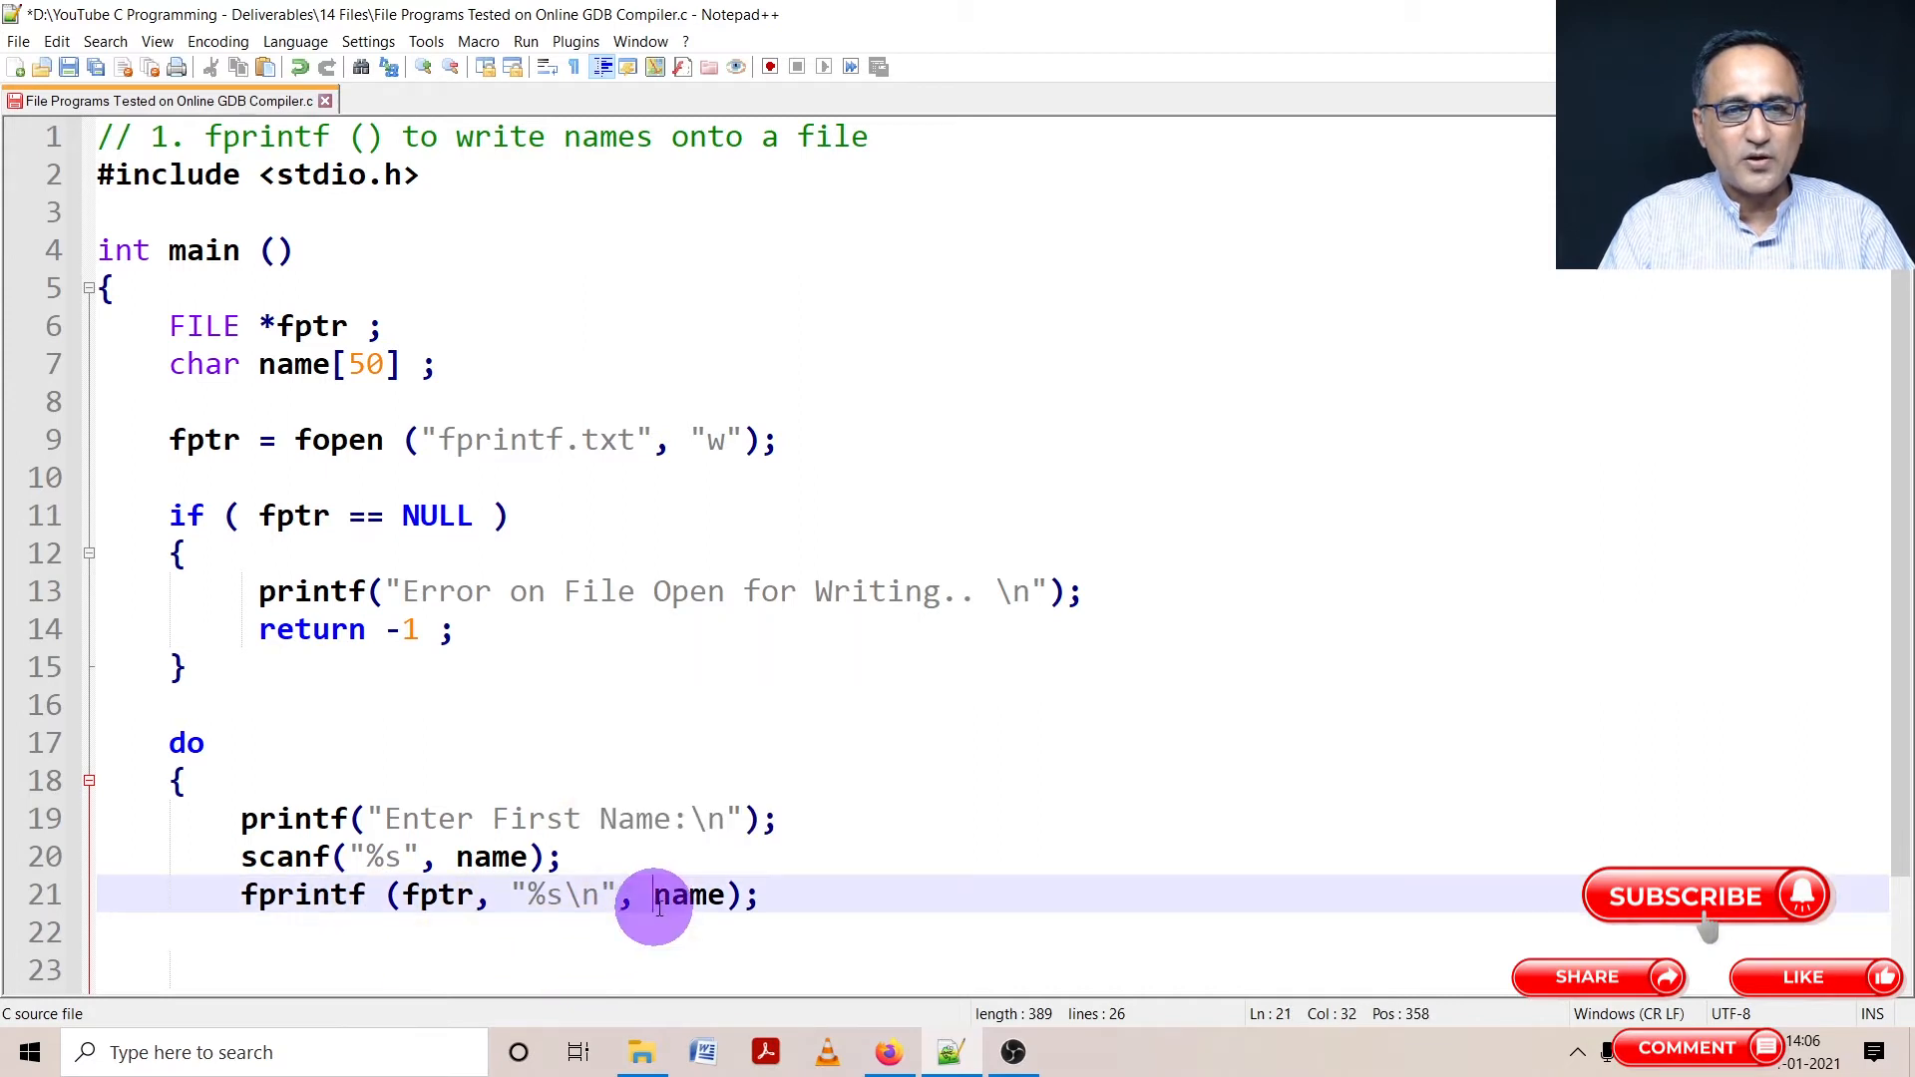
double_click(692, 895)
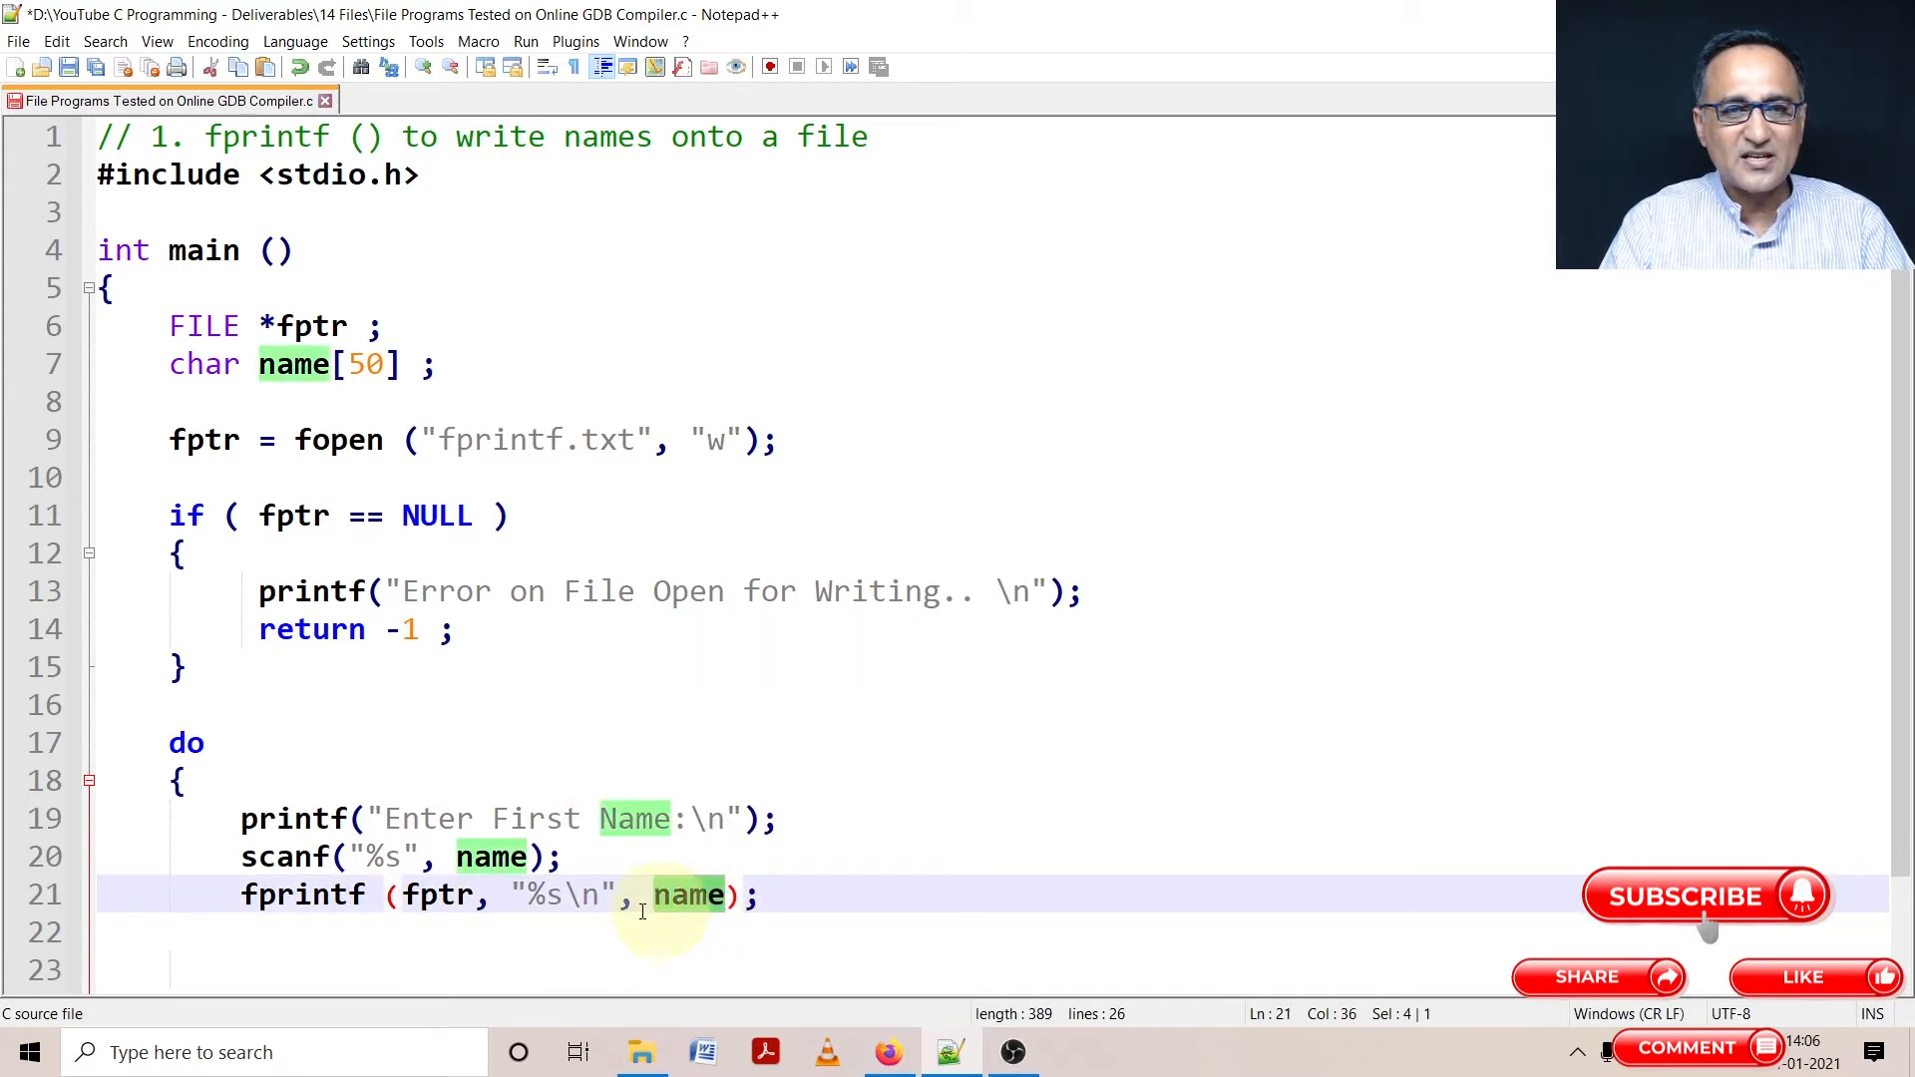
click(580, 895)
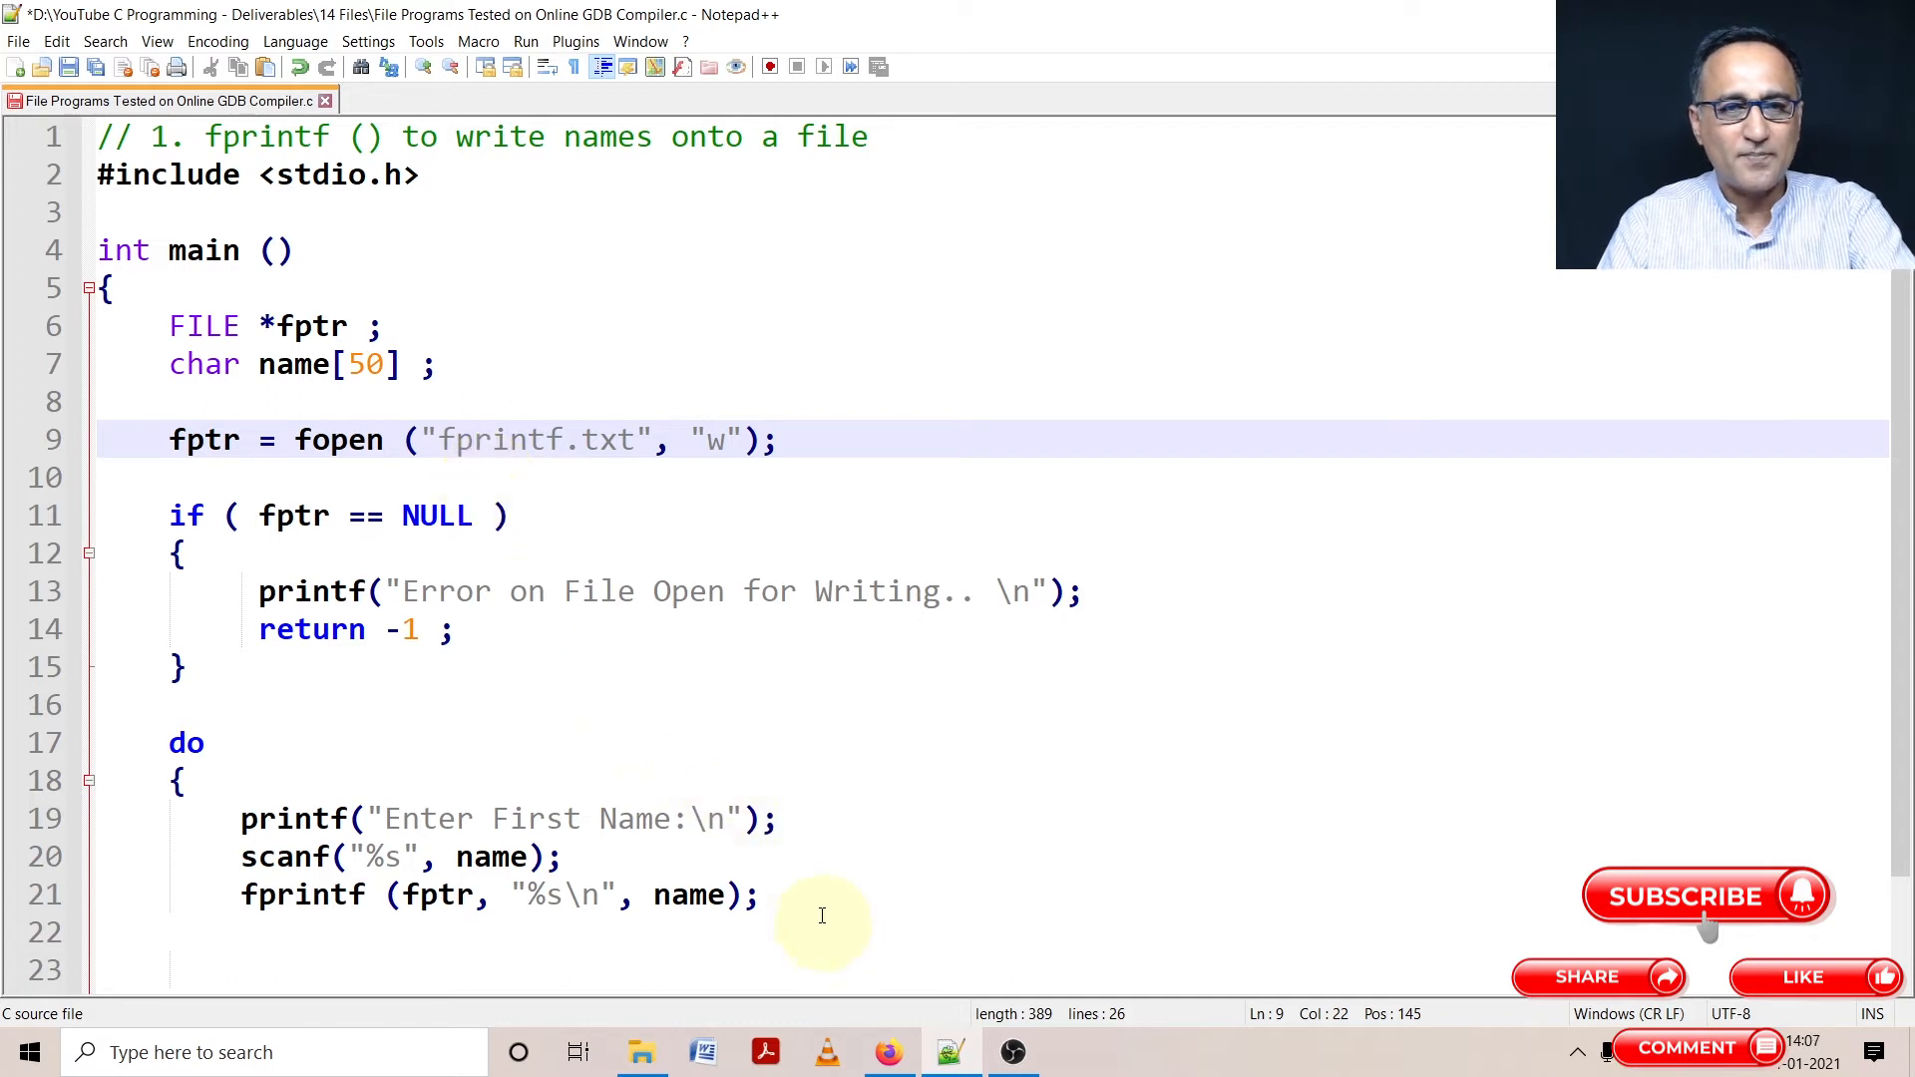
click(762, 895)
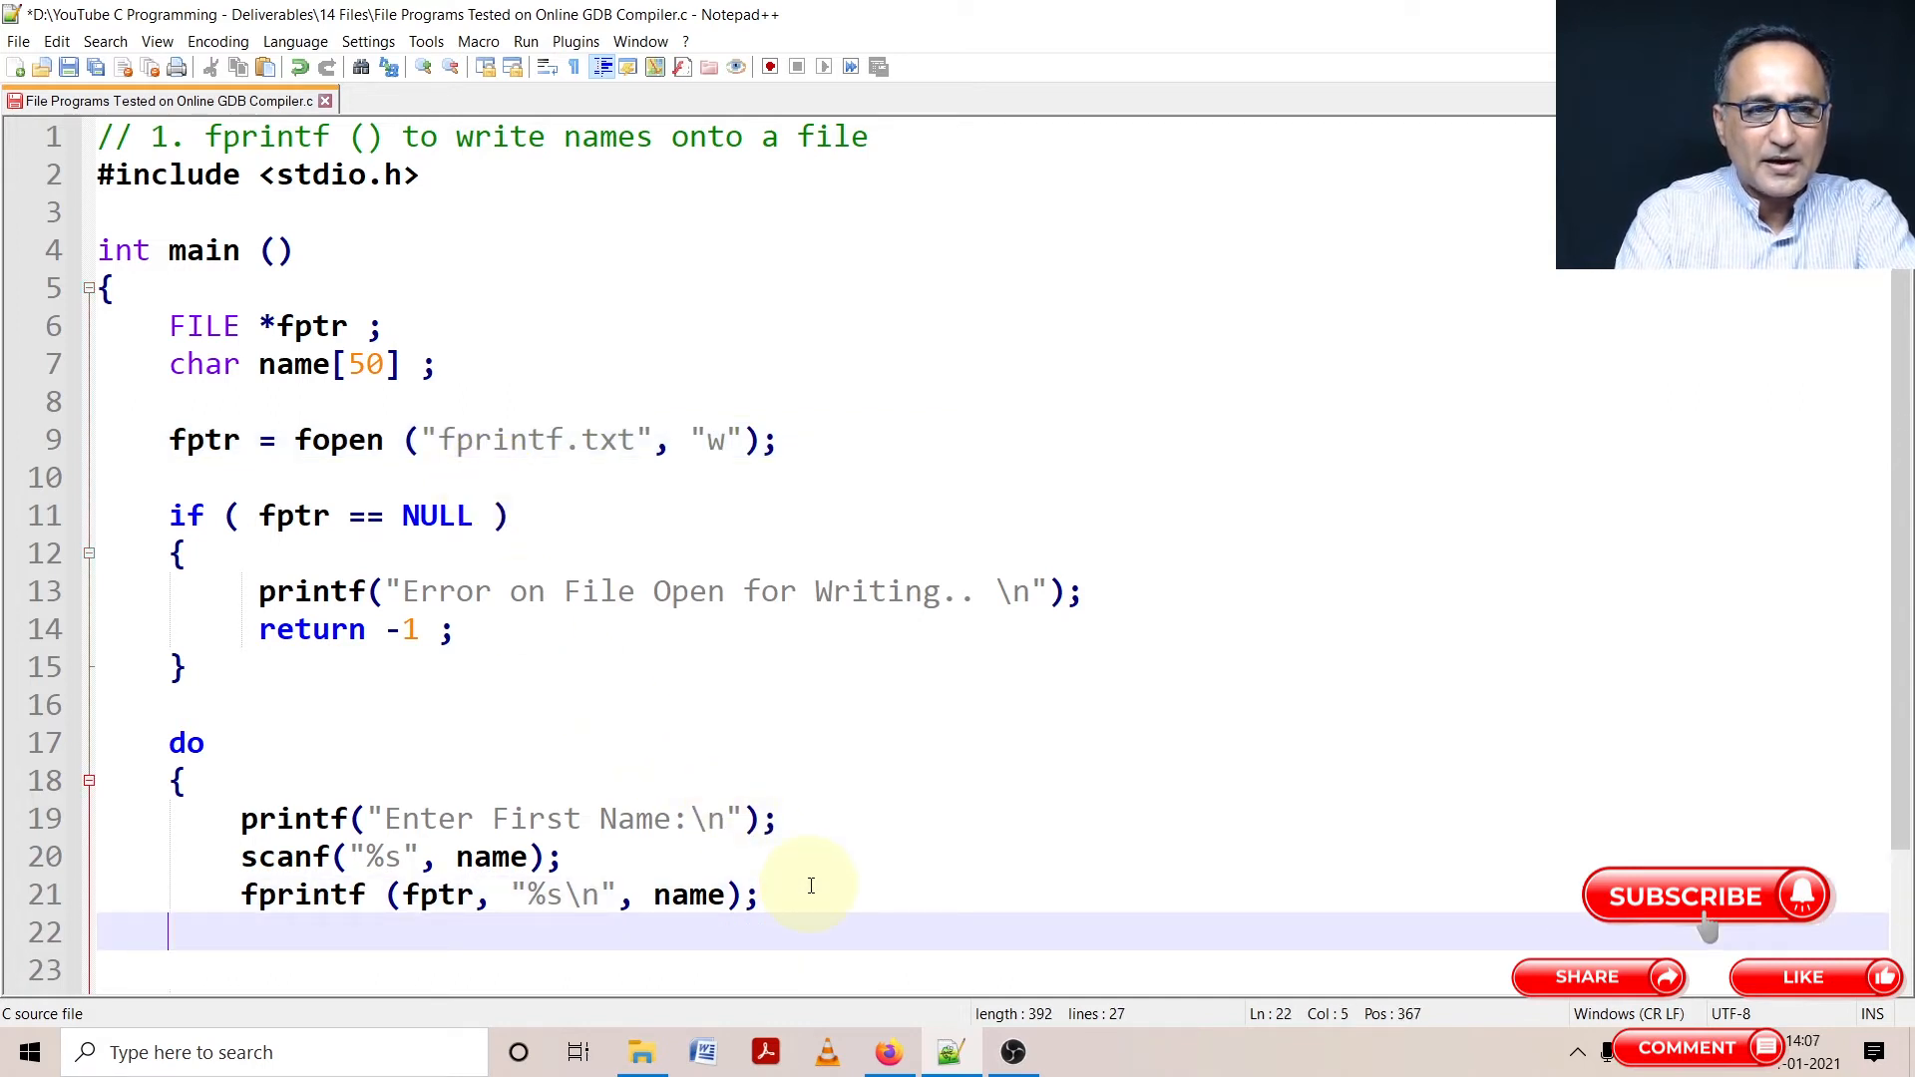
text(}while ()
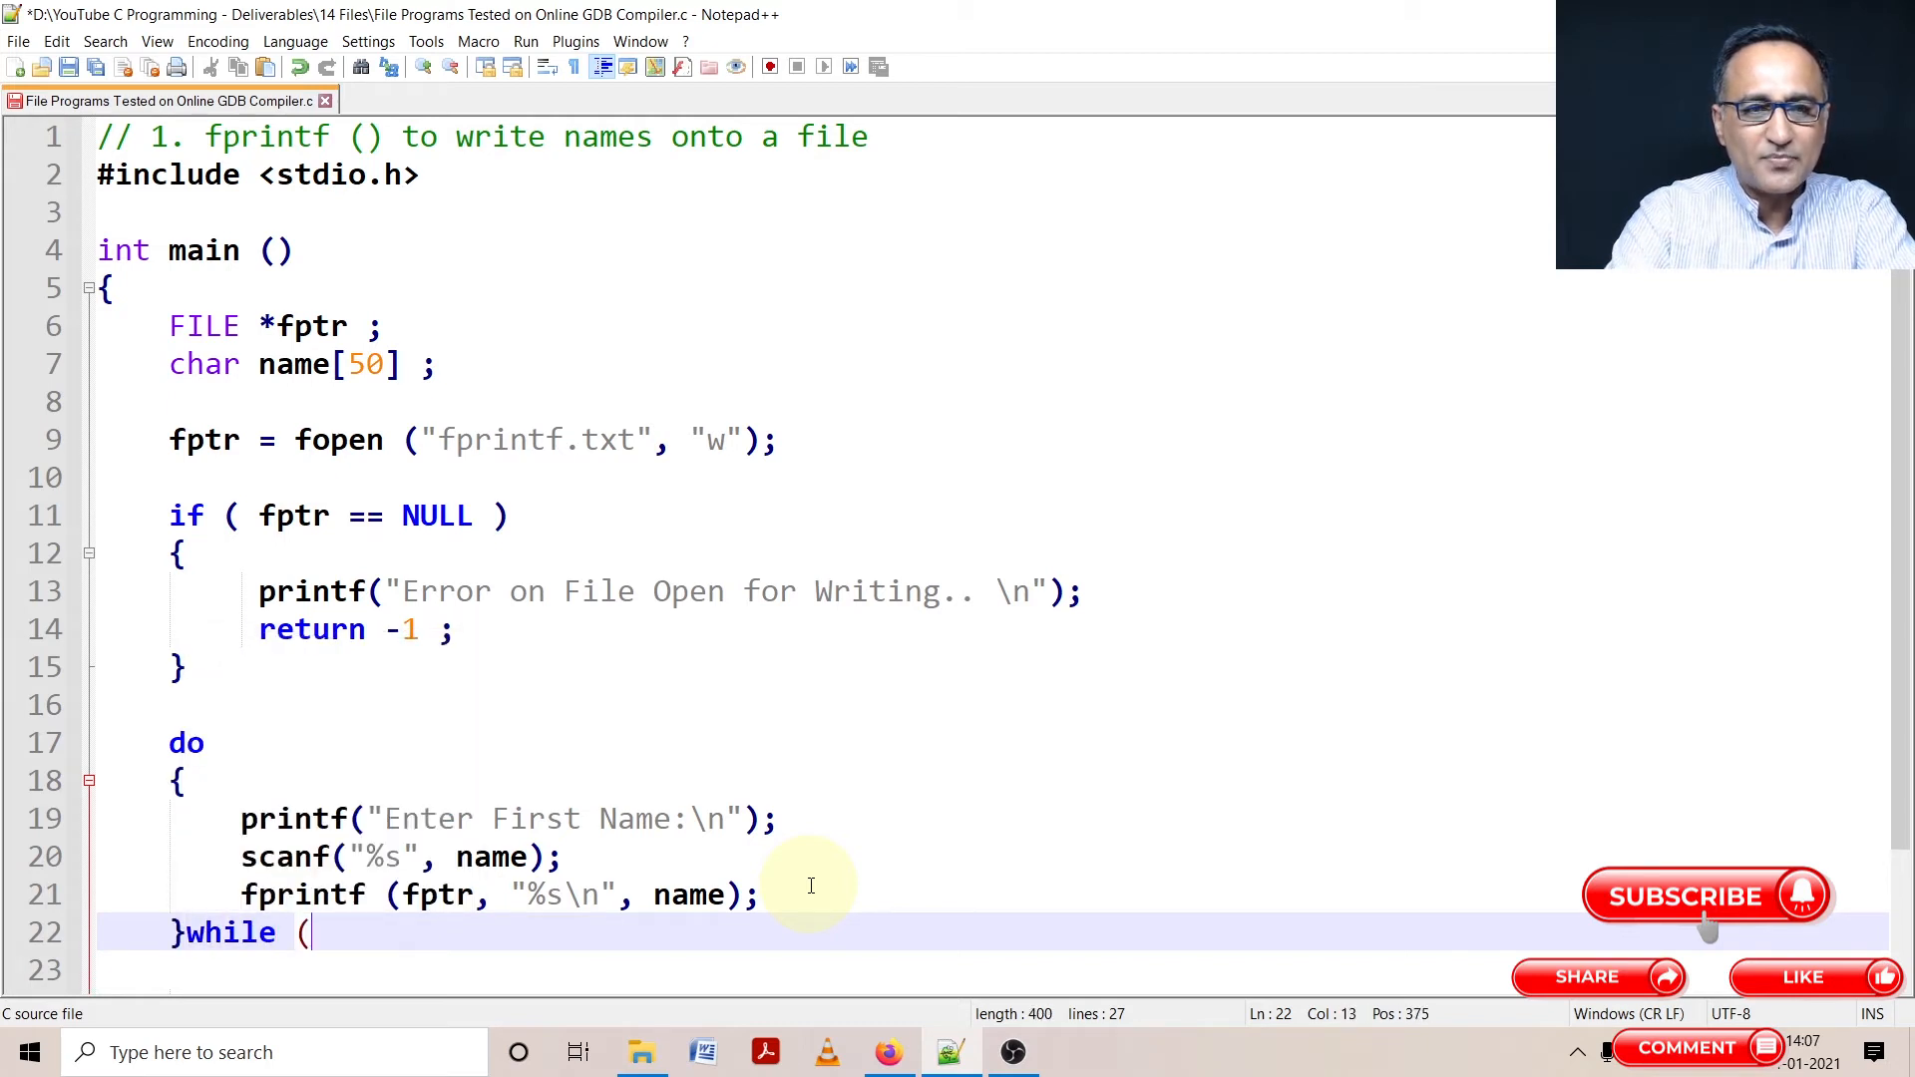
text(strln)
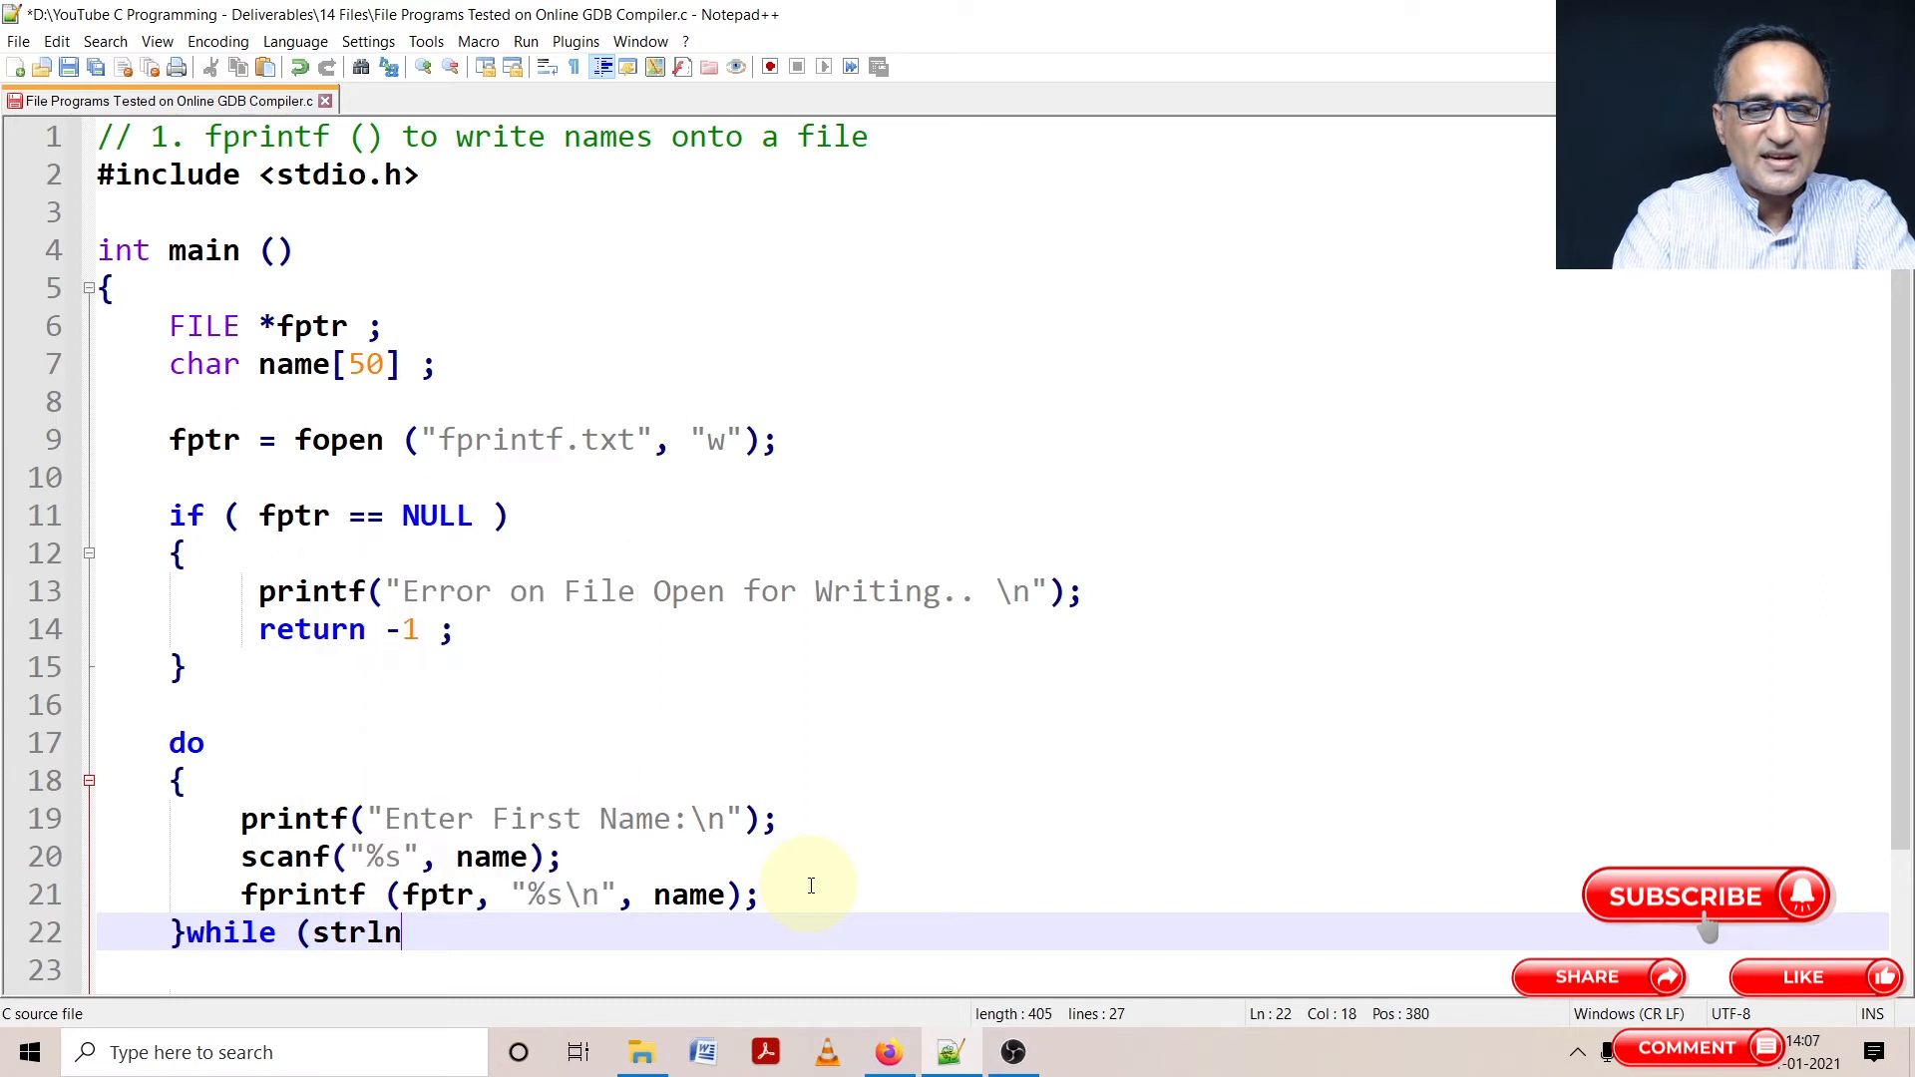
text(e)
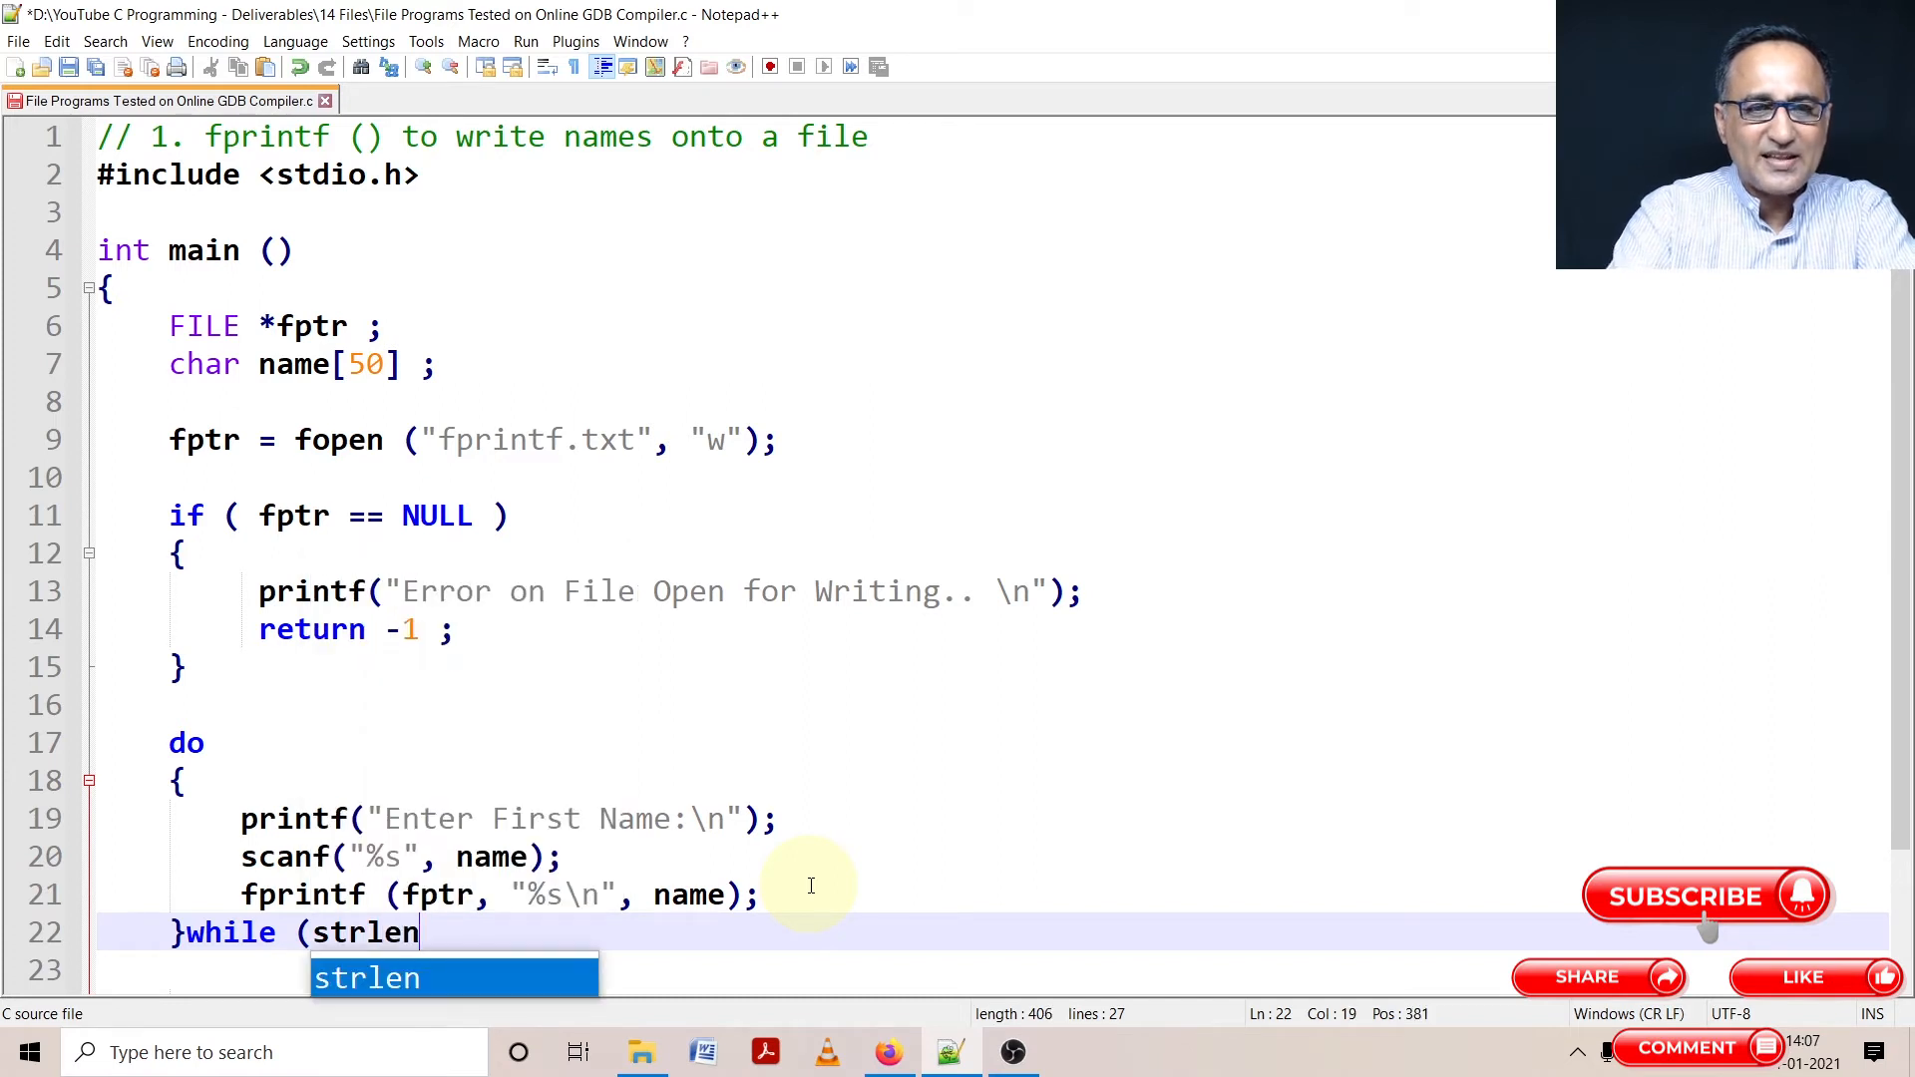
text(()
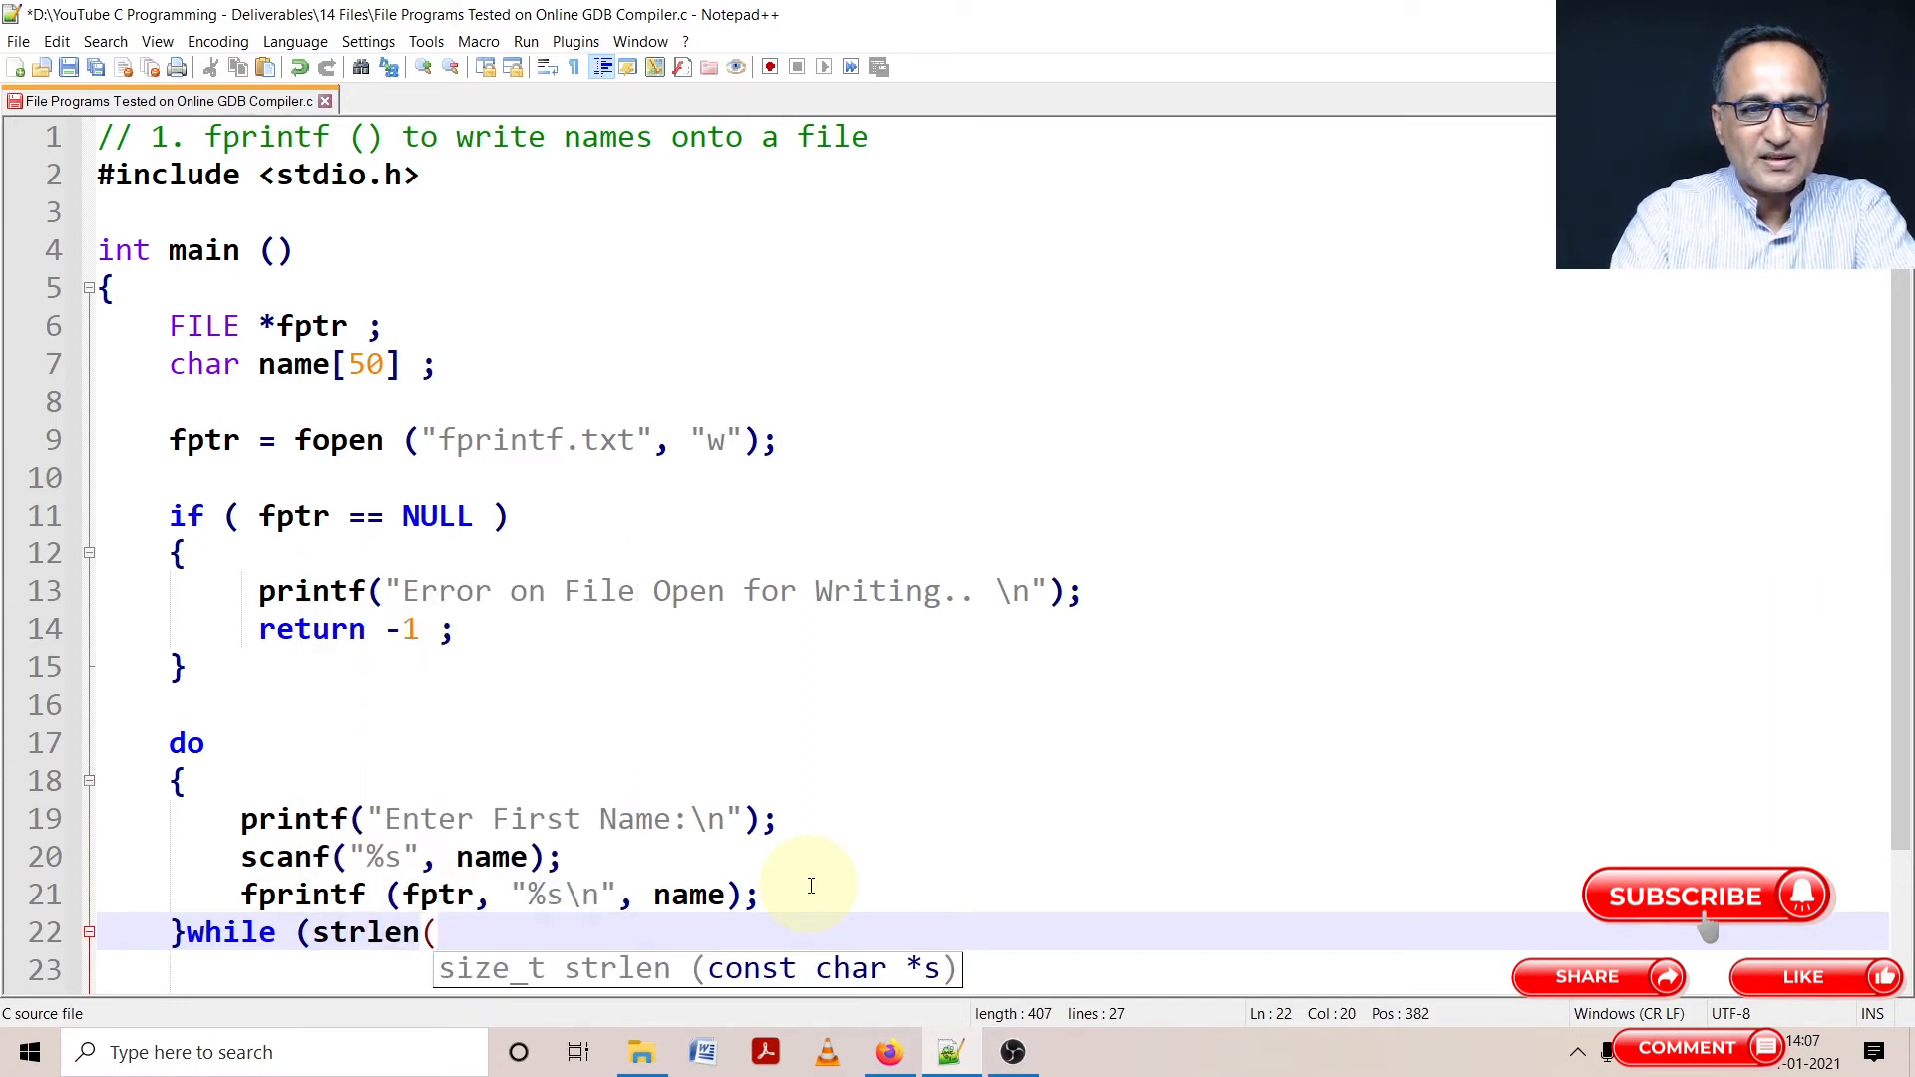
text(1) >)
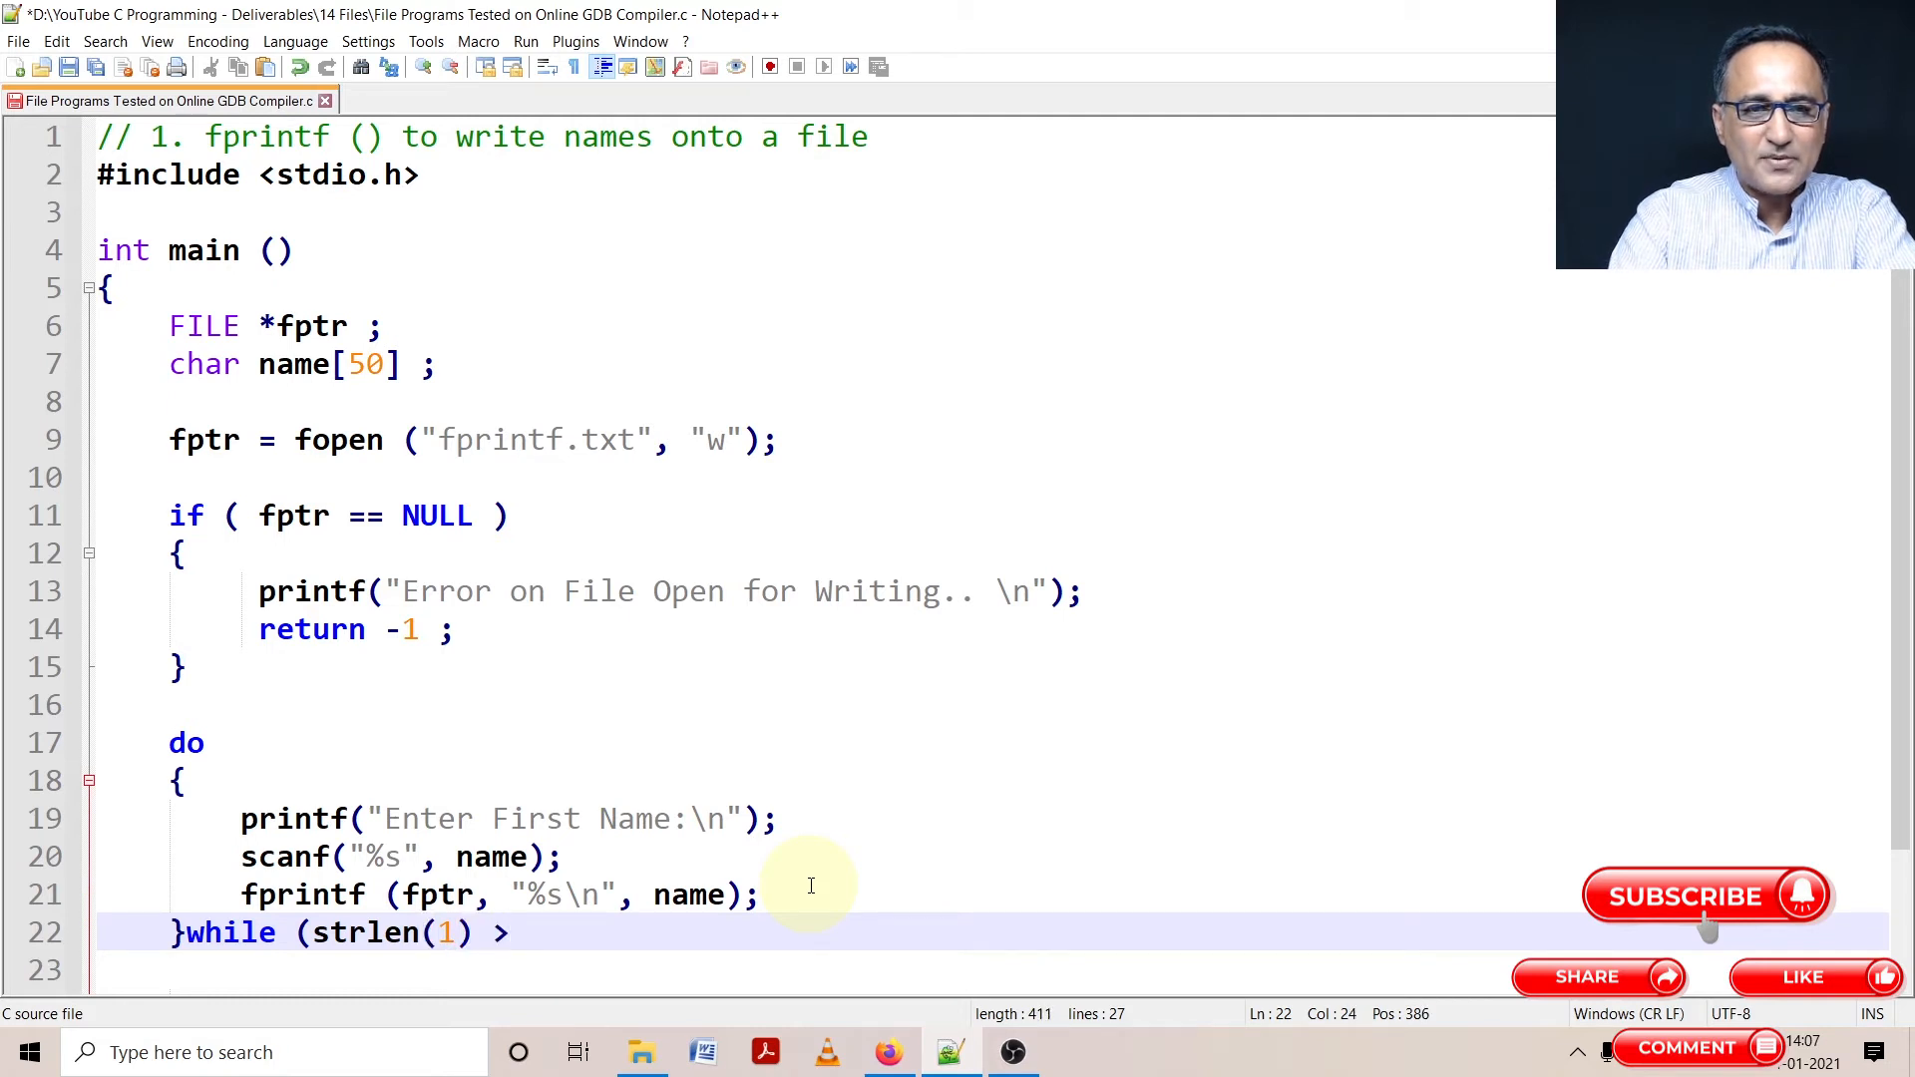
text(name)
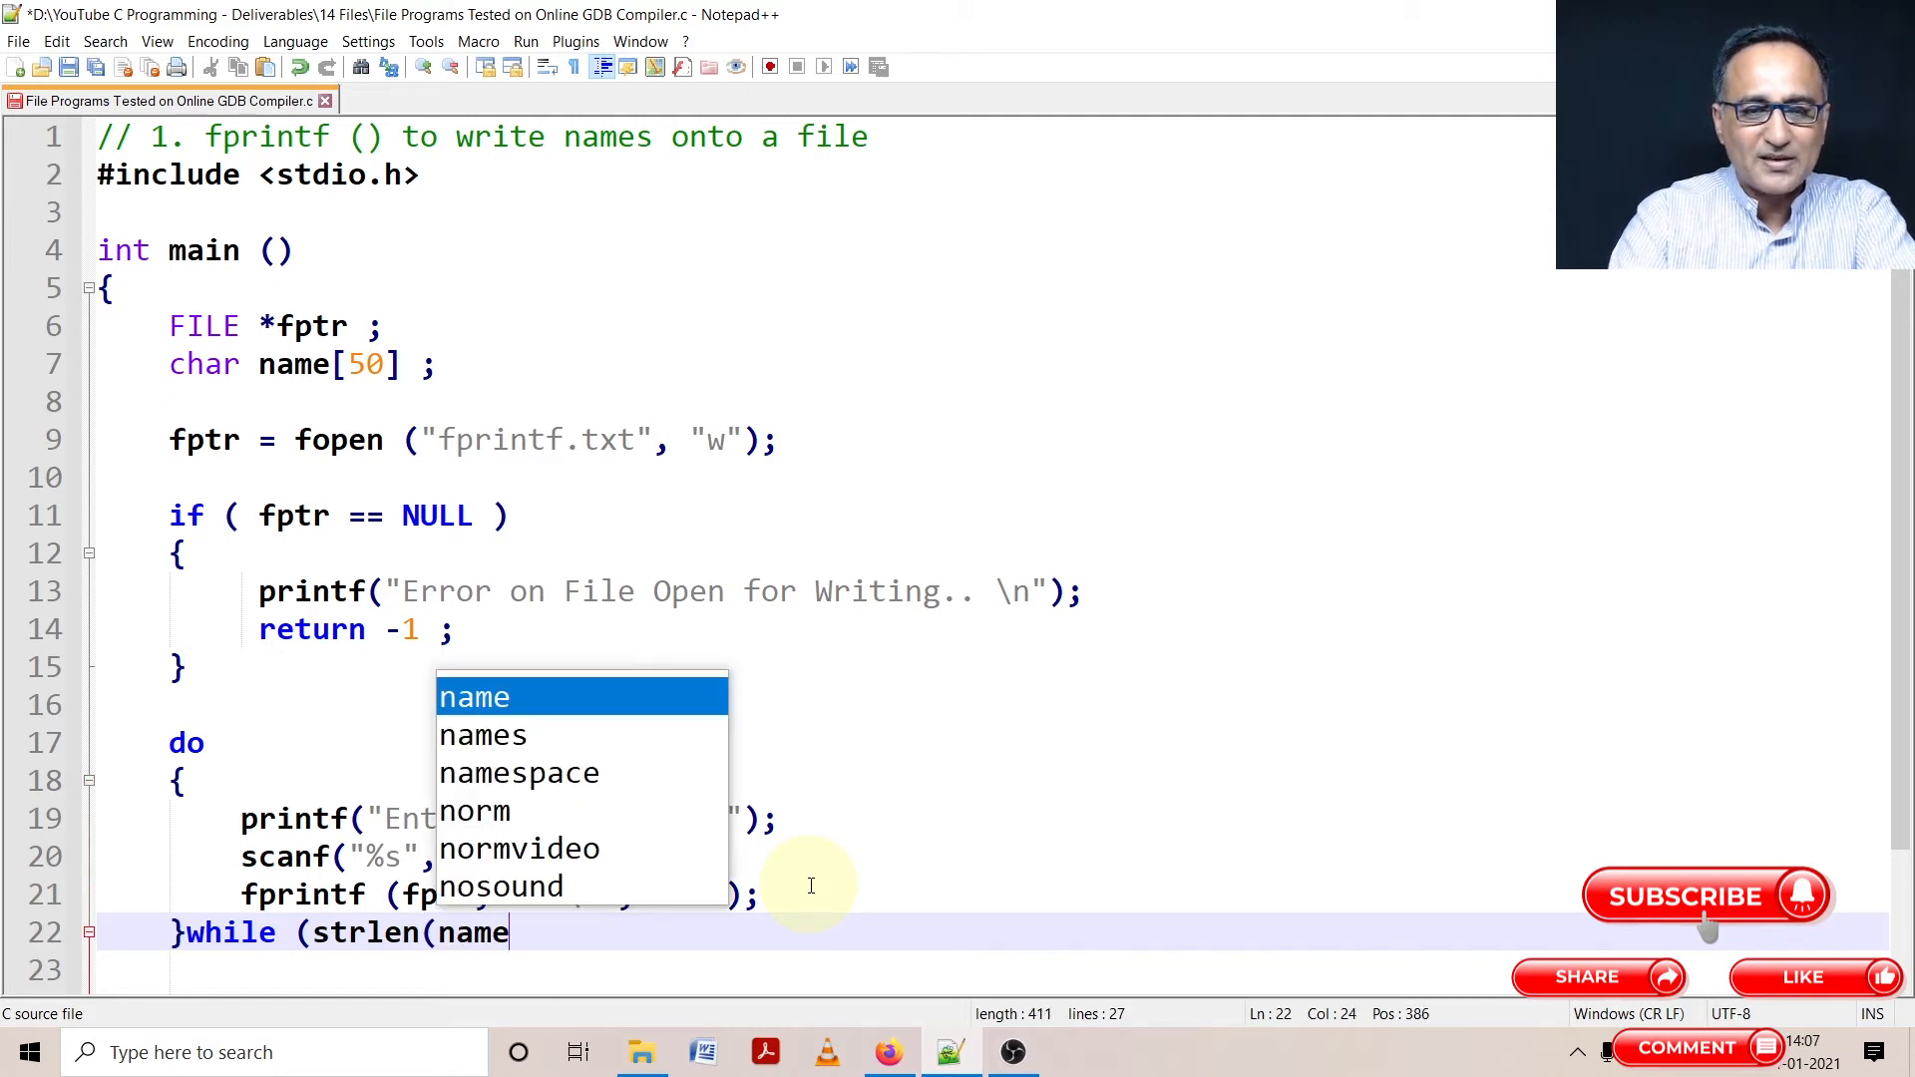
text() > 1)
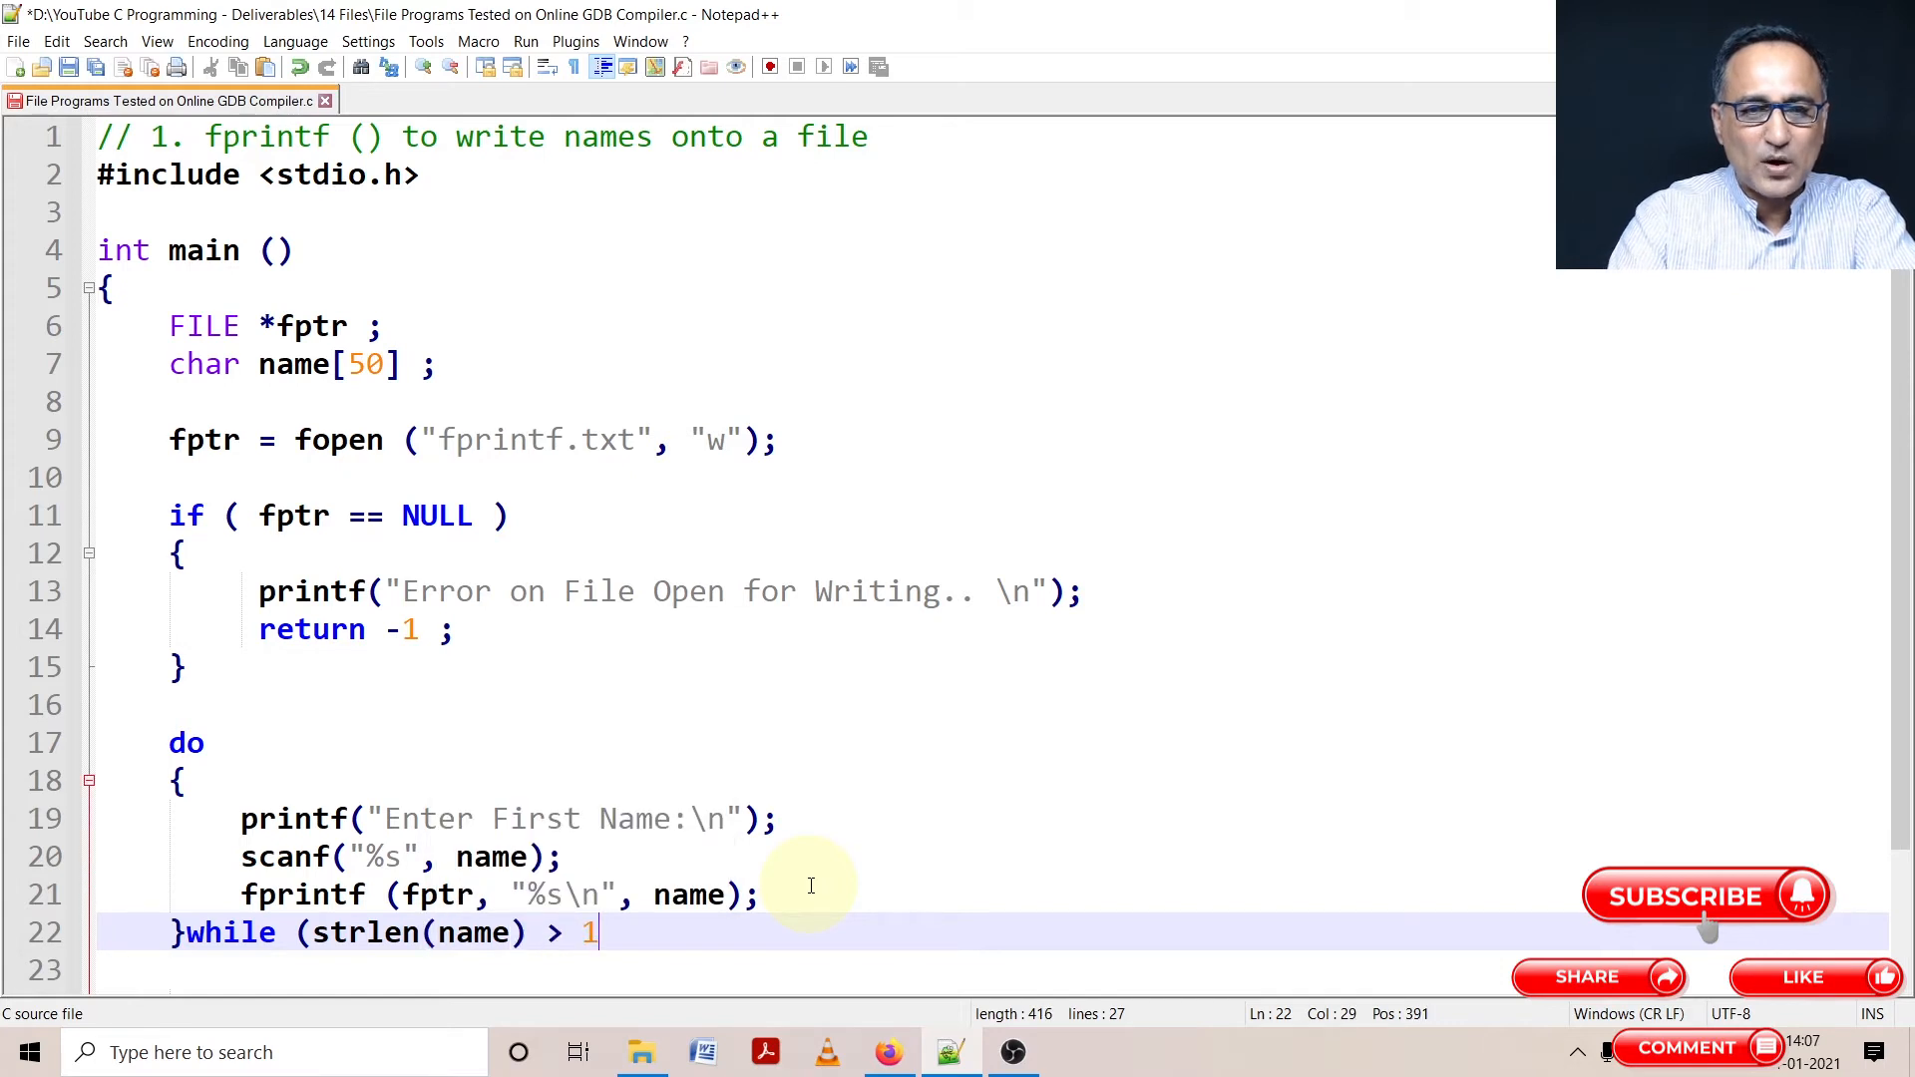
text();)
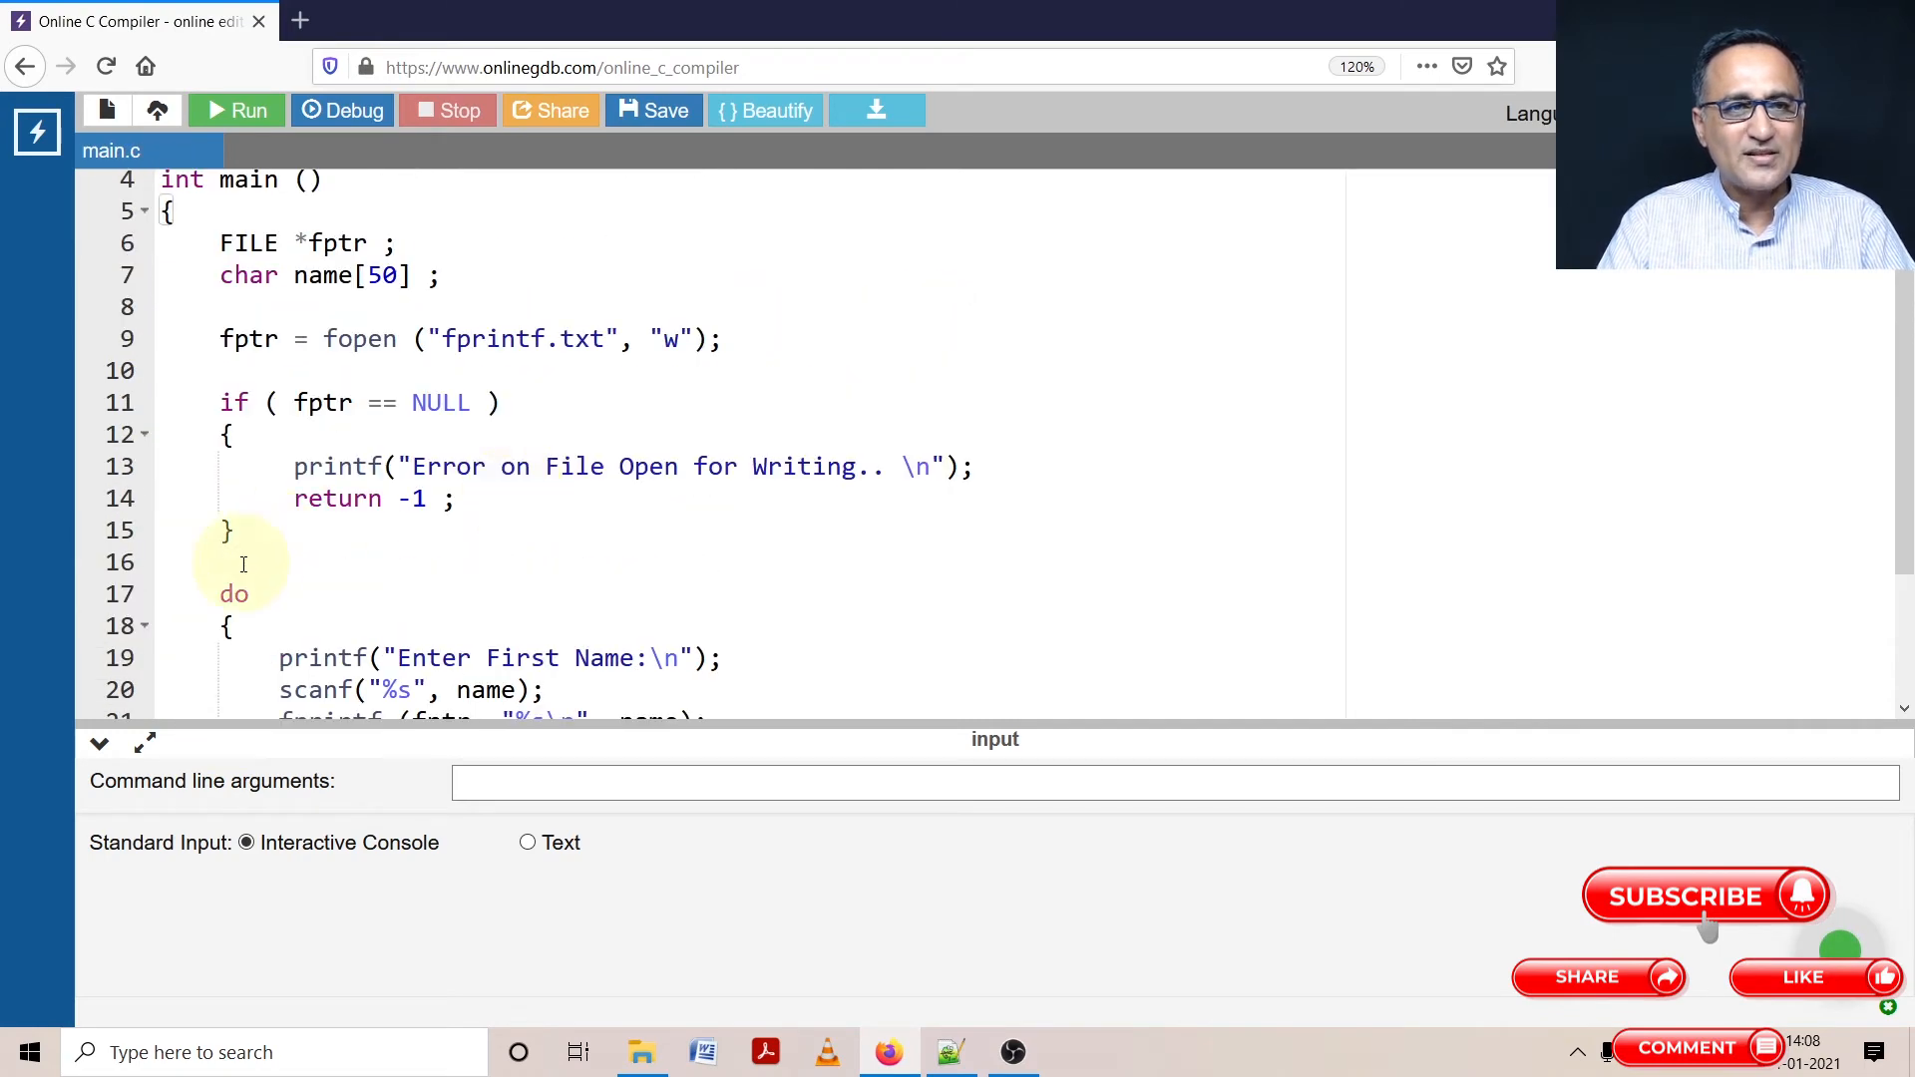
mouse_move(242, 111)
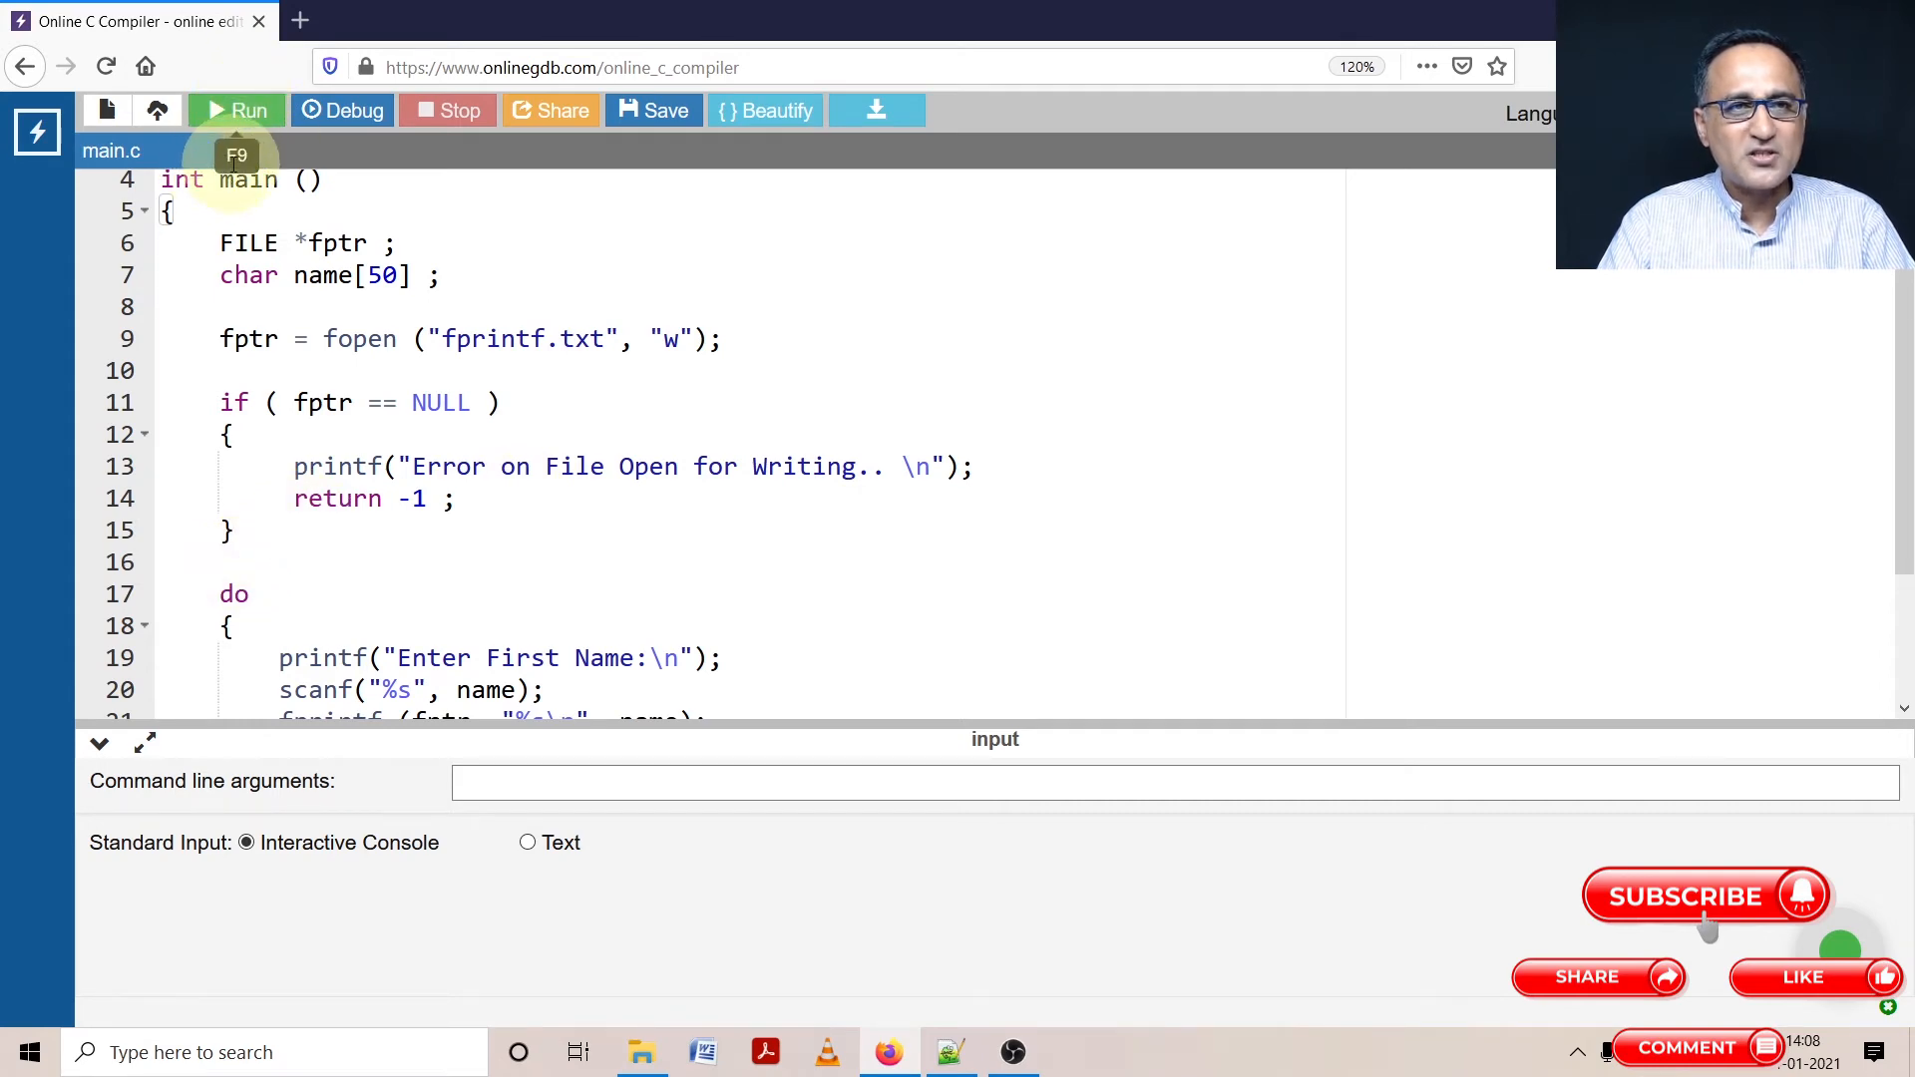
mouse_move(300, 215)
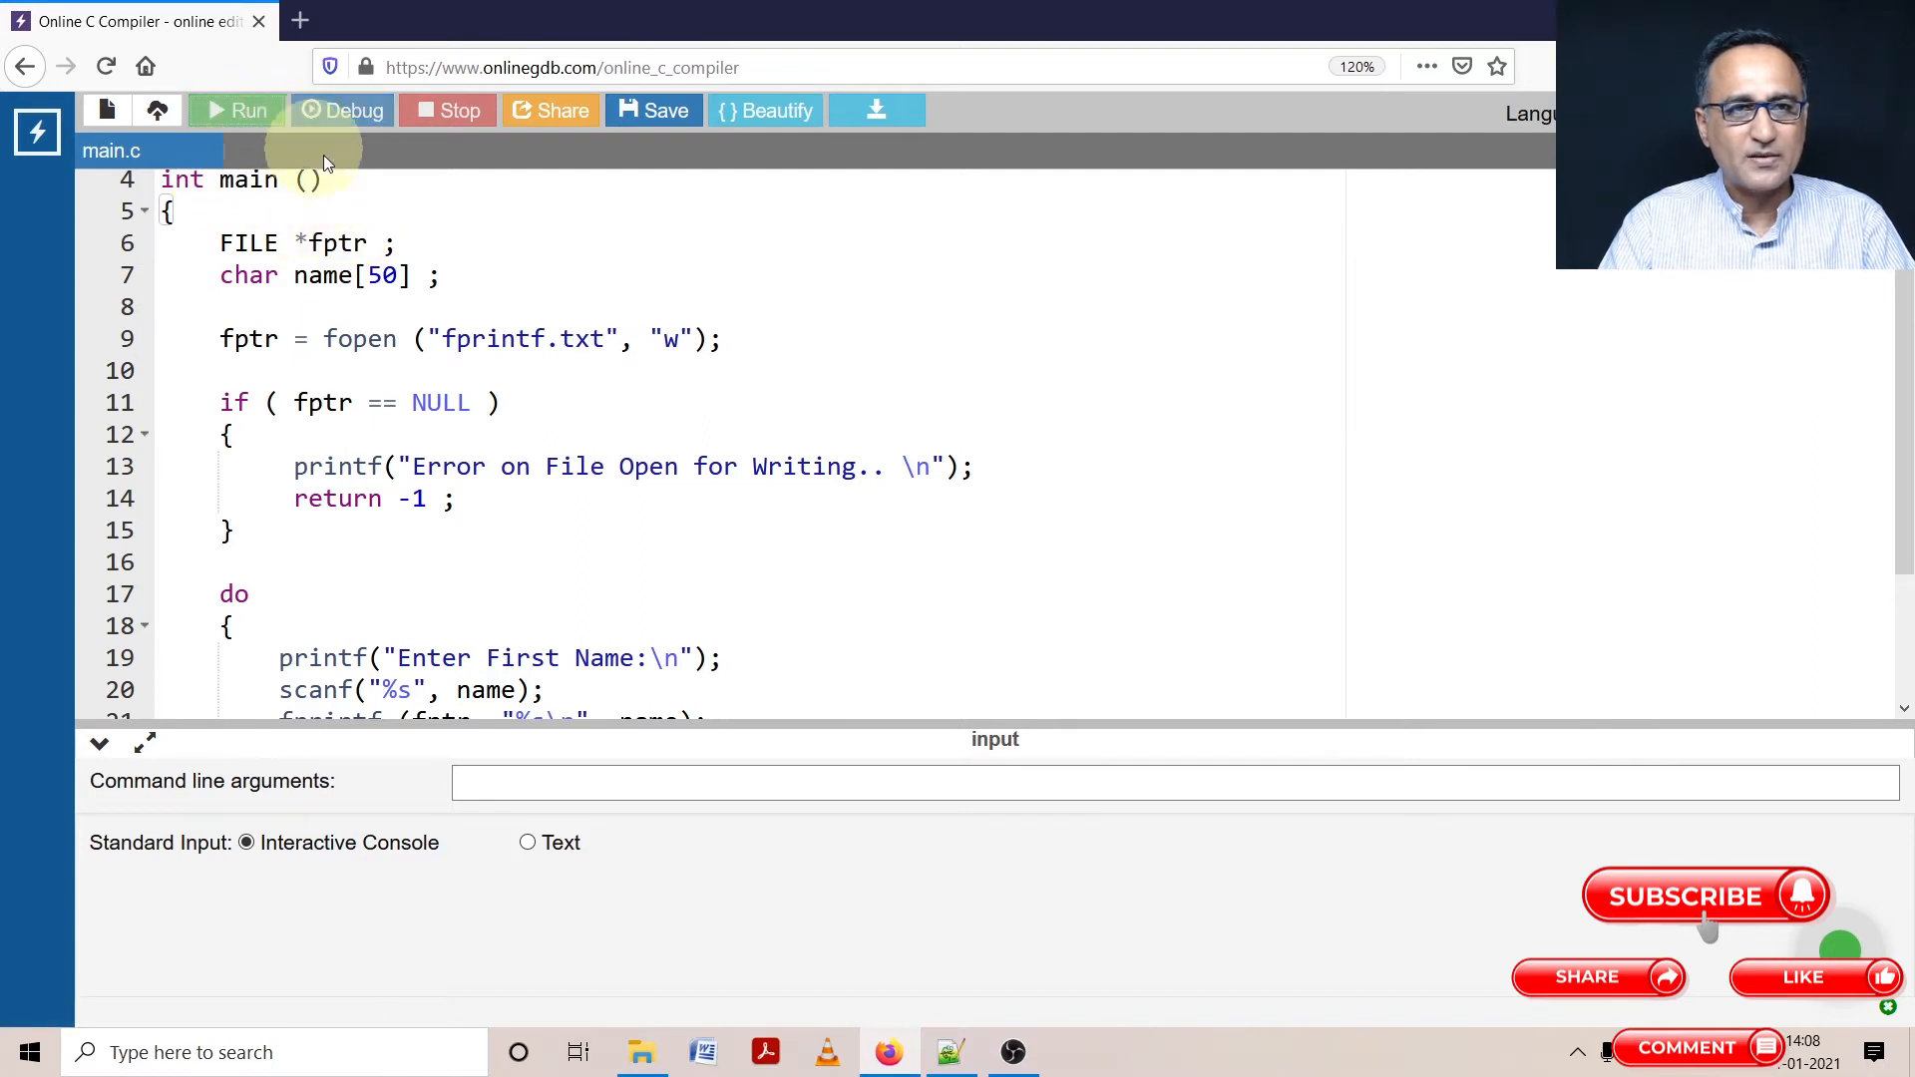
Run the pasted main.c program in OnlineGDB
click(237, 110)
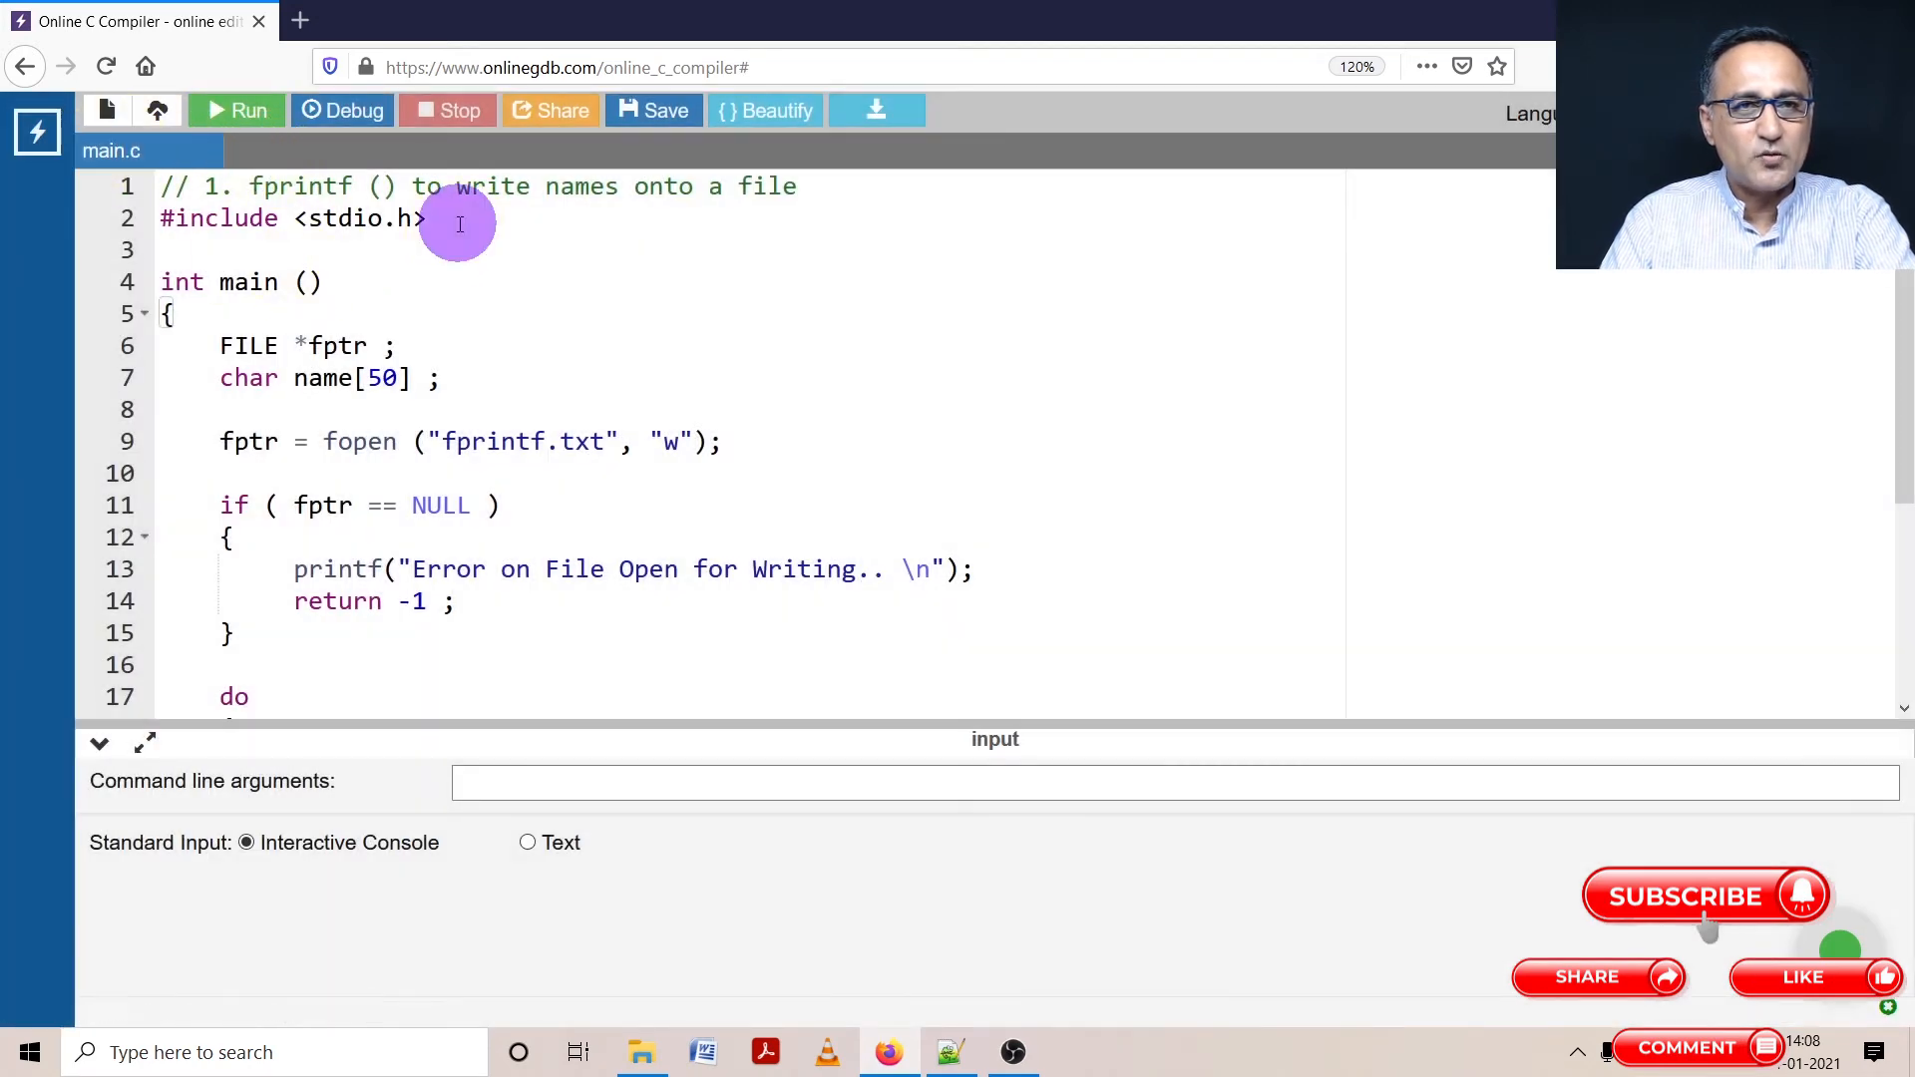
Add #include <string.h> on line 3 below stdio.h
text(#in)
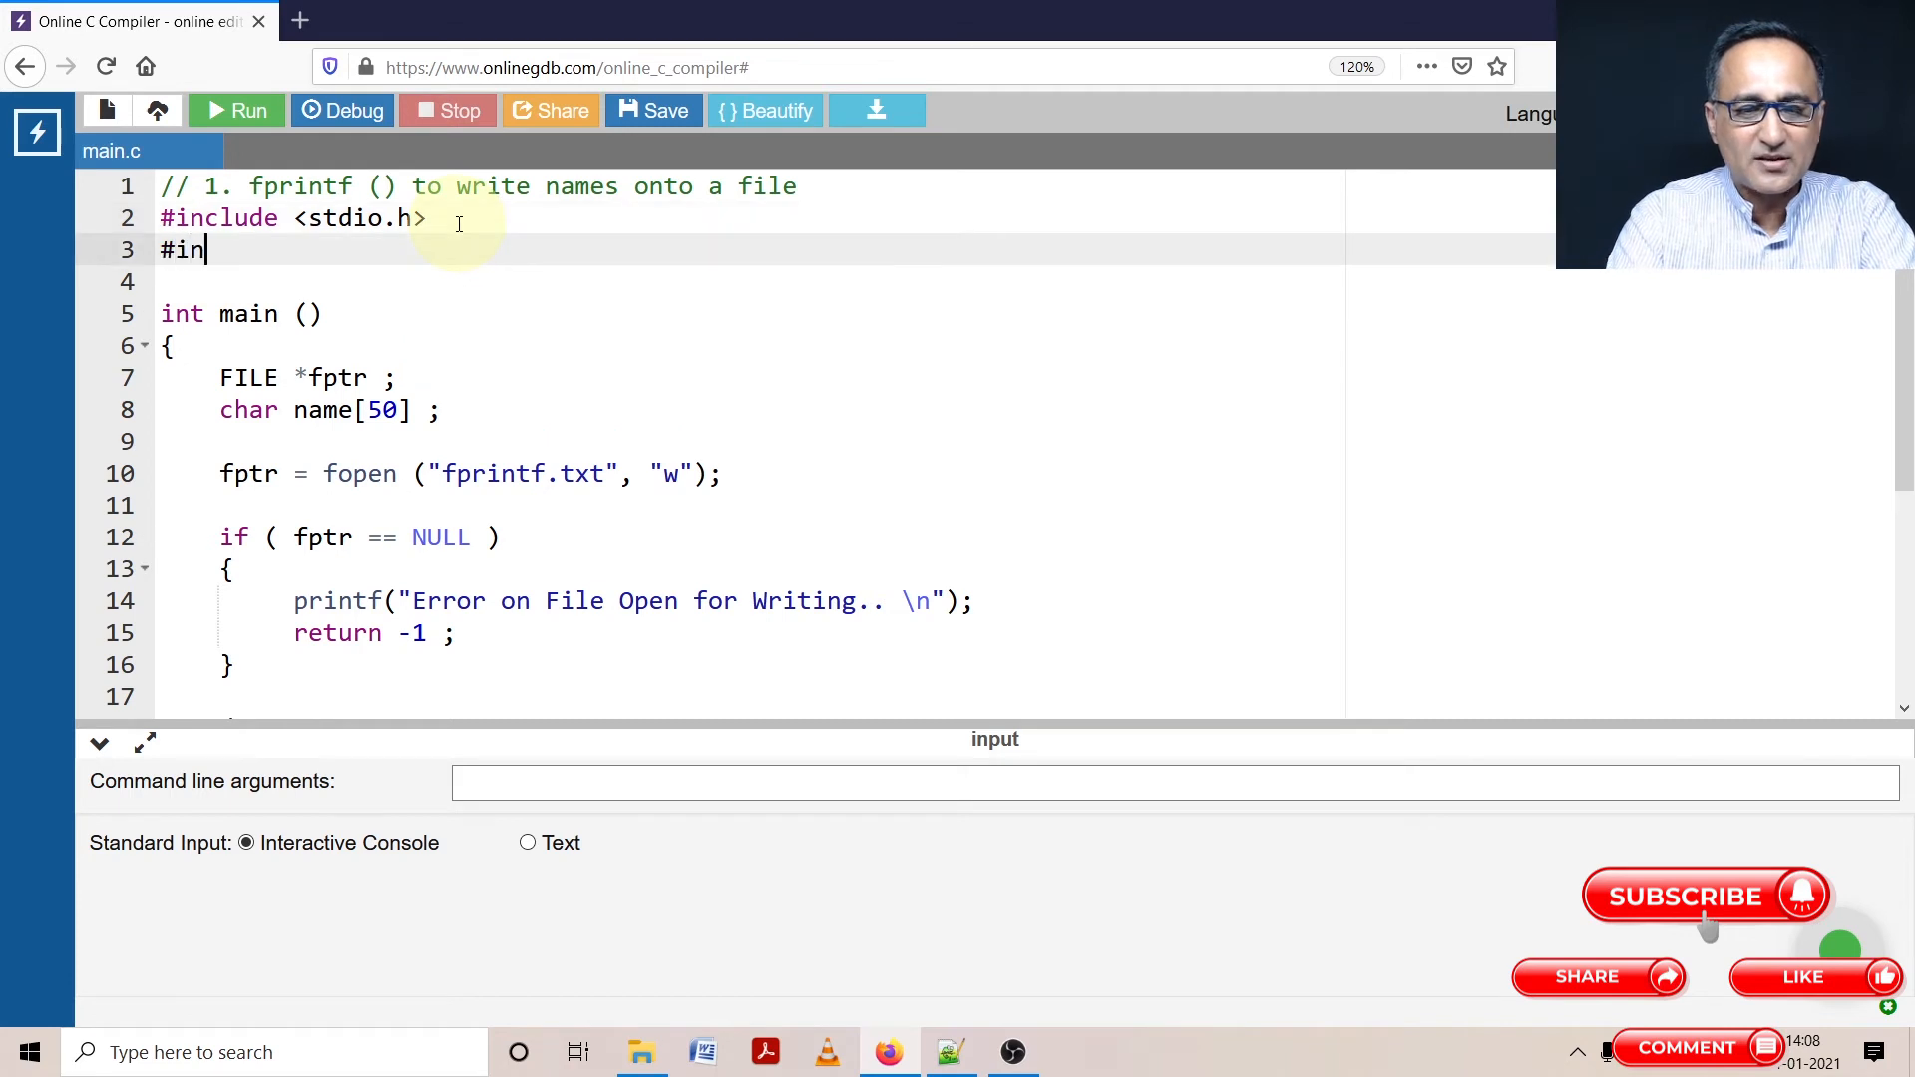
text(clude <)
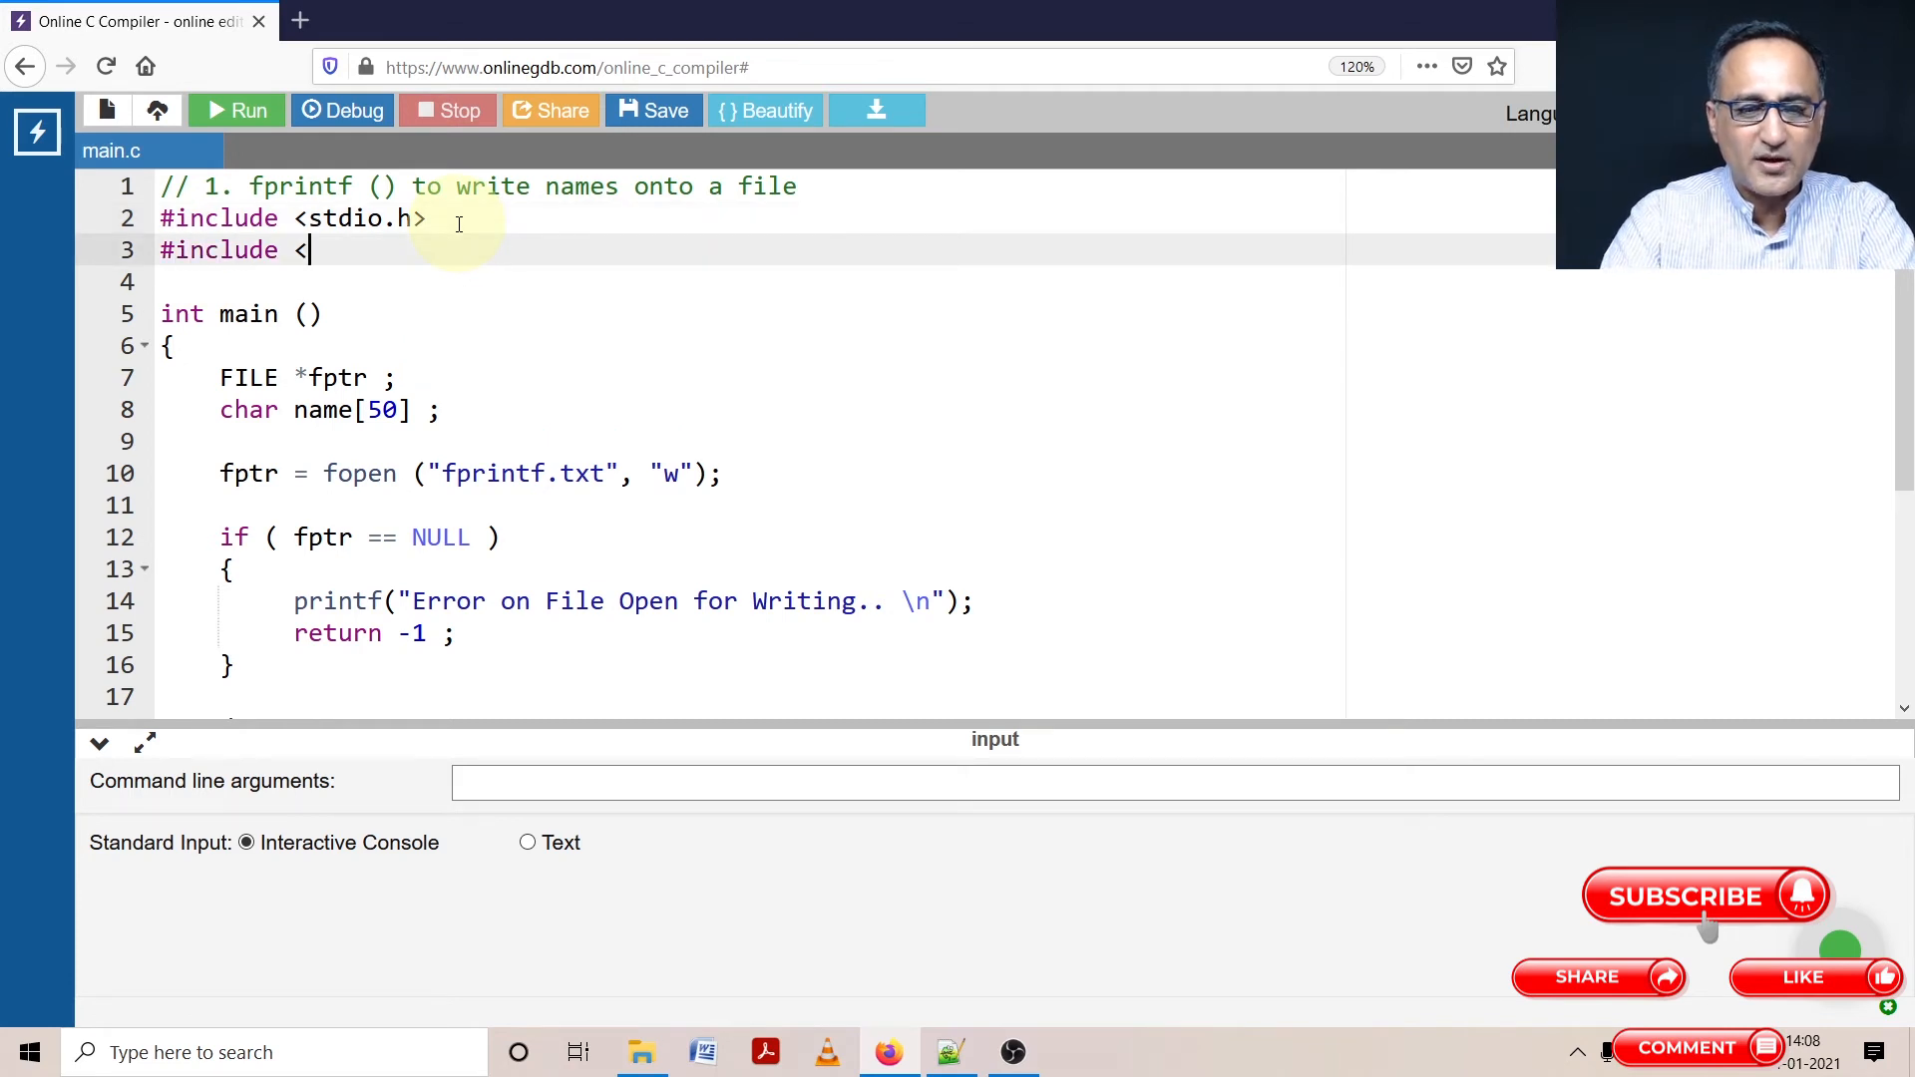
text(string.h)
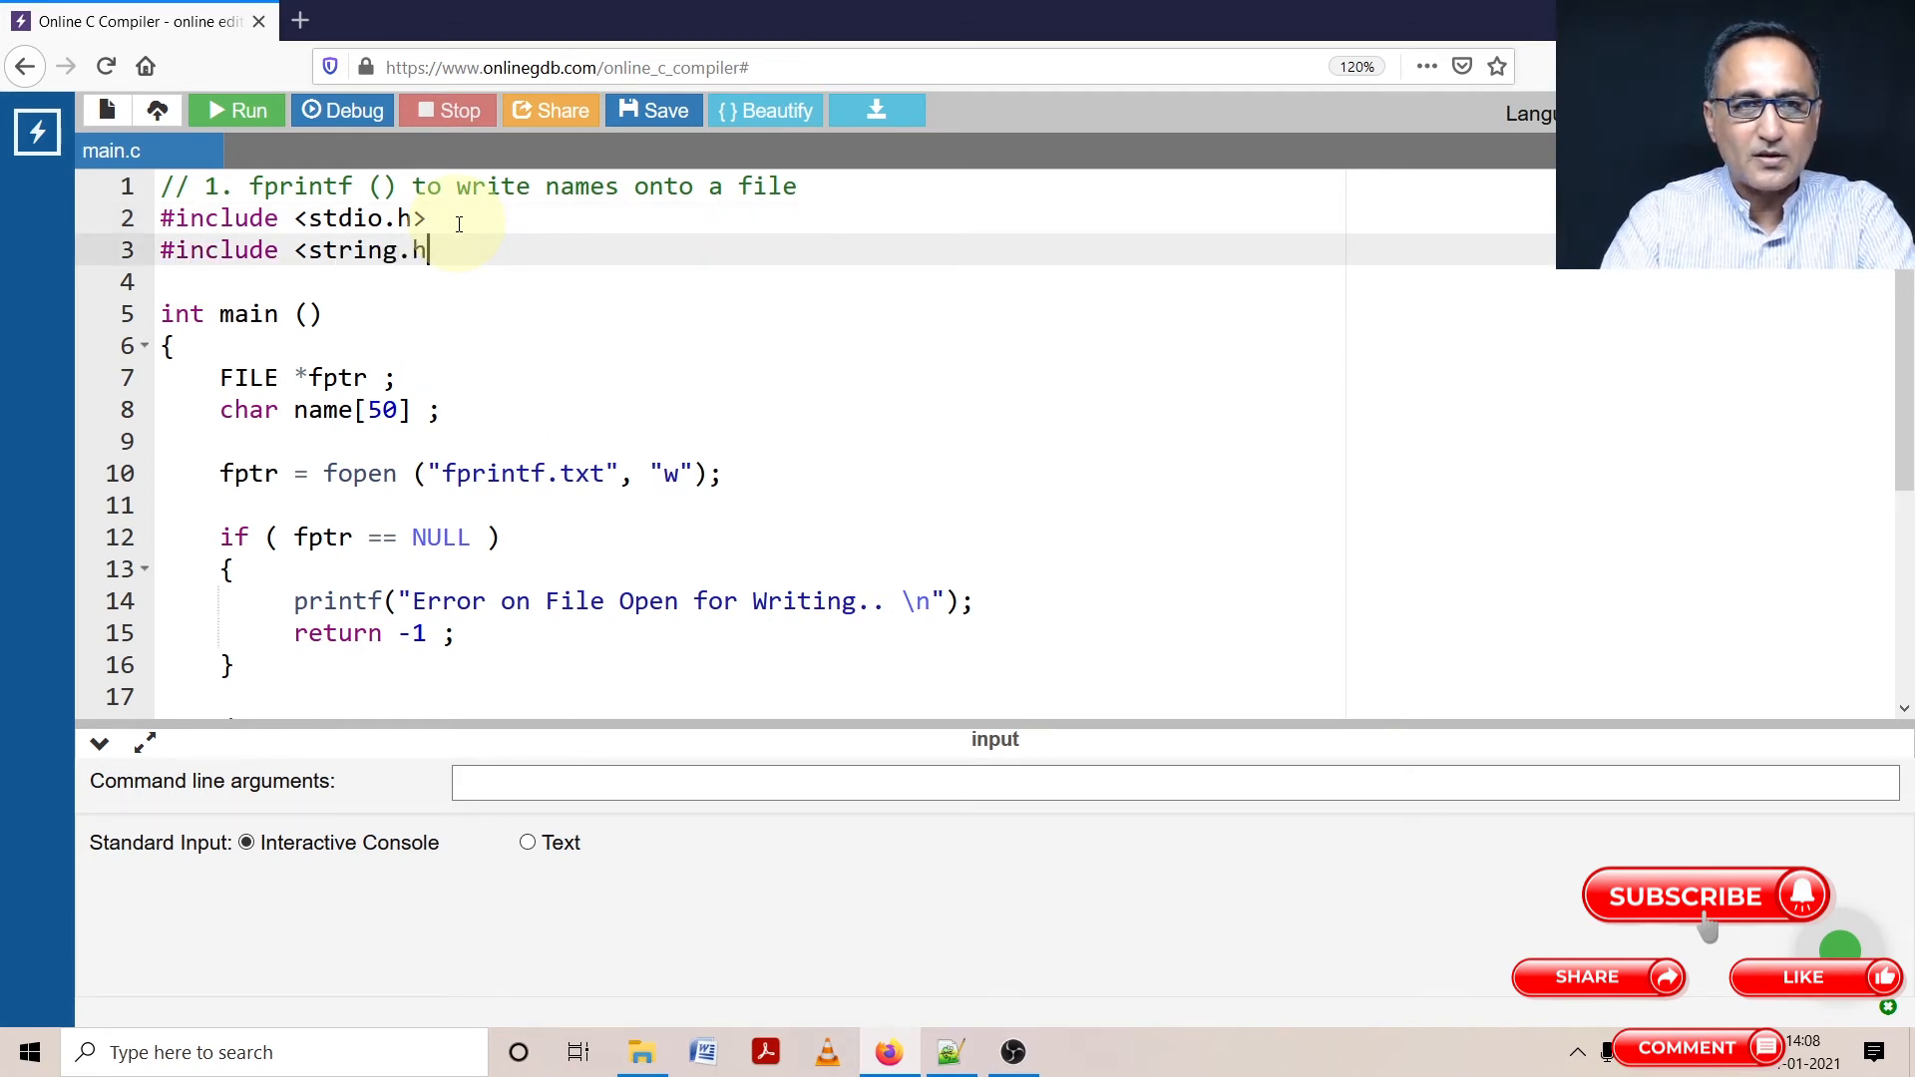
text(>)
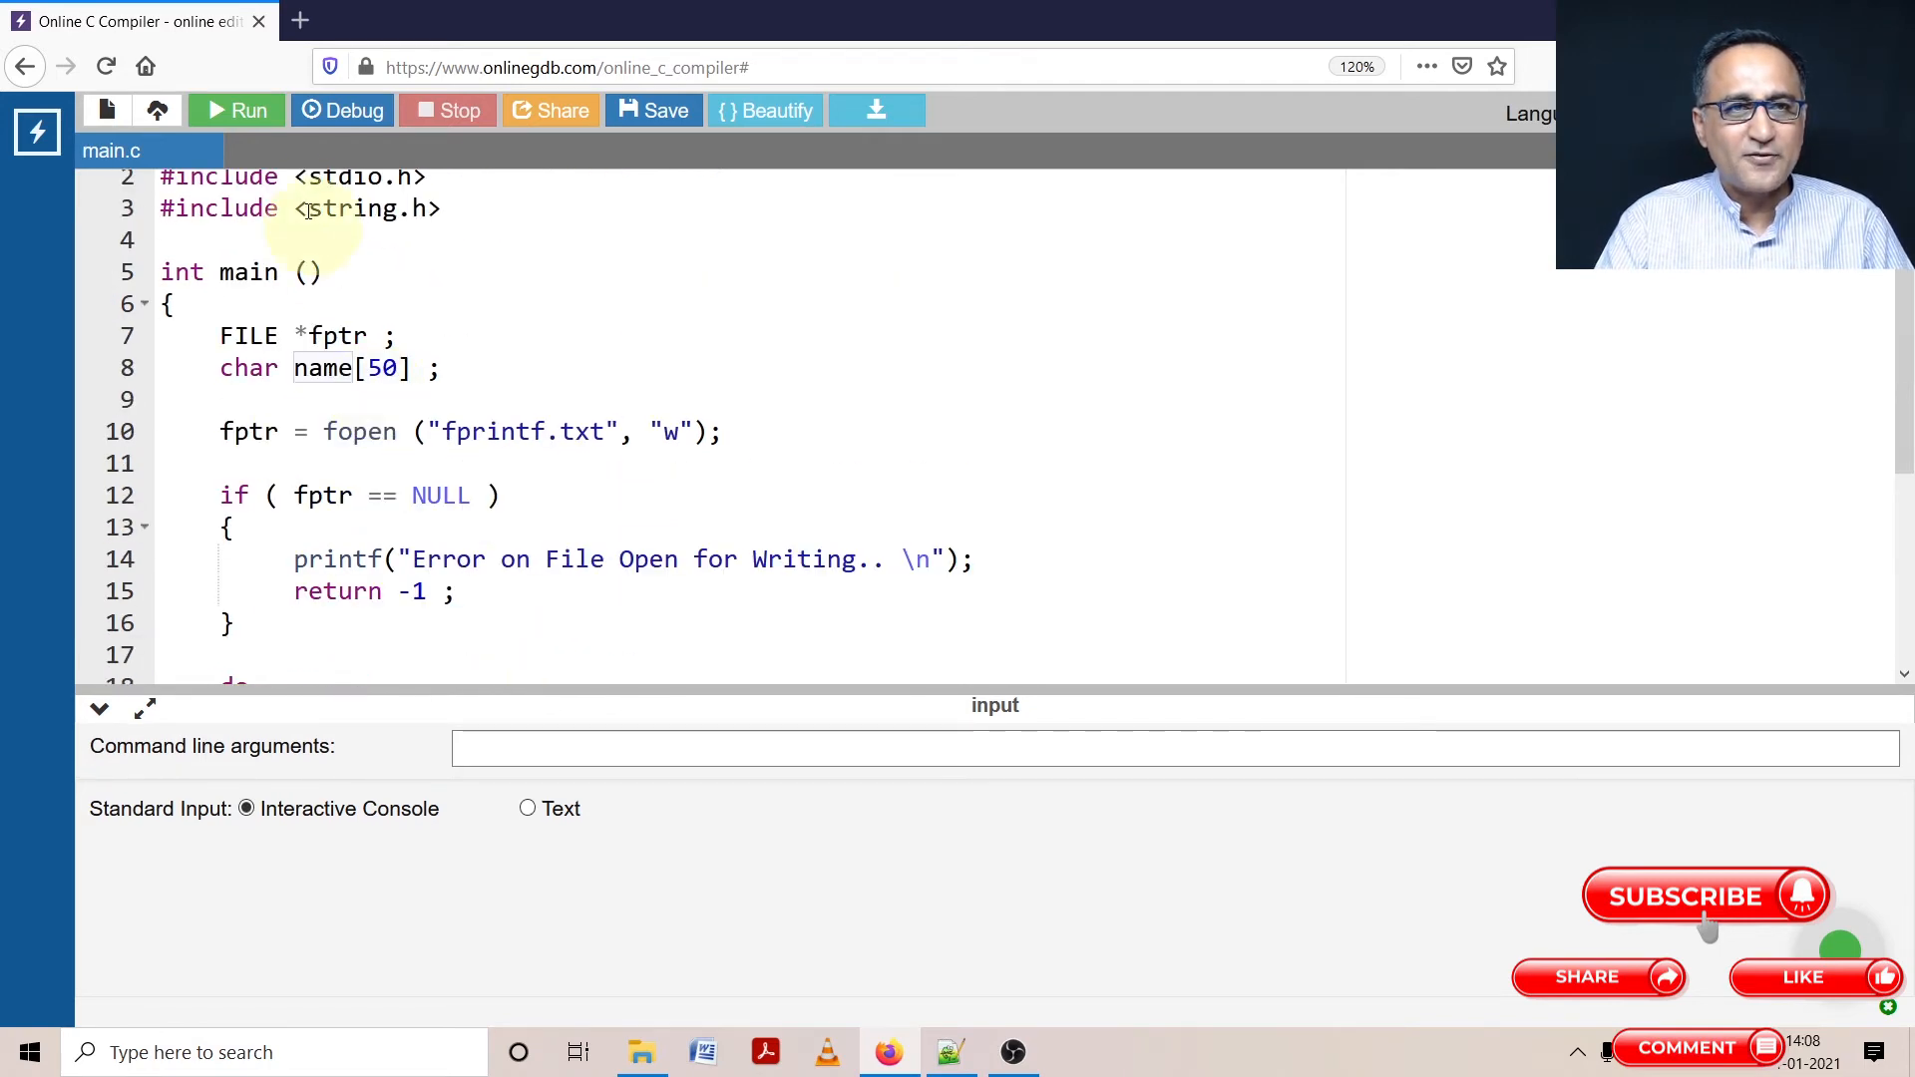
Rerun the program and enlarge the console output area
click(236, 110)
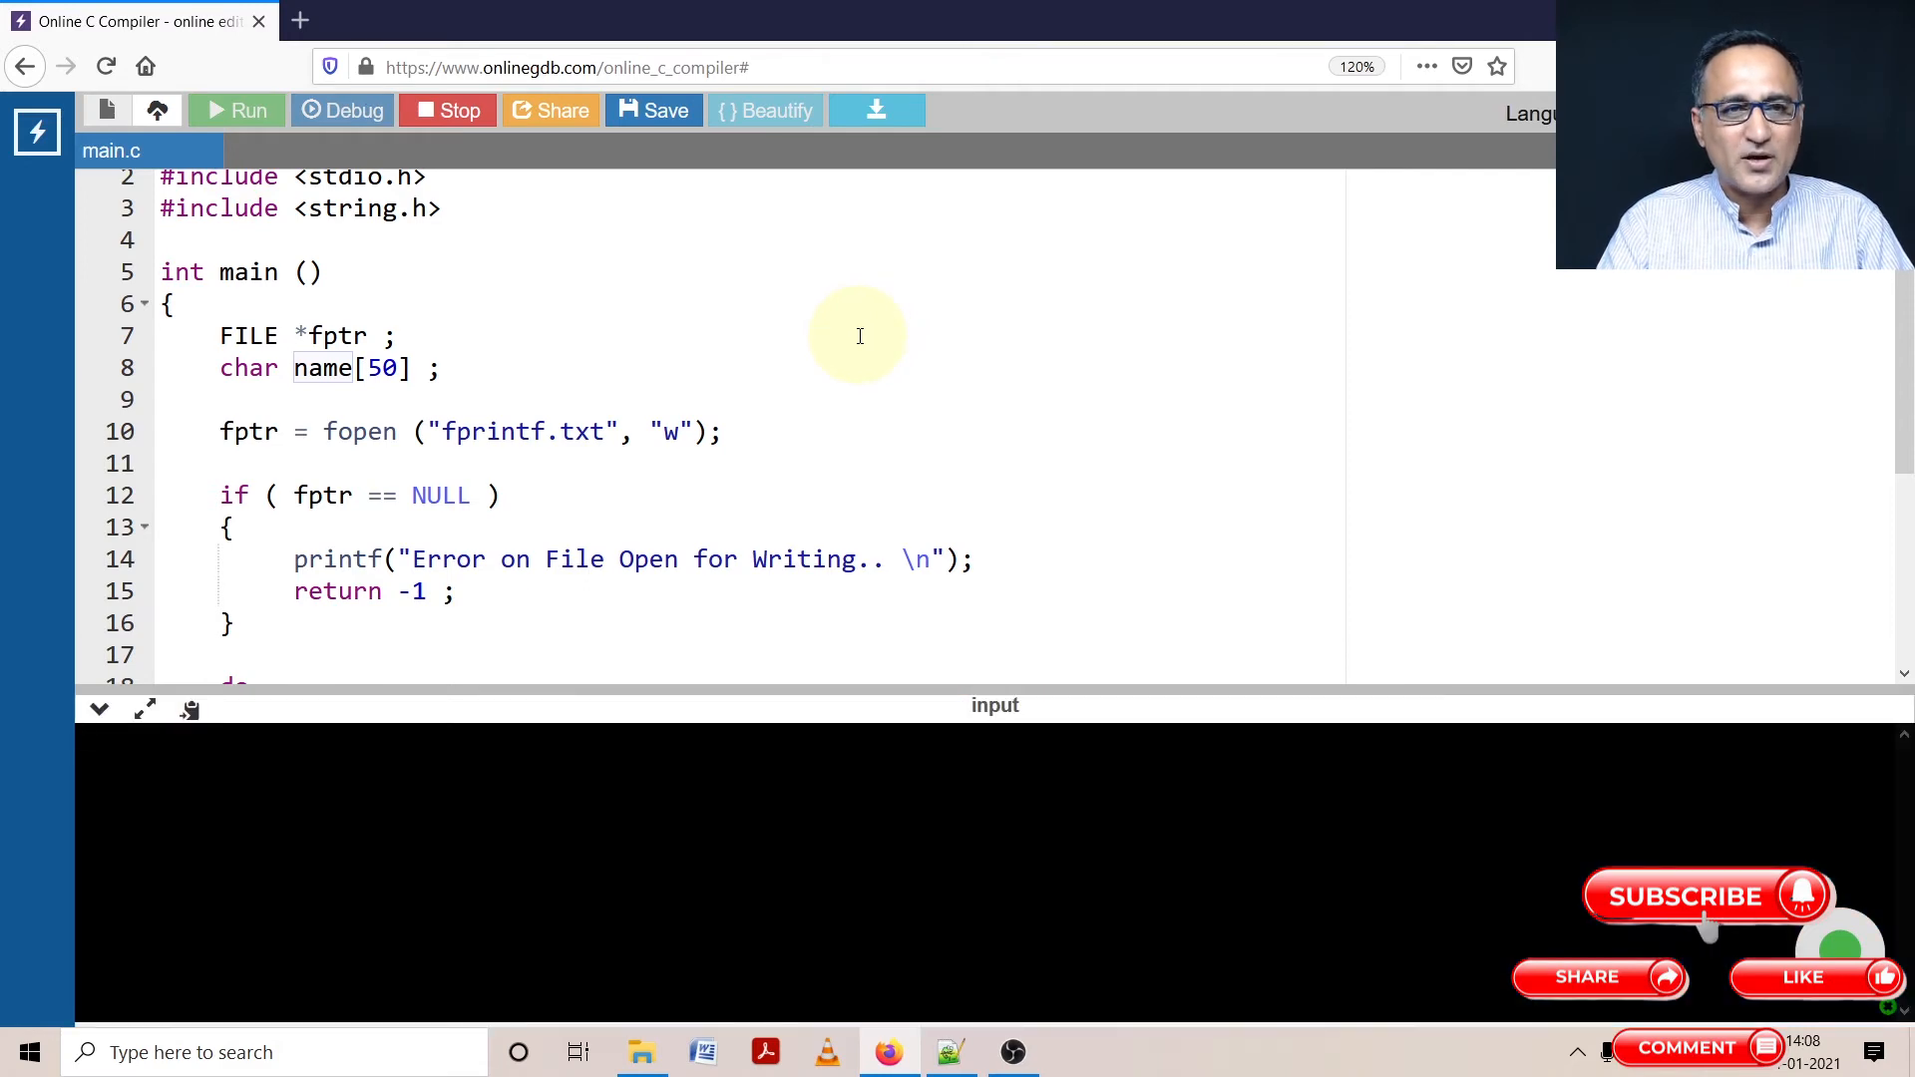
click(236, 110)
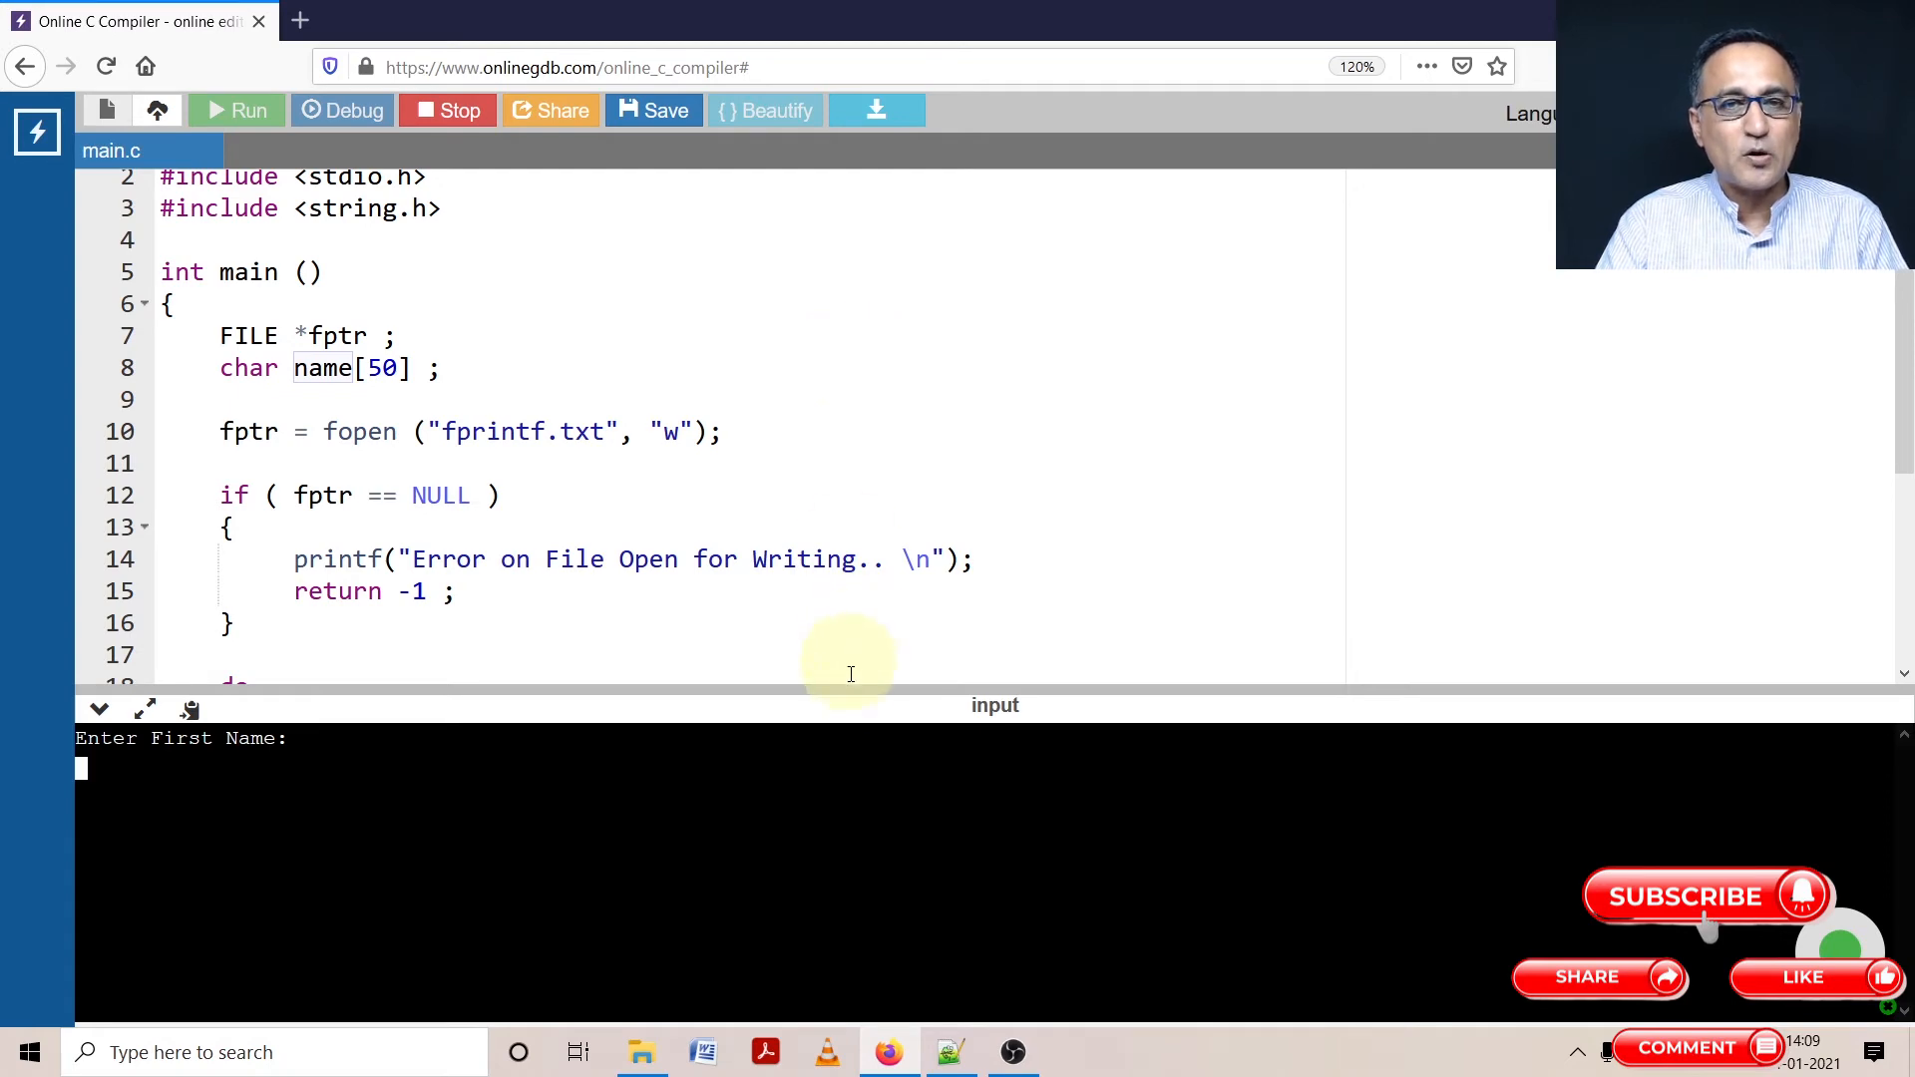
drag(850, 705, 855, 607)
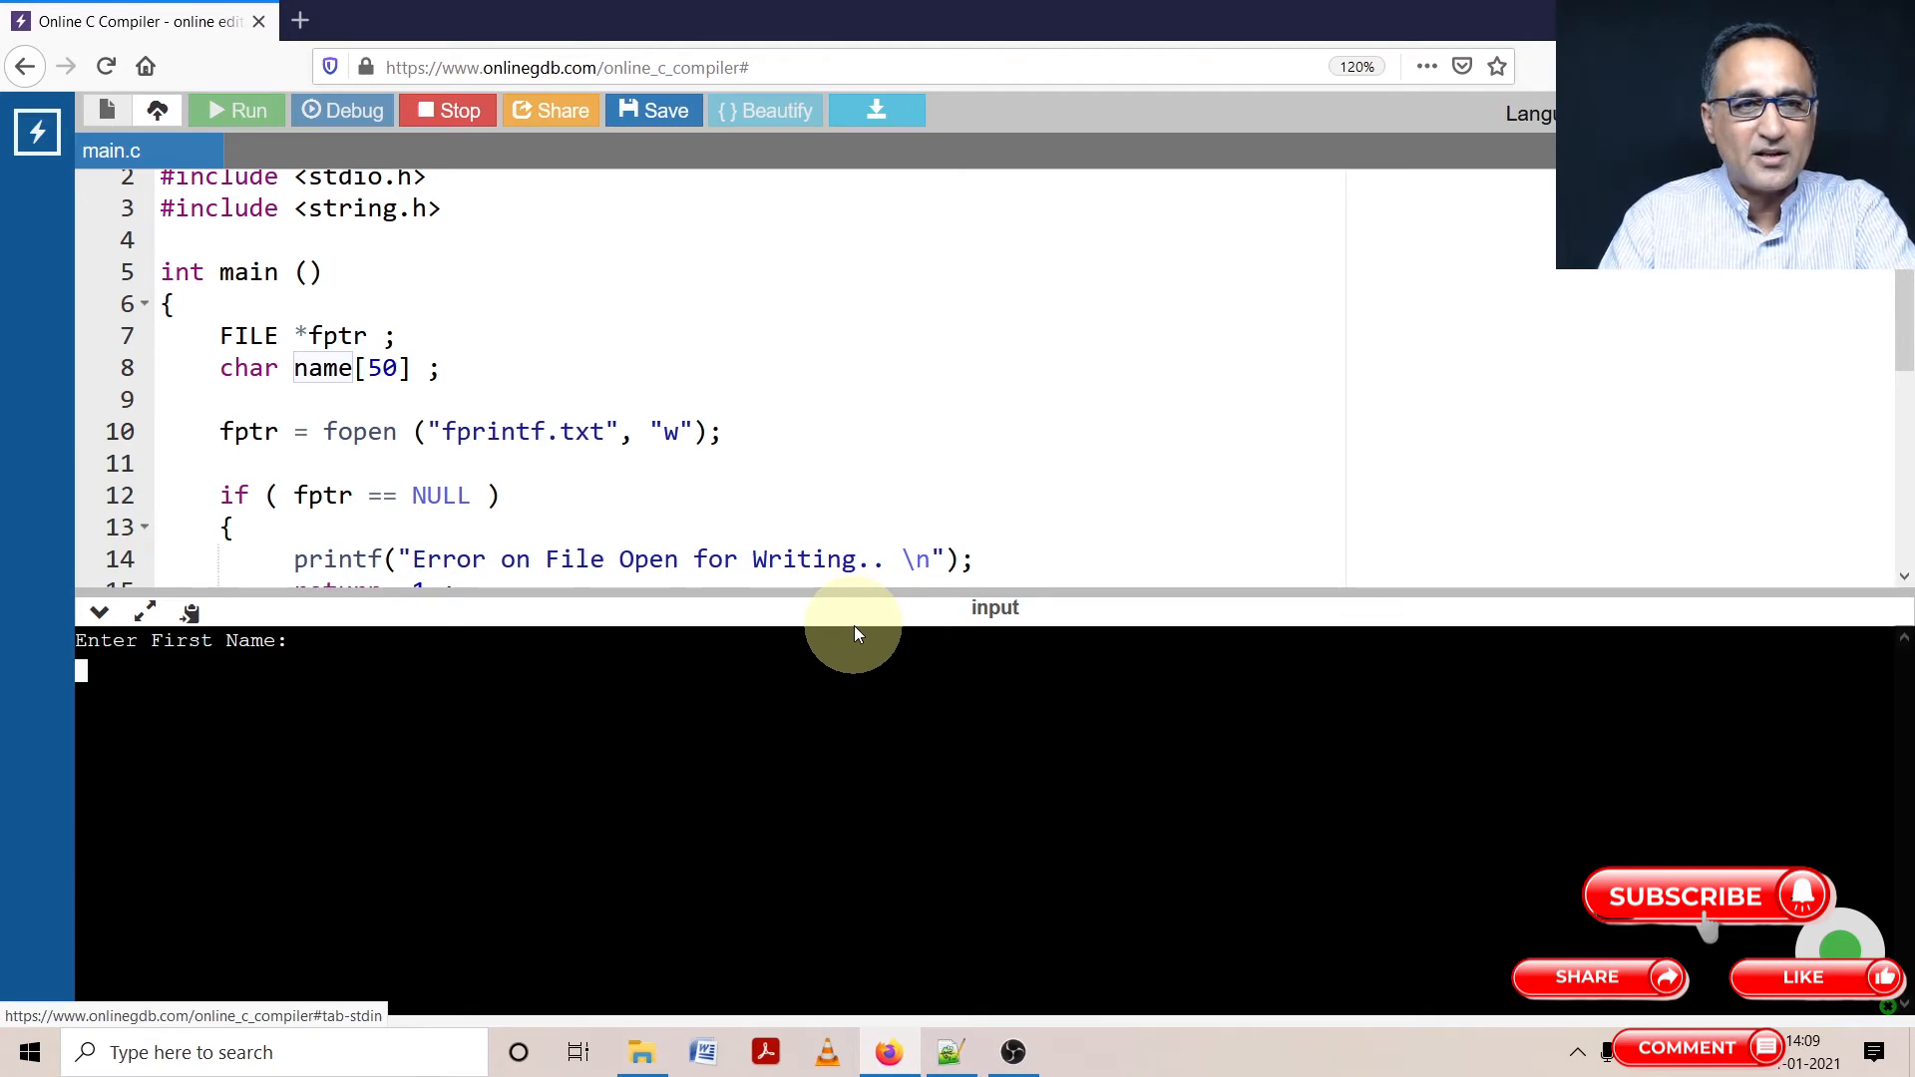
Enter the names Arjun, Rajesh, Aruna and Shwetha, then q
text(Arjun)
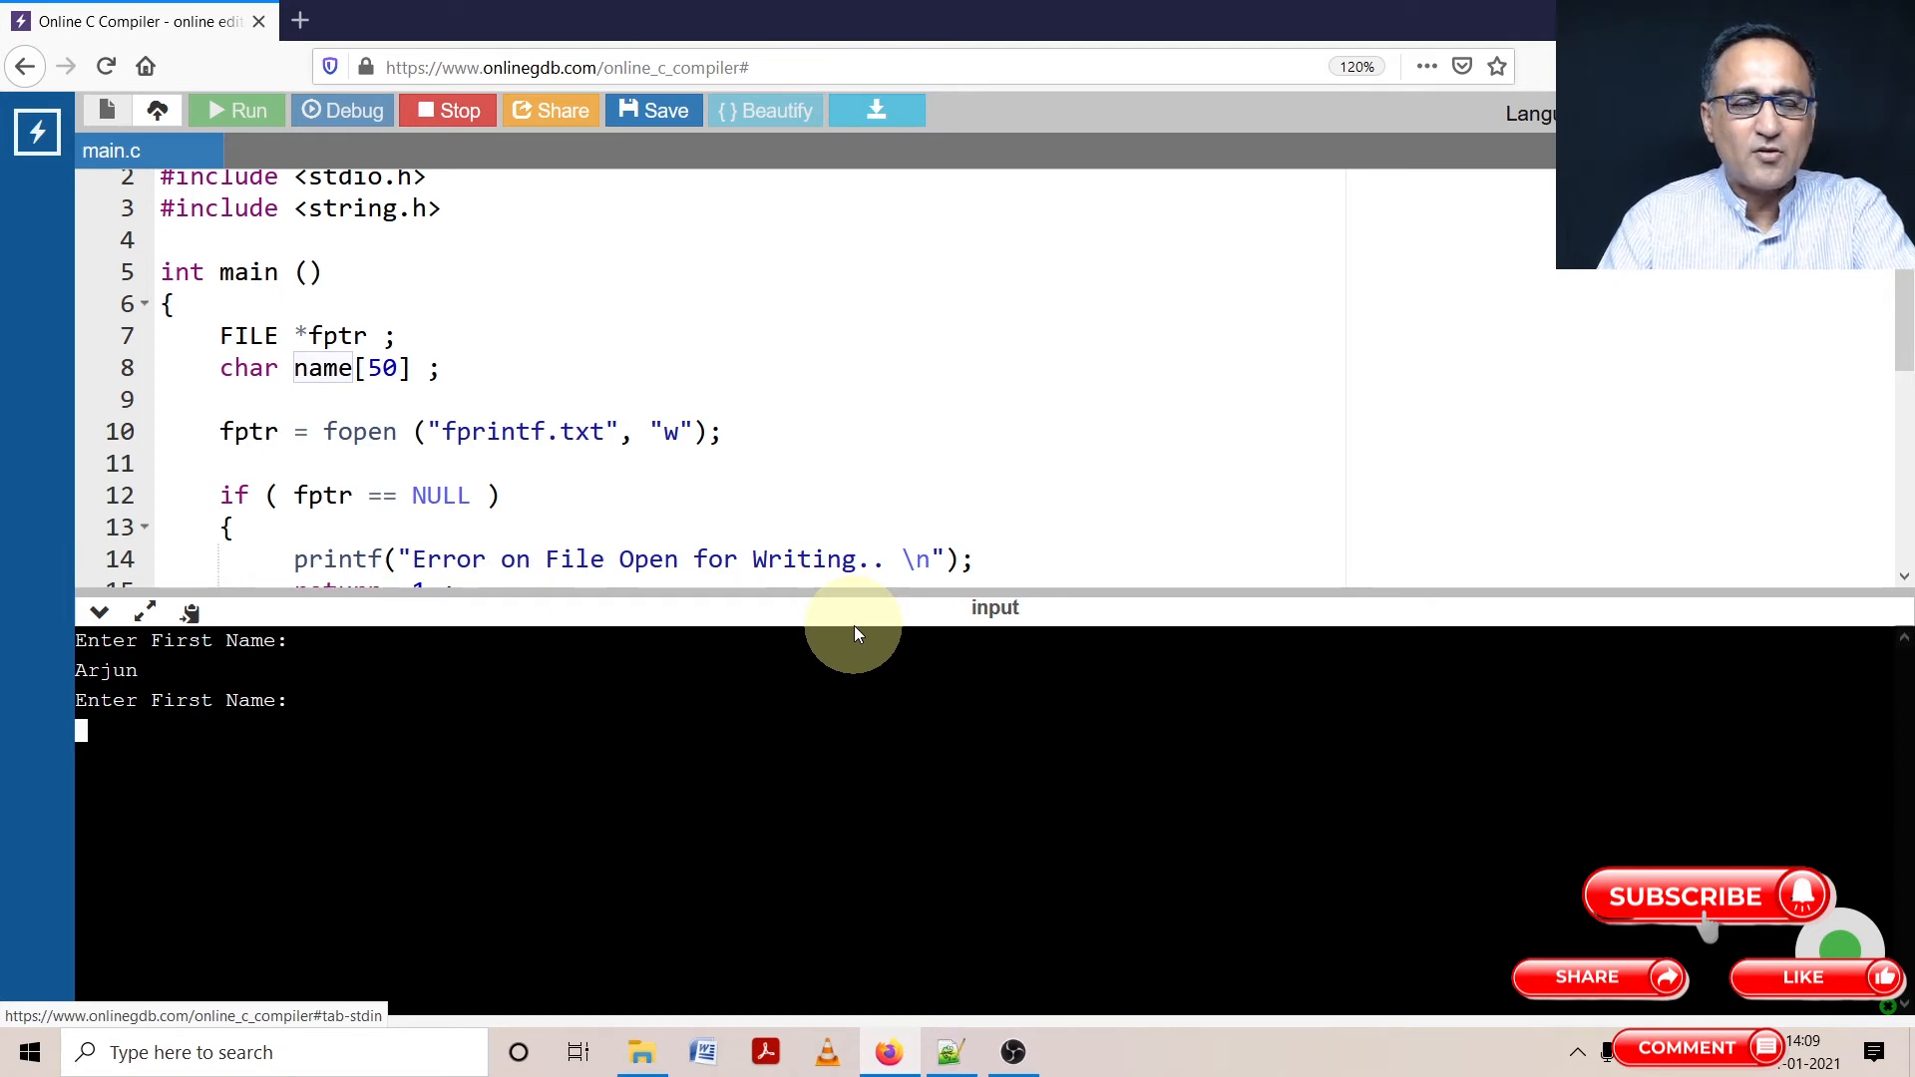
text(Rajesh)
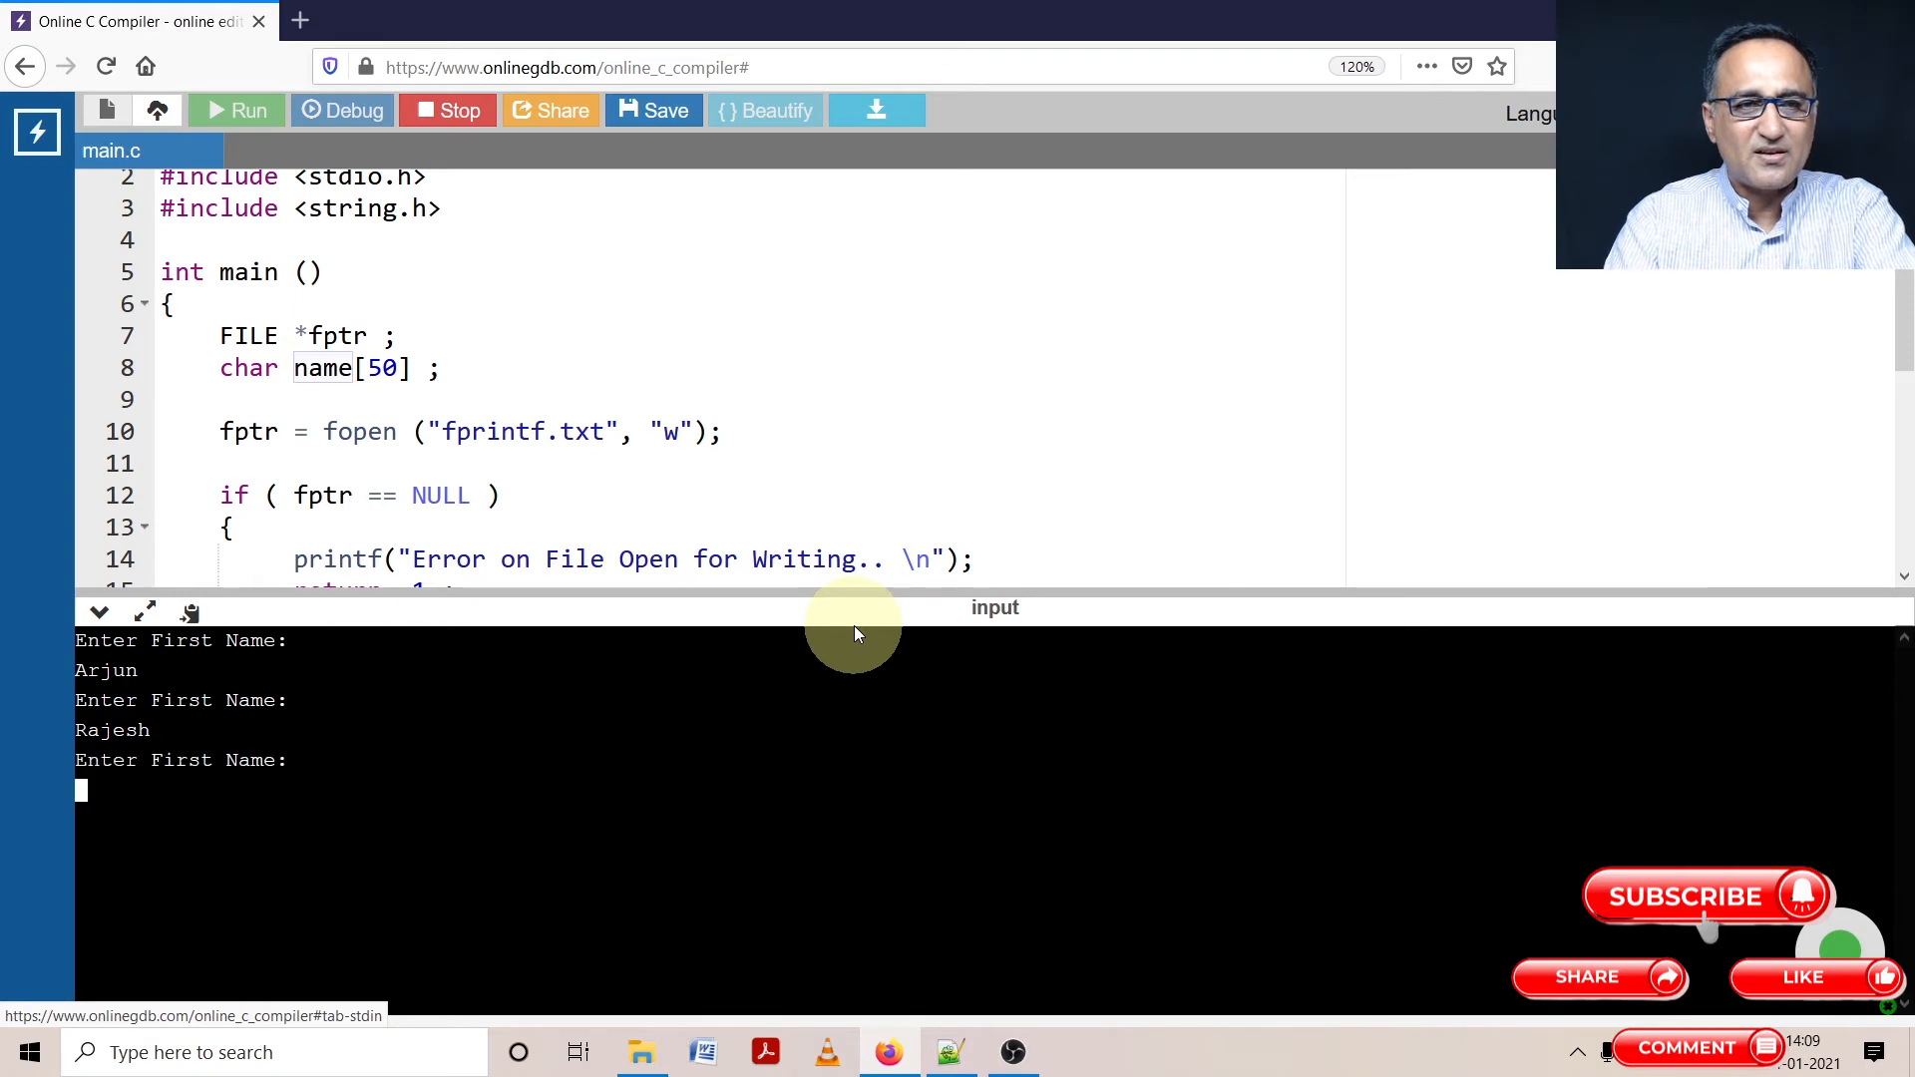
text(Ar)
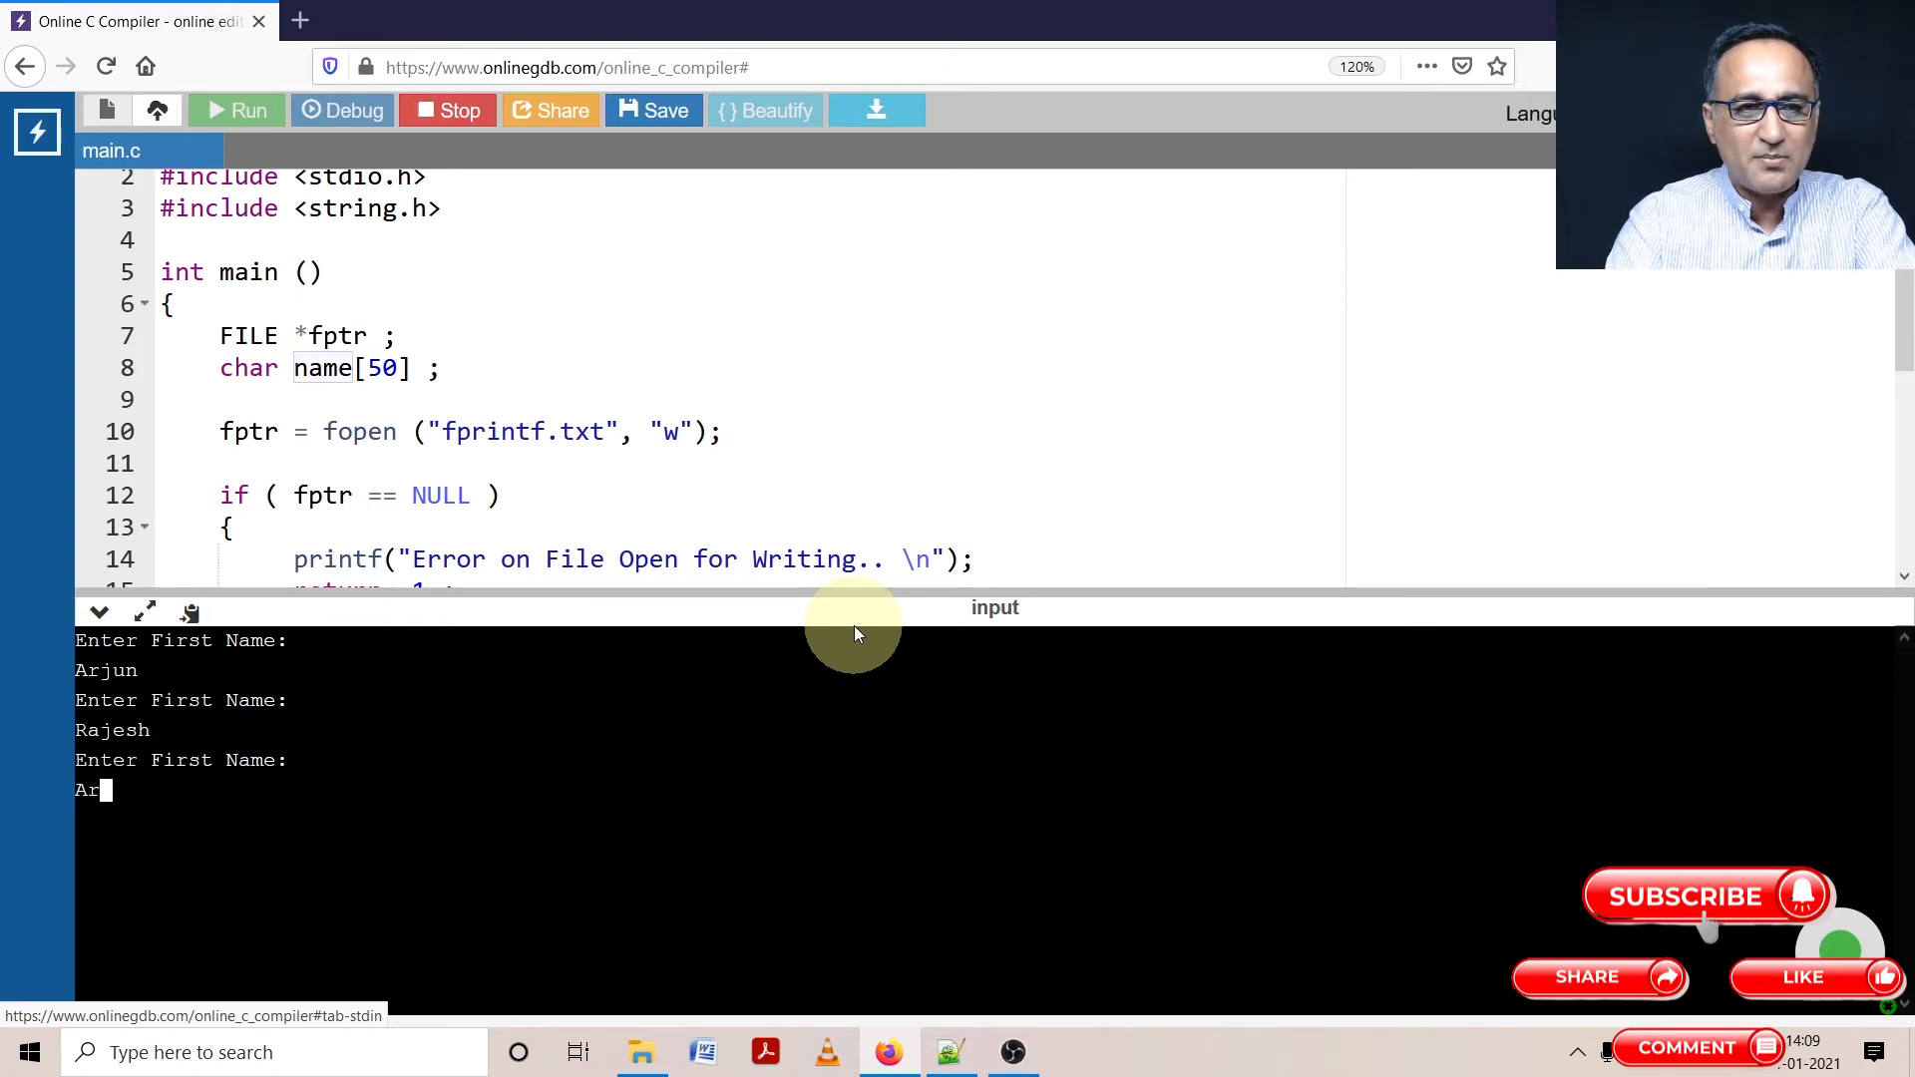
text(una)
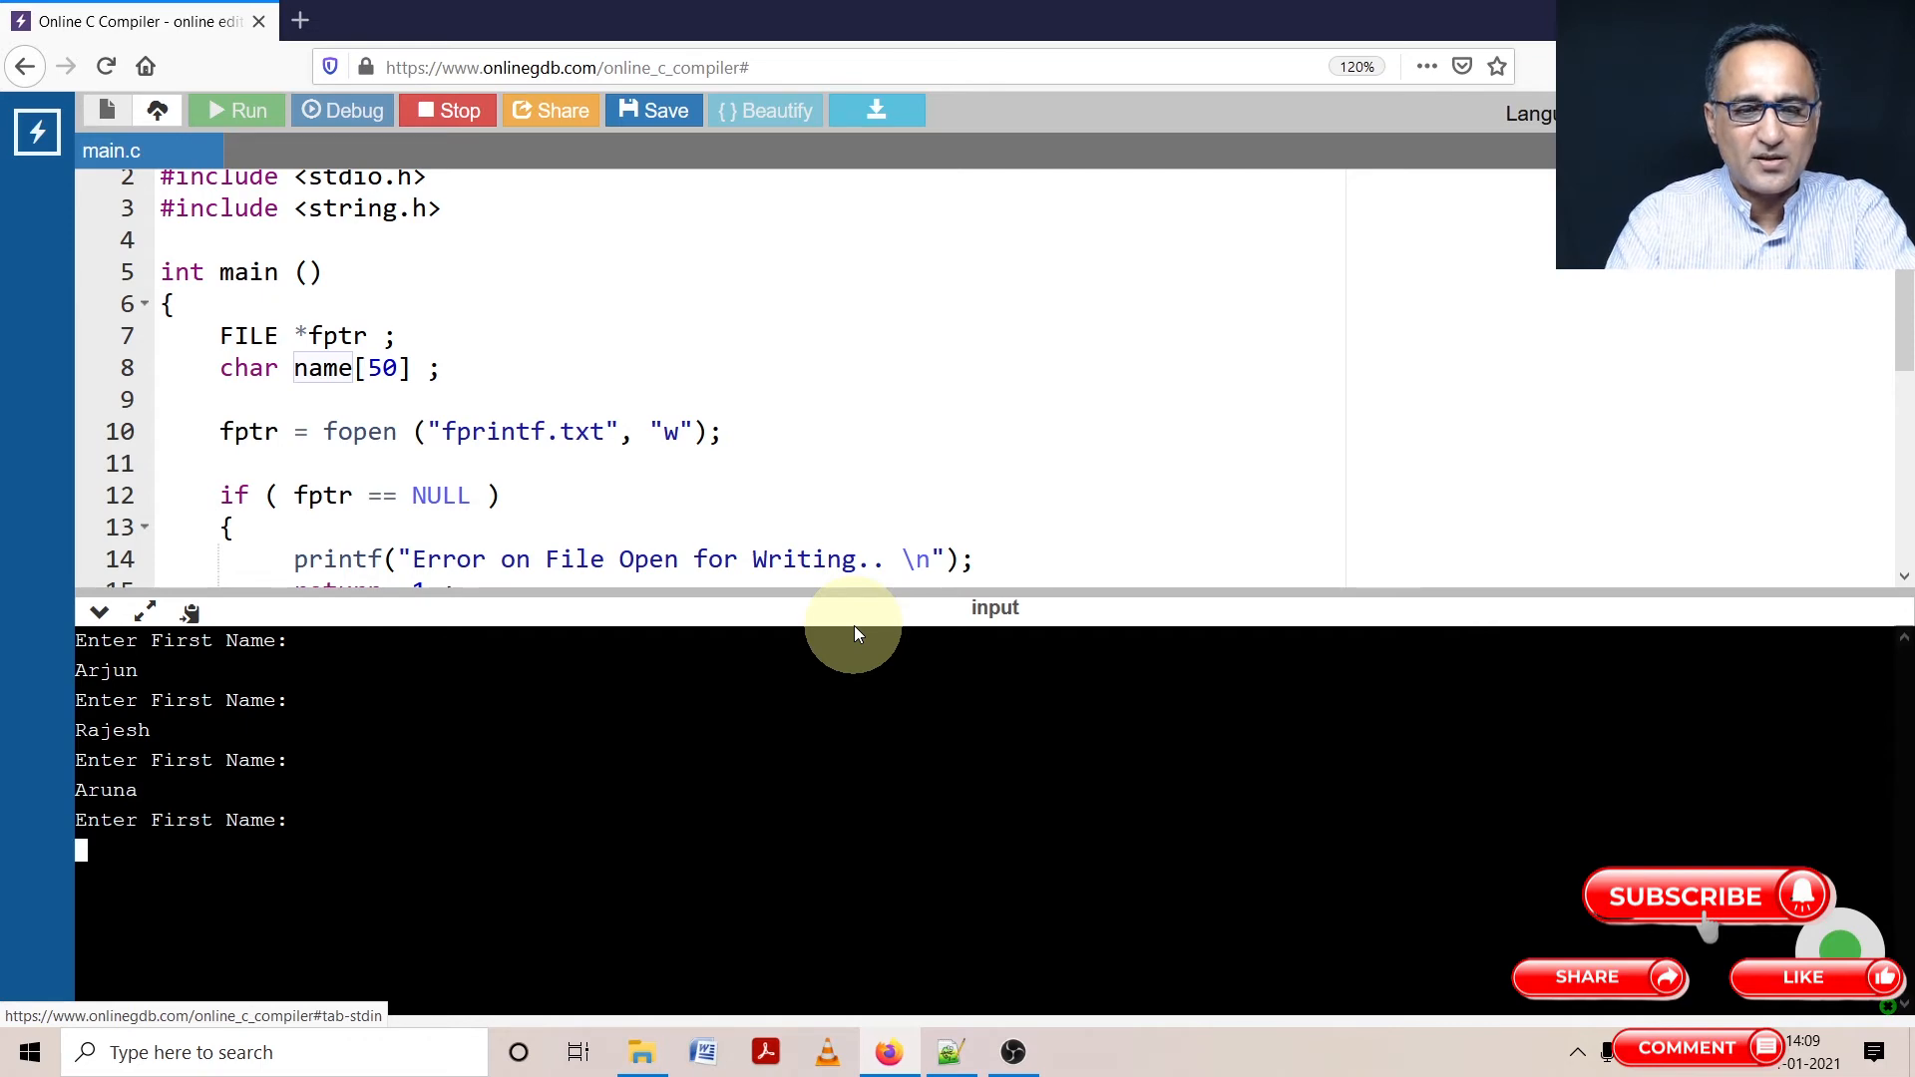
text(Shwetha)
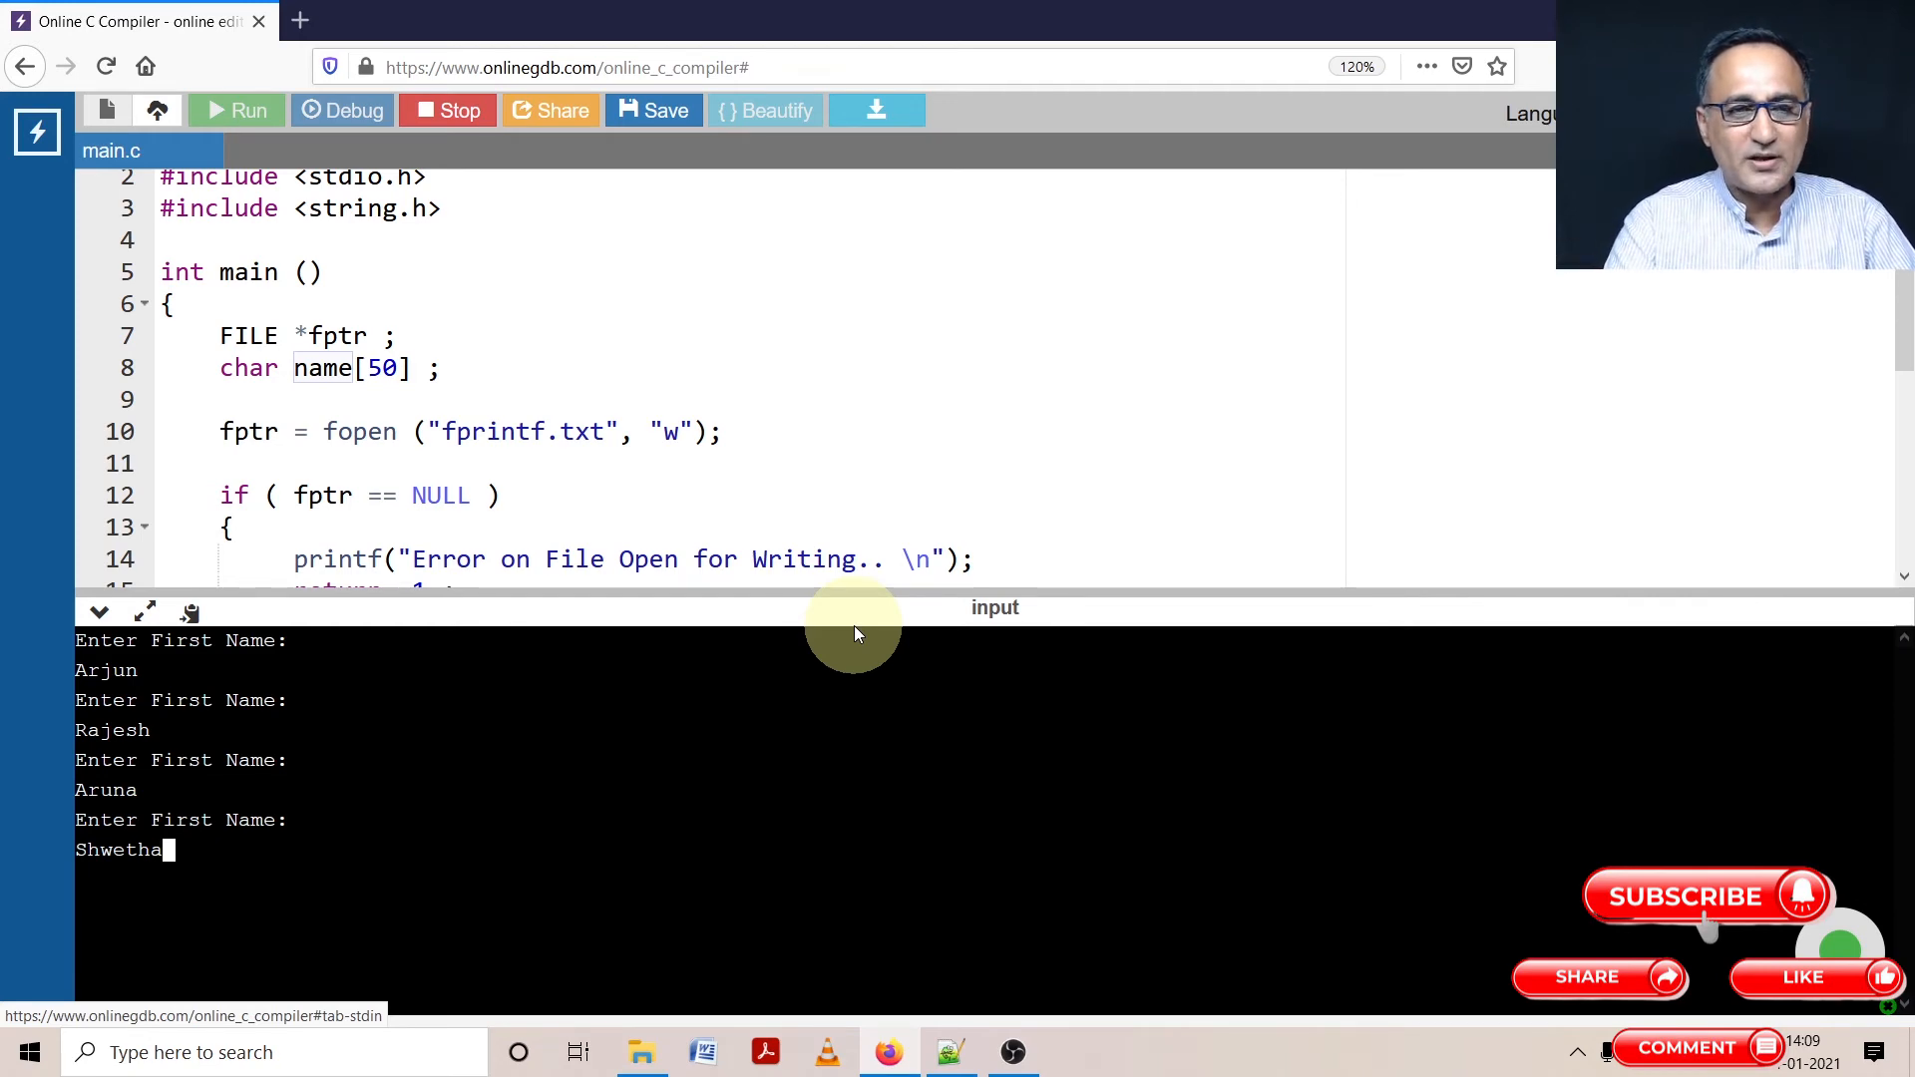
key(enter)
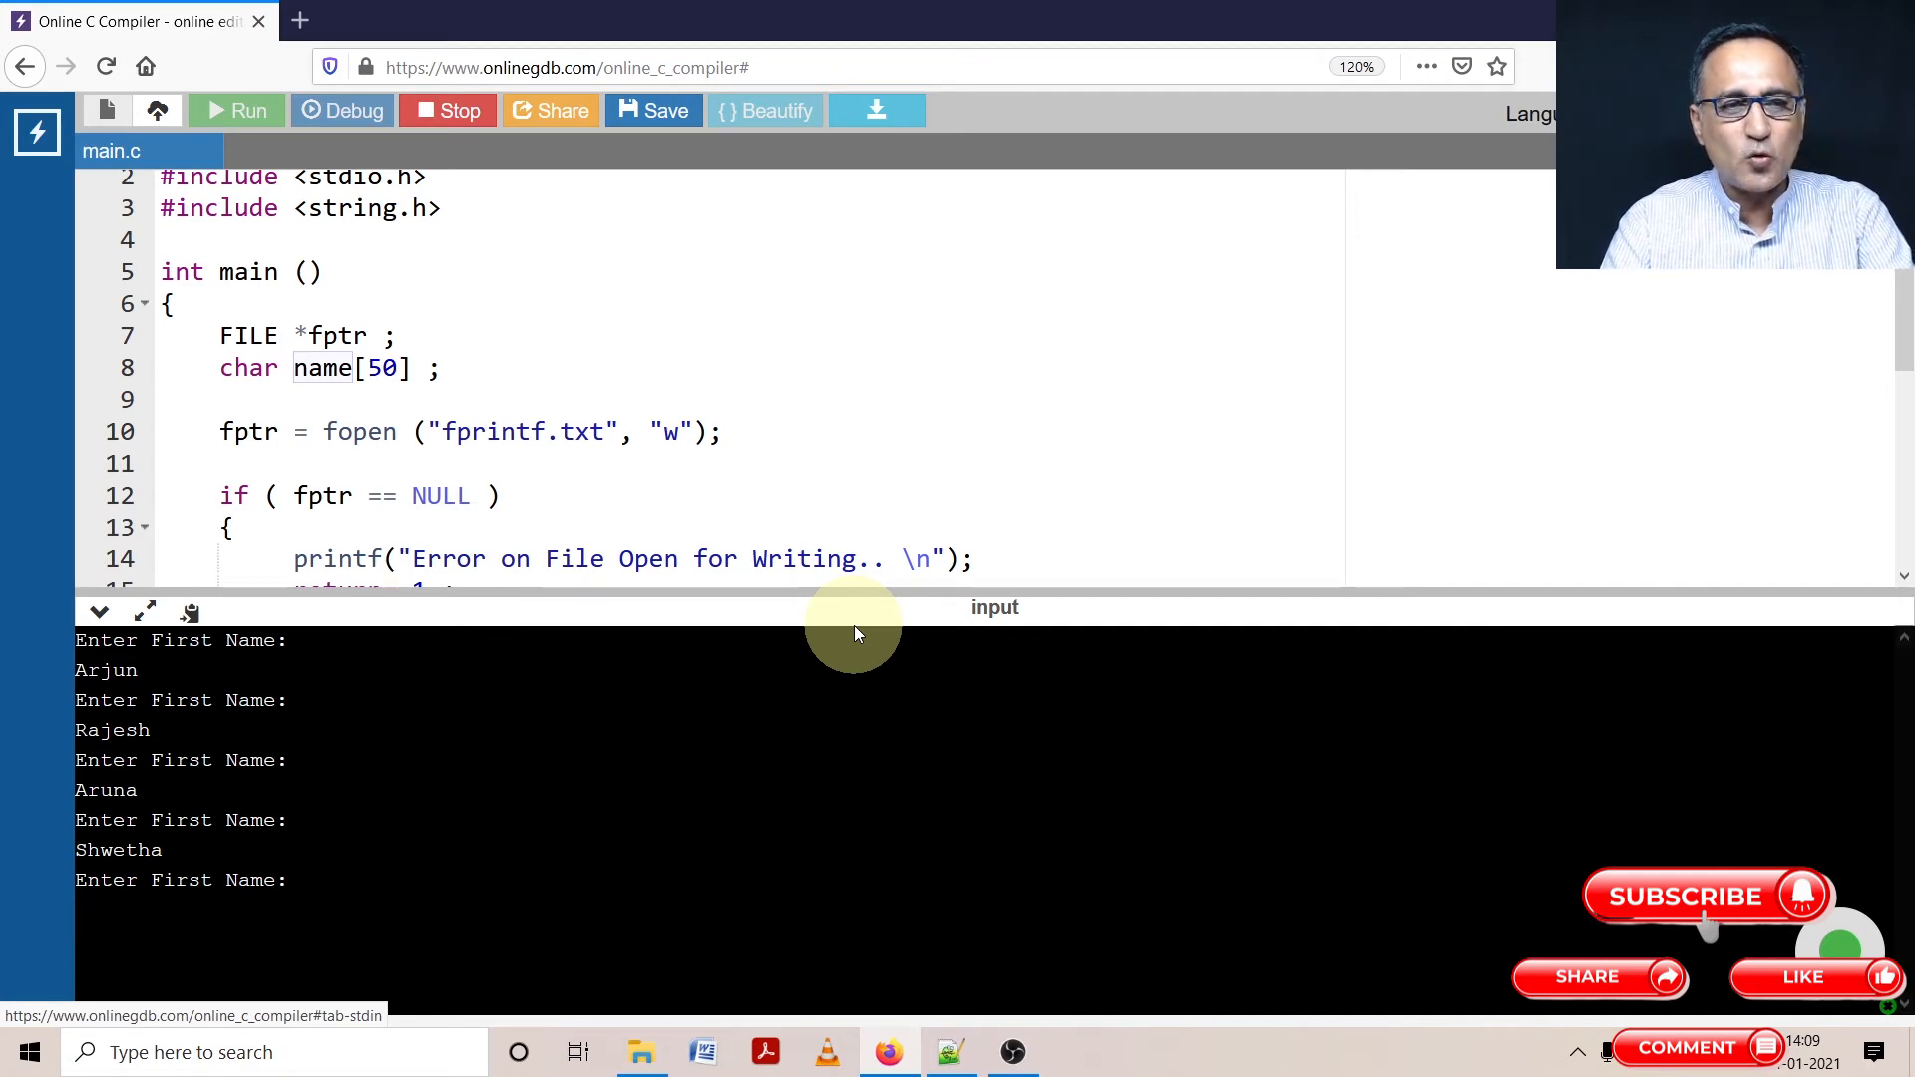
text(q)
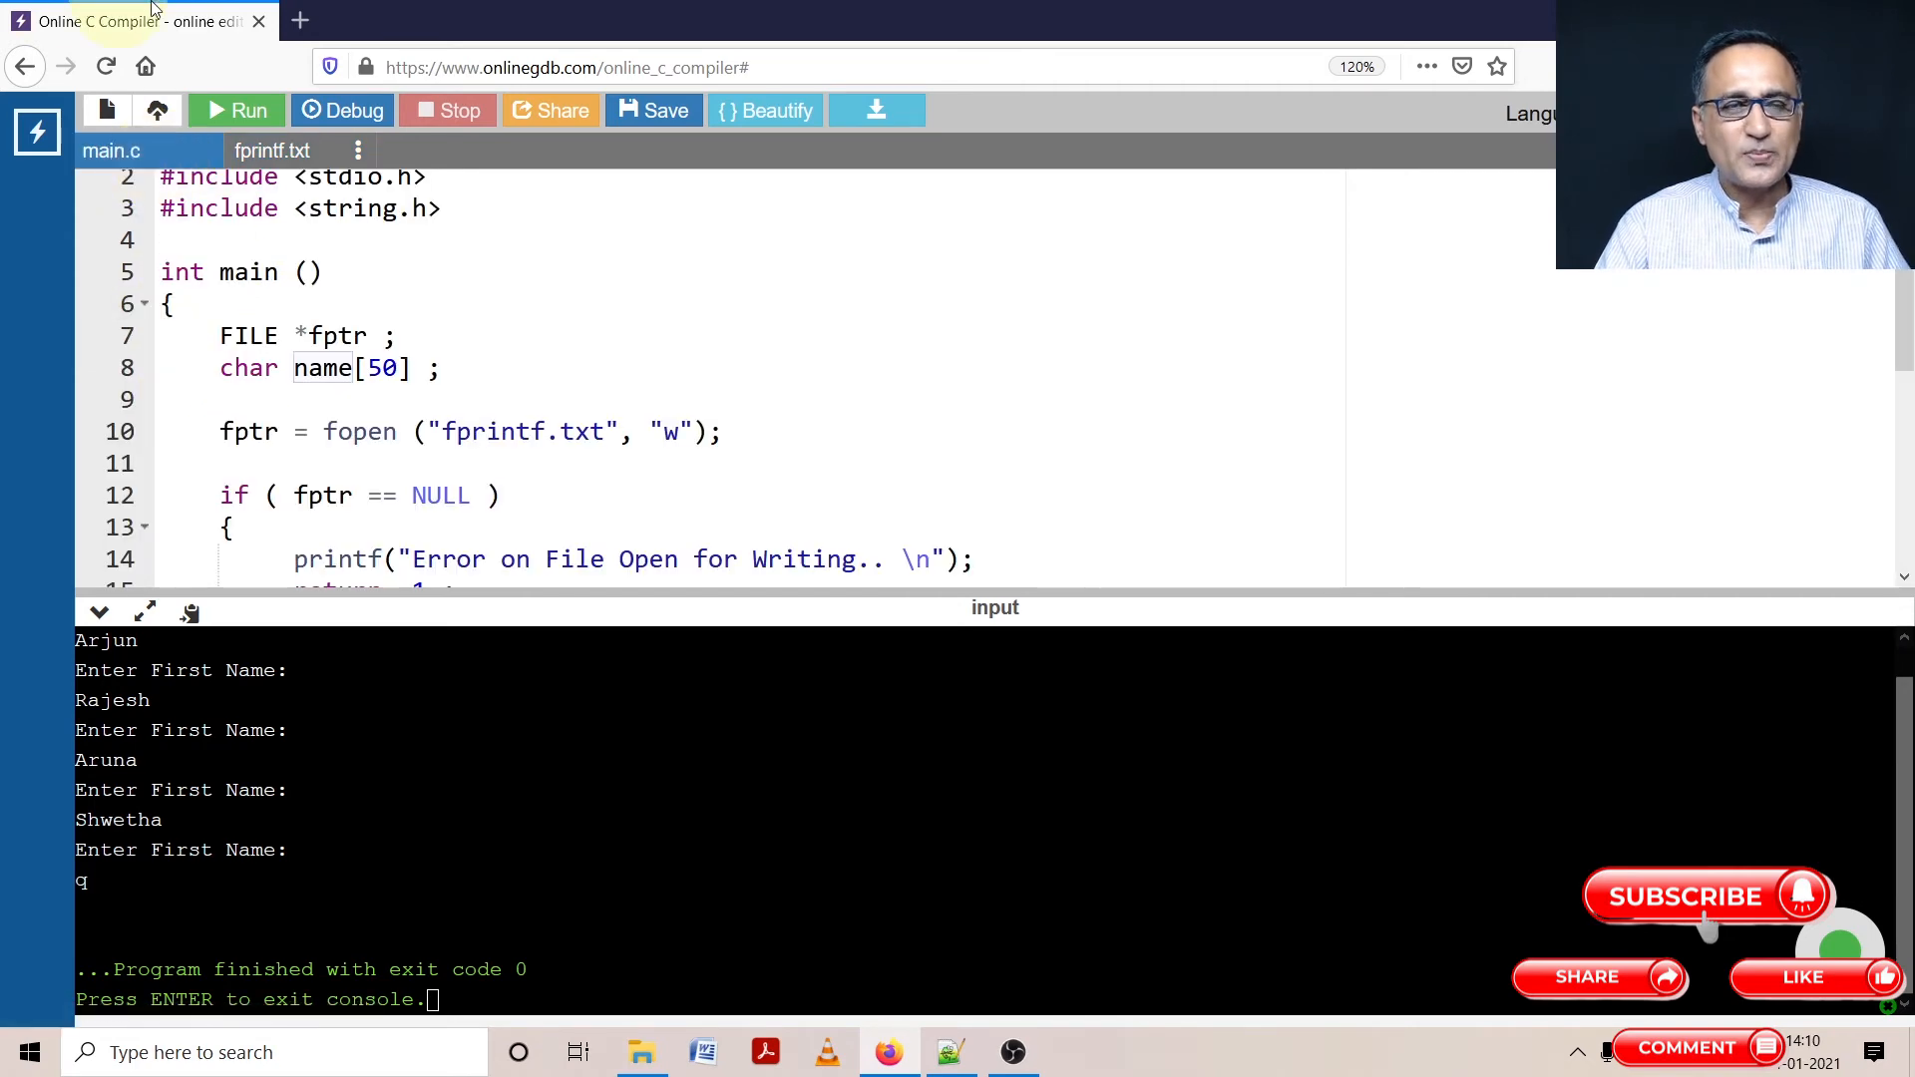
Scroll down through main.c to review the file-open check
scroll(down, 3)
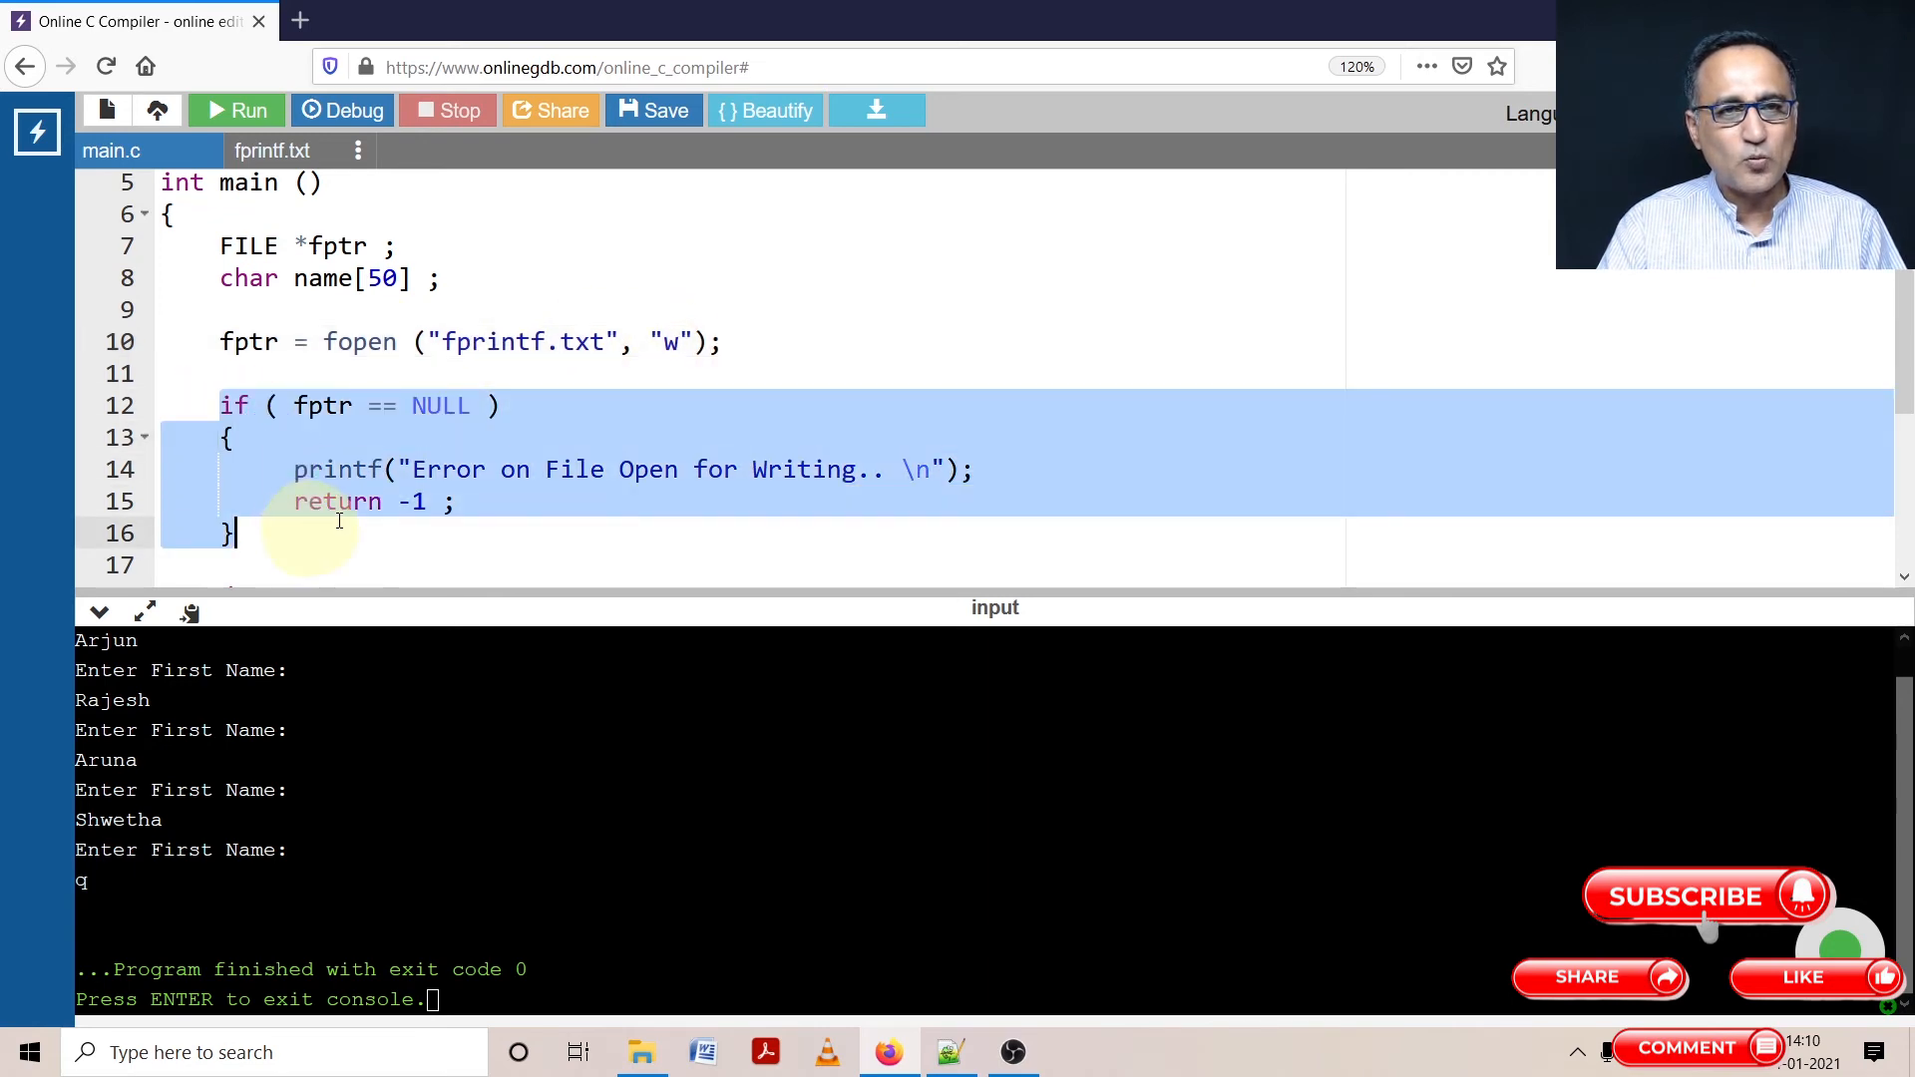
scroll(down, 3)
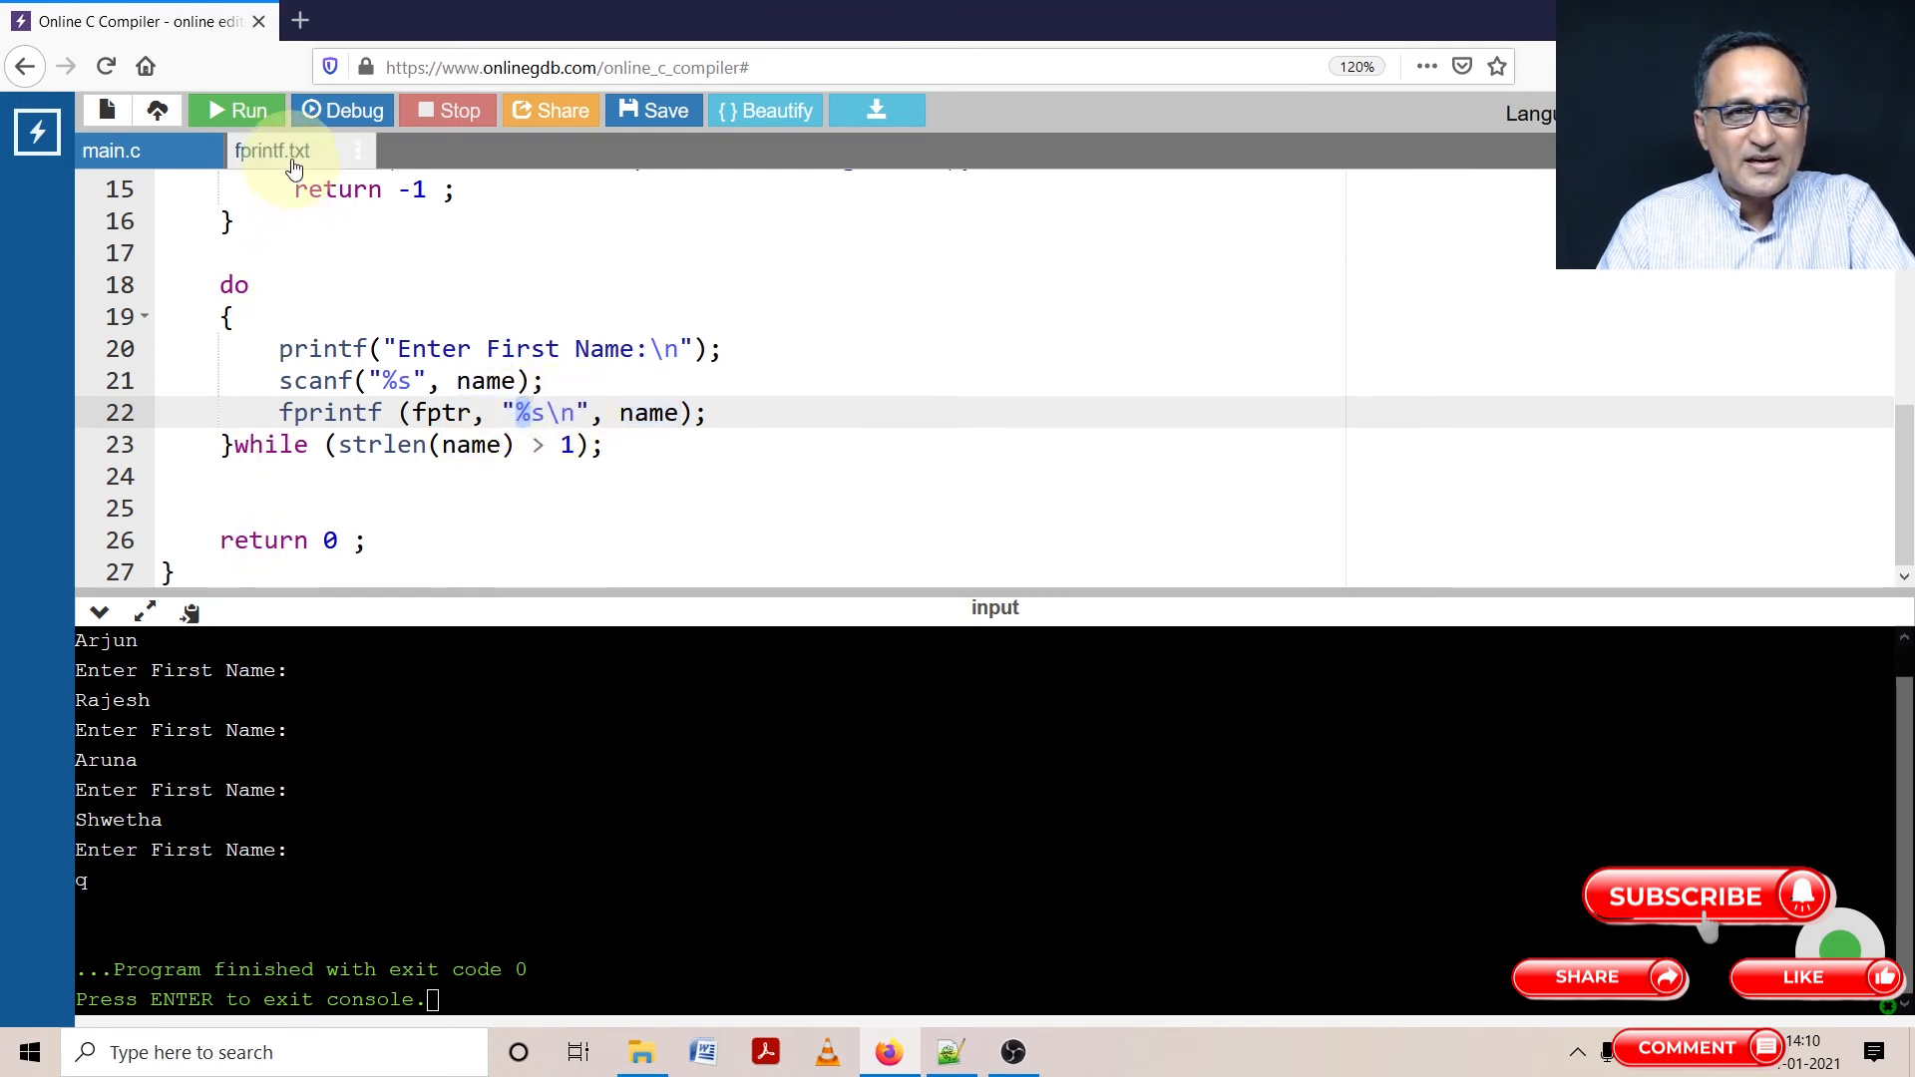
click(272, 150)
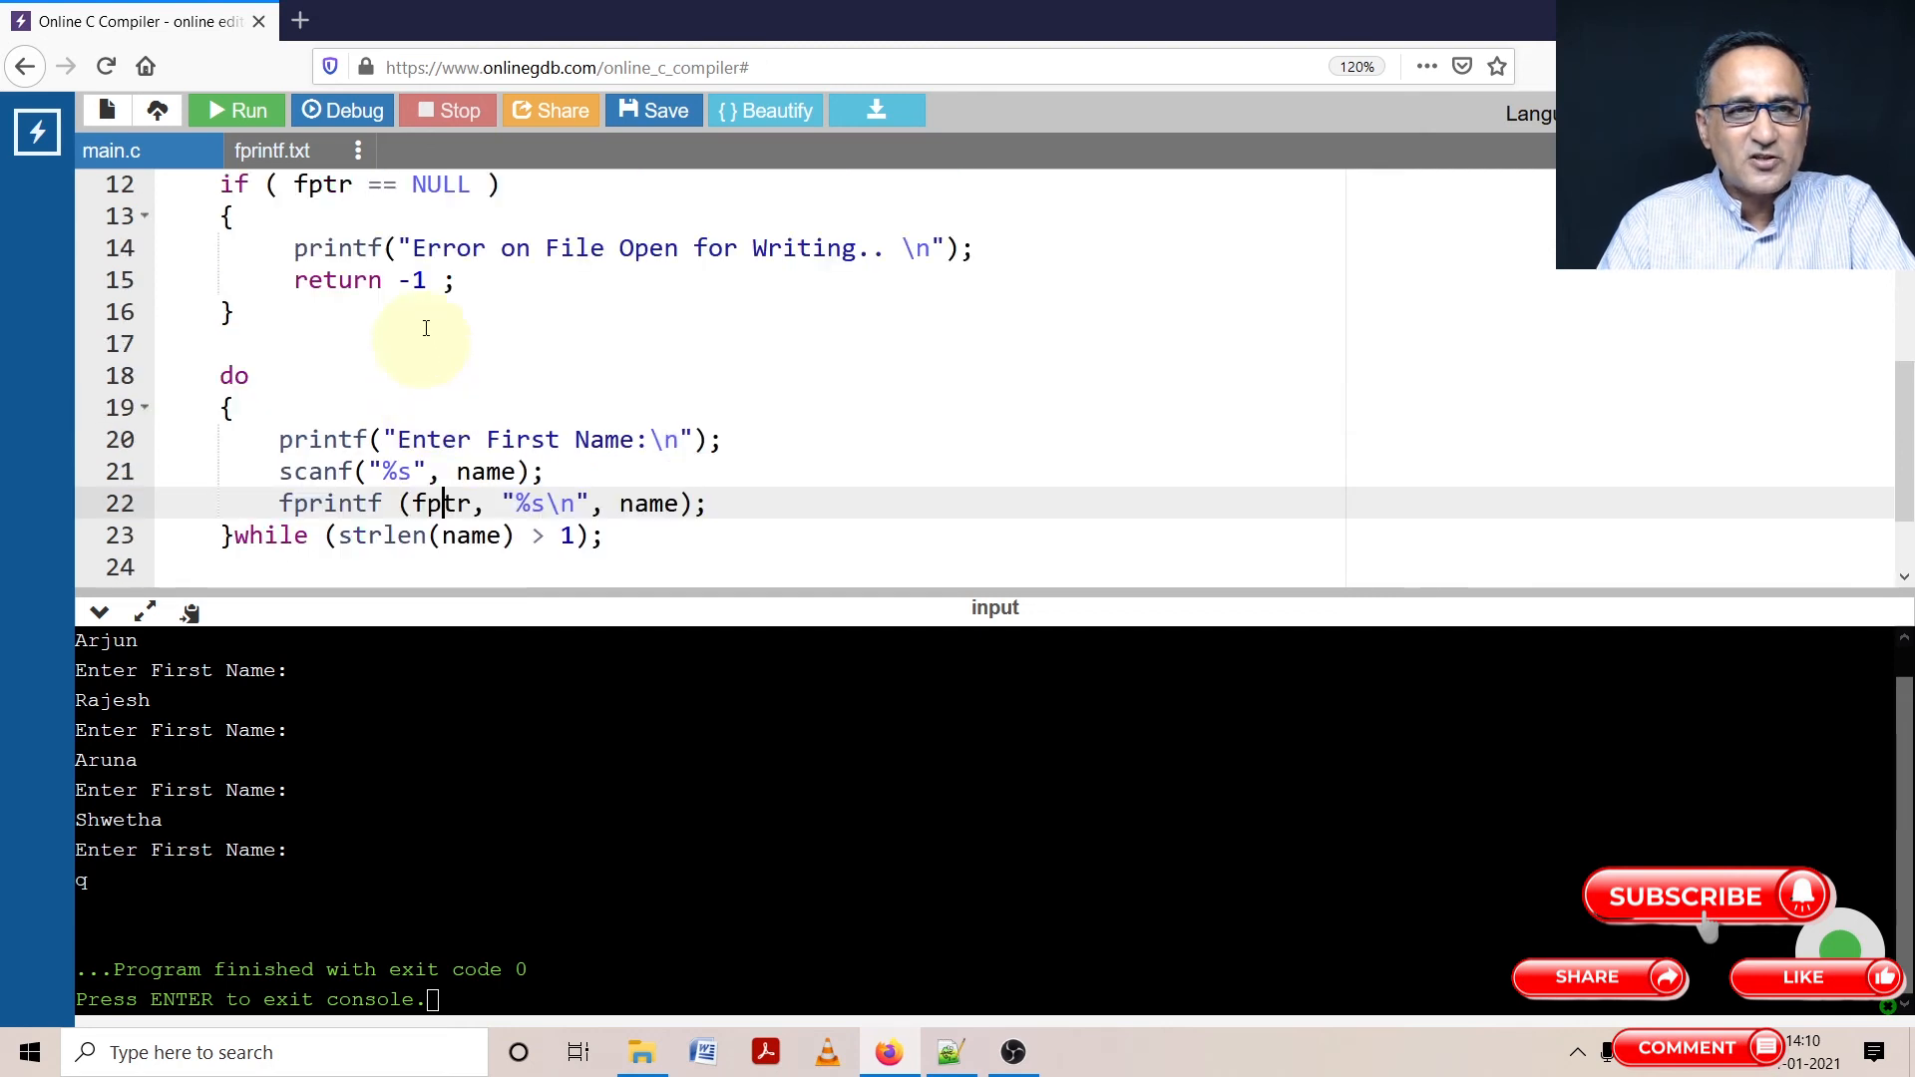
scroll(down, 3)
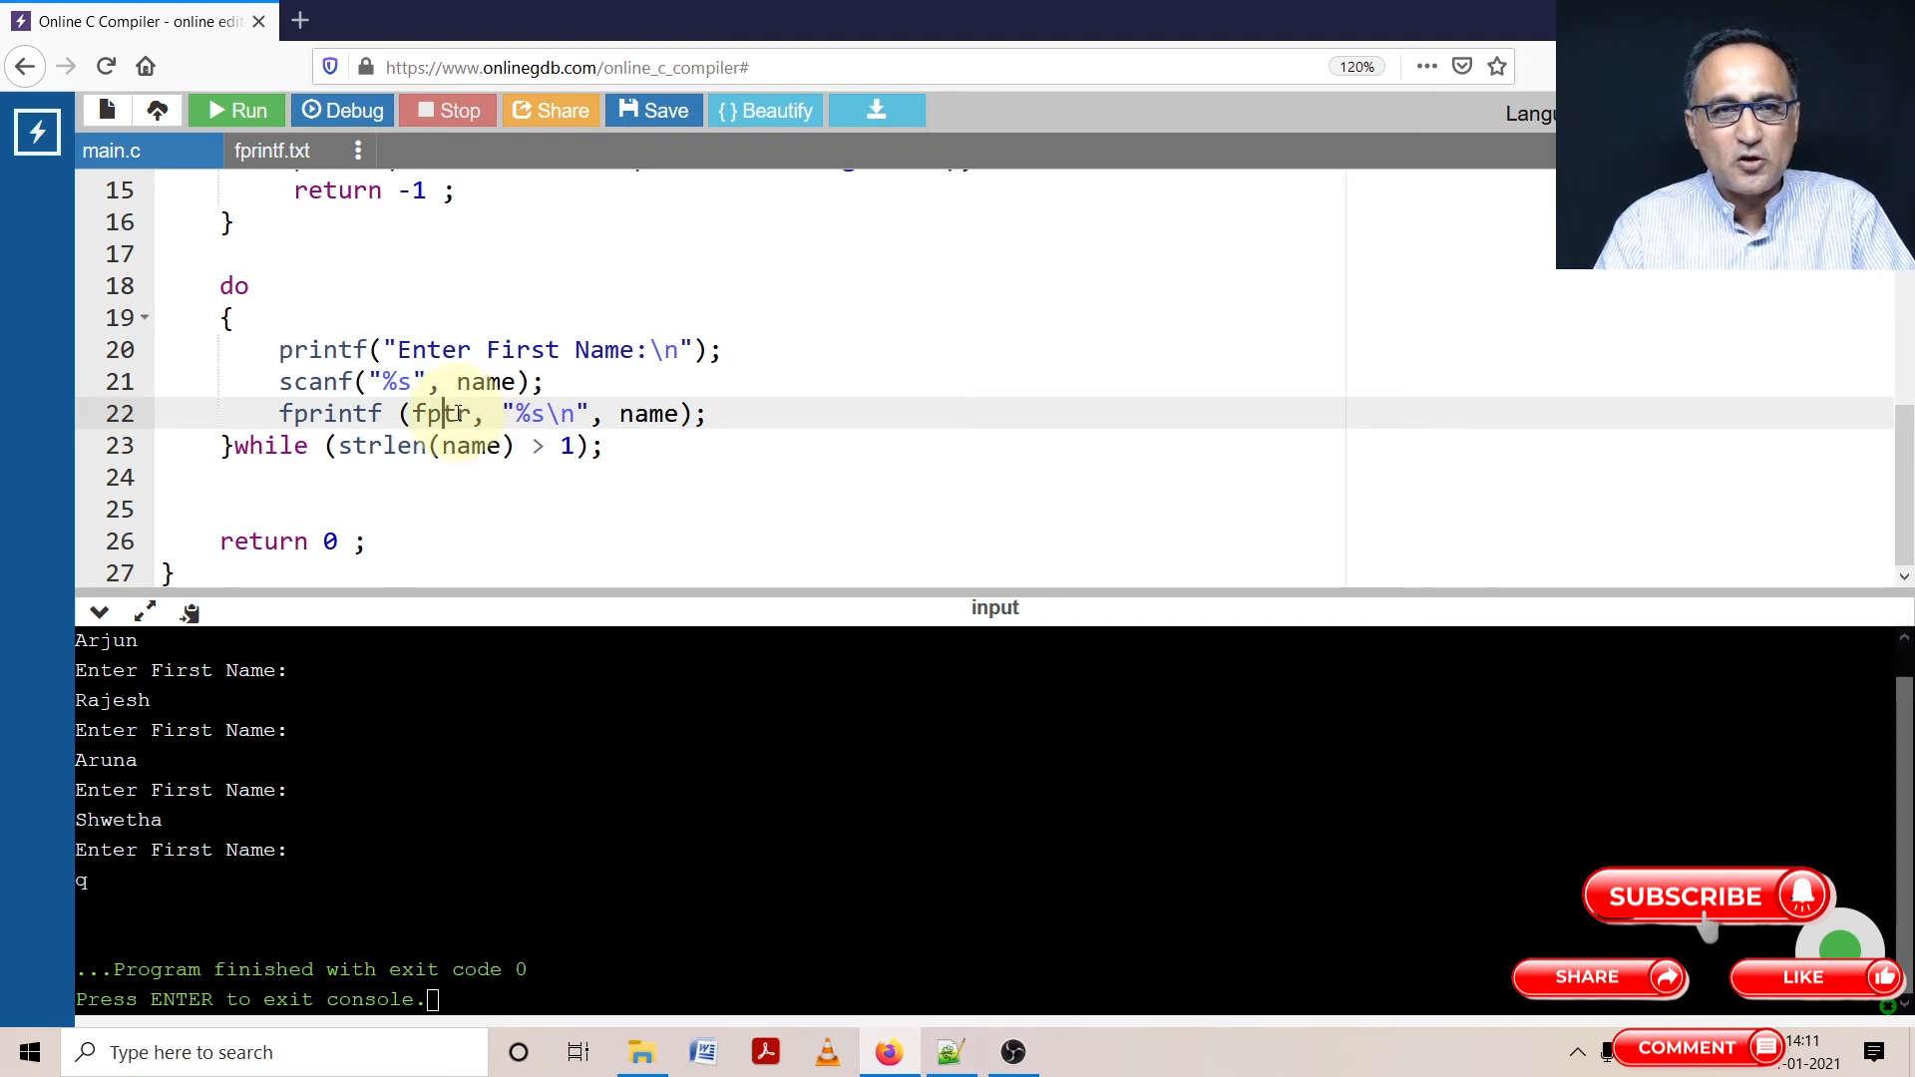
mouse_move(395, 464)
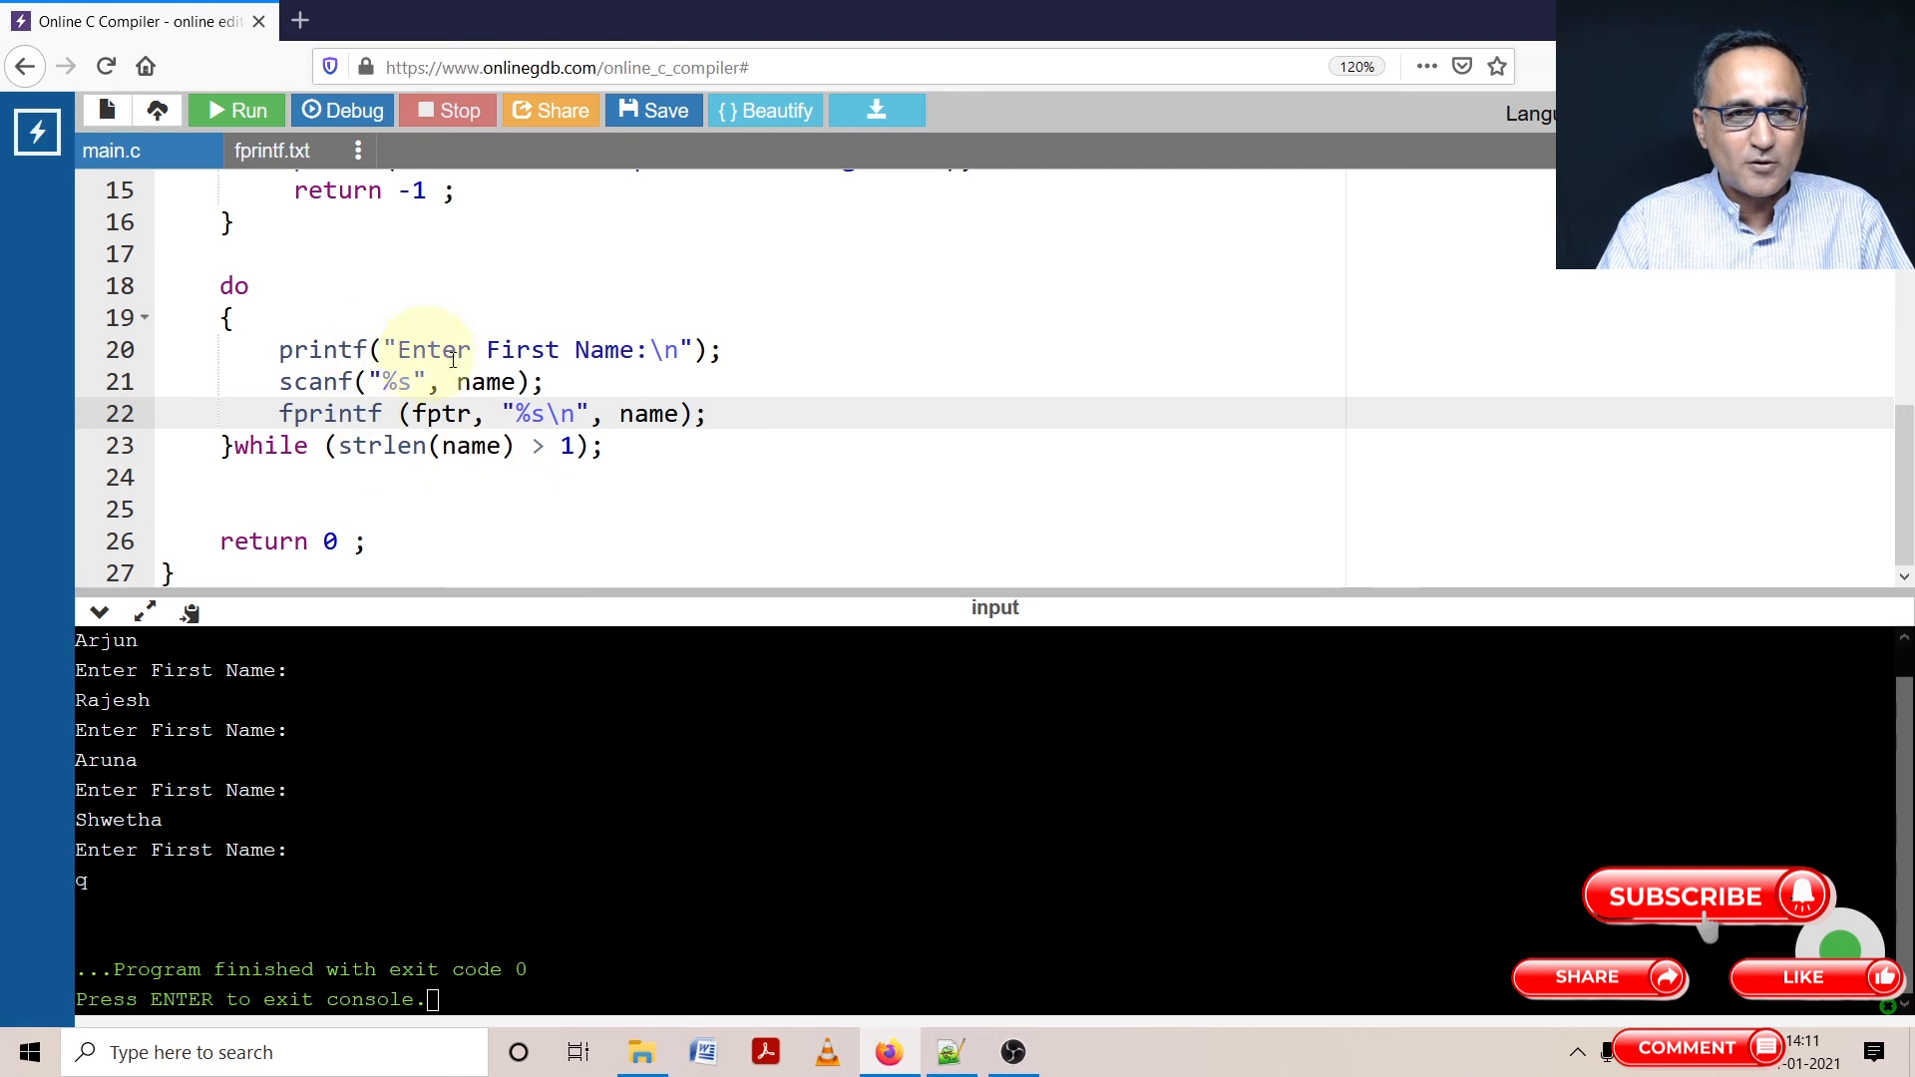
mouse_move(327, 512)
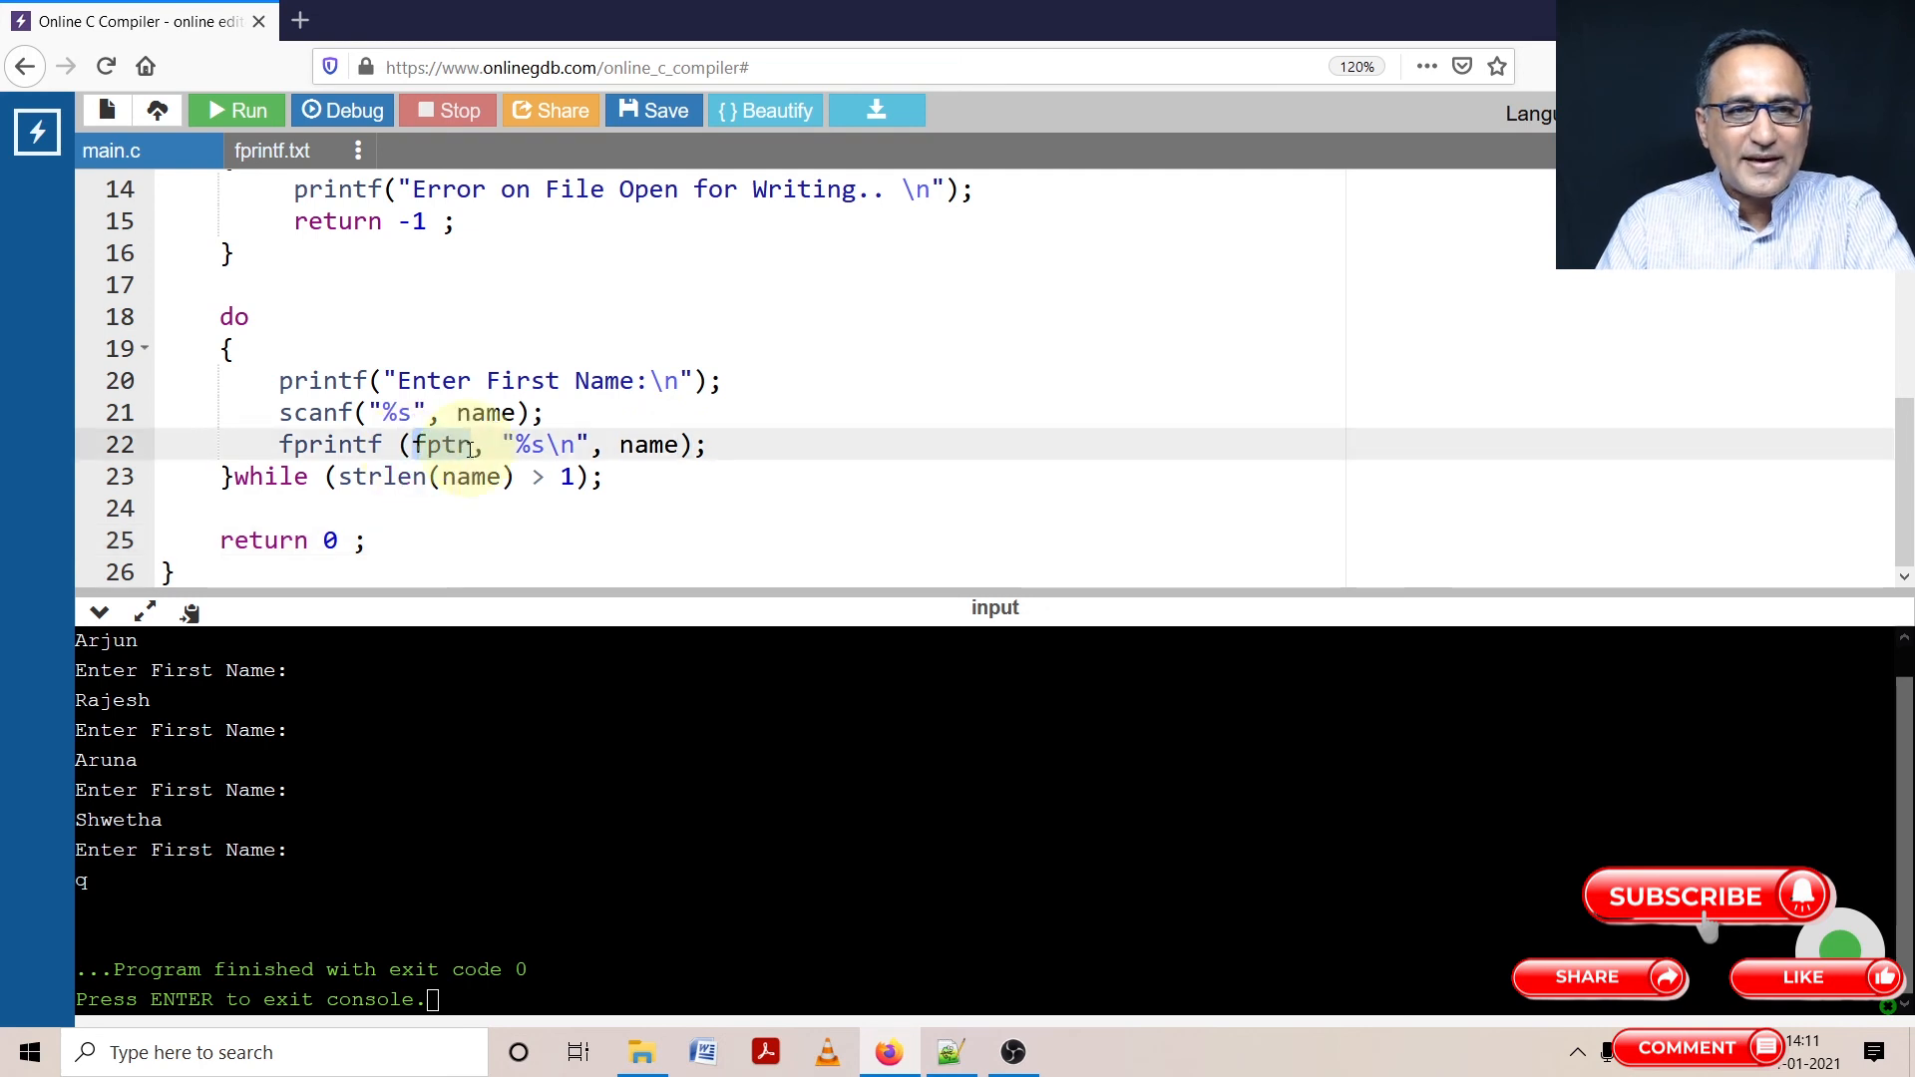
Replace fptr with stdout in the loop's fprintf call and rerun
text(stdo)
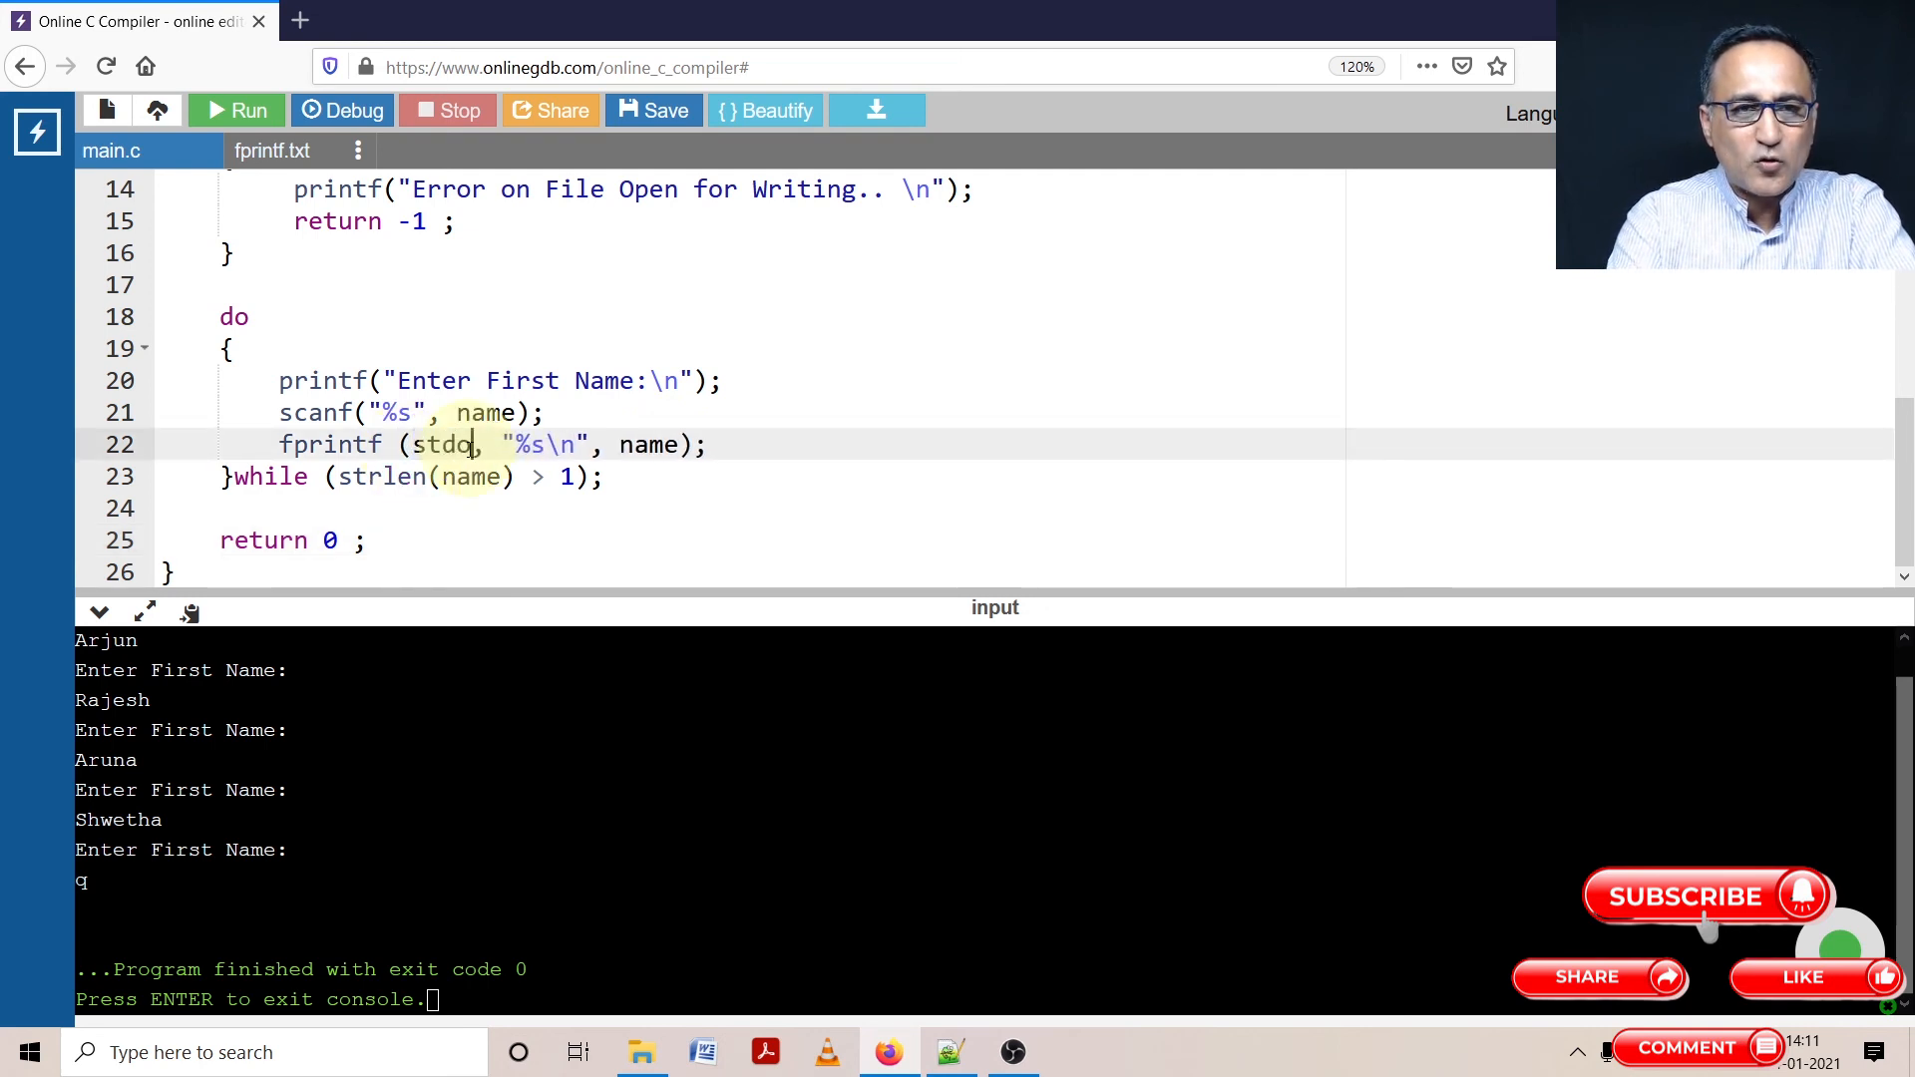
text(ut)
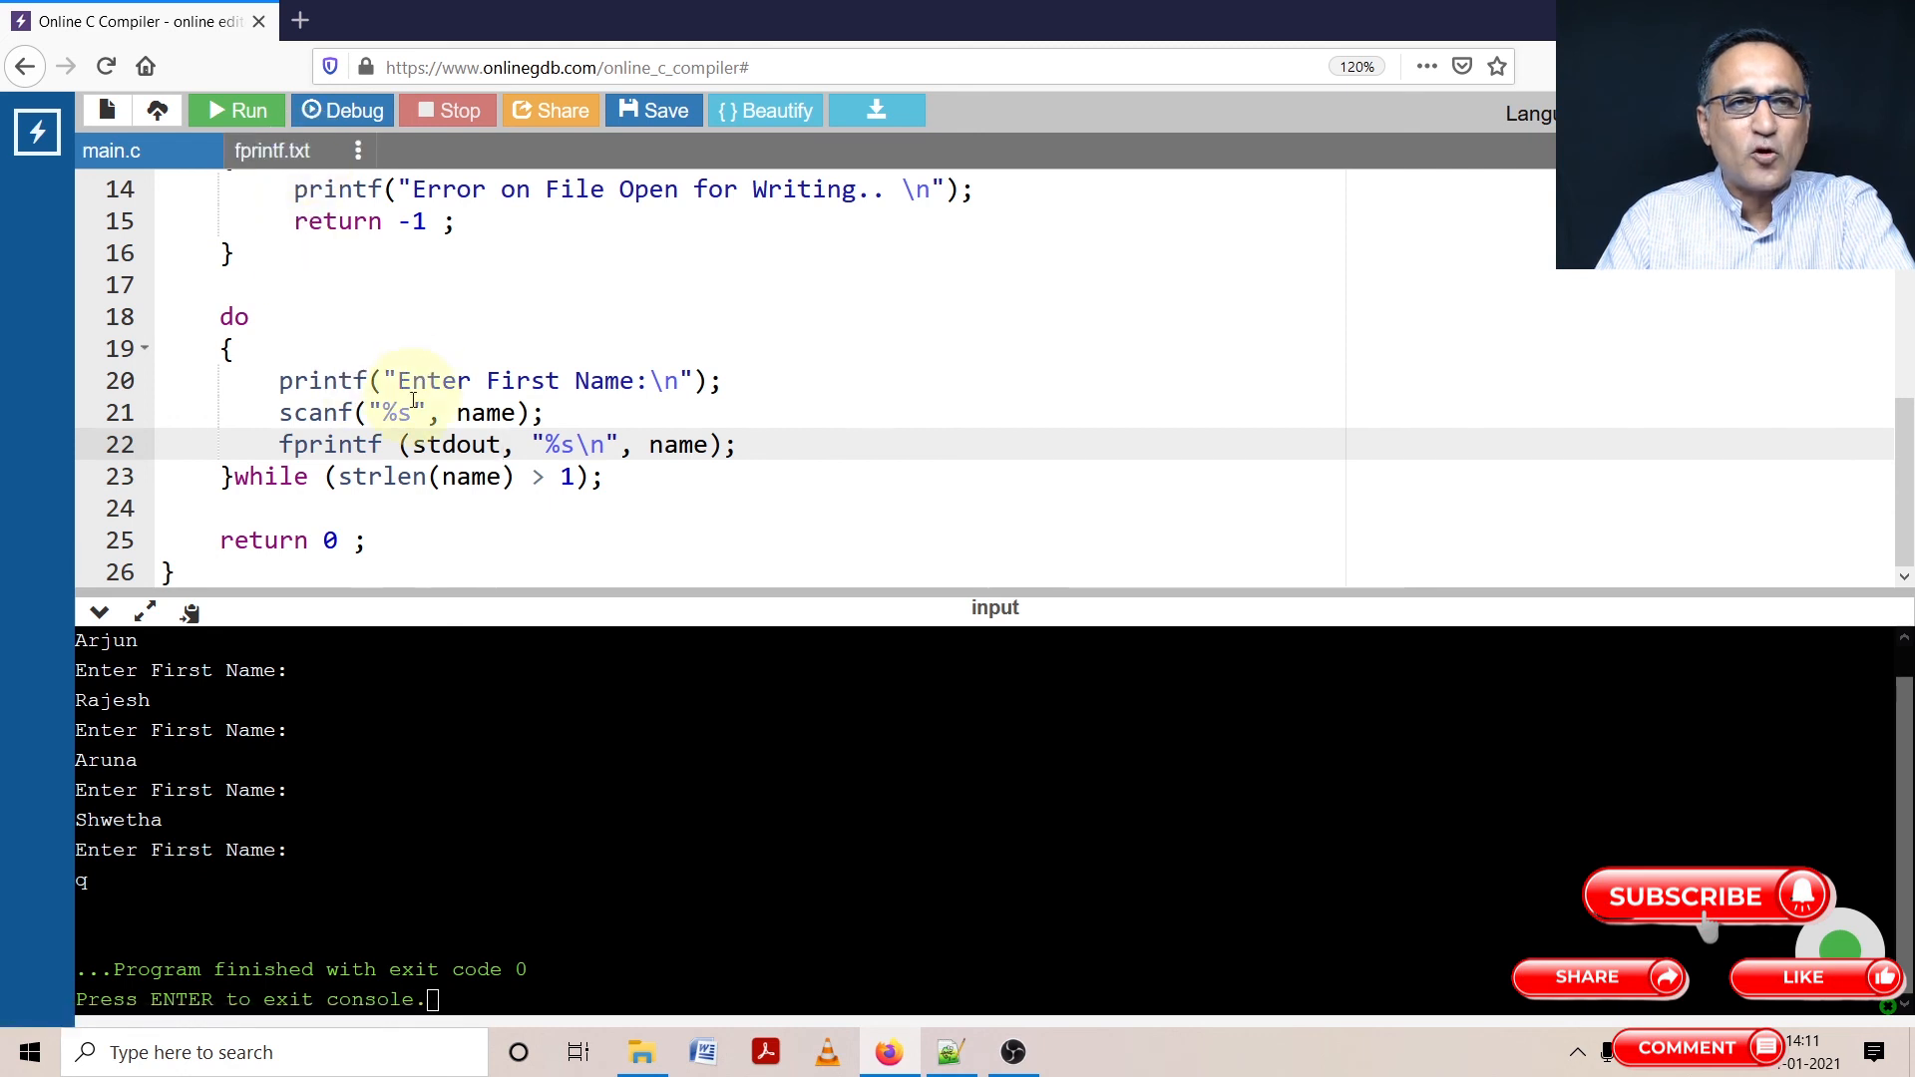
click(237, 109)
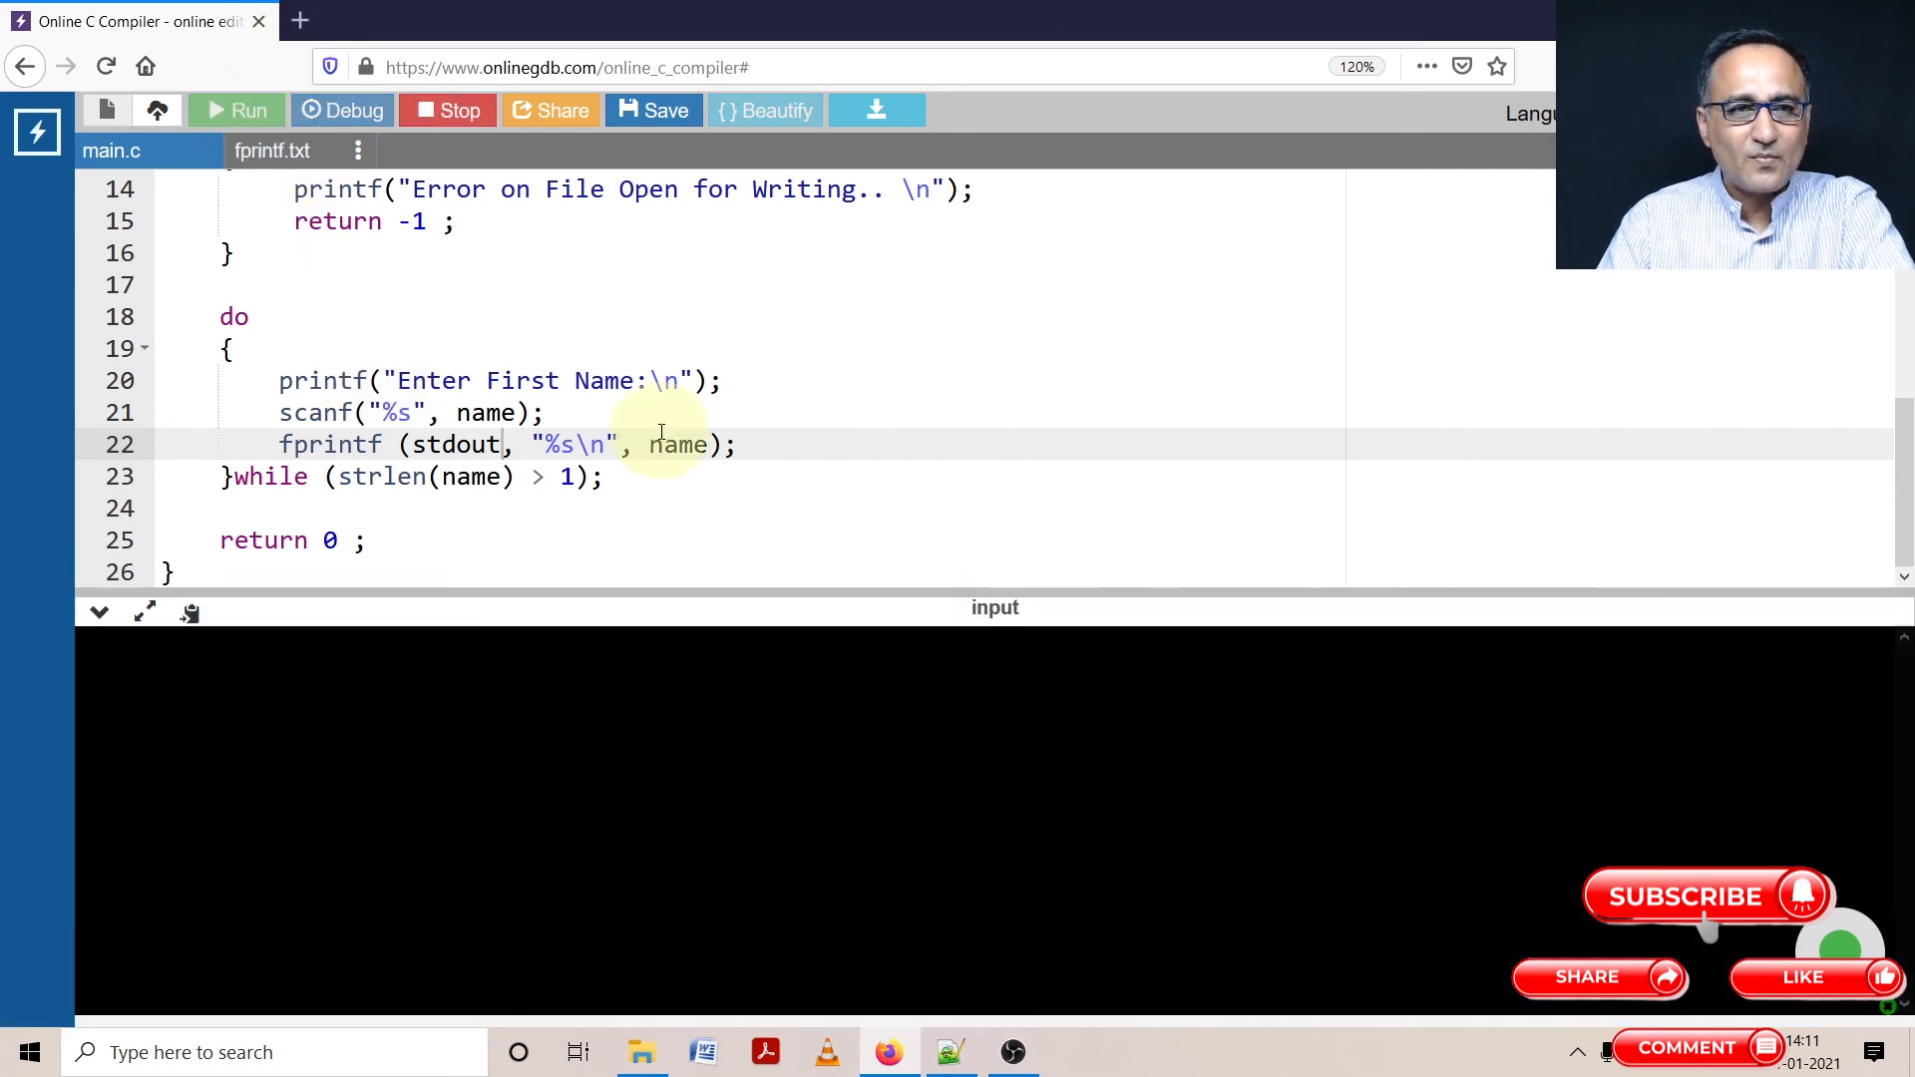
Enter the names Arjun and Rajesh at the running program's name prompts
text(A)
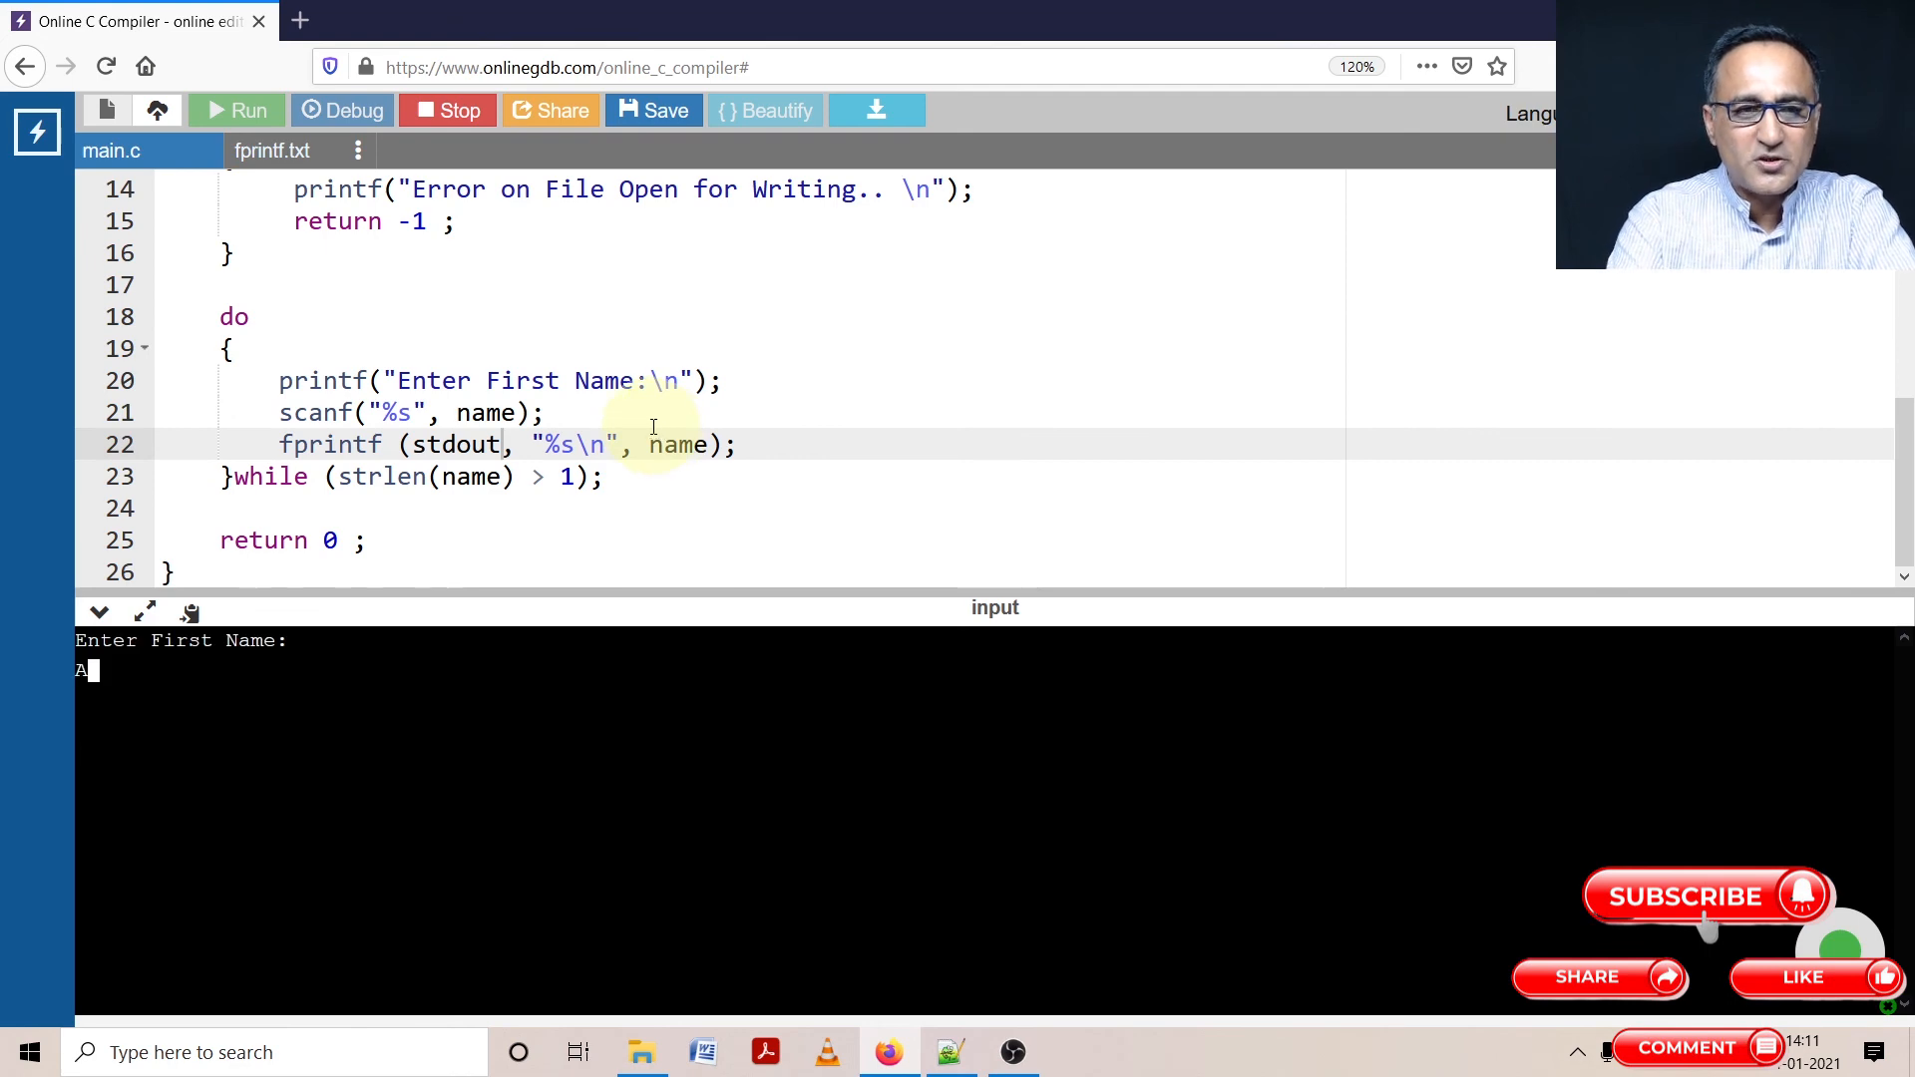
text(rjun)
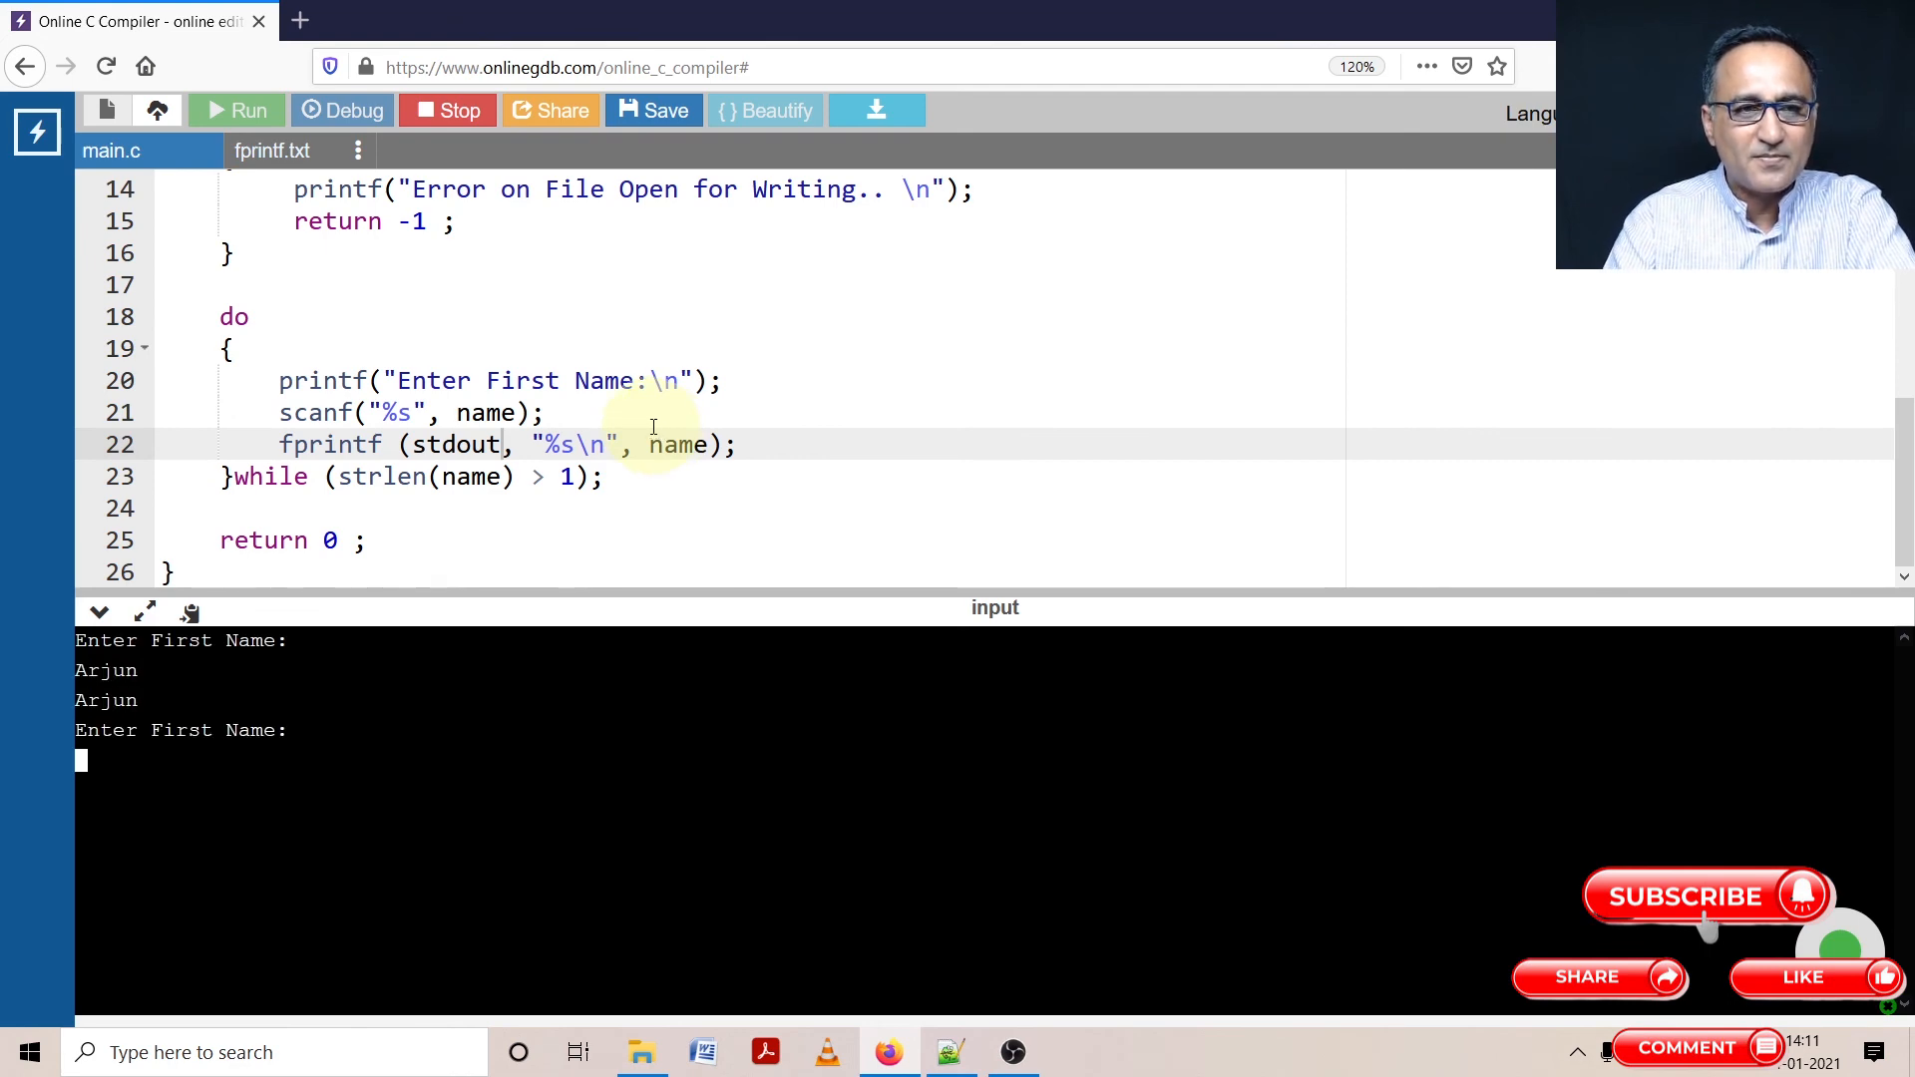
text(Rajesh)
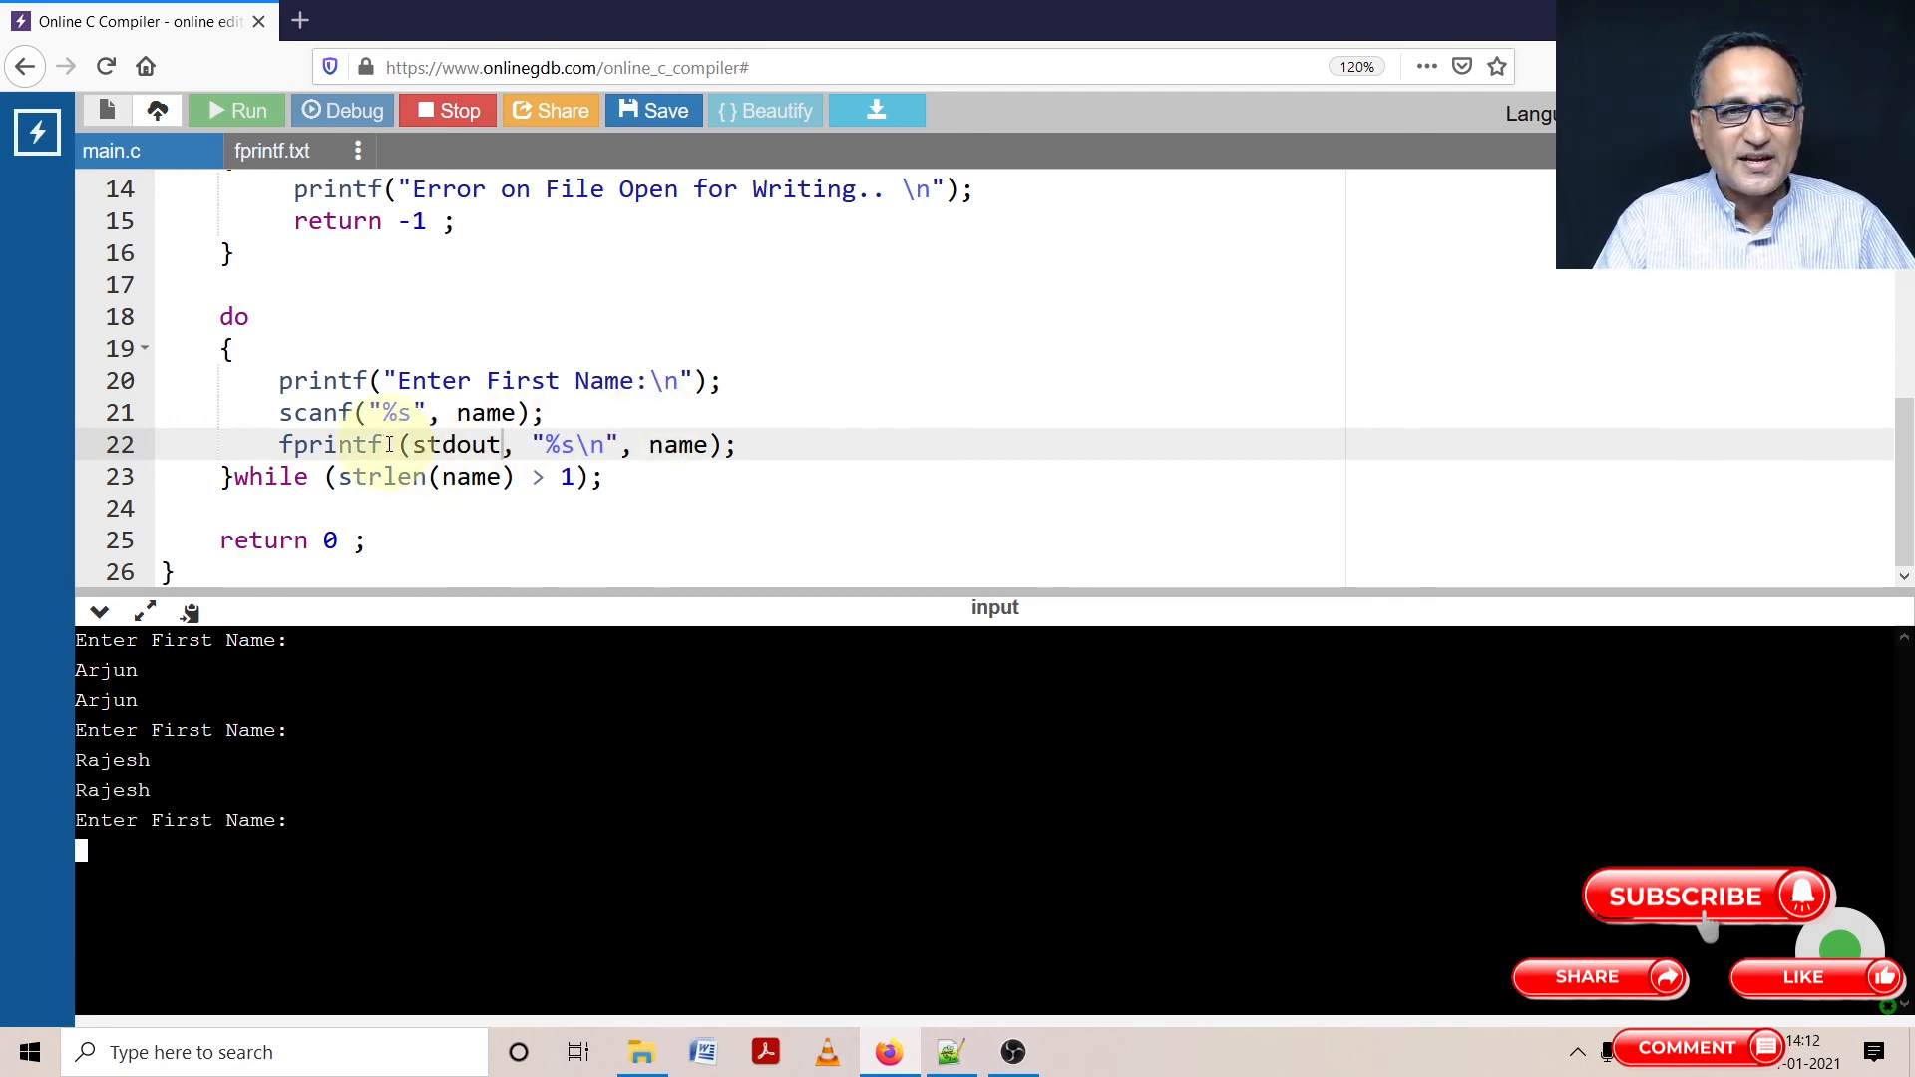
Highlight the word stdout in the fprintf line
double_click(458, 444)
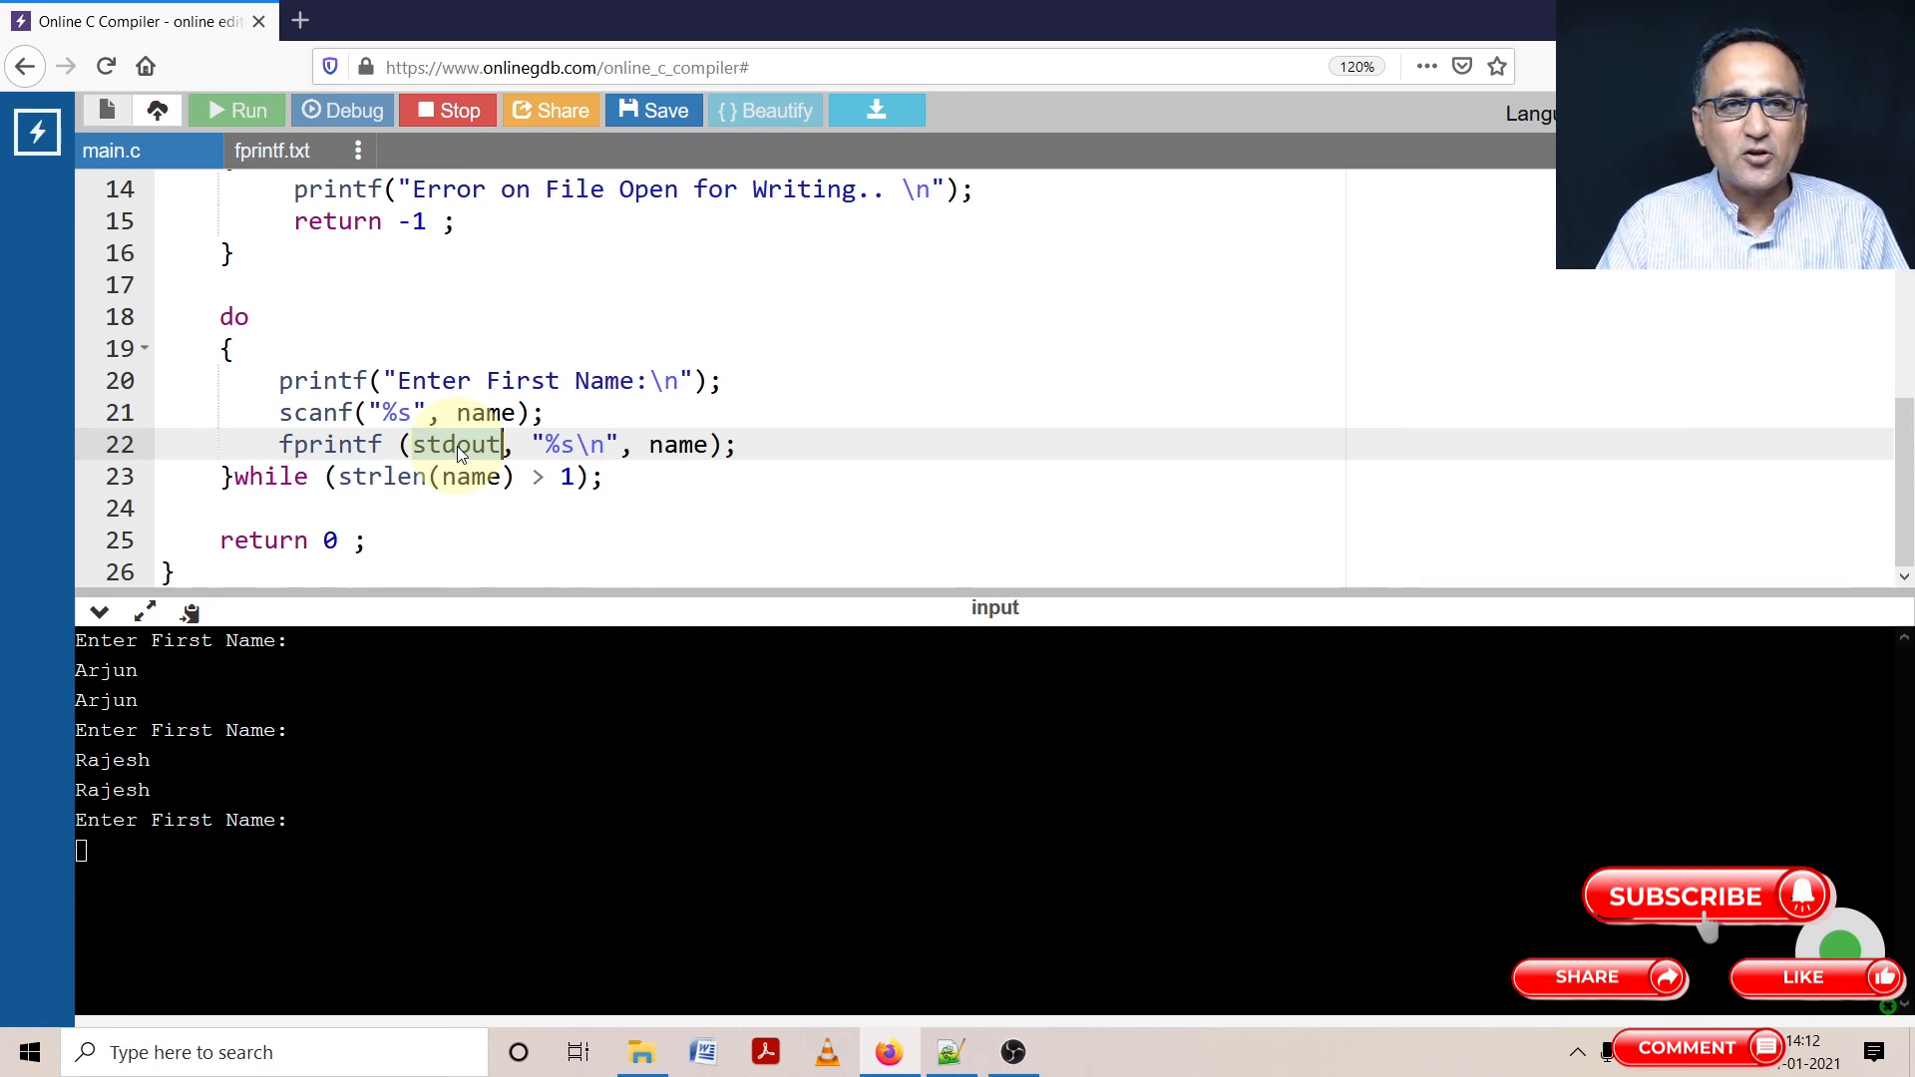
double_click(453, 445)
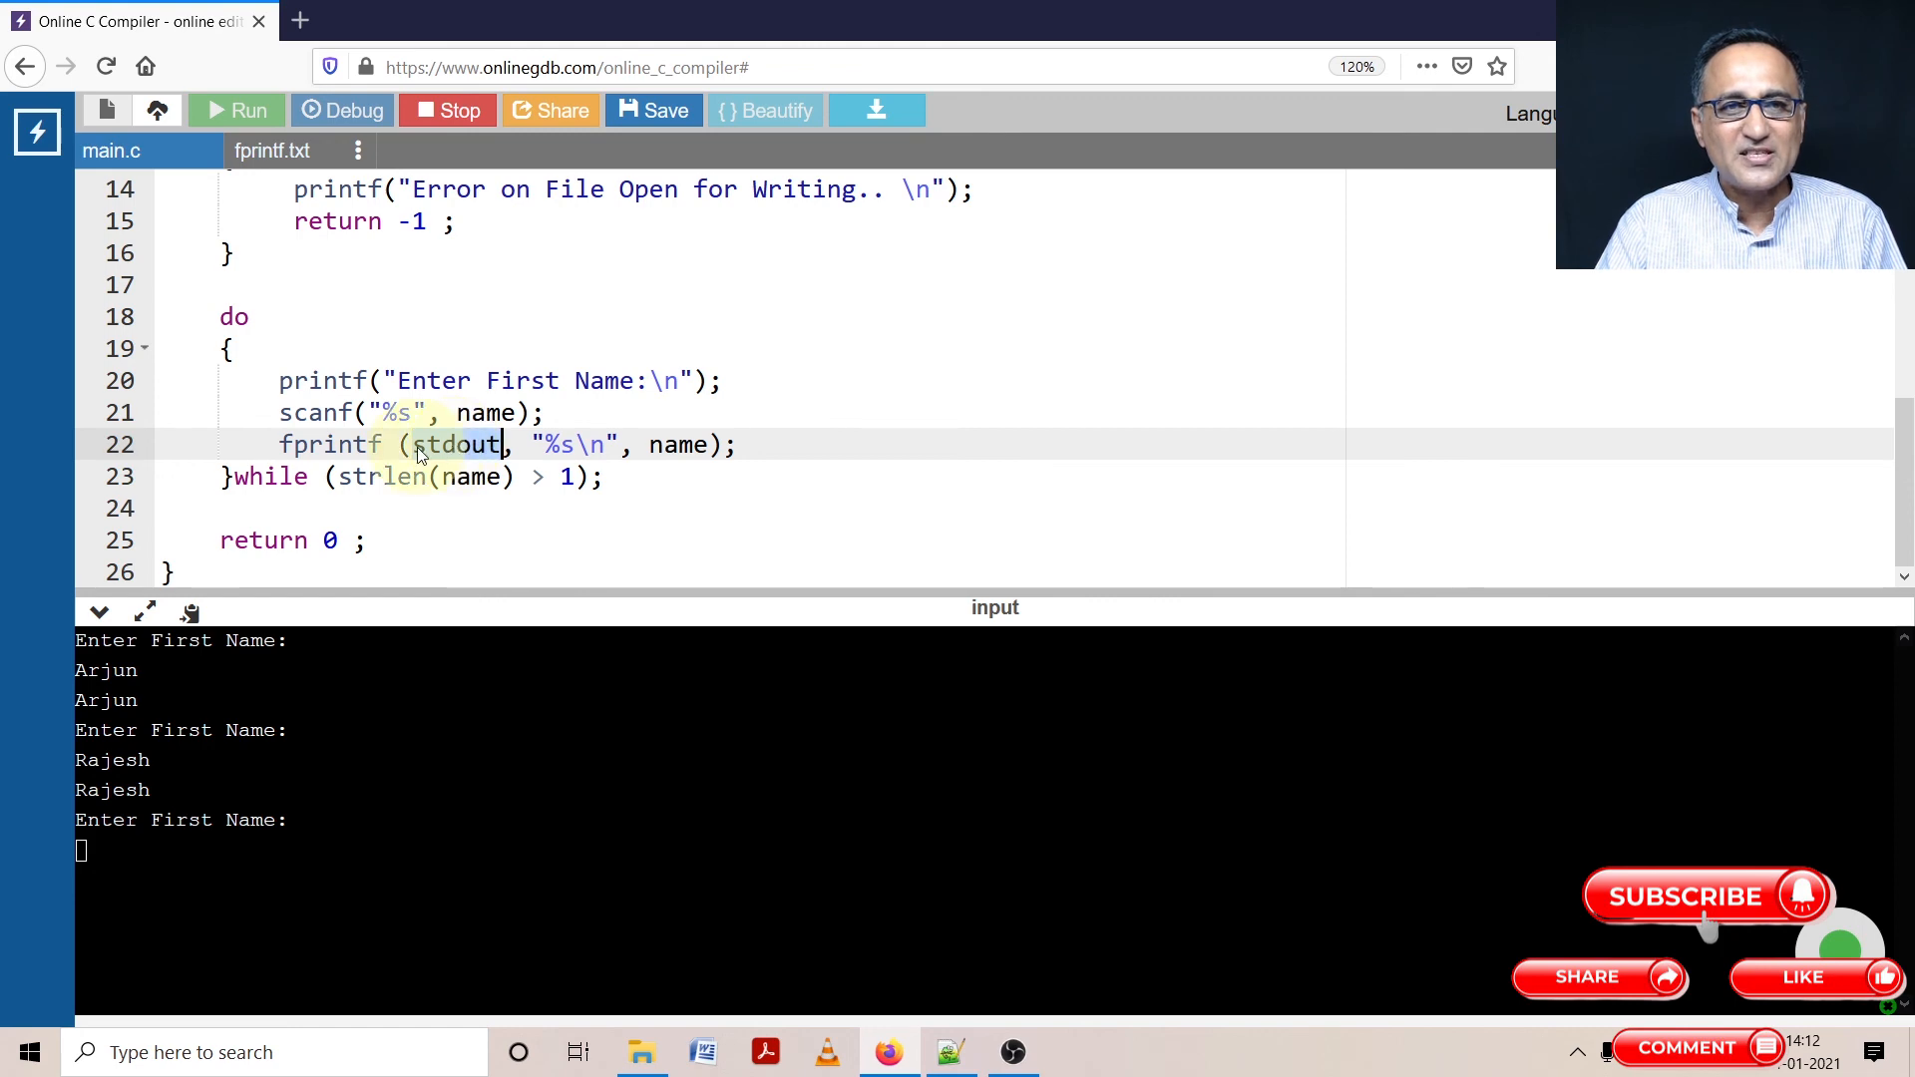
mouse_move(285, 175)
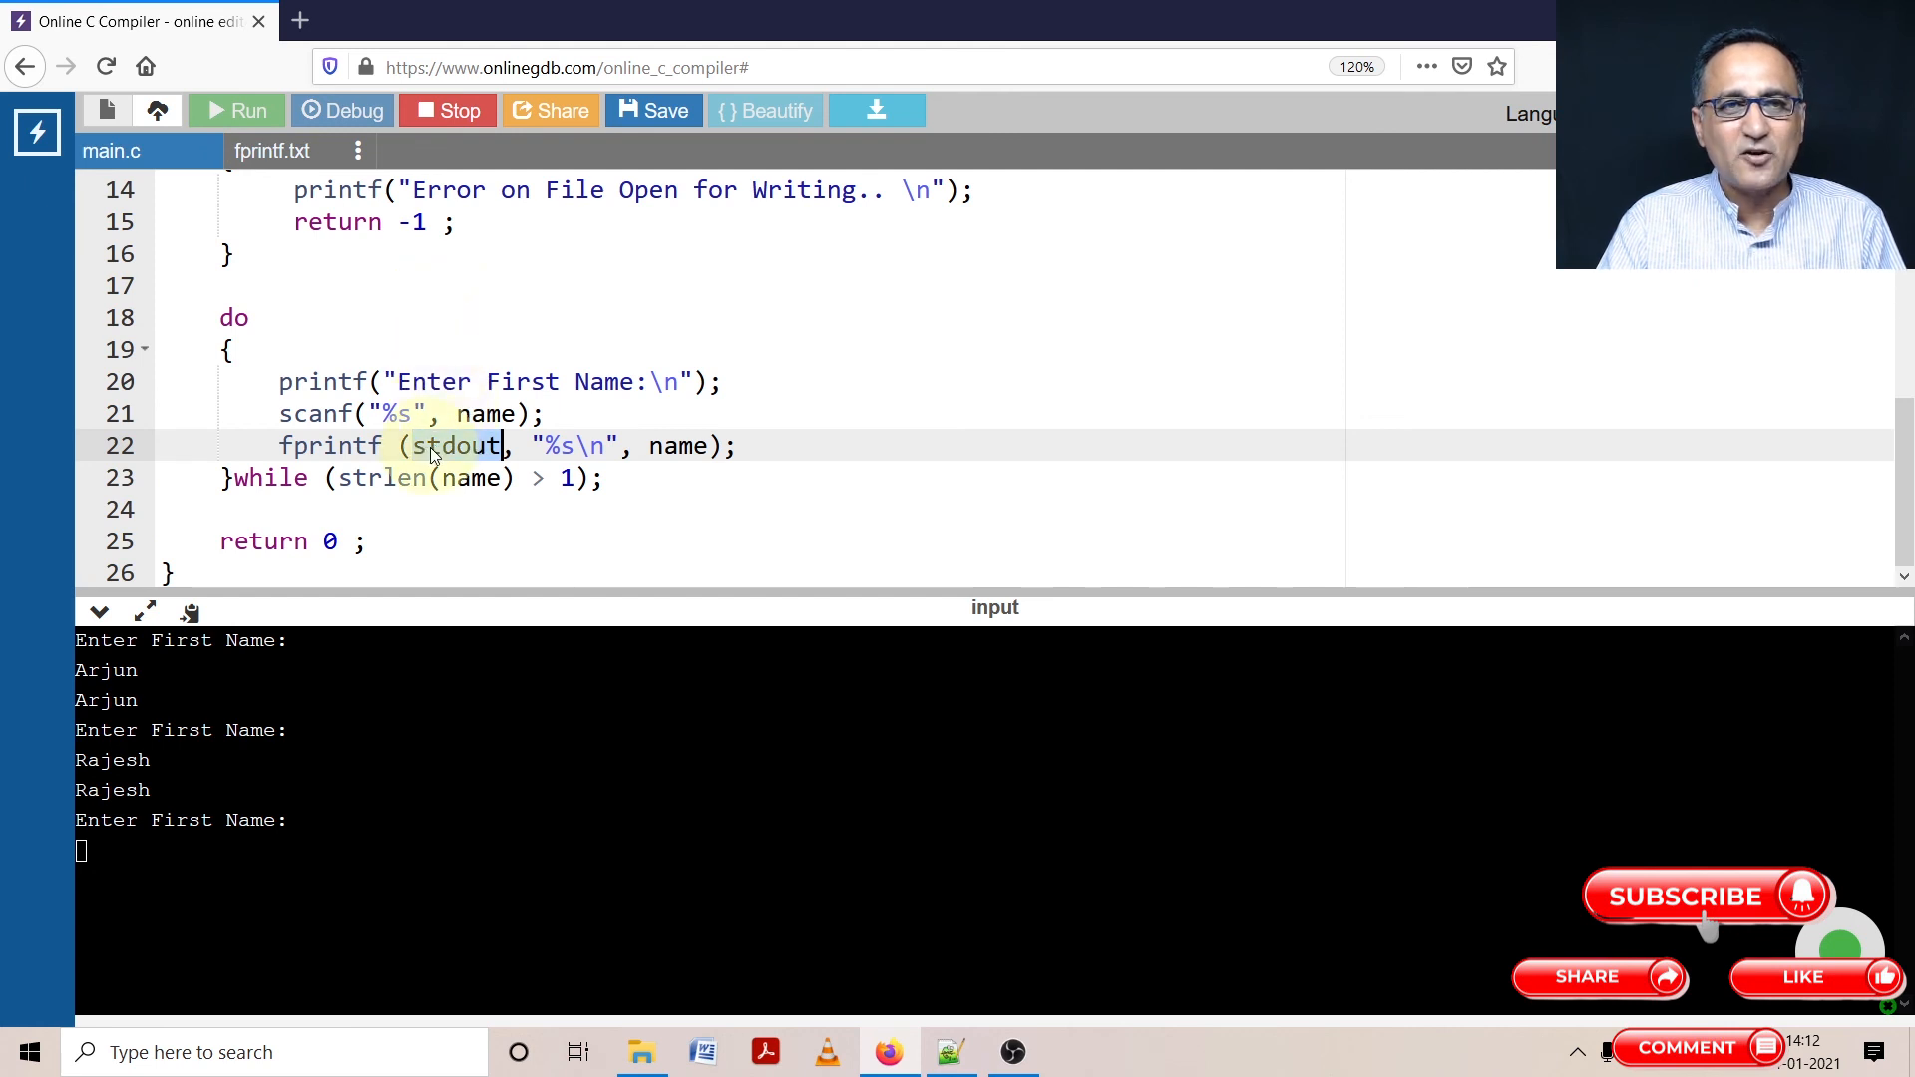
double_click(455, 445)
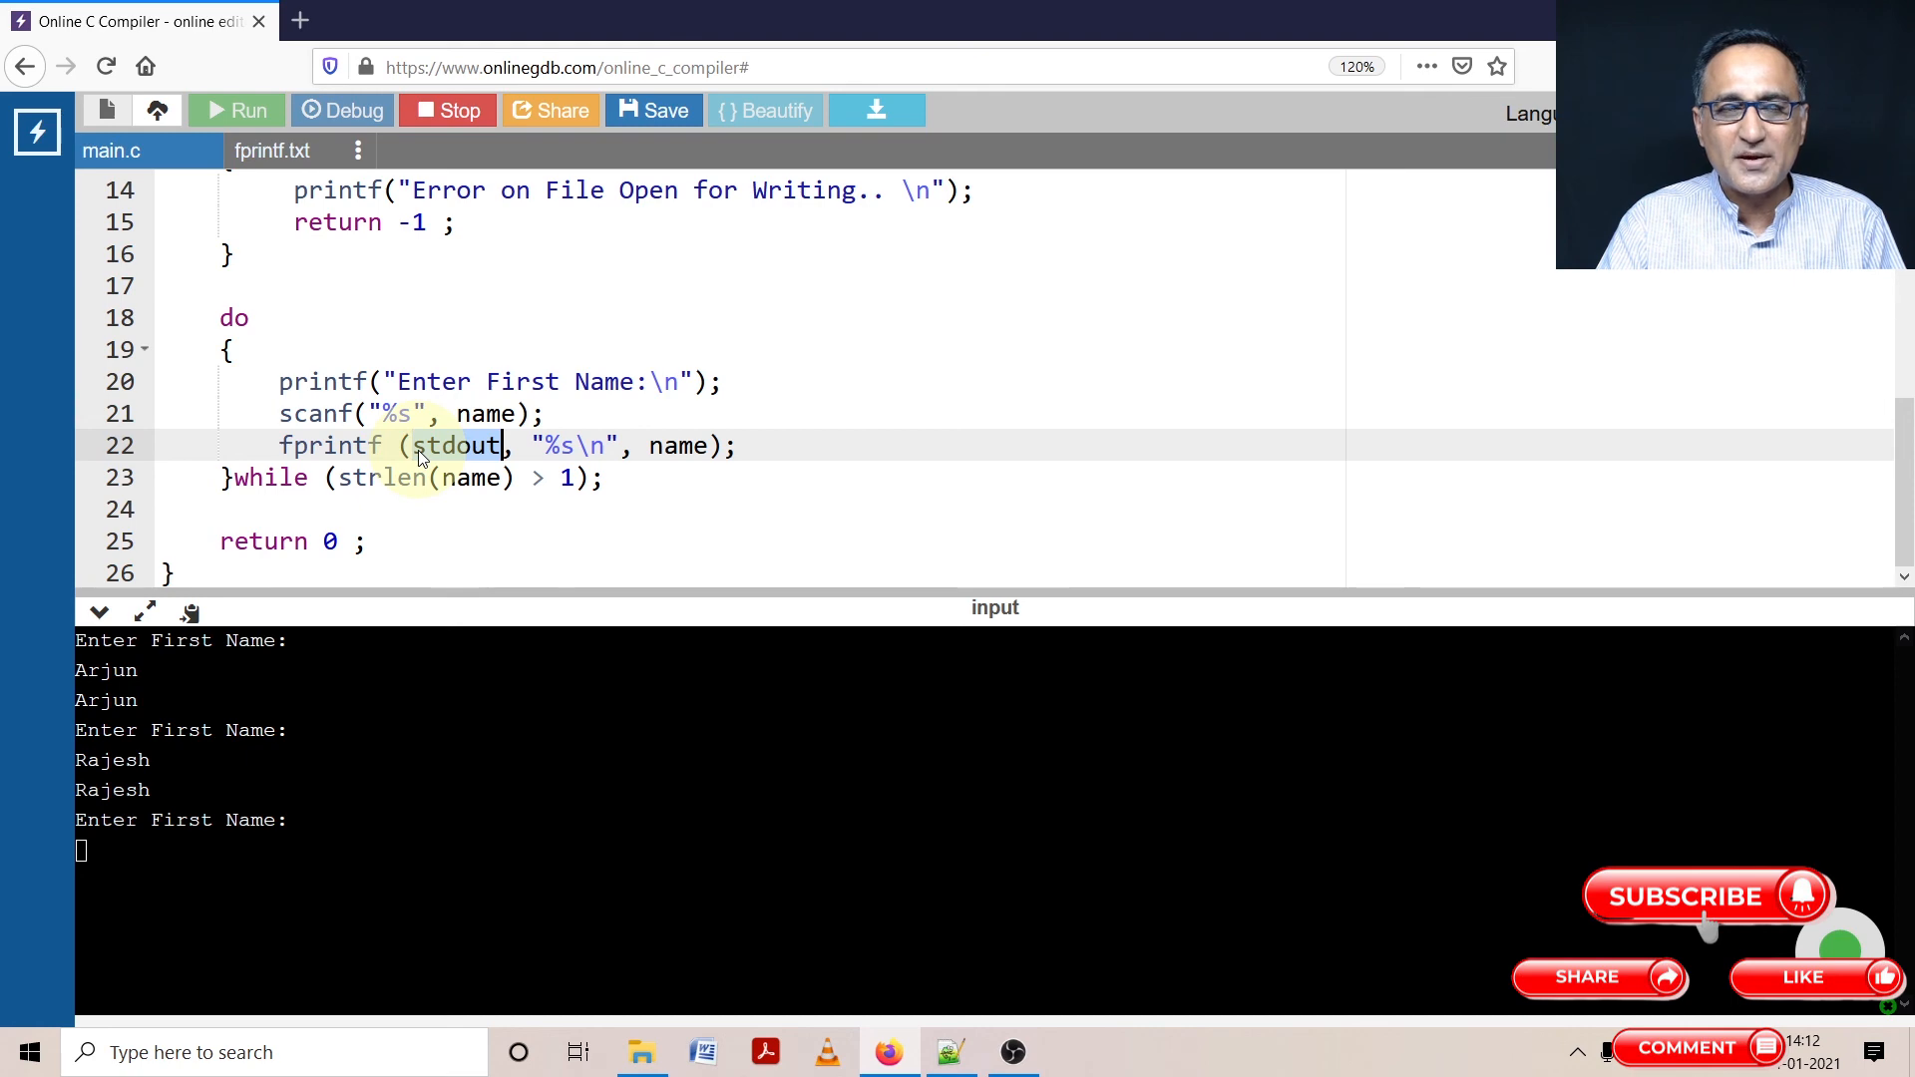